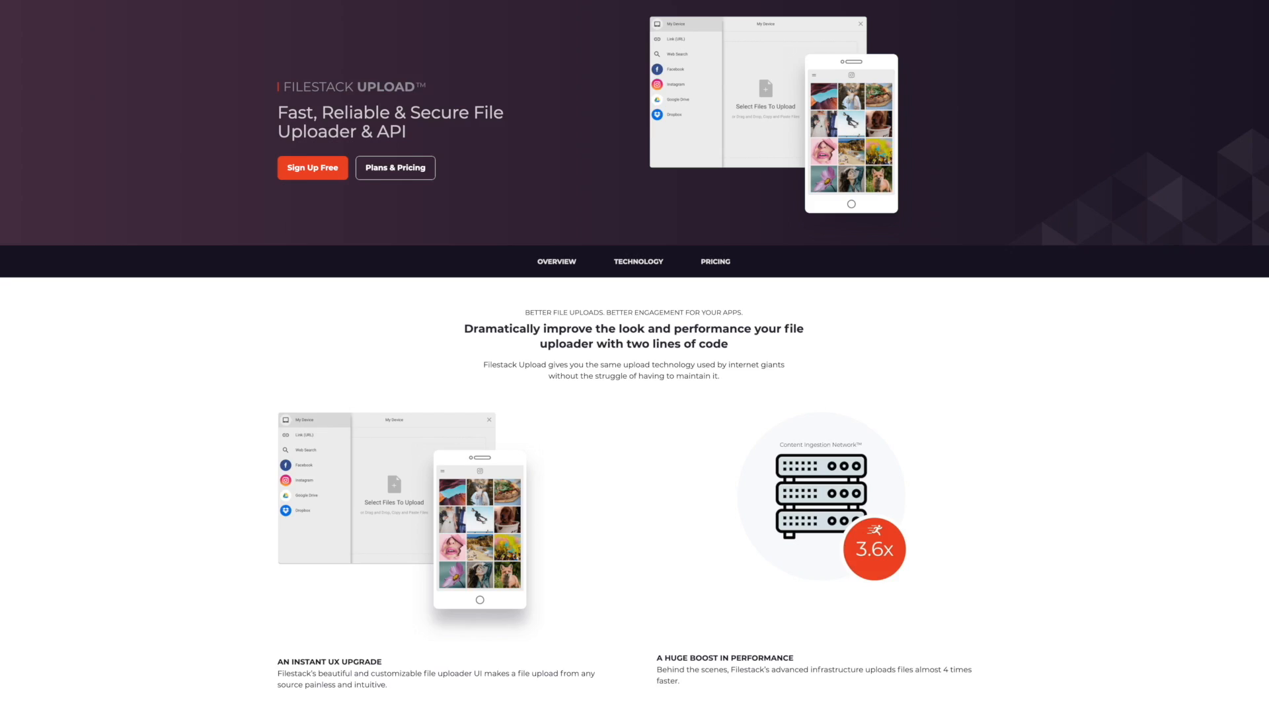
# Step: Browse the orders grid and its Customer column options, then return to the customers list
pyautogui.scroll(-3)
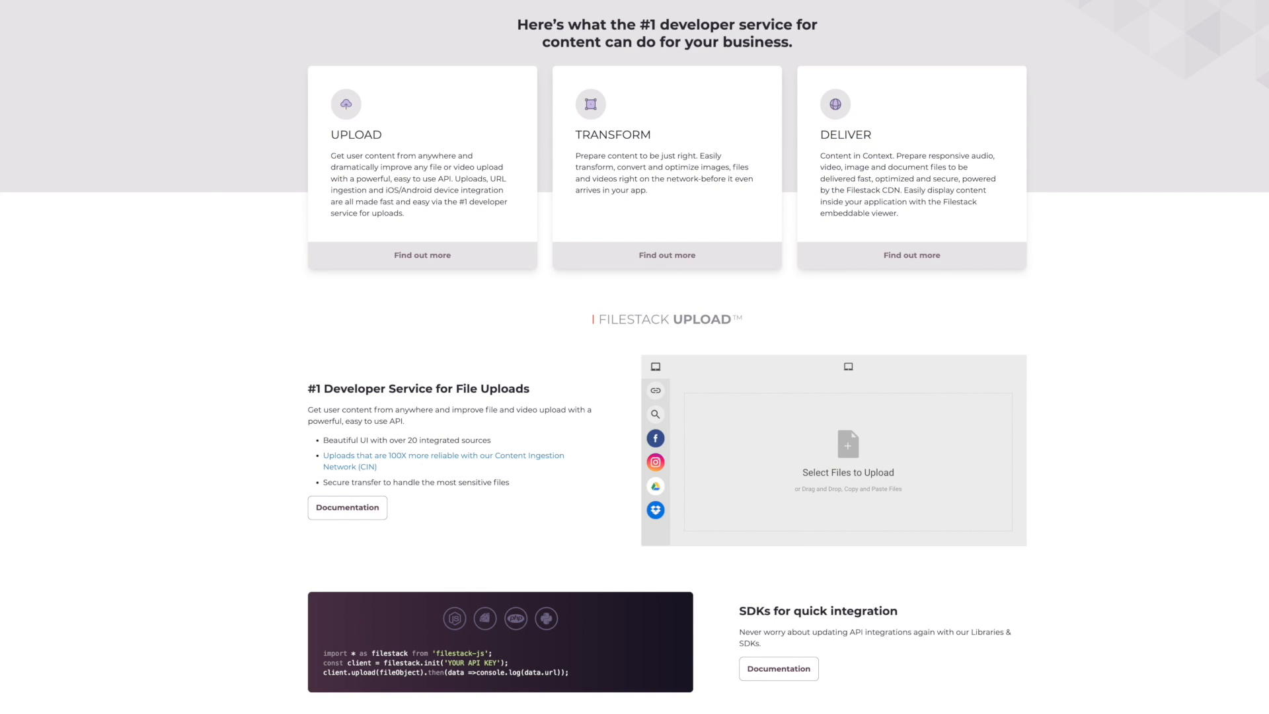
pyautogui.scroll(-3)
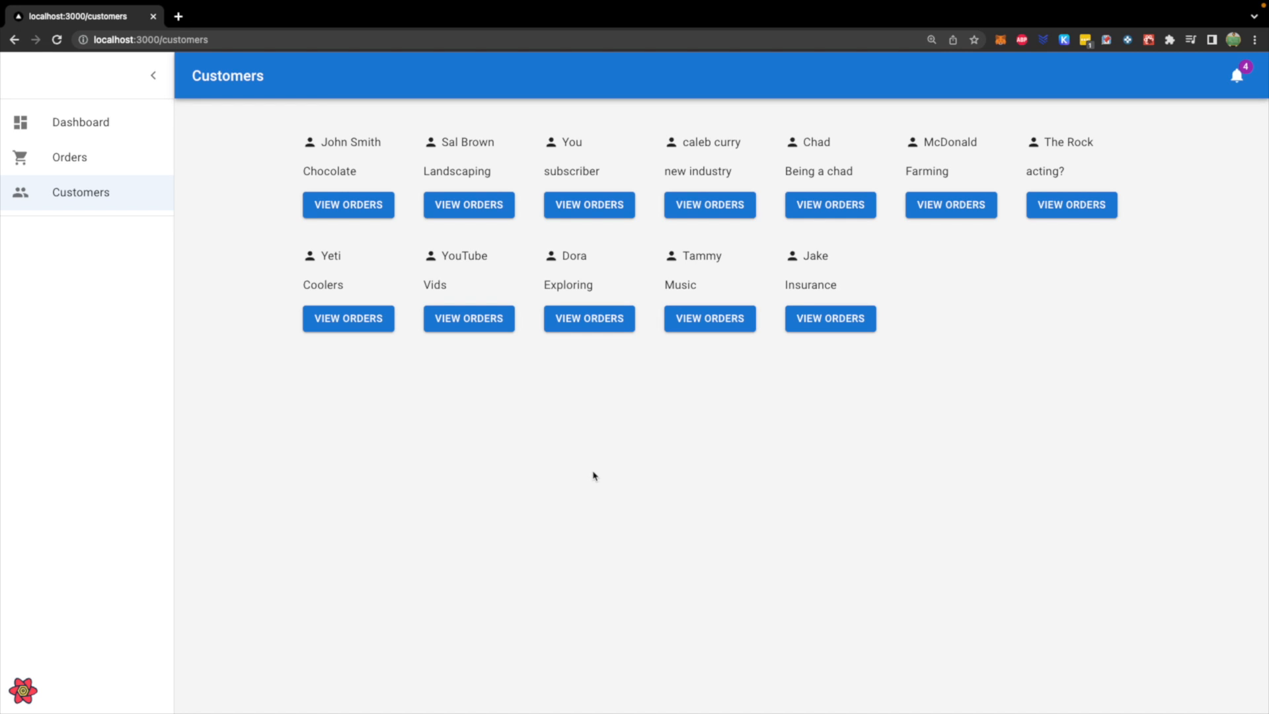
pyautogui.moveTo(399, 118)
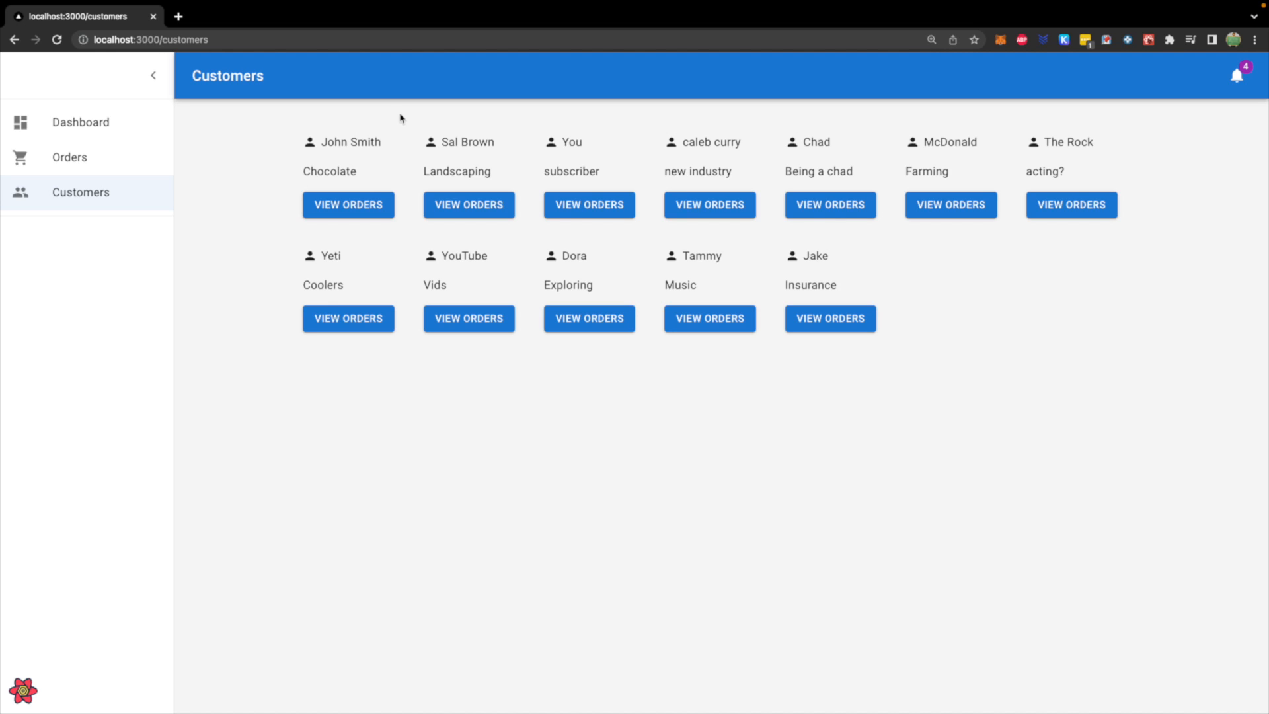
pyautogui.moveTo(349, 398)
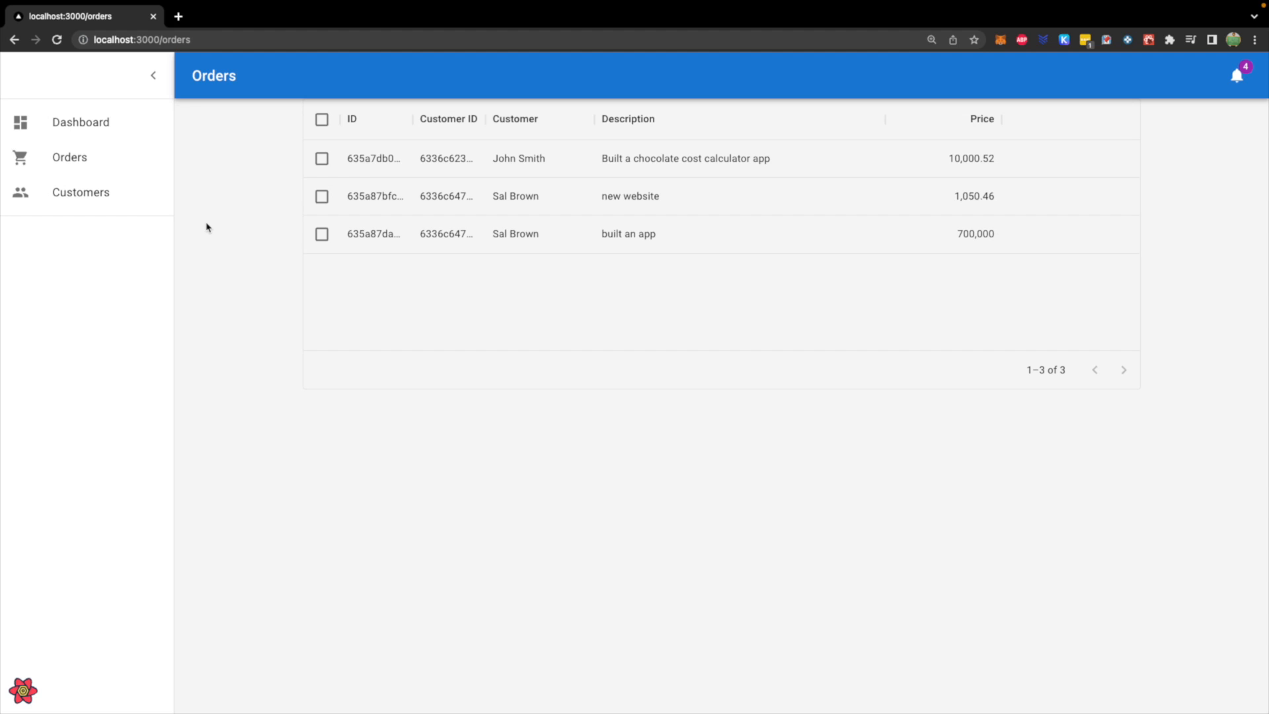
pyautogui.click(453, 119)
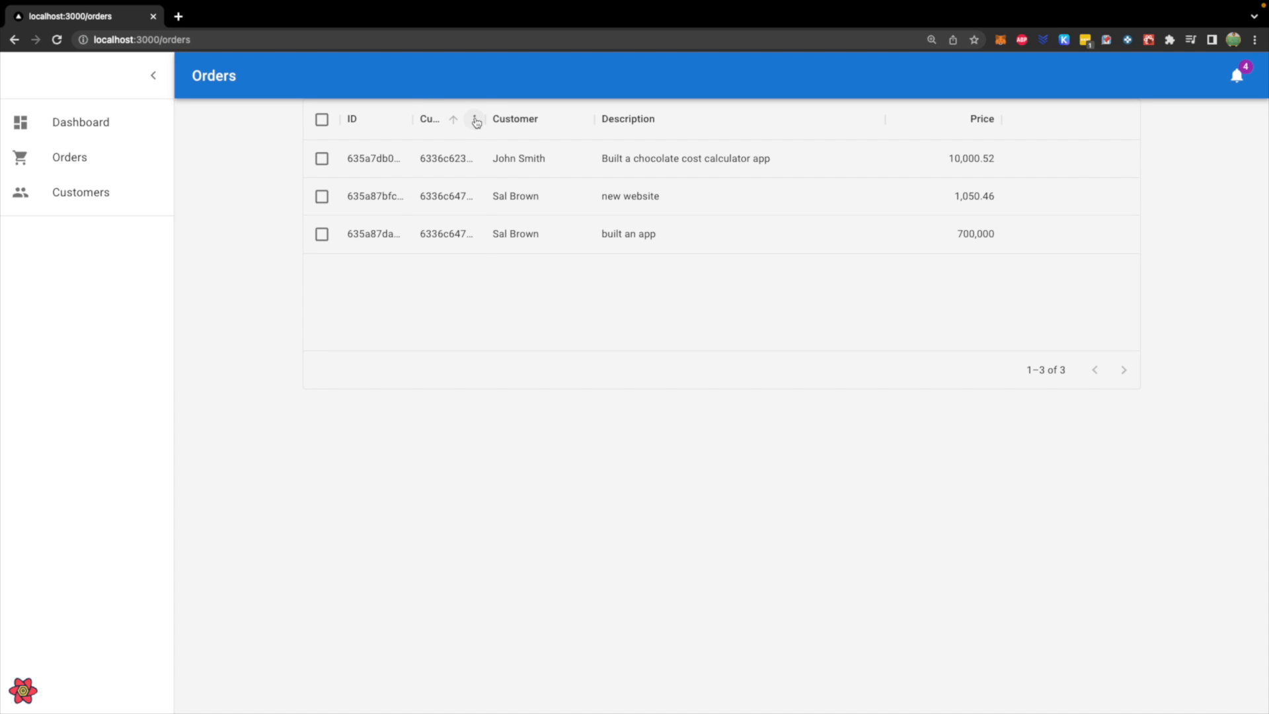
pyautogui.click(474, 119)
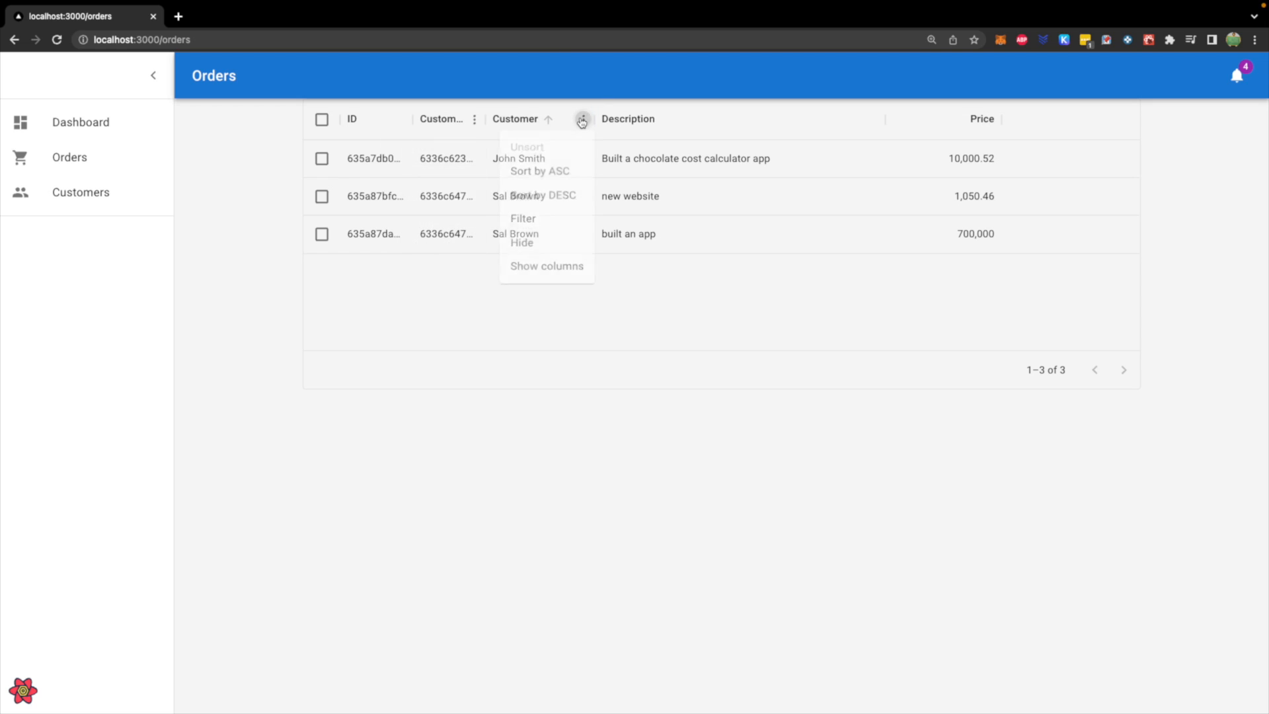
pyautogui.click(80, 193)
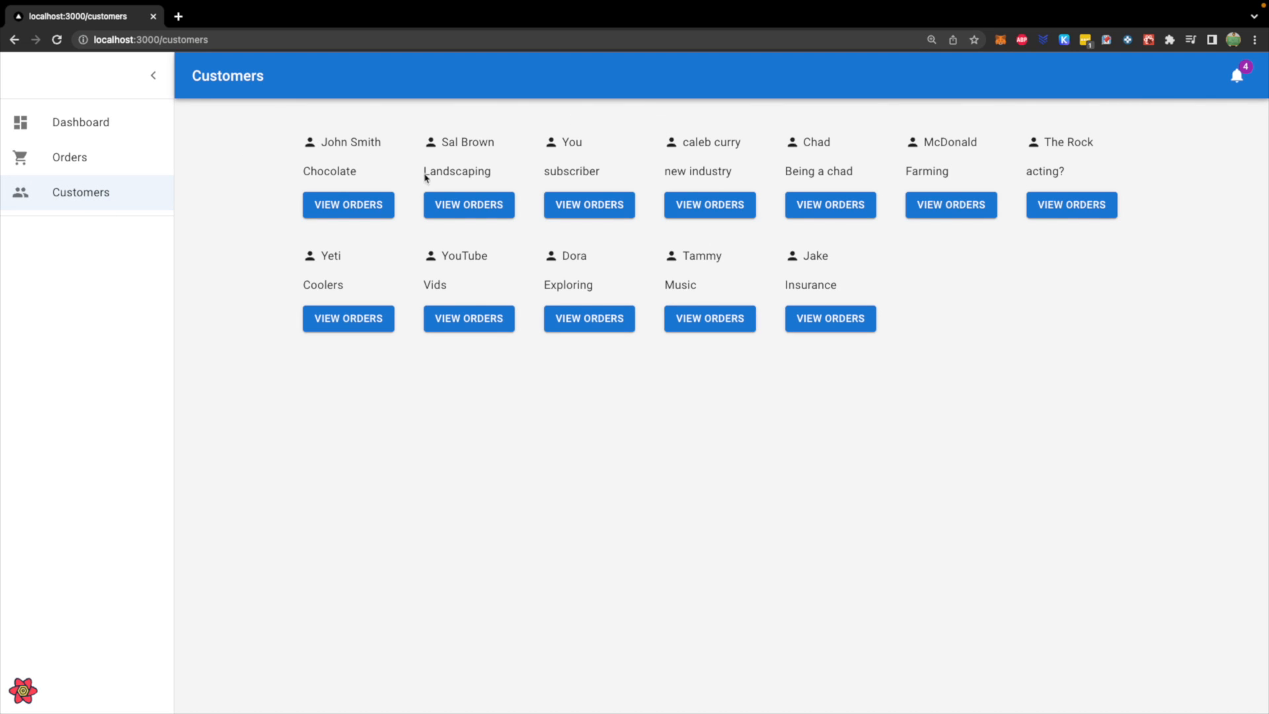
# Step: View Sal Brown's and John Smith's filtered orders, then return to the customers list
pyautogui.click(468, 205)
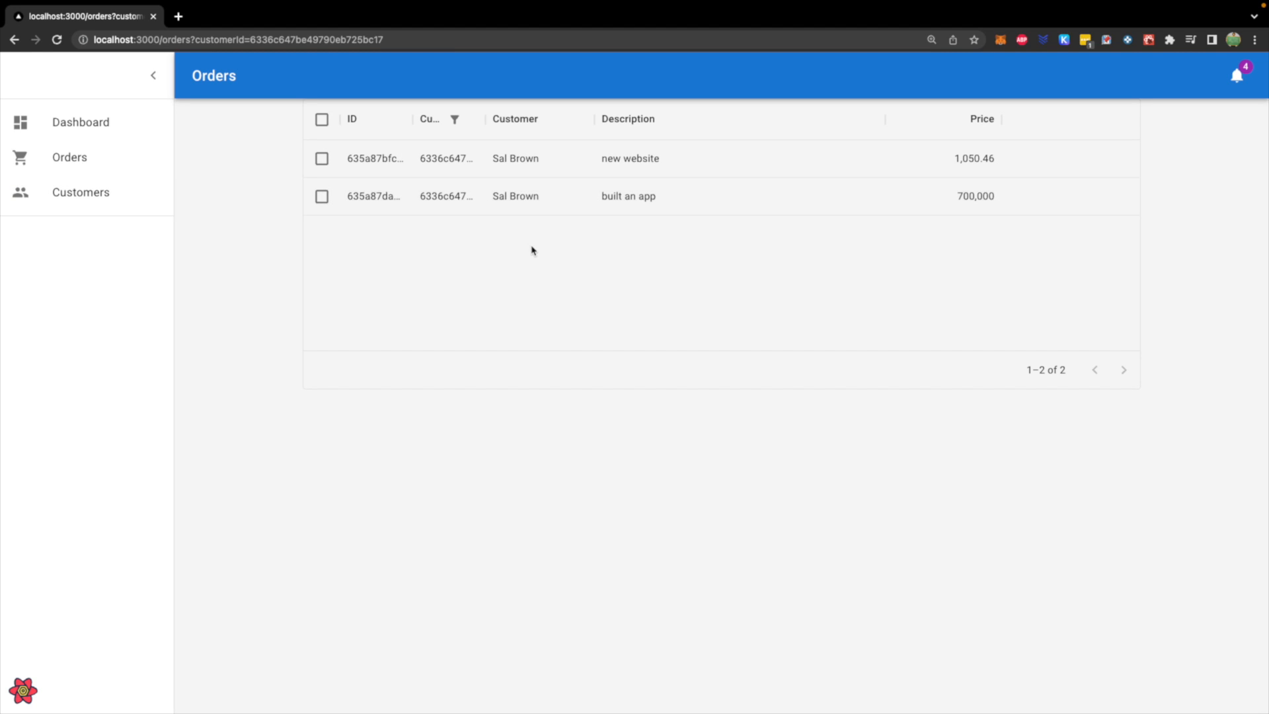
pyautogui.click(80, 191)
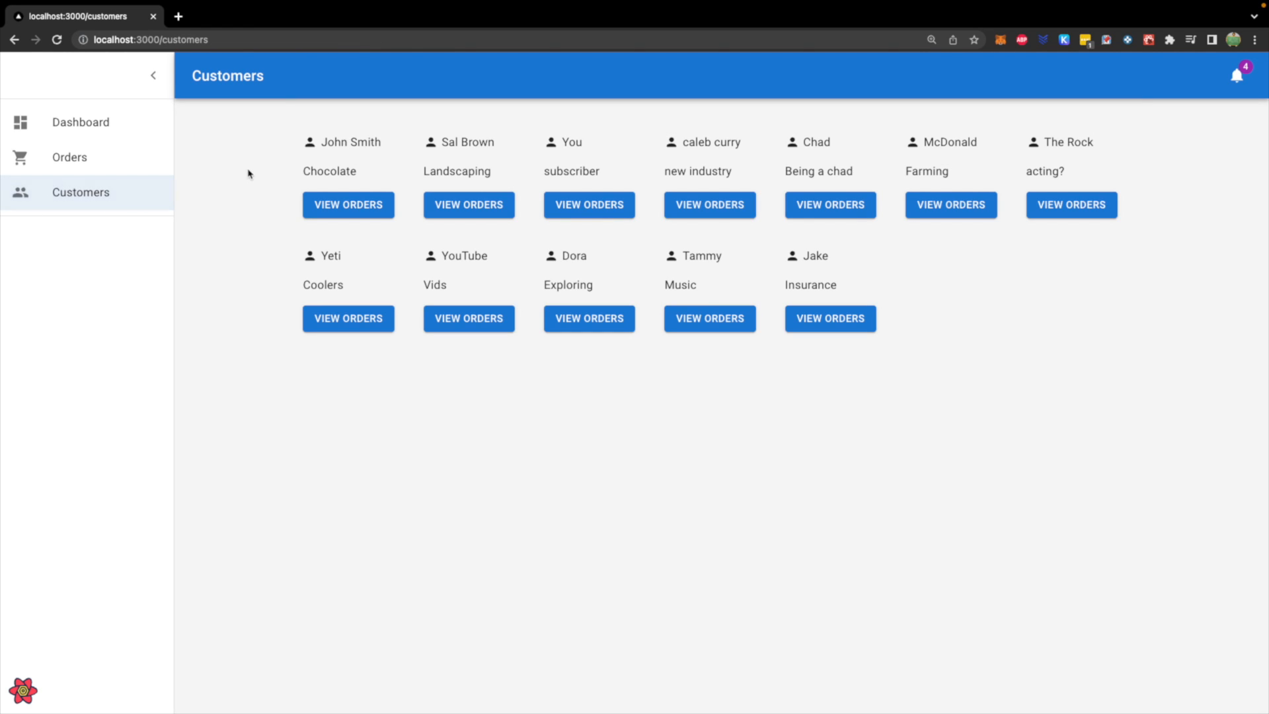
pyautogui.click(348, 204)
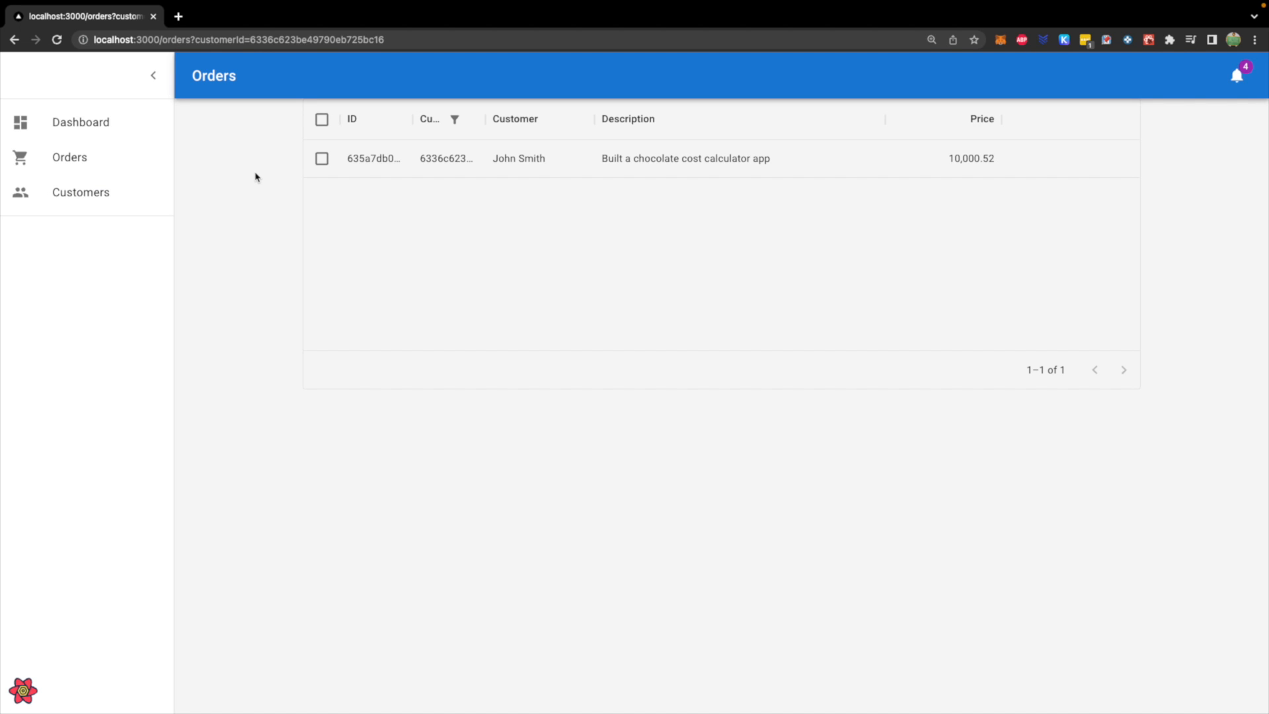
pyautogui.moveTo(370, 53)
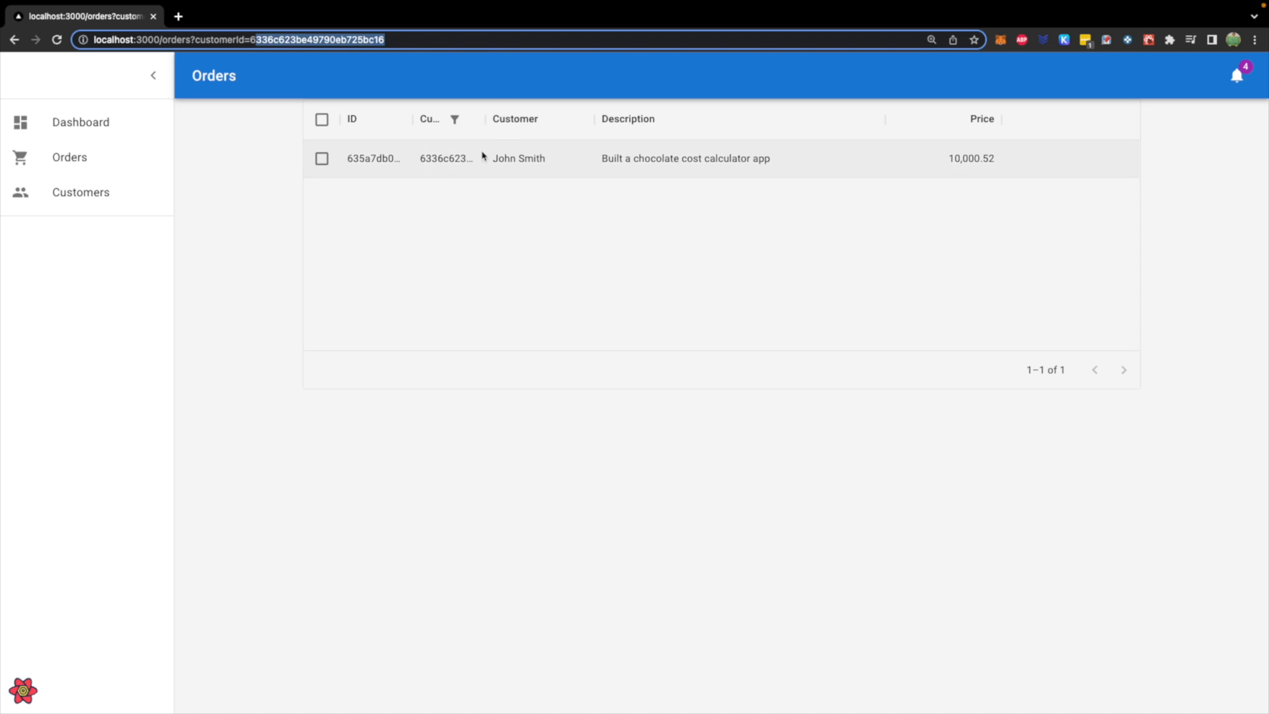
pyautogui.moveTo(454, 176)
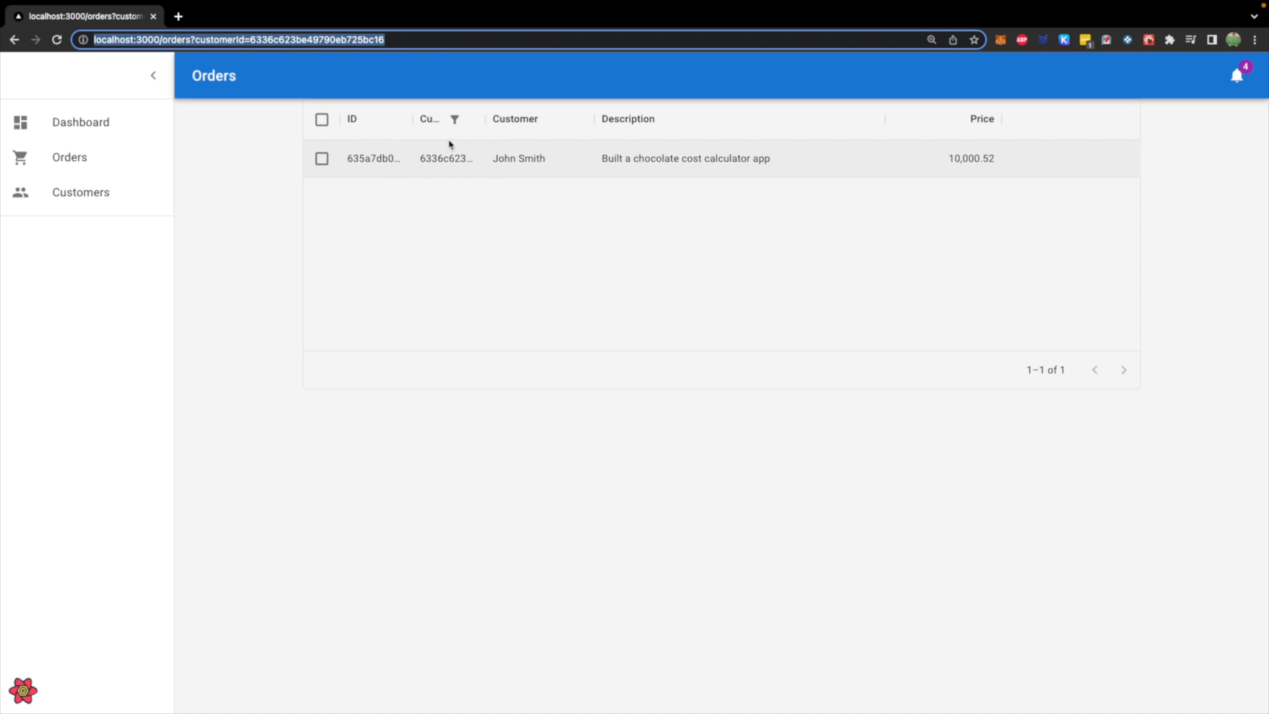
pyautogui.moveTo(480, 240)
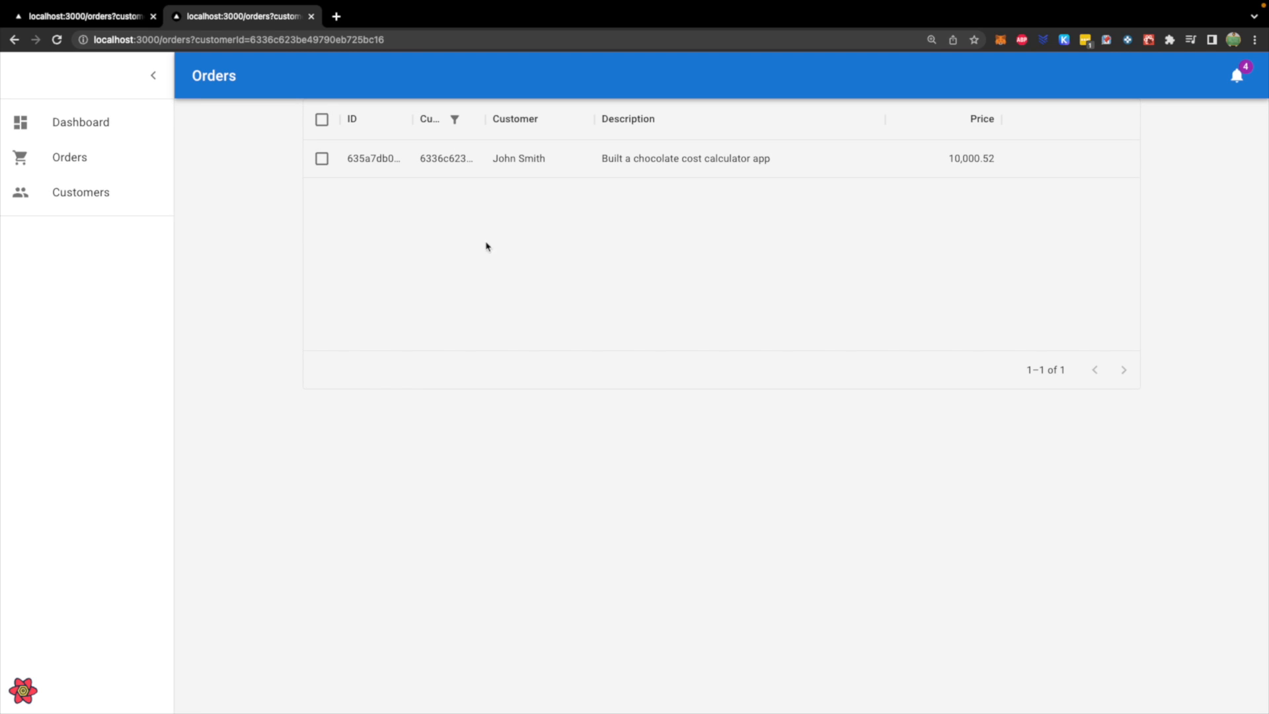
pyautogui.moveTo(303, 225)
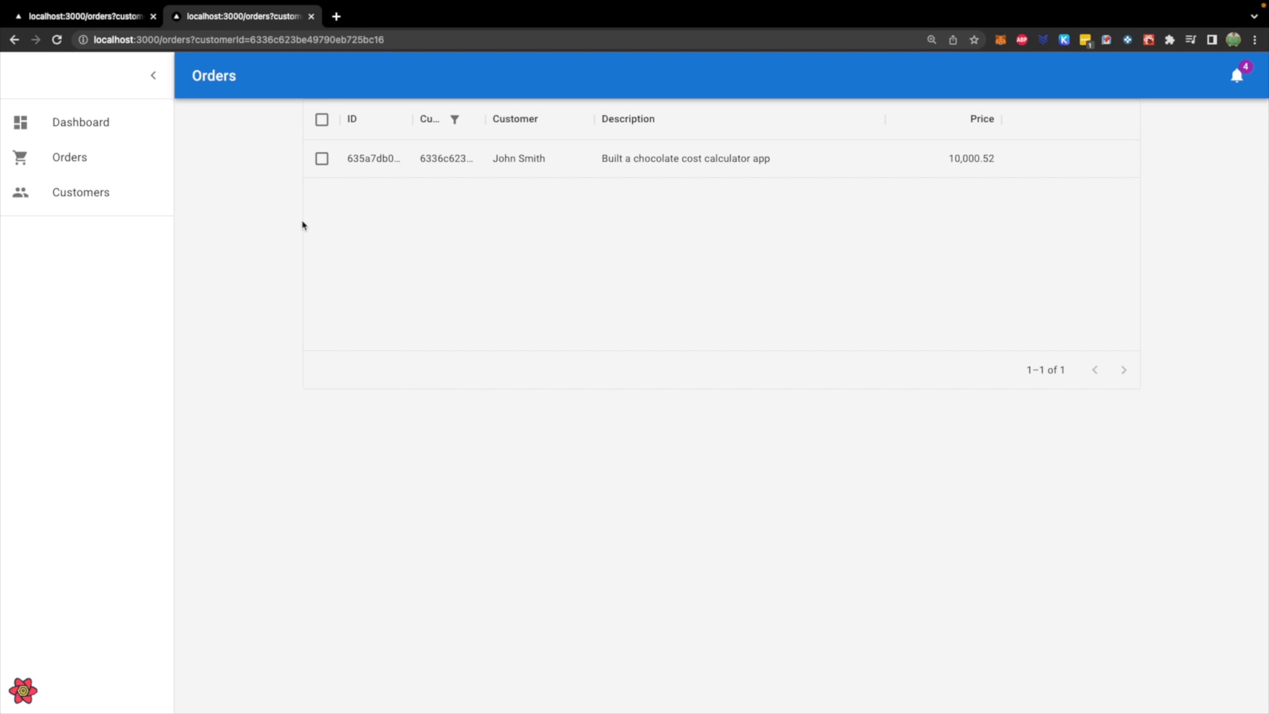
pyautogui.click(81, 192)
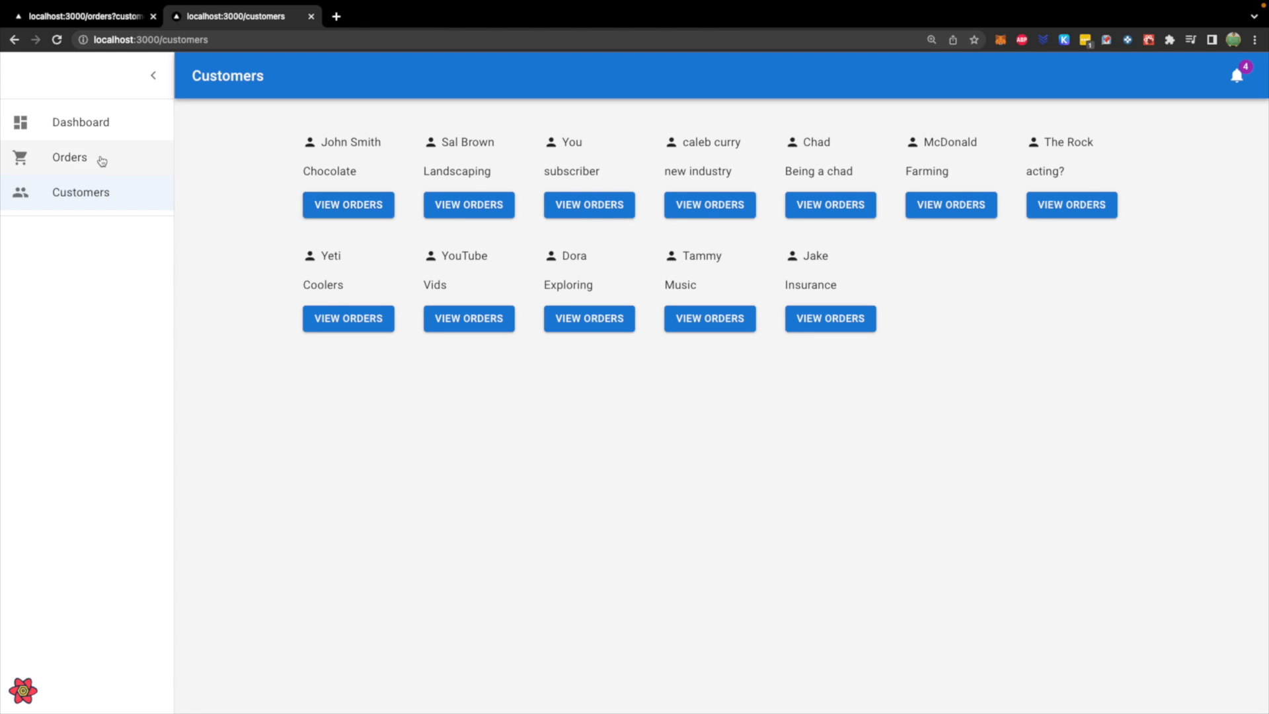
pyautogui.click(70, 157)
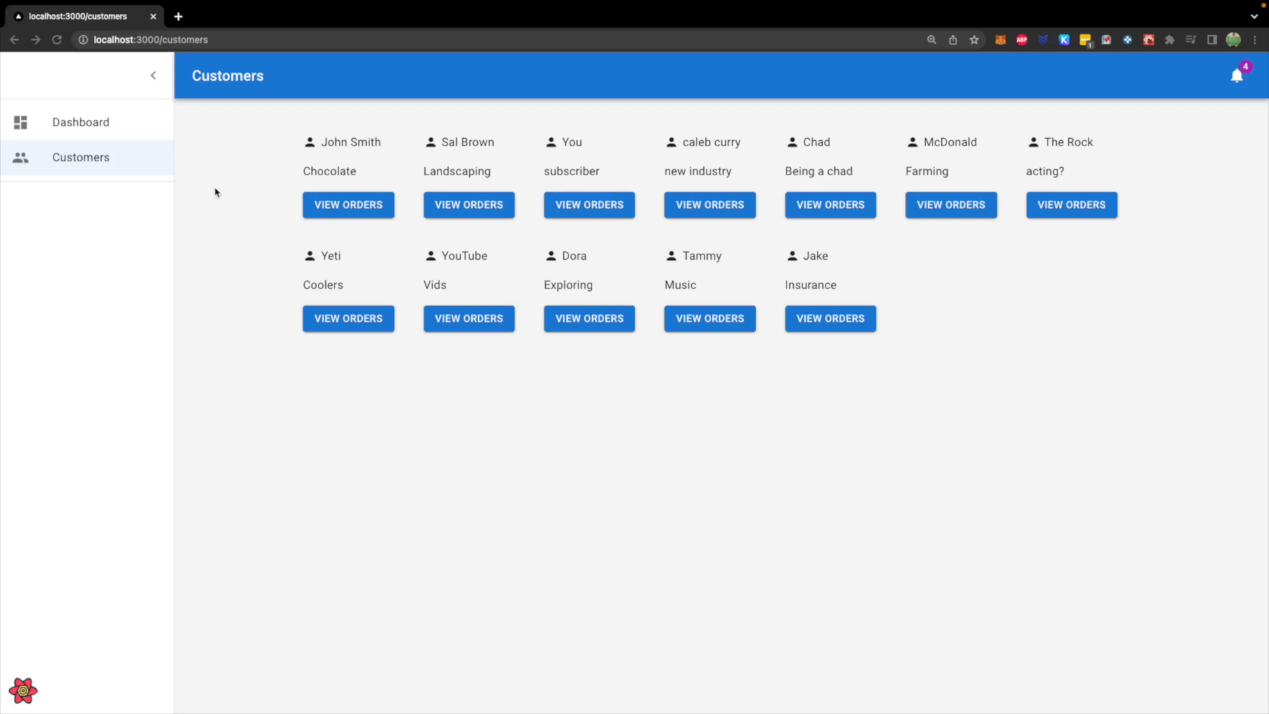
pyautogui.moveTo(151, 144)
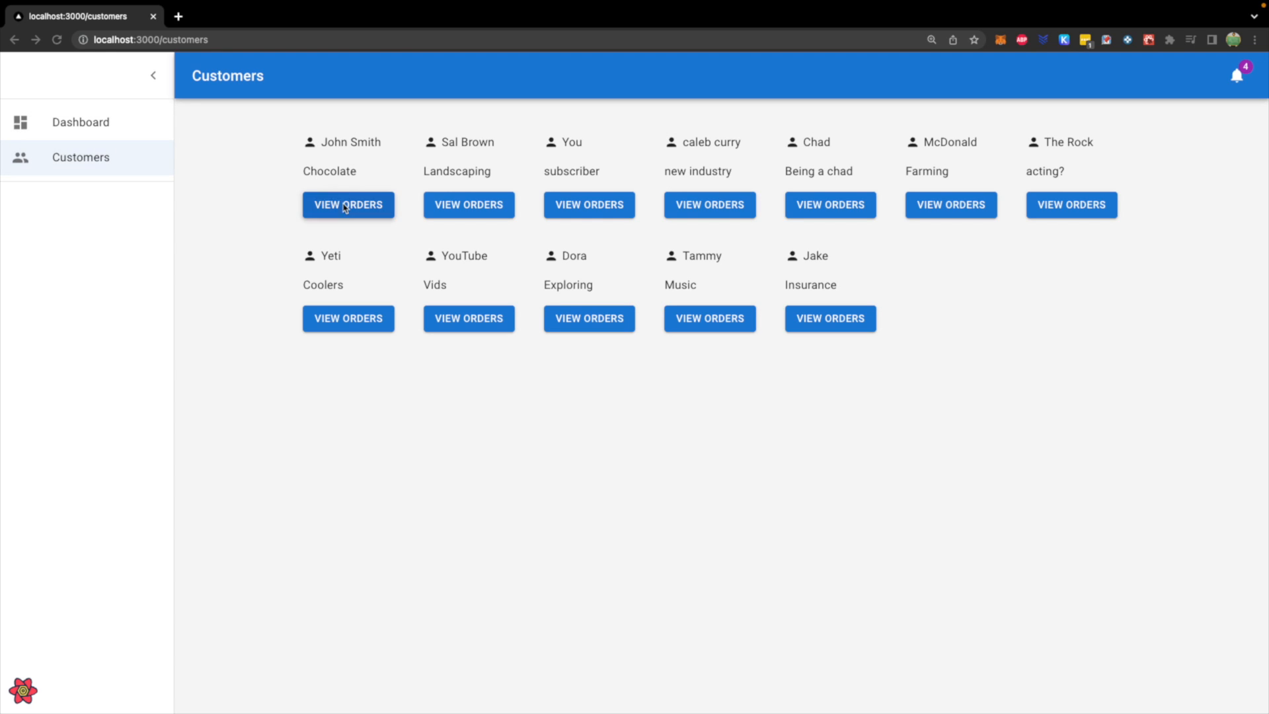
pyautogui.moveTo(269, 147)
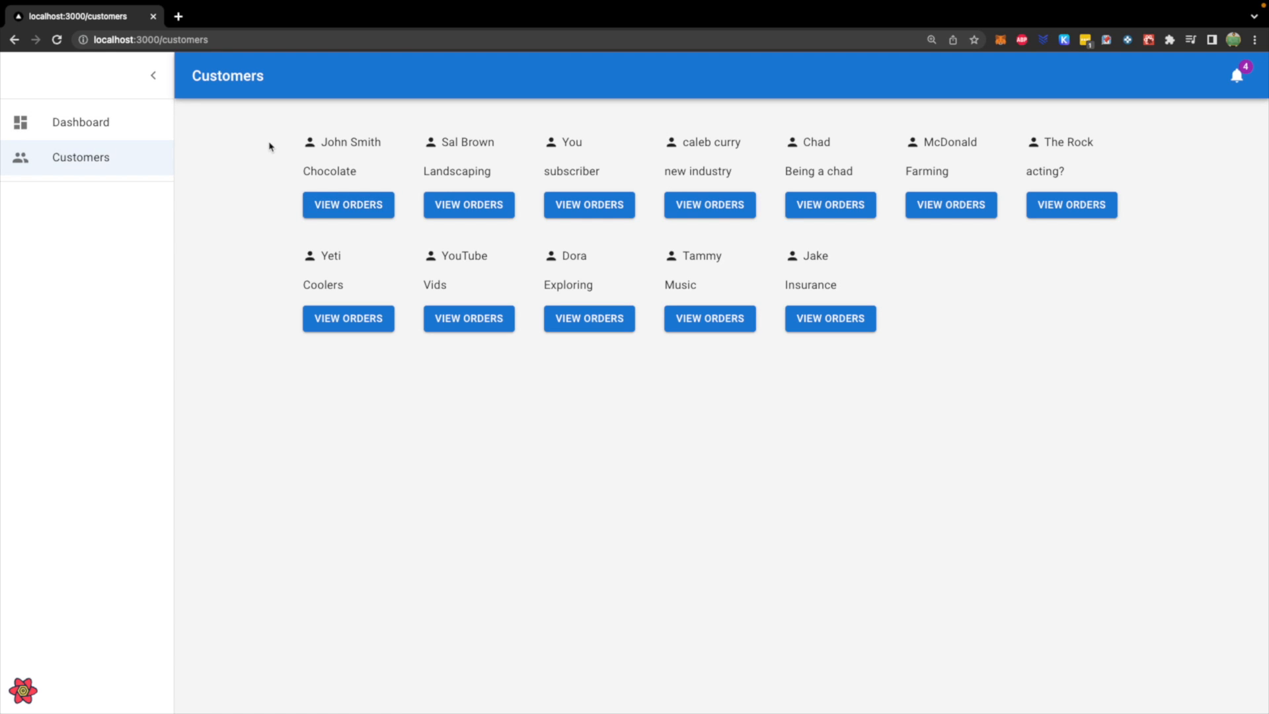
# Step: Go to localhost:3000/orders and start a Customer column filter from its menu
pyautogui.click(150, 39)
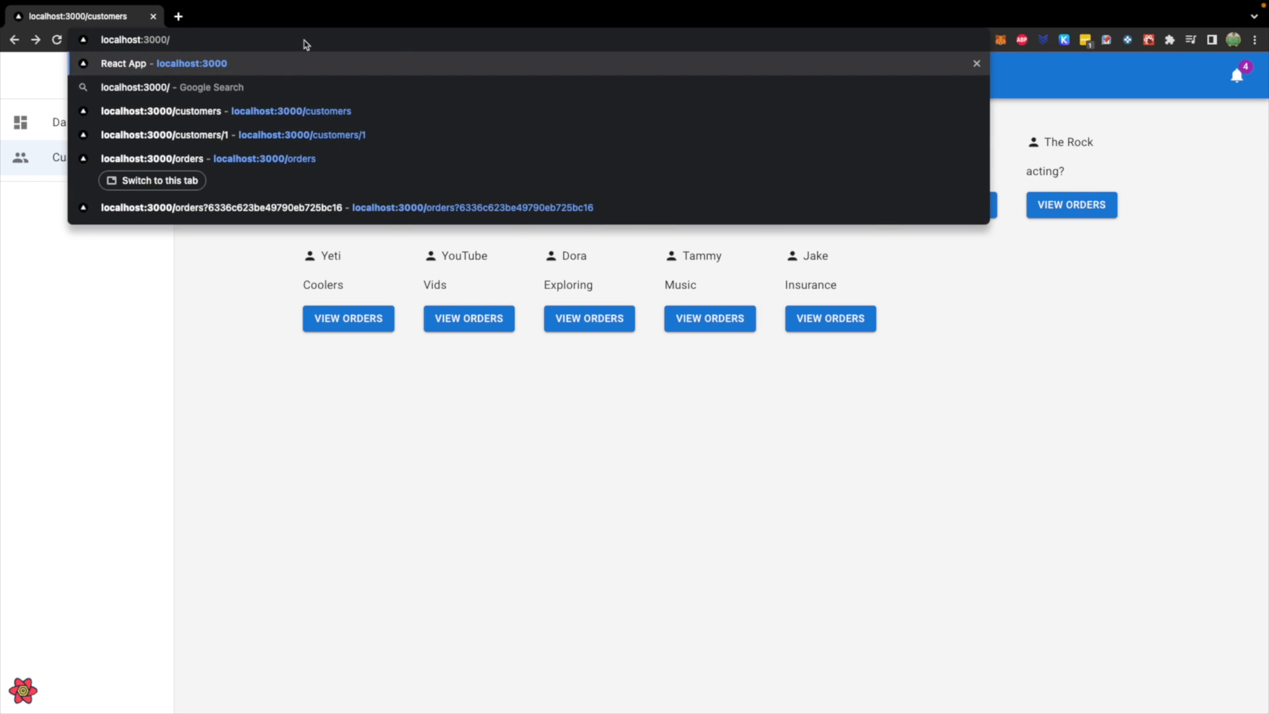
pyautogui.click(186, 157)
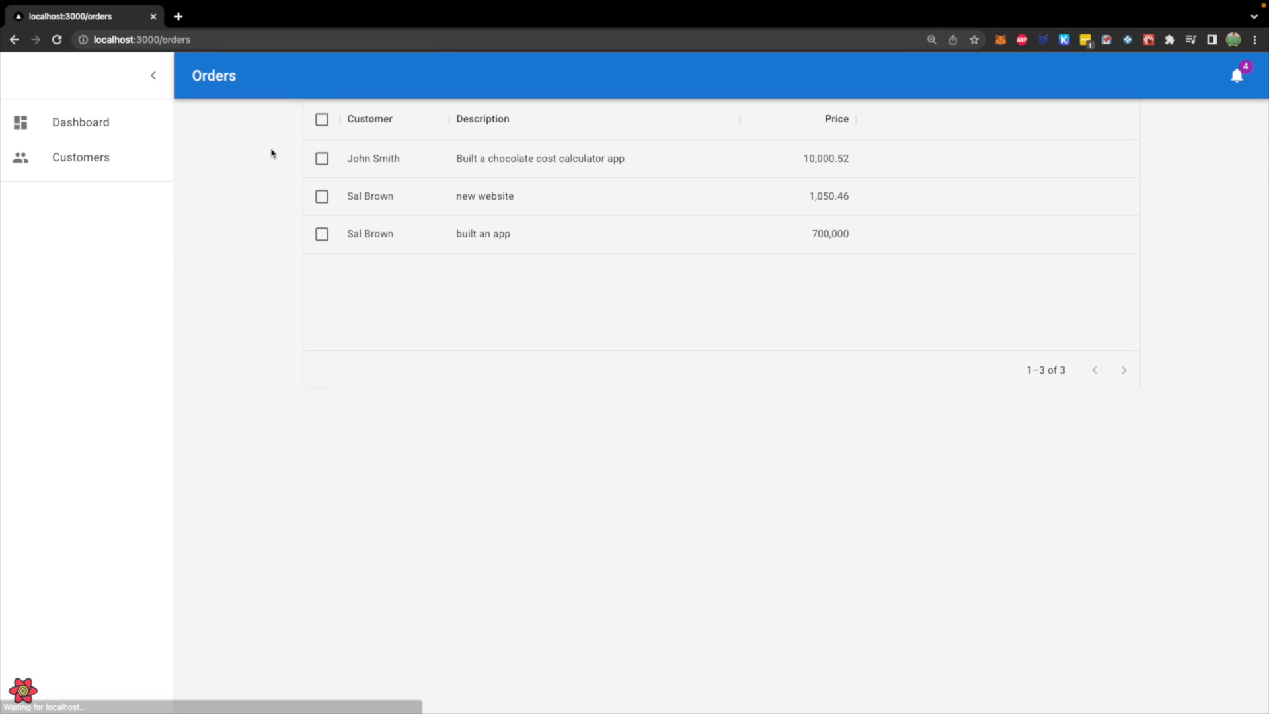
pyautogui.click(371, 119)
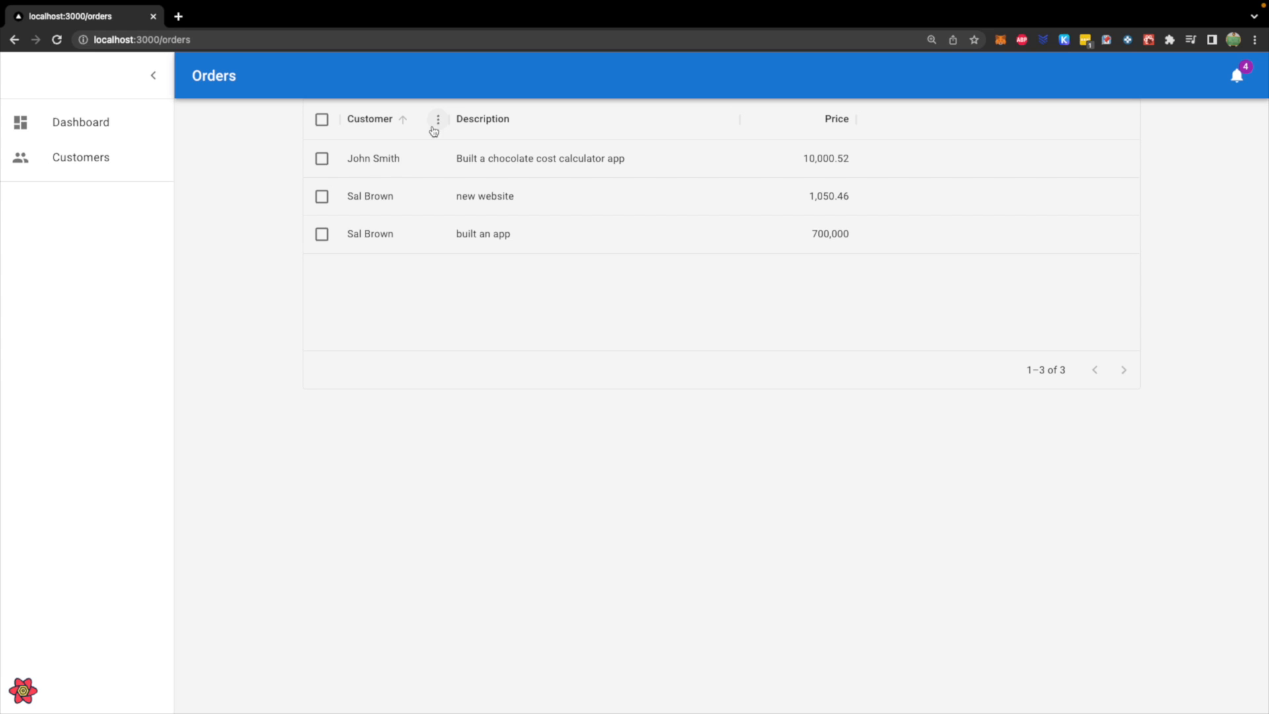
pyautogui.click(437, 119)
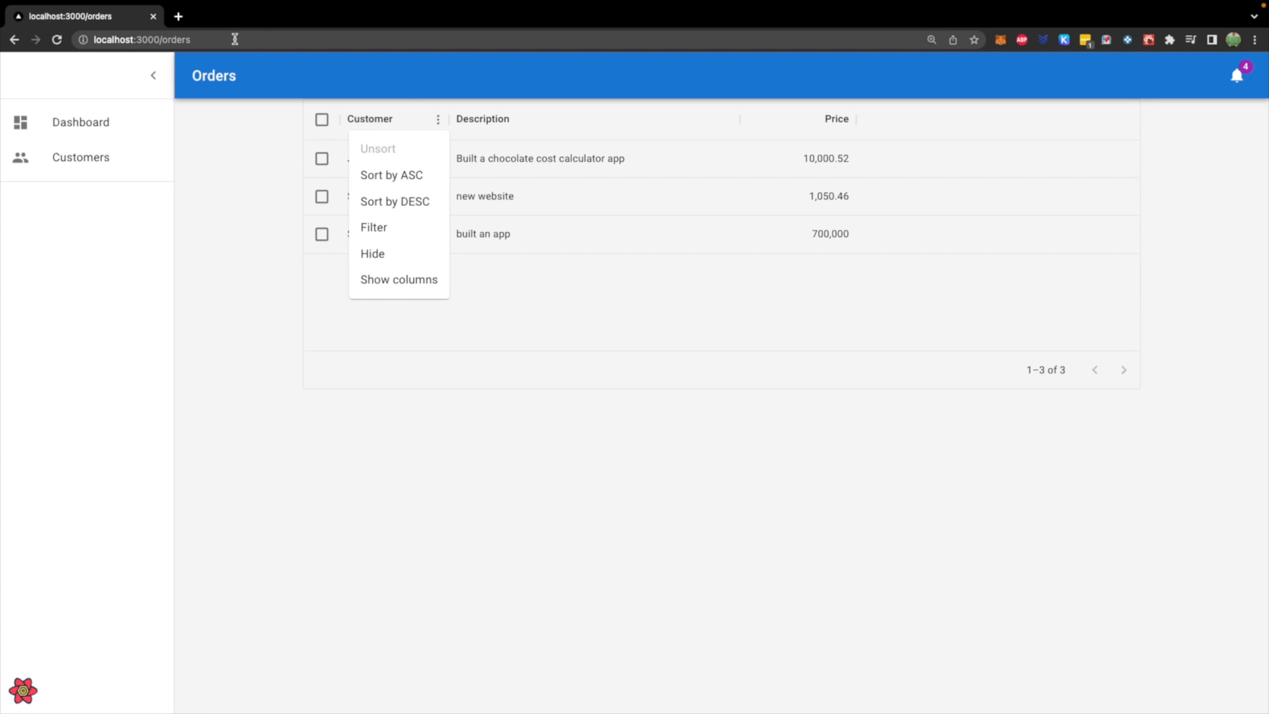
pyautogui.moveTo(239, 189)
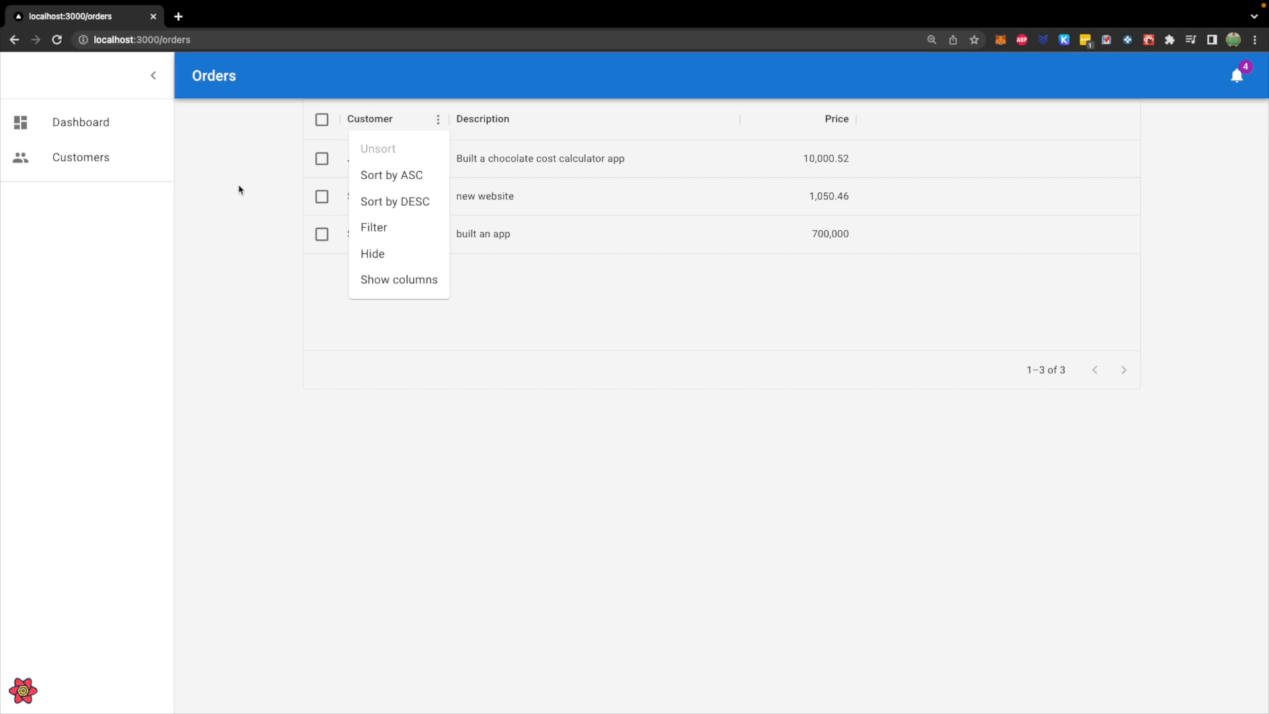
pyautogui.moveTo(156, 269)
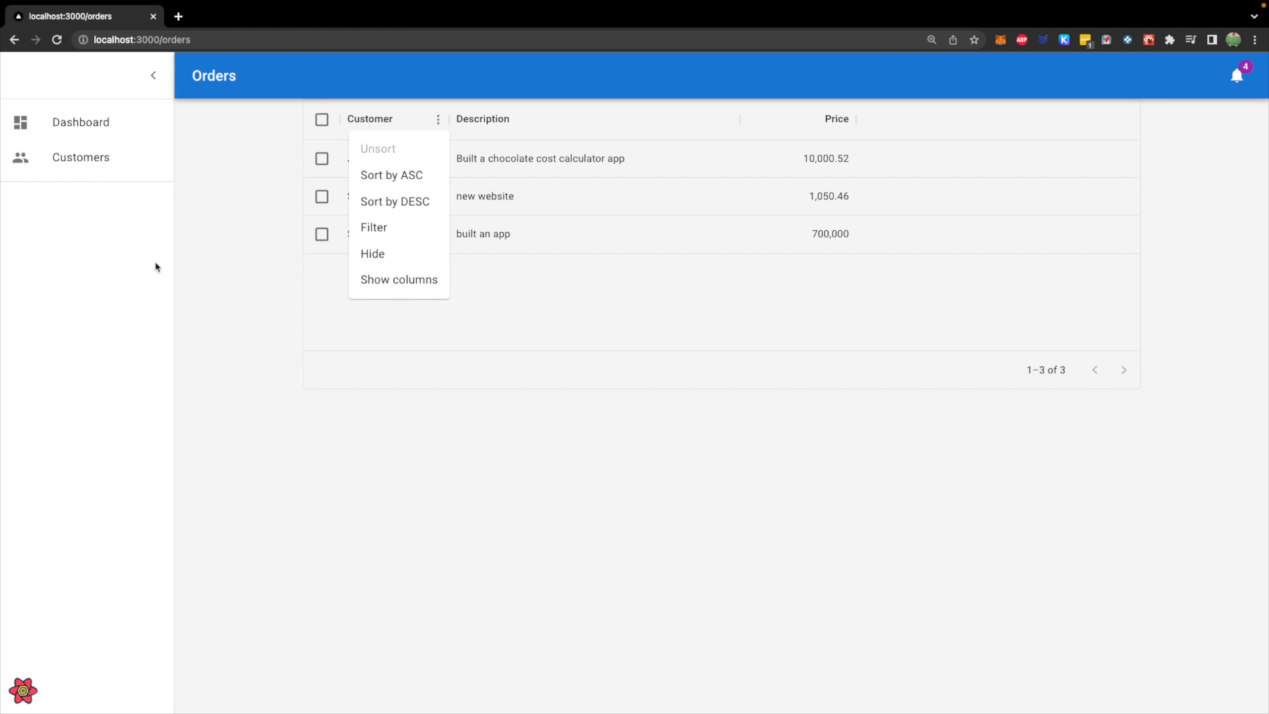
pyautogui.moveTo(160, 227)
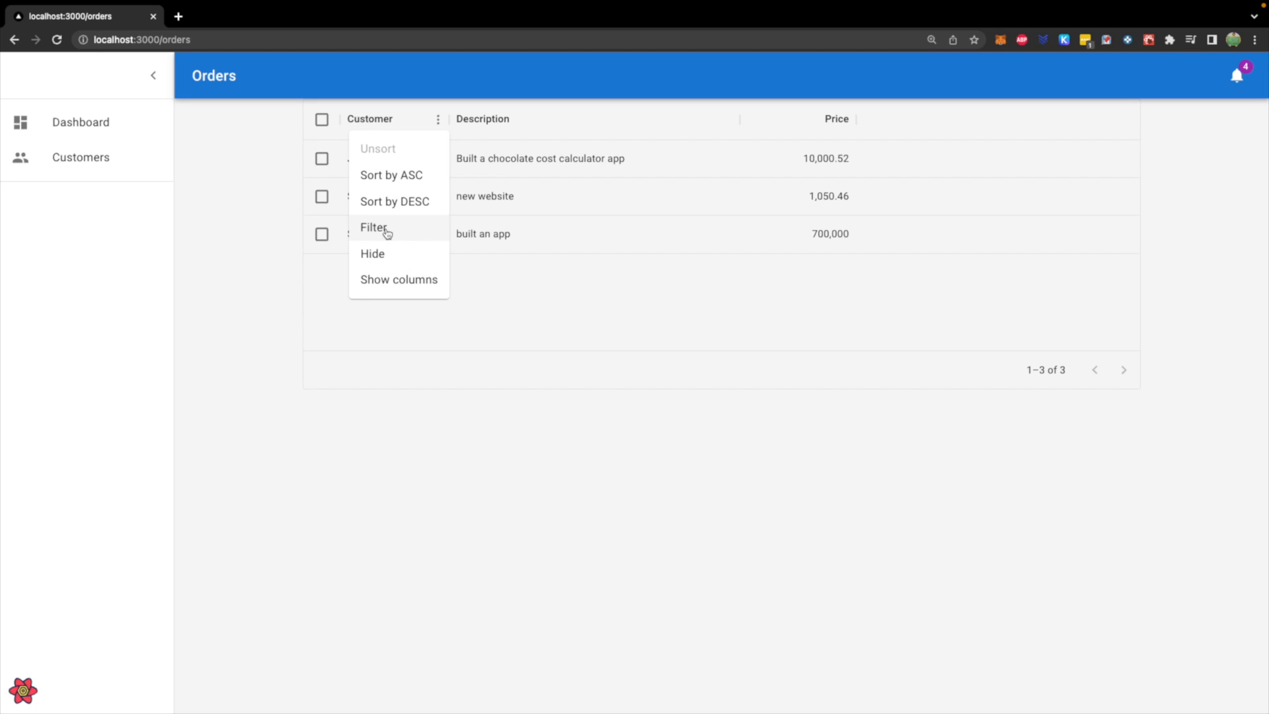
pyautogui.click(374, 227)
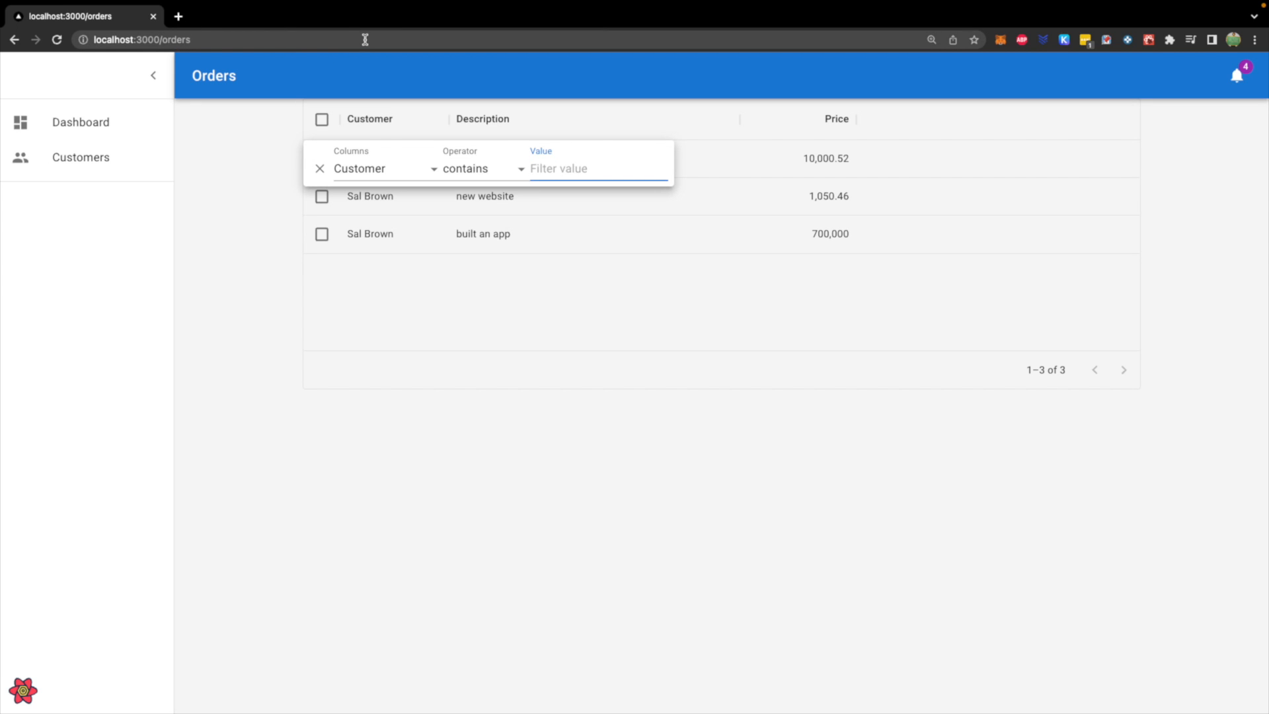
pyautogui.moveTo(261, 167)
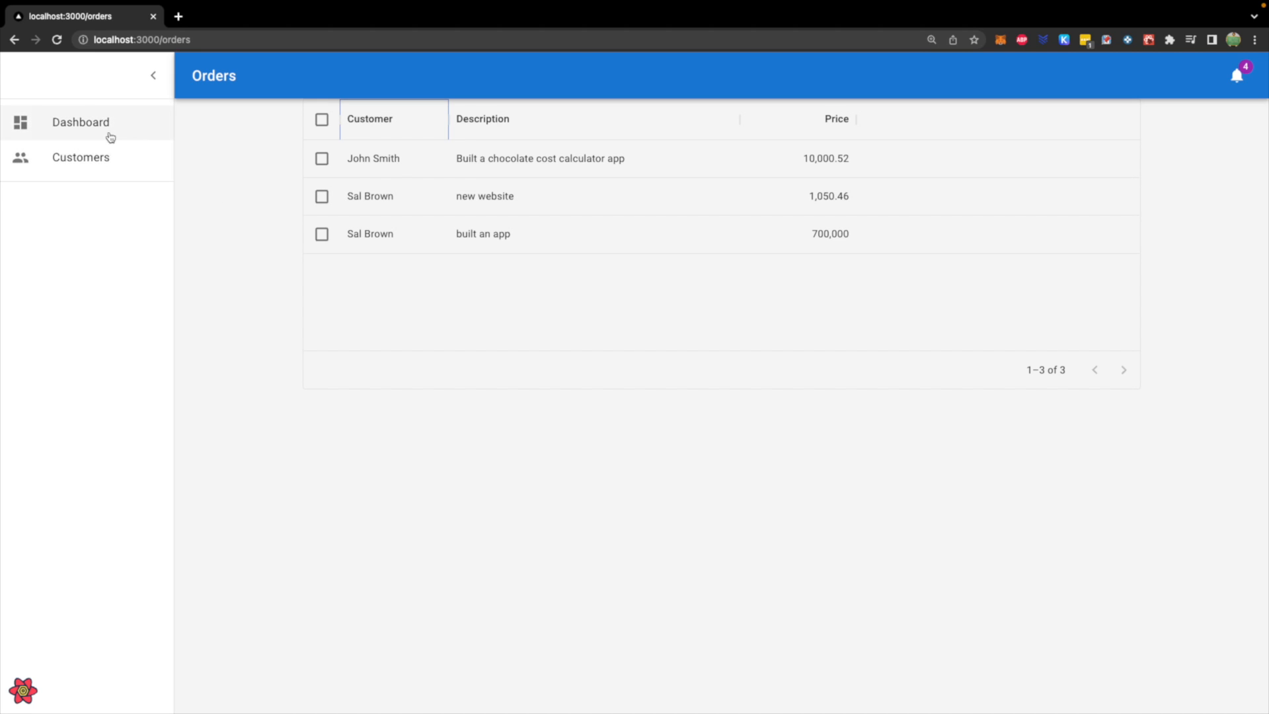
pyautogui.moveTo(141, 229)
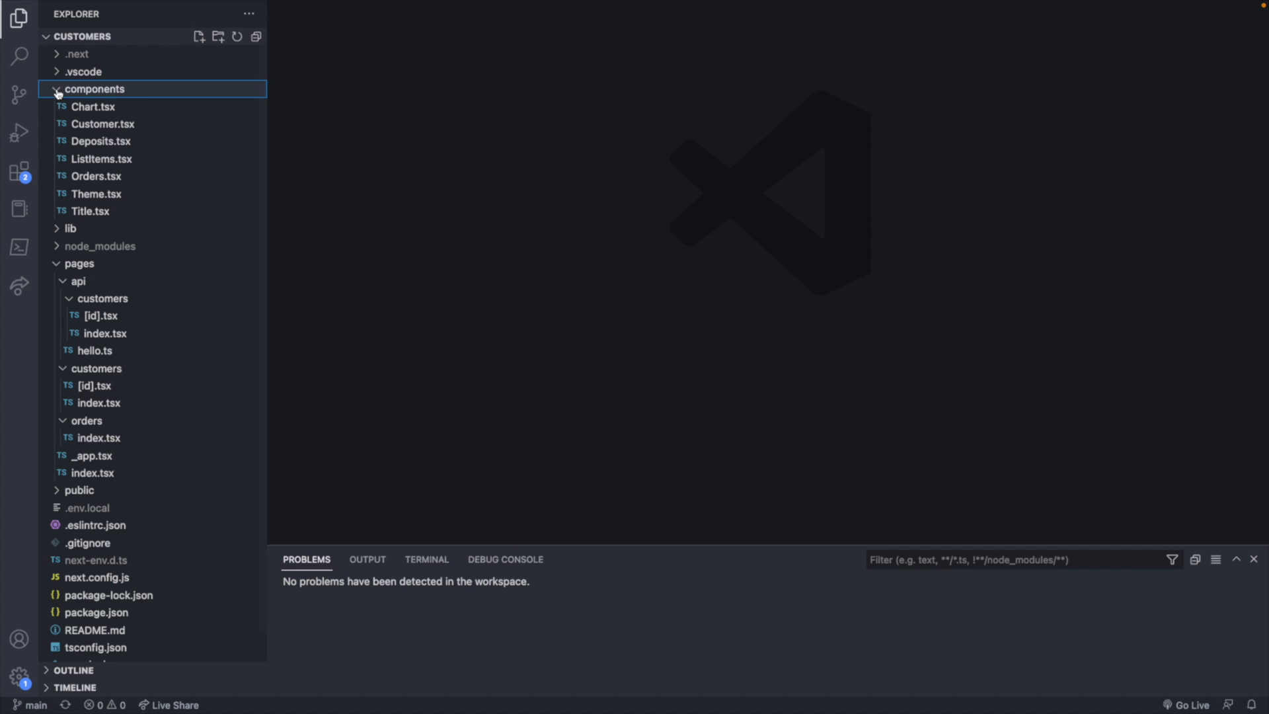
# Step: Give the Orders Link in Theme.tsx the href '/orders'
pyautogui.click(97, 193)
pyautogui.write('</Link>')
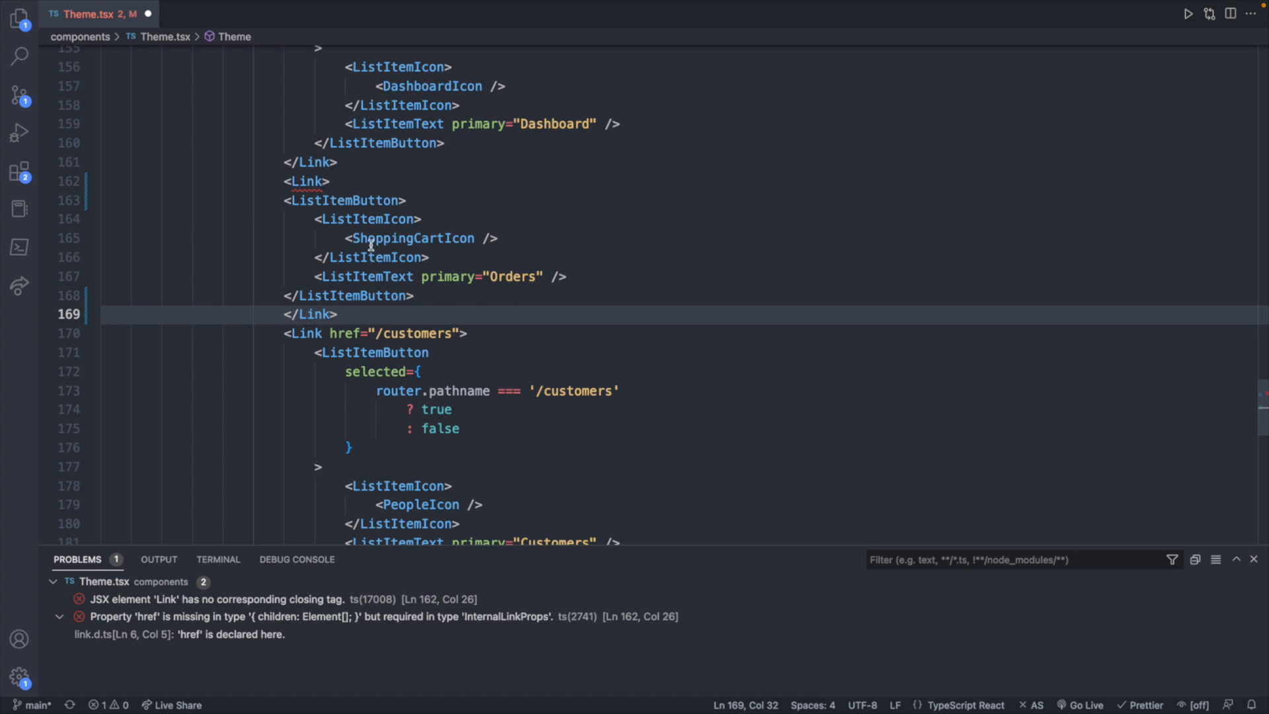
pyautogui.write('href=')
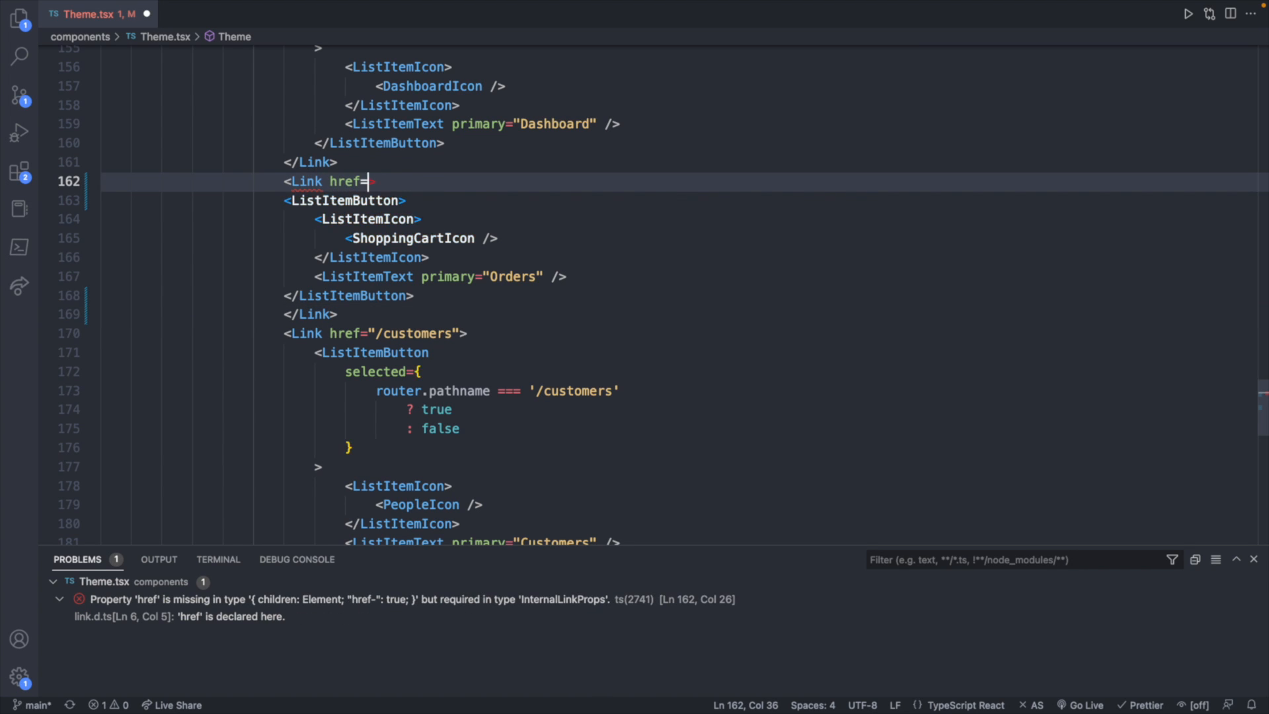
pyautogui.write("'/ord'")
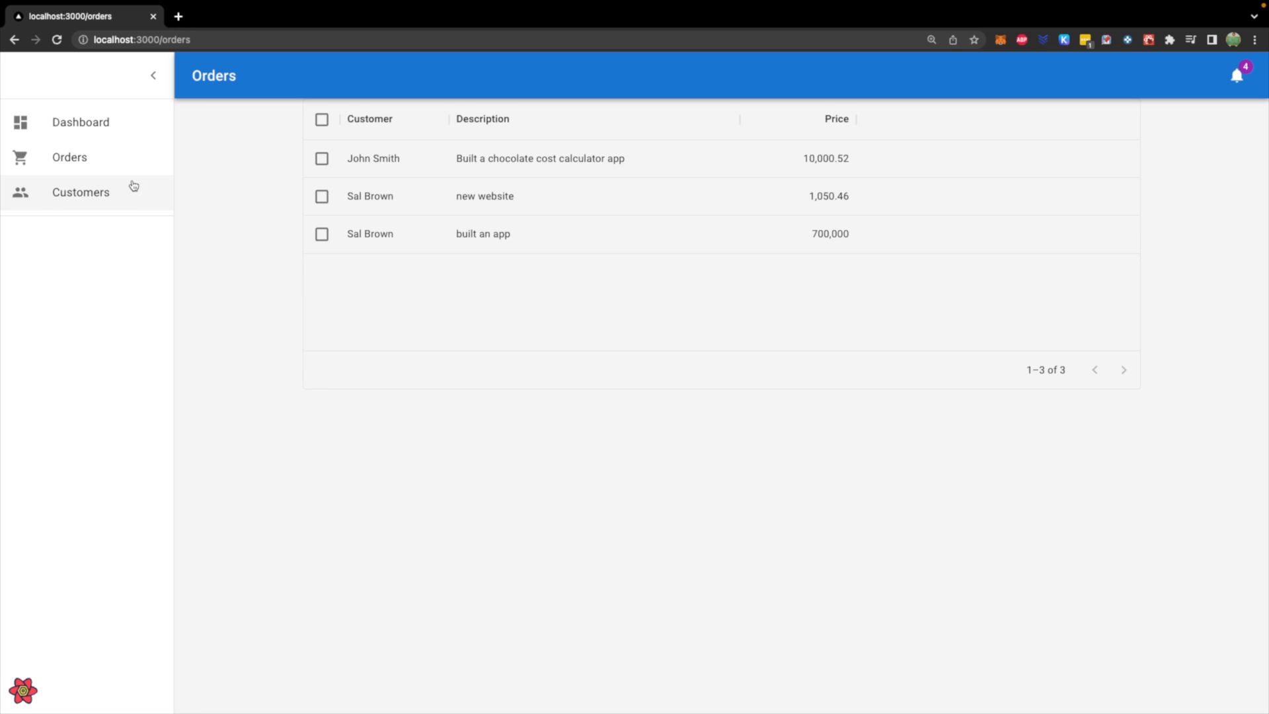
pyautogui.moveTo(277, 264)
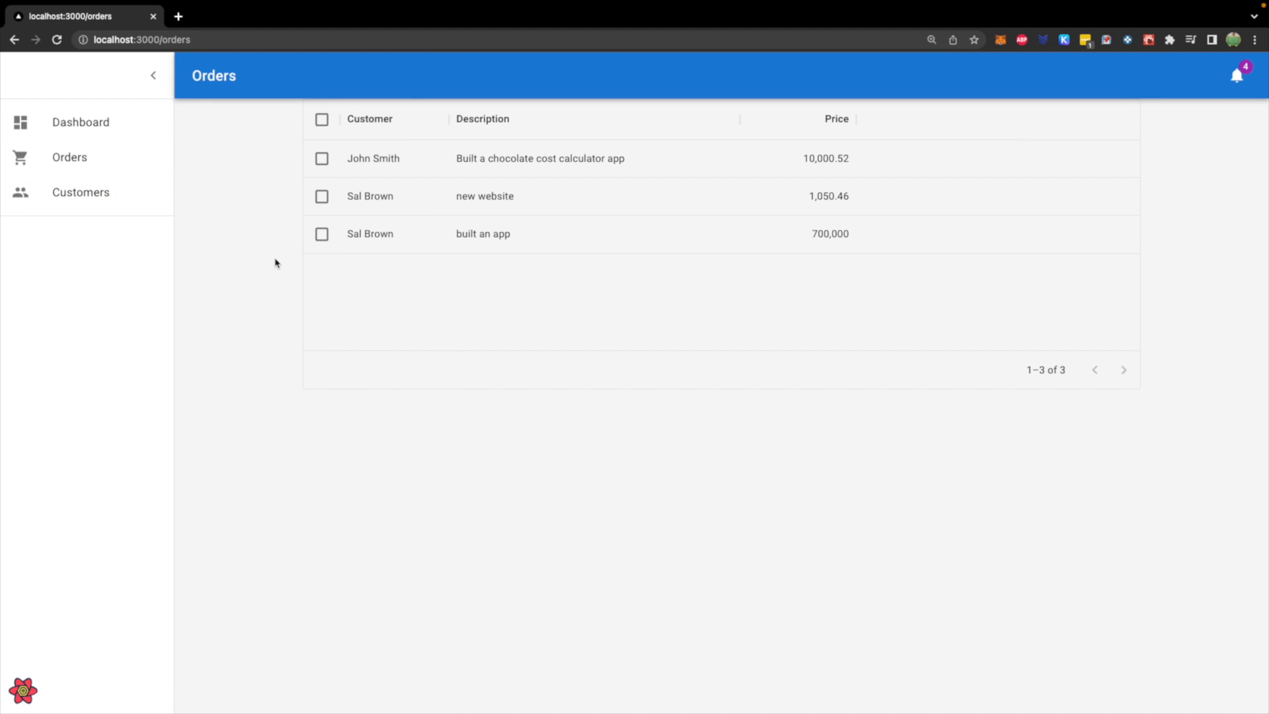
# Step: Switch the app to the Customers page from the sidebar
pyautogui.click(80, 192)
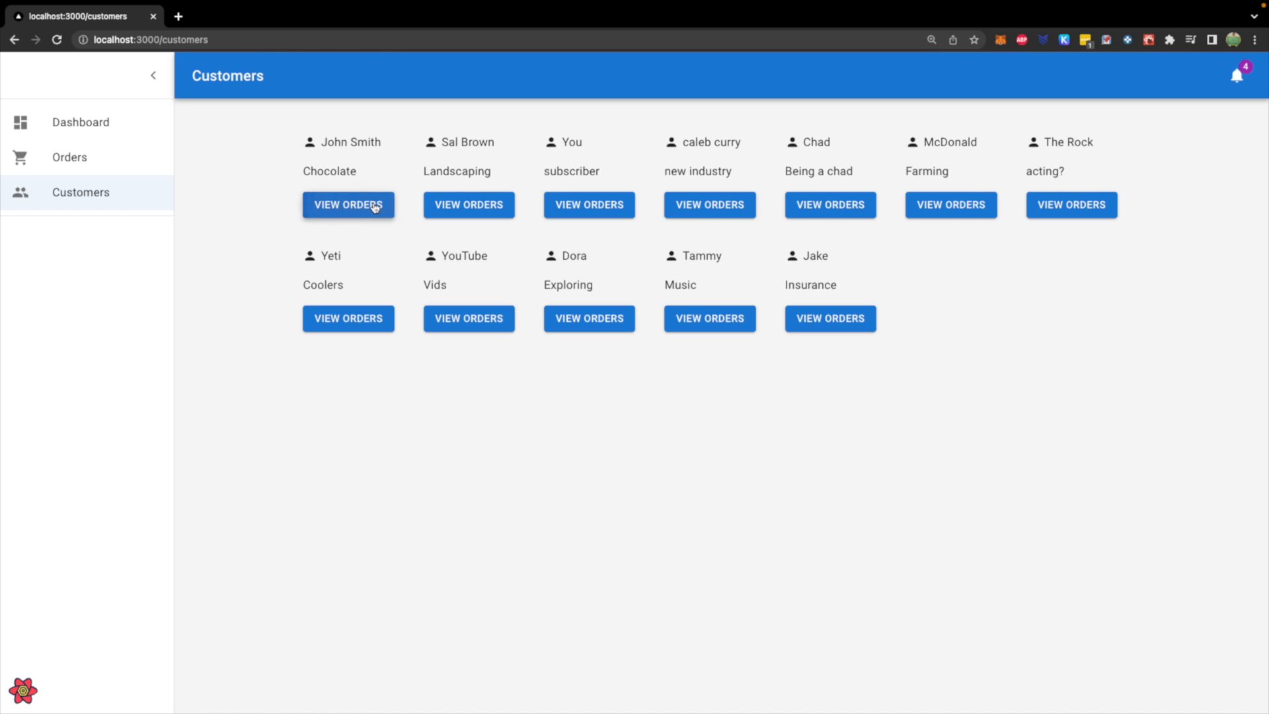
pyautogui.moveTo(235, 181)
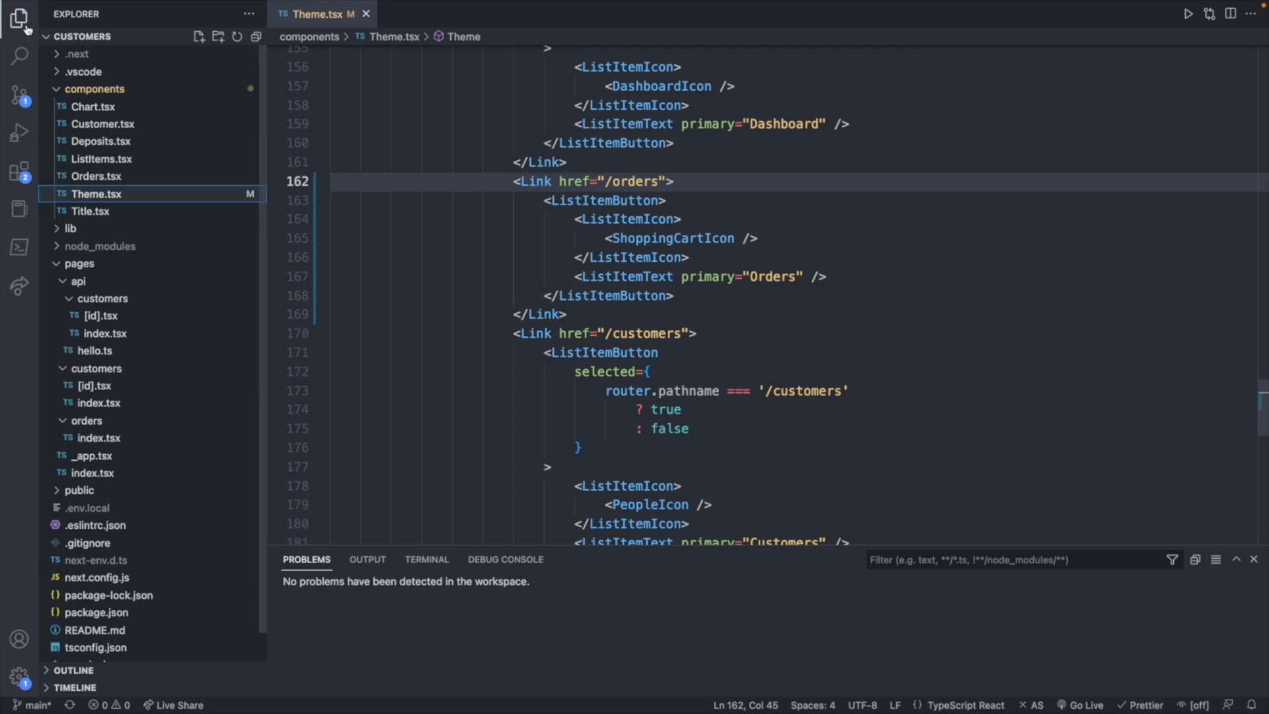
pyautogui.moveTo(104, 124)
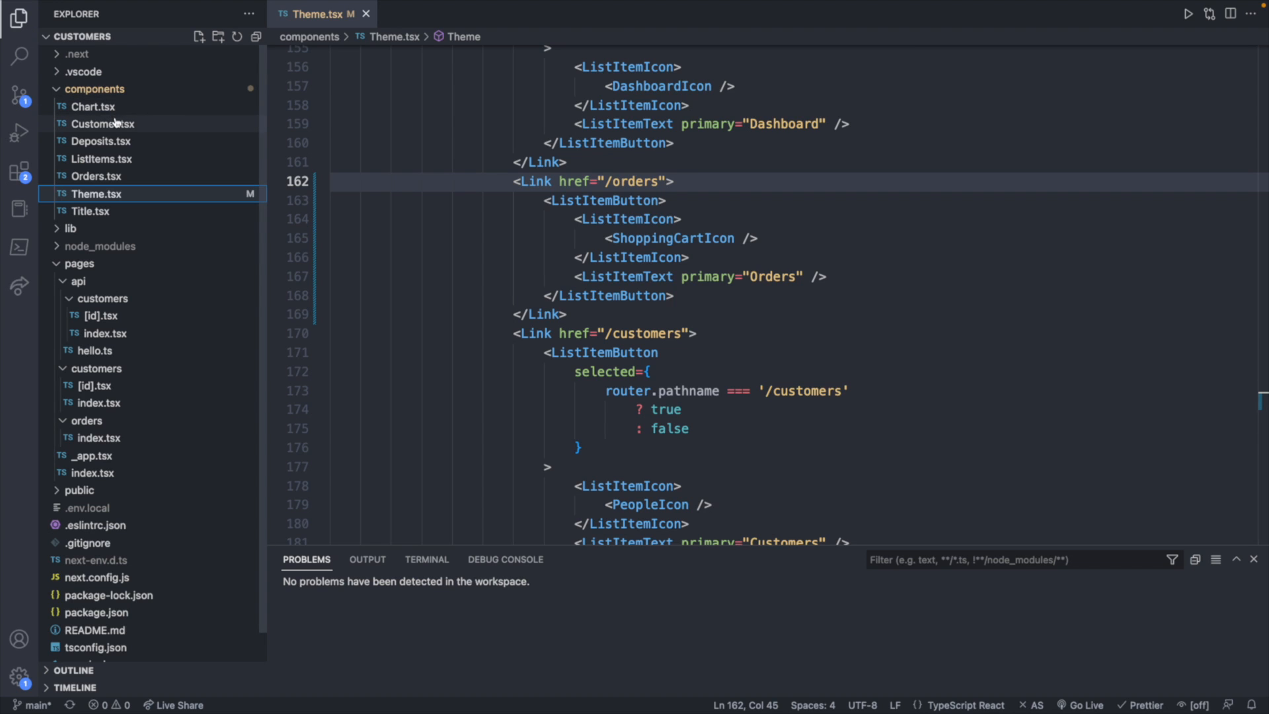
# Step: In Customer.tsx, wrap the View Orders button in a <Link> with an object href
pyautogui.click(103, 123)
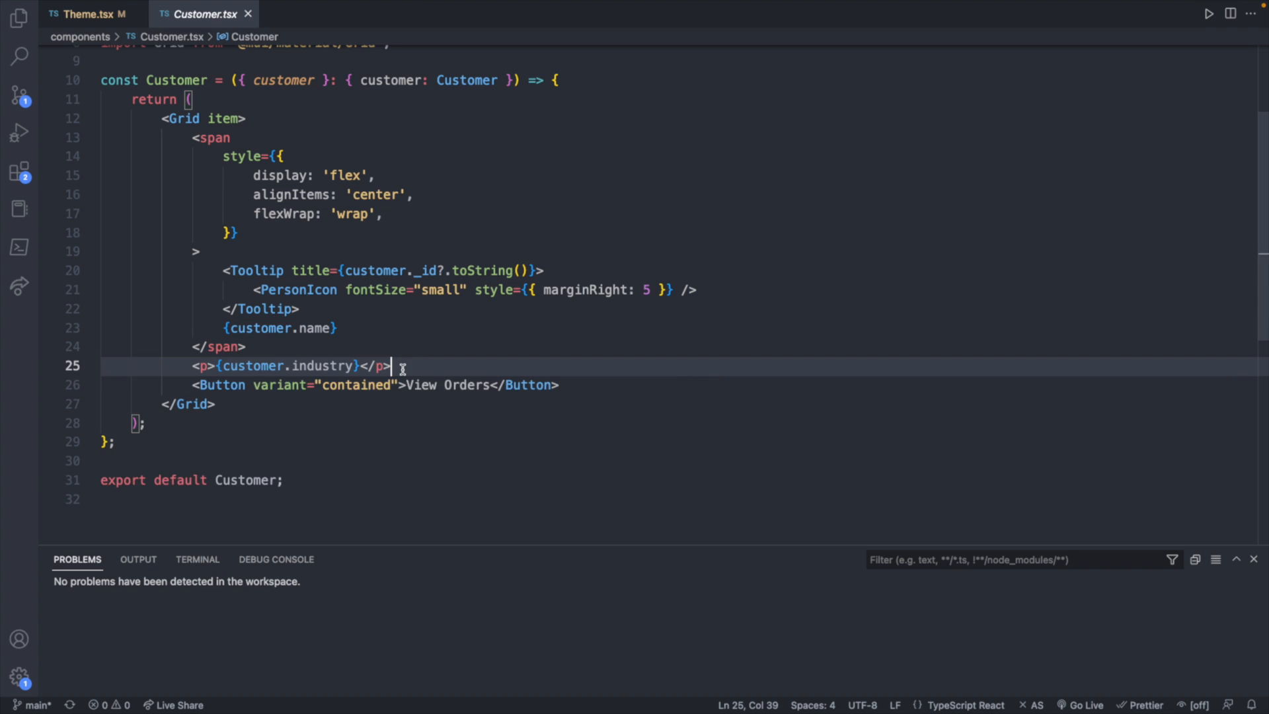
pyautogui.write('<Link>')
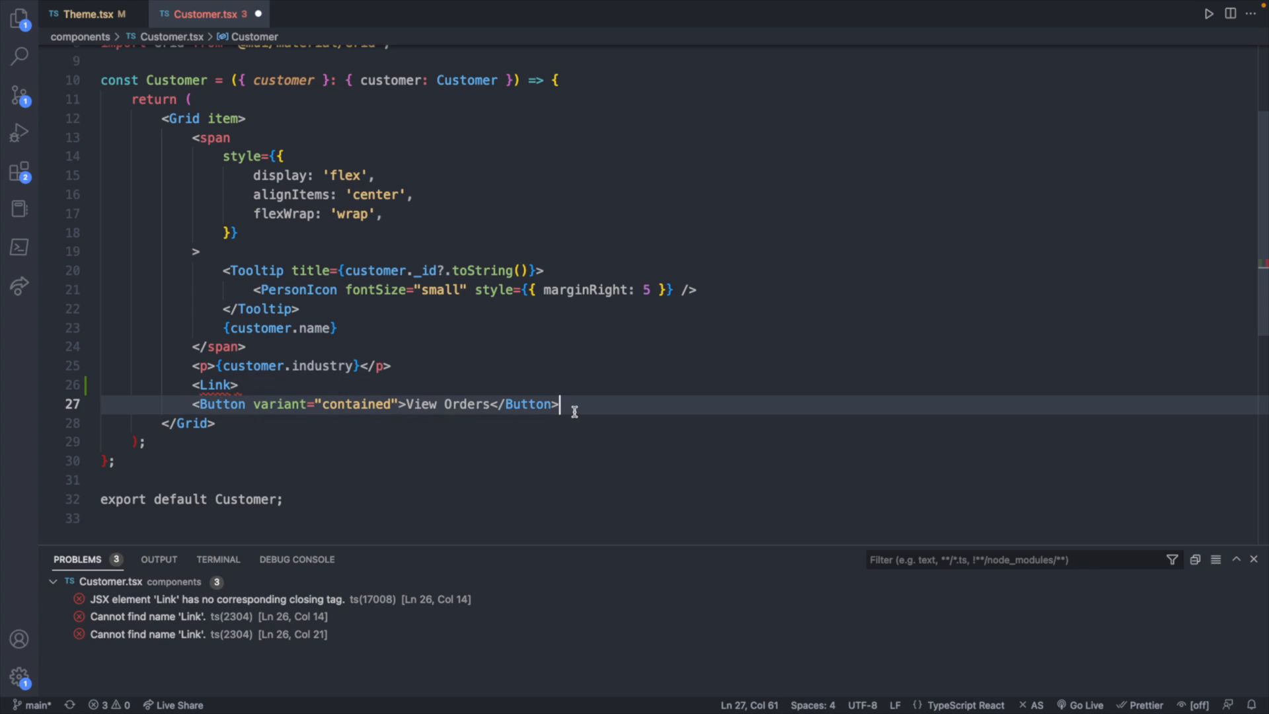
pyautogui.write('</Link>')
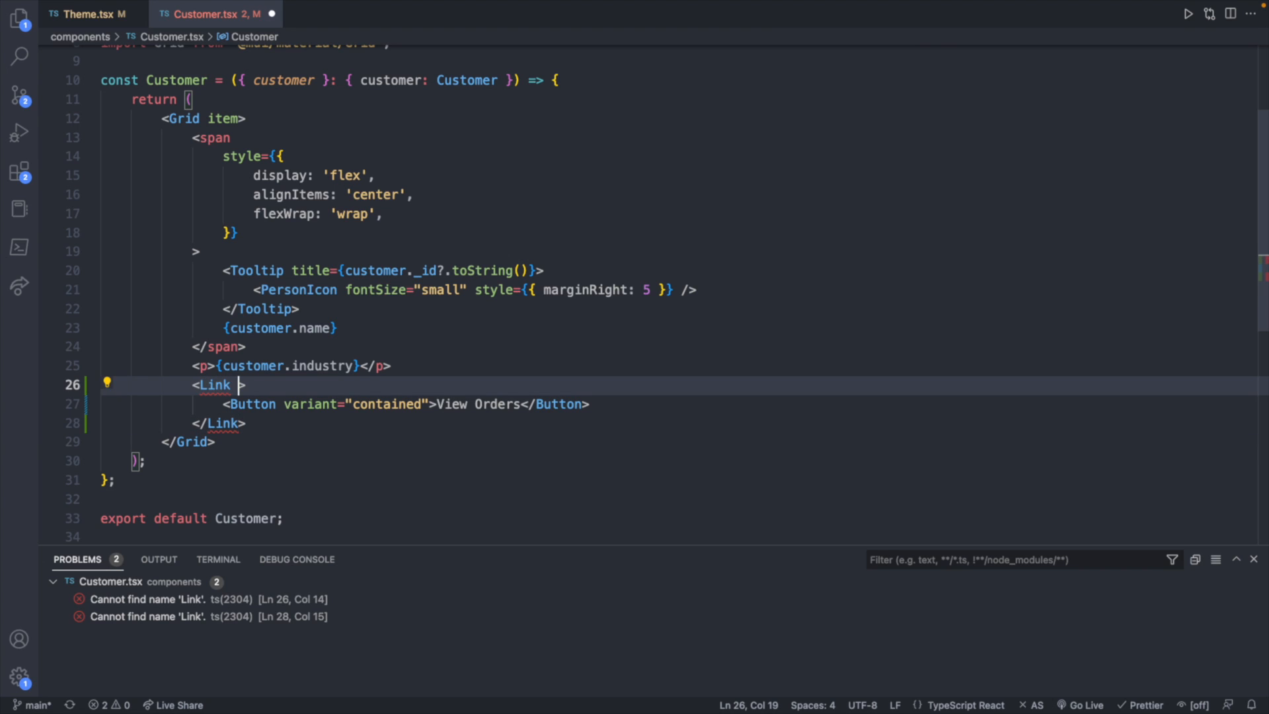
pyautogui.write('href=')
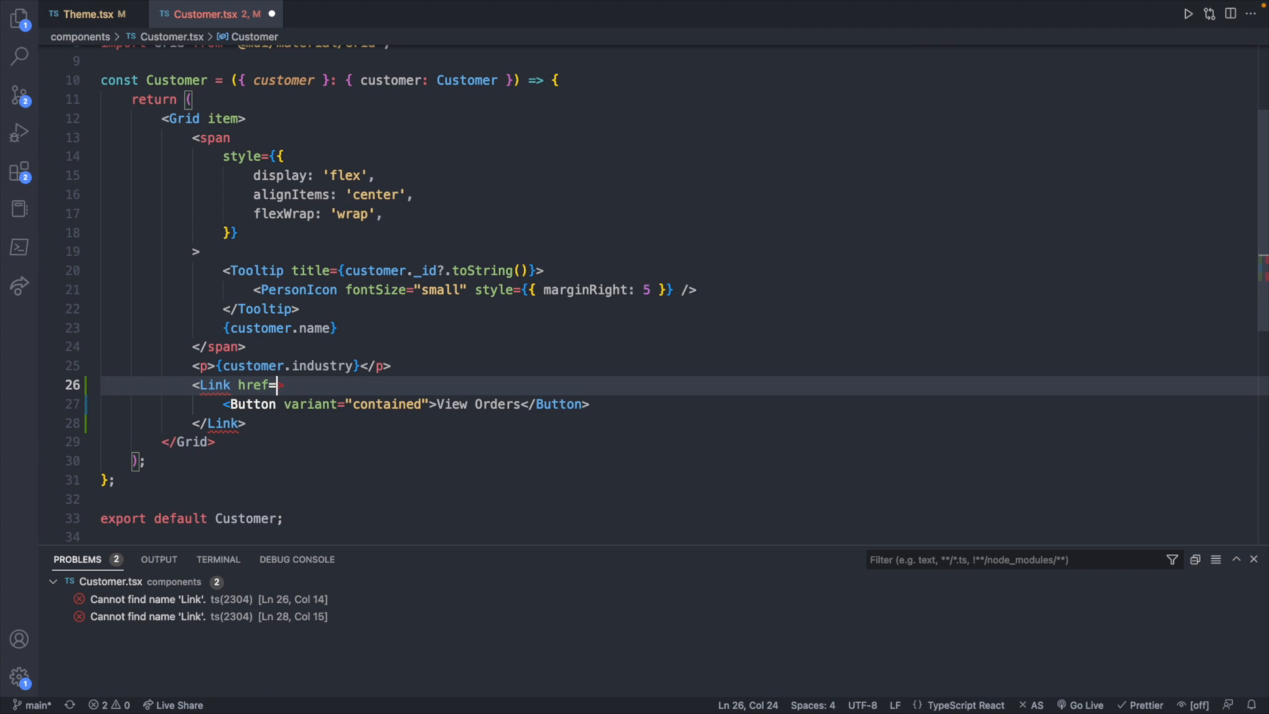
pyautogui.write('""')
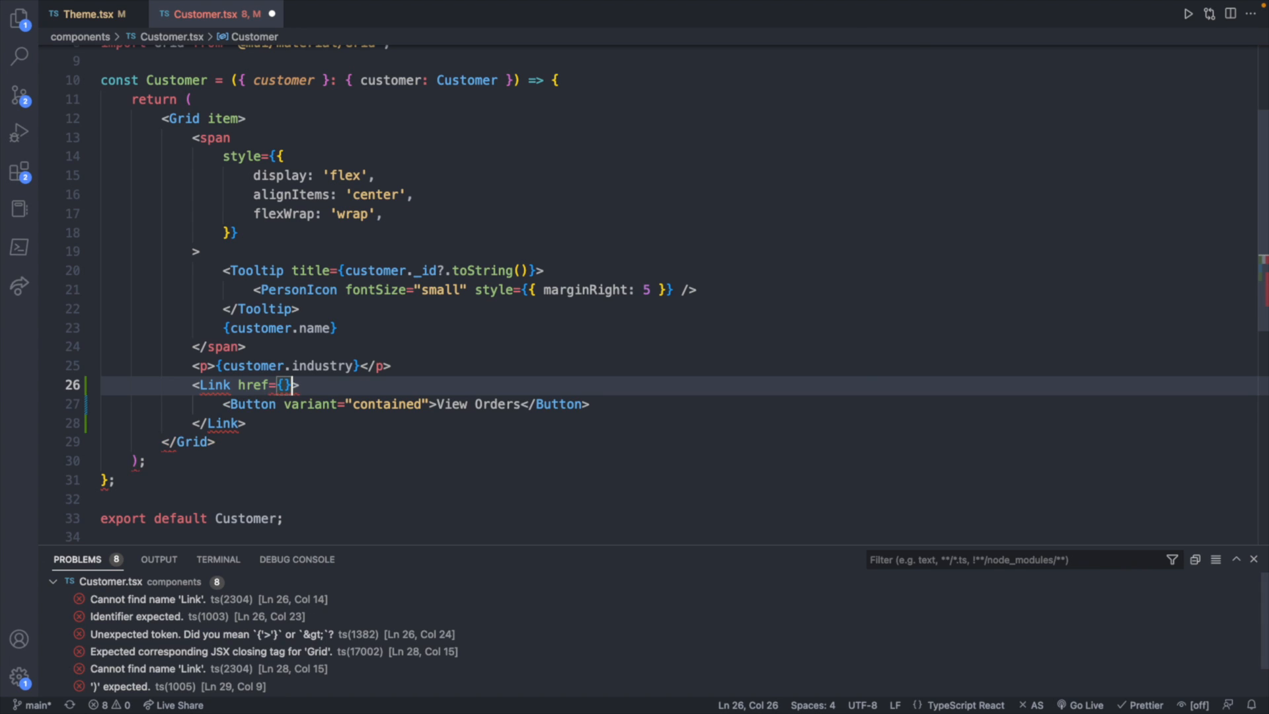
pyautogui.write('{')
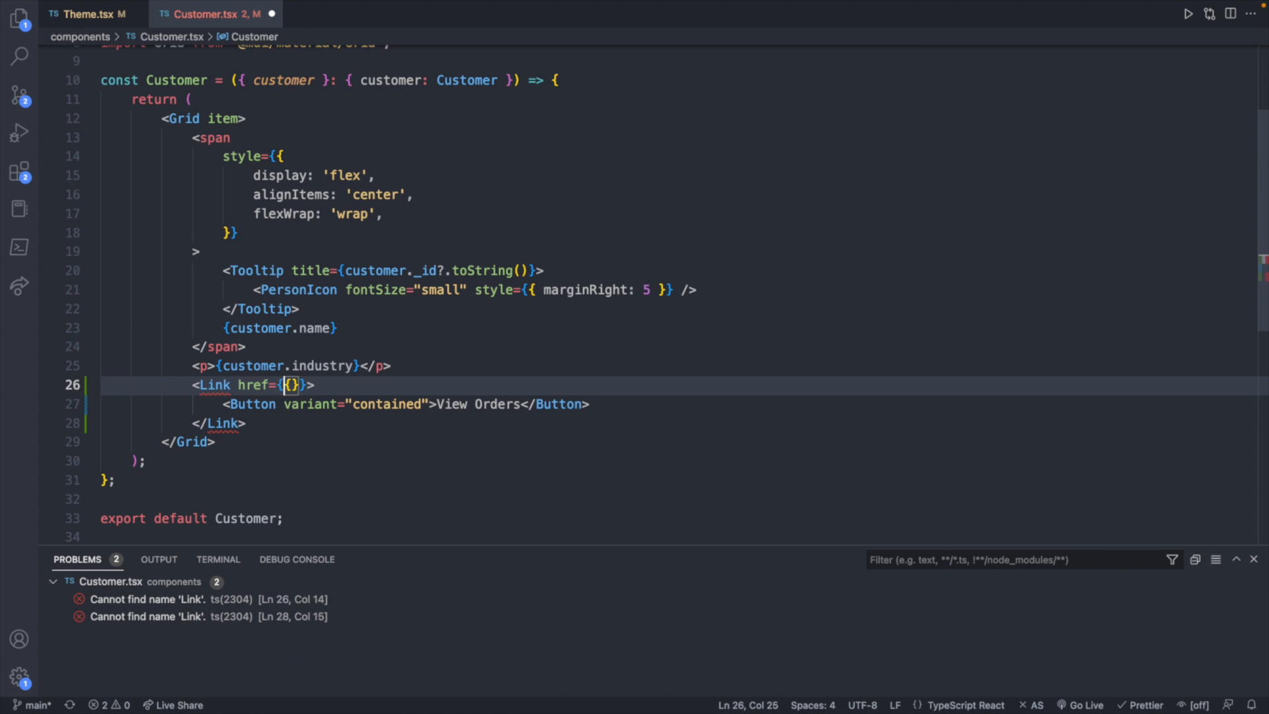
pyautogui.press('Right')
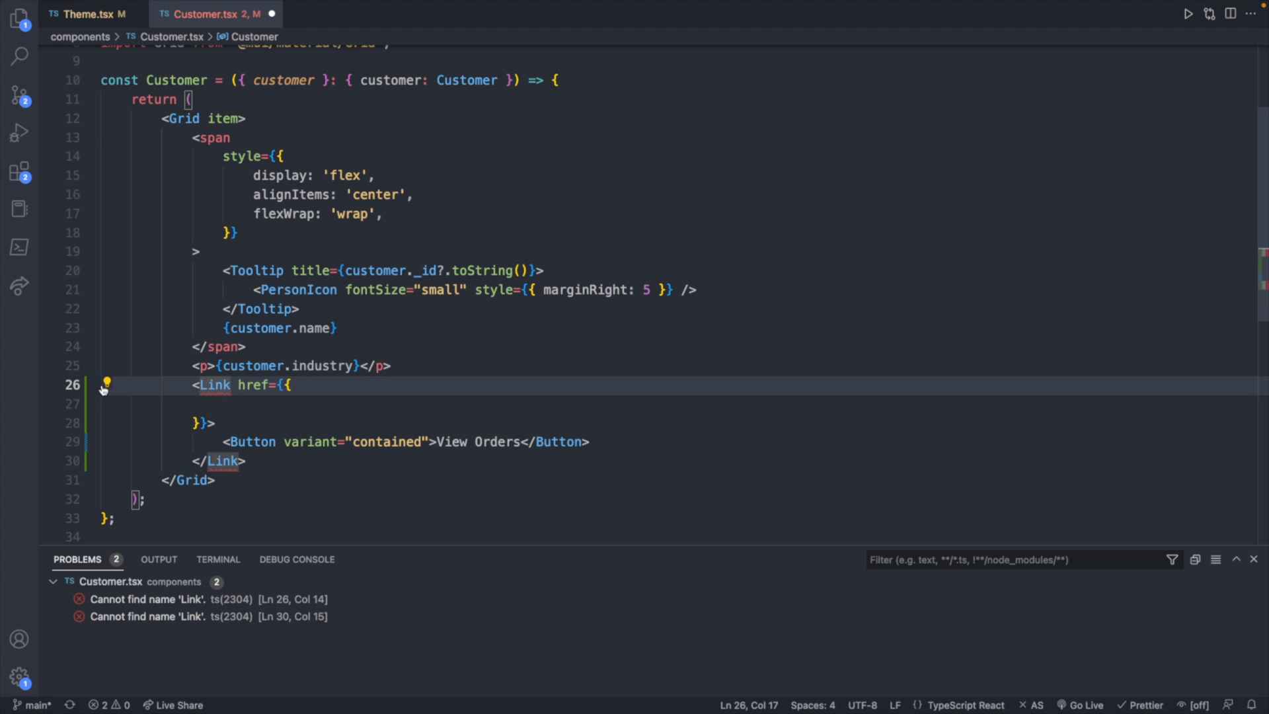
# Step: Import Link from next/link via Quick Fix and start a 'query' key in the href object
pyautogui.click(106, 384)
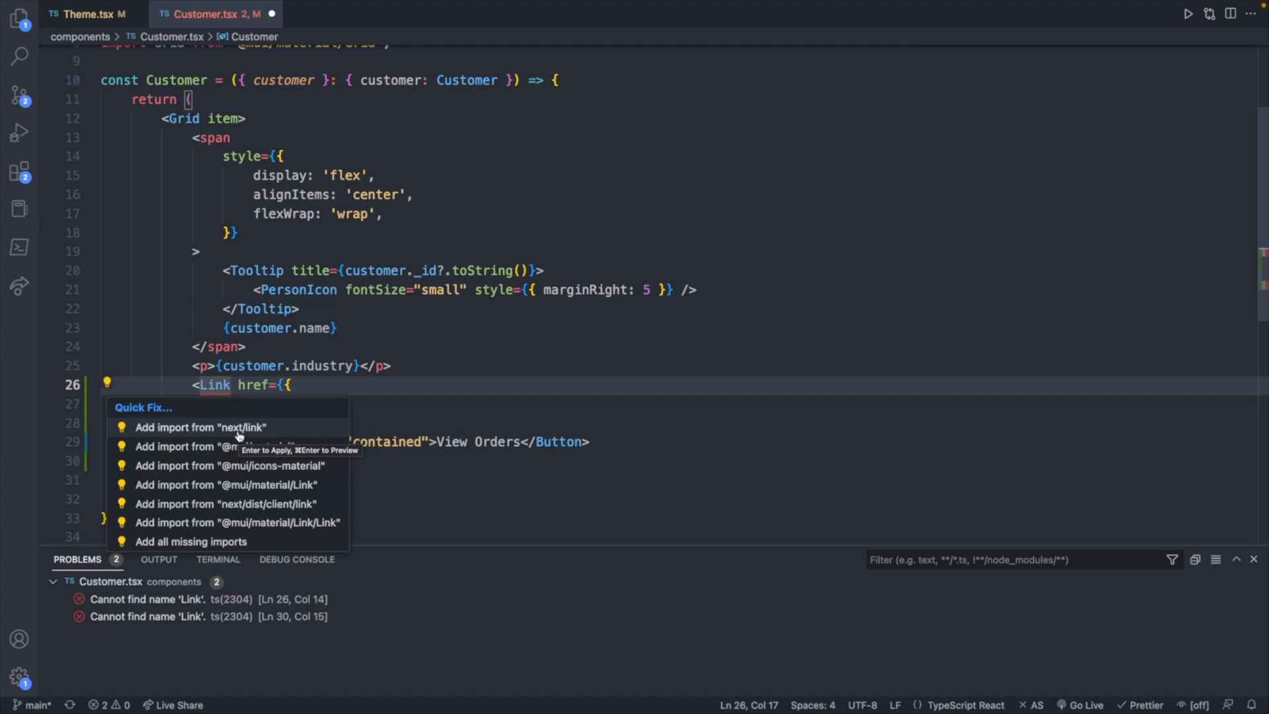
pyautogui.click(200, 427)
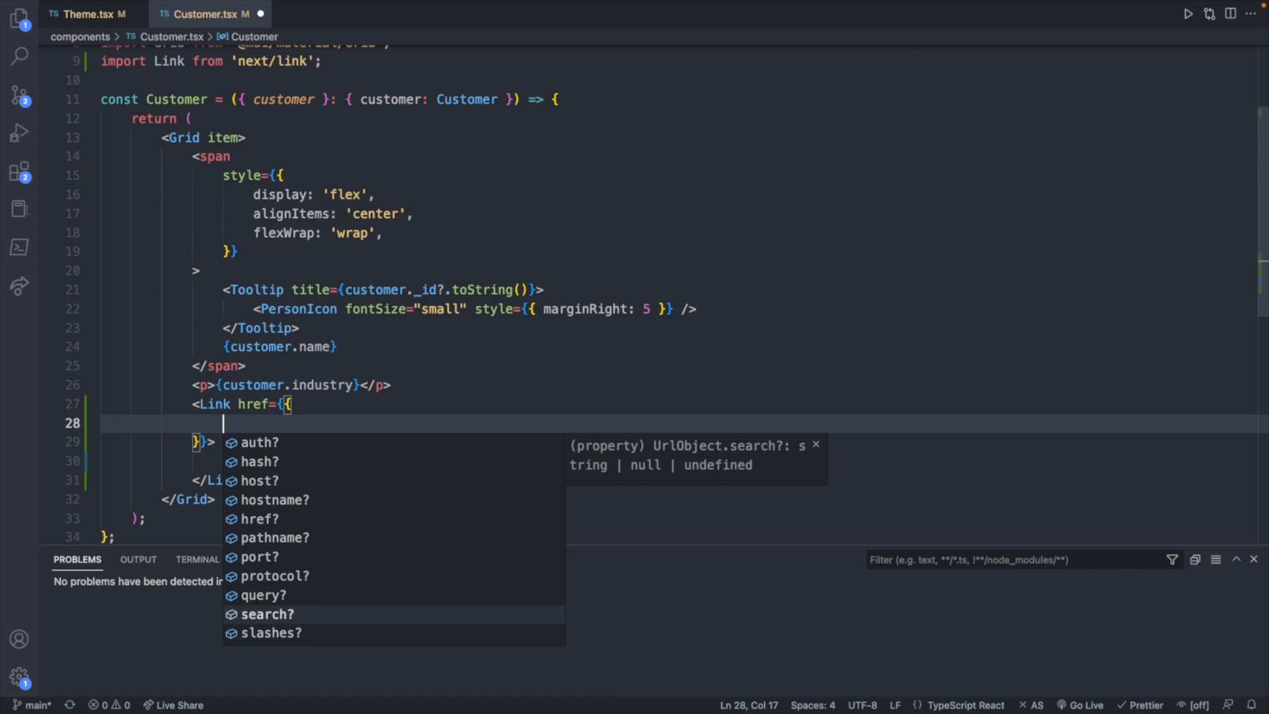
pyautogui.write('query')
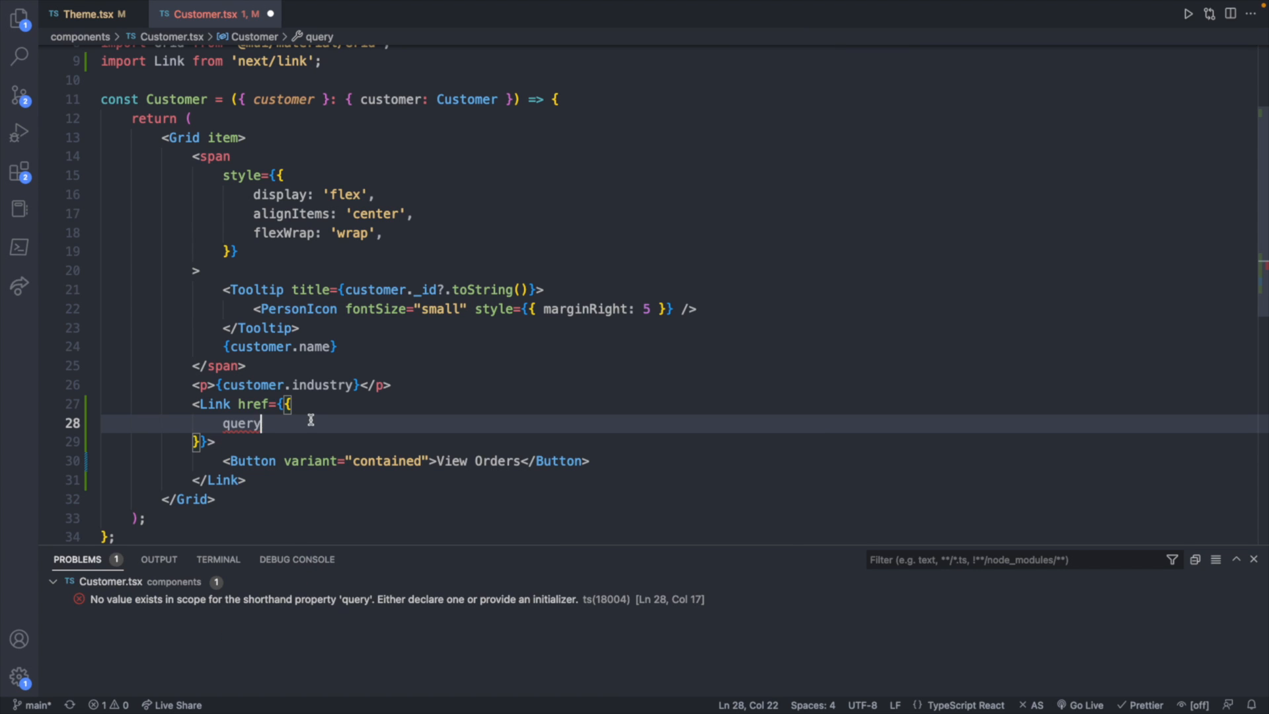
pyautogui.click(88, 13)
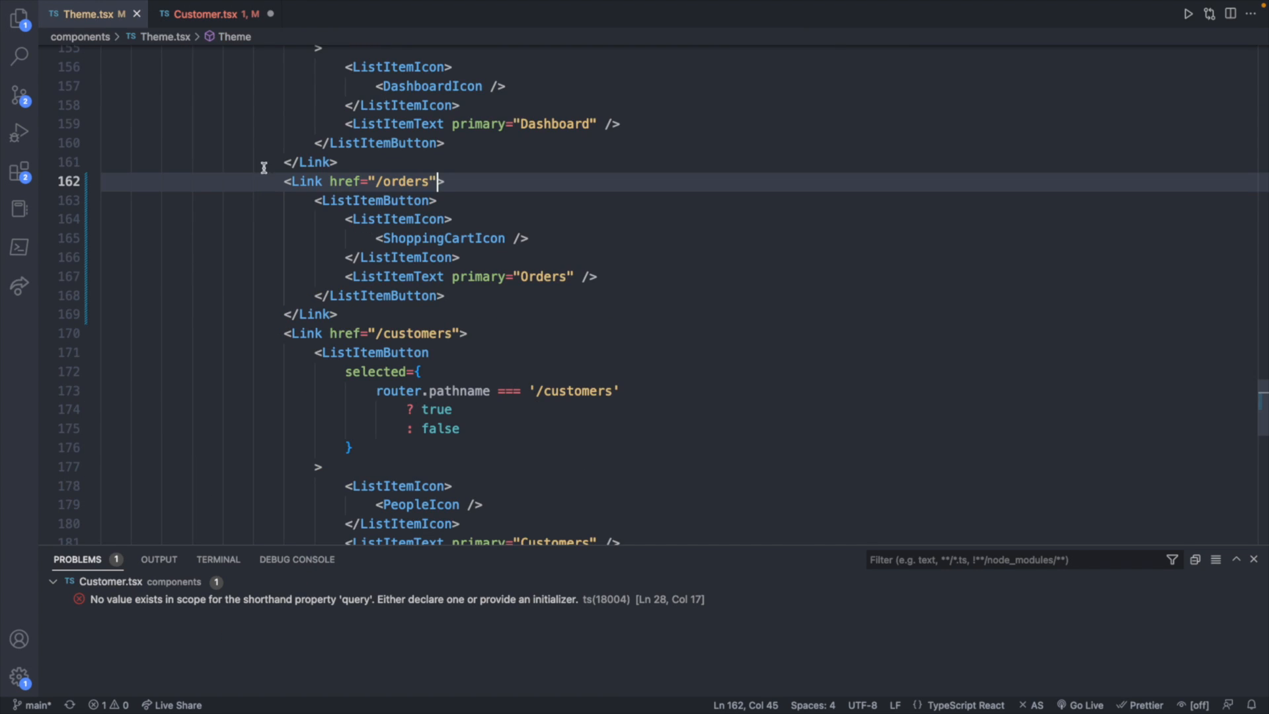
pyautogui.moveTo(358, 377)
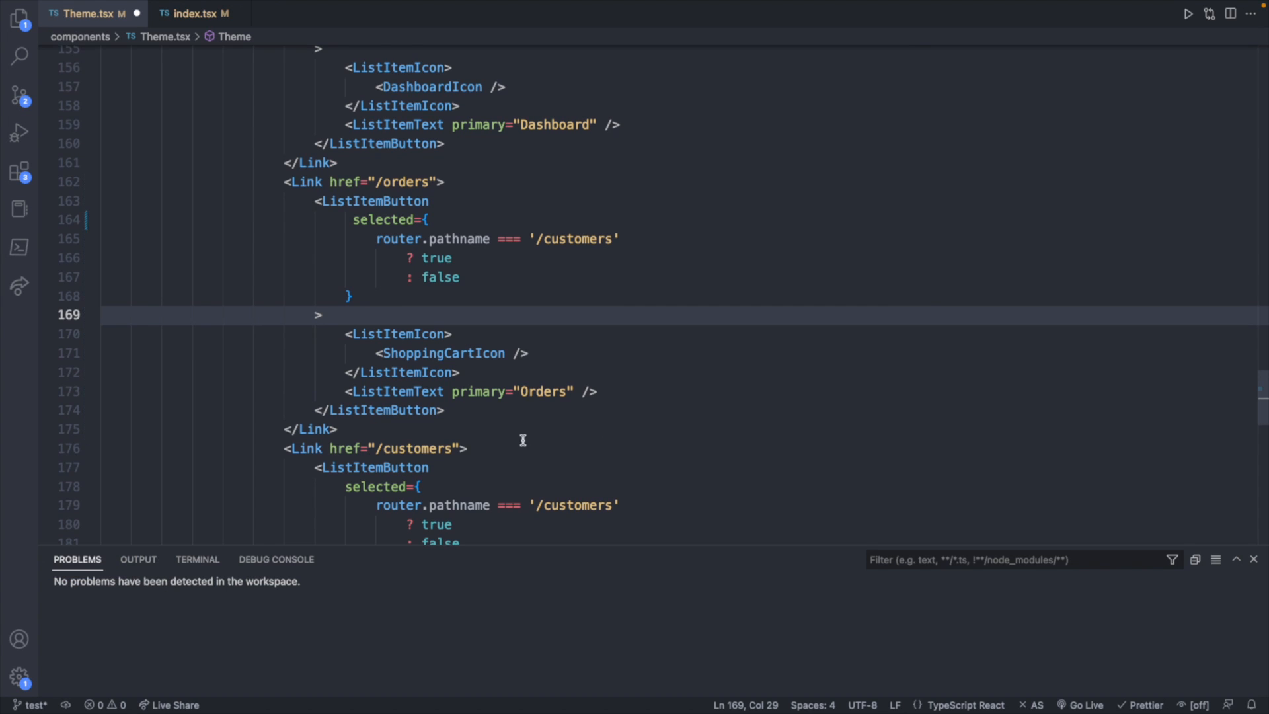
# Step: Select the customers path inside the Orders item's selected condition
pyautogui.doubleClick(576, 239)
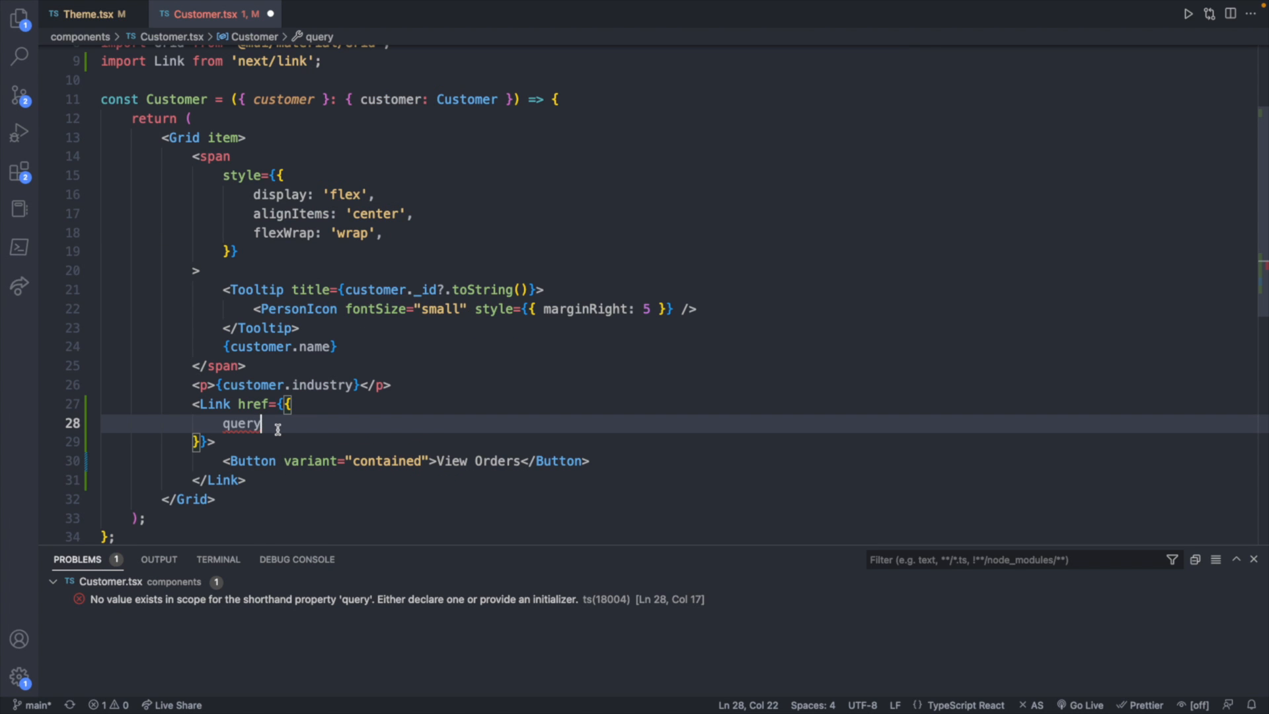
# Step: Set the href query to { customerId: customer._id }
pyautogui.write(': {')
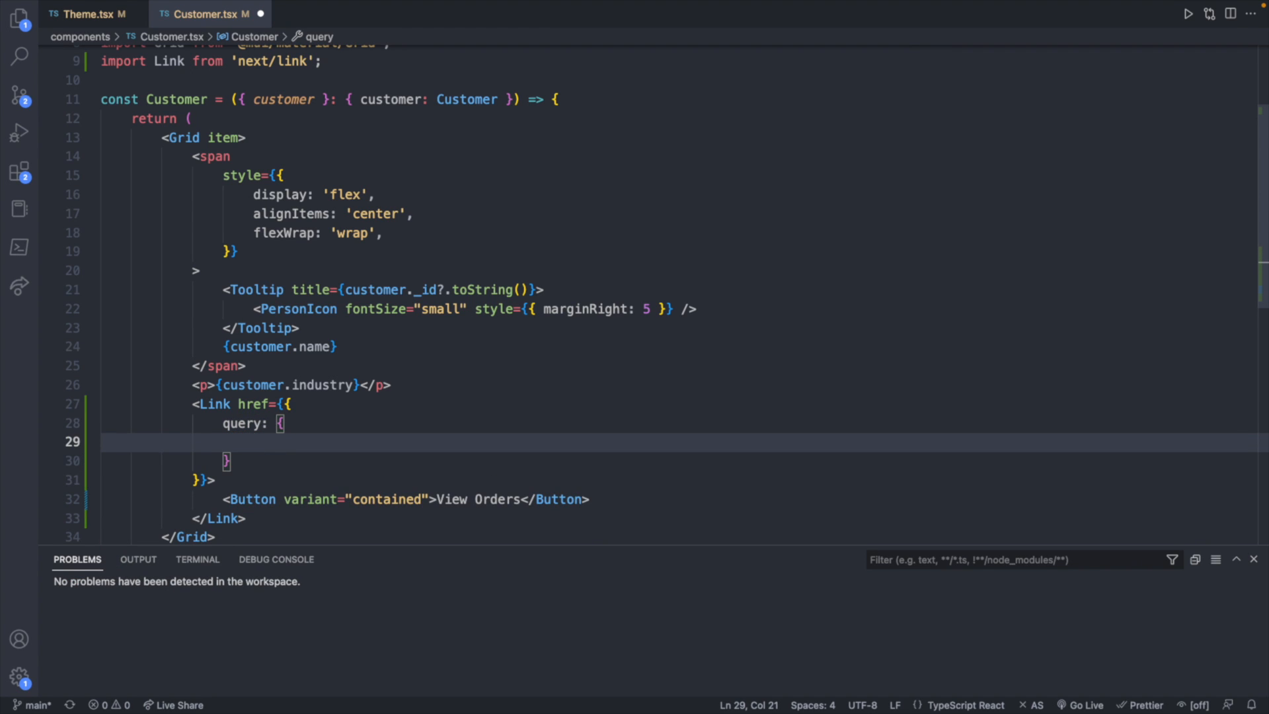
pyautogui.write('cust')
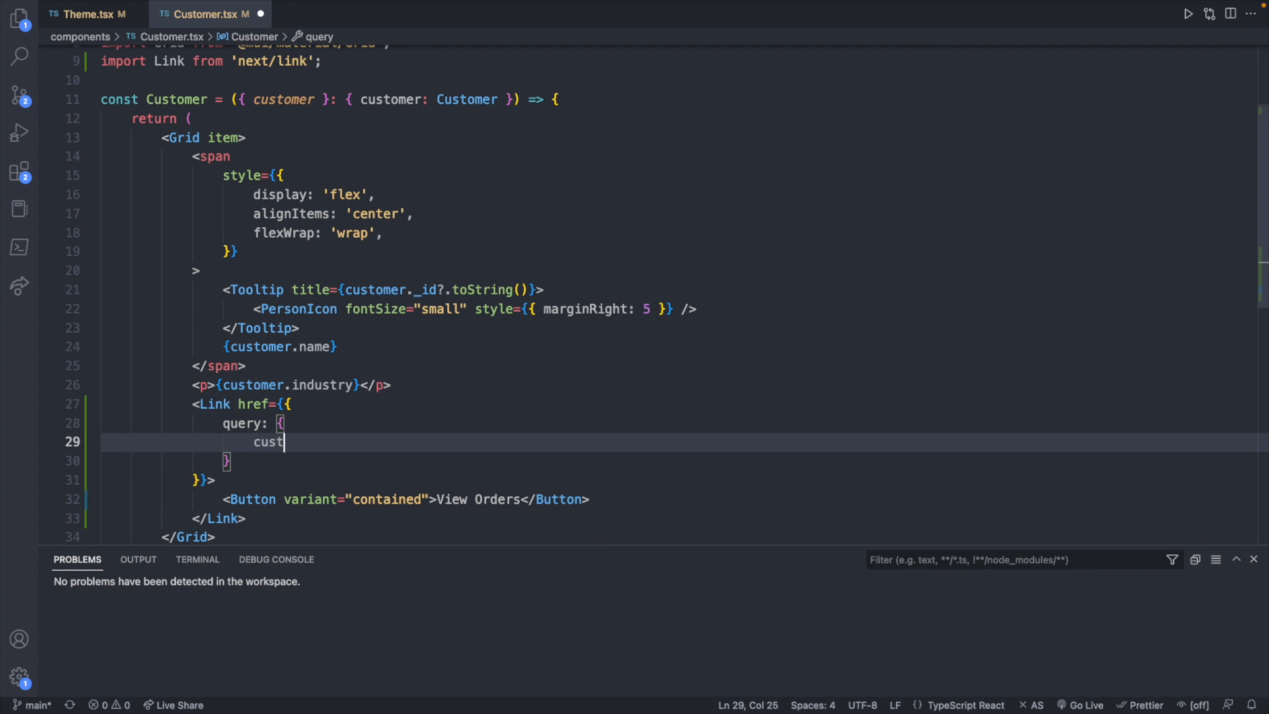
pyautogui.write('omerId')
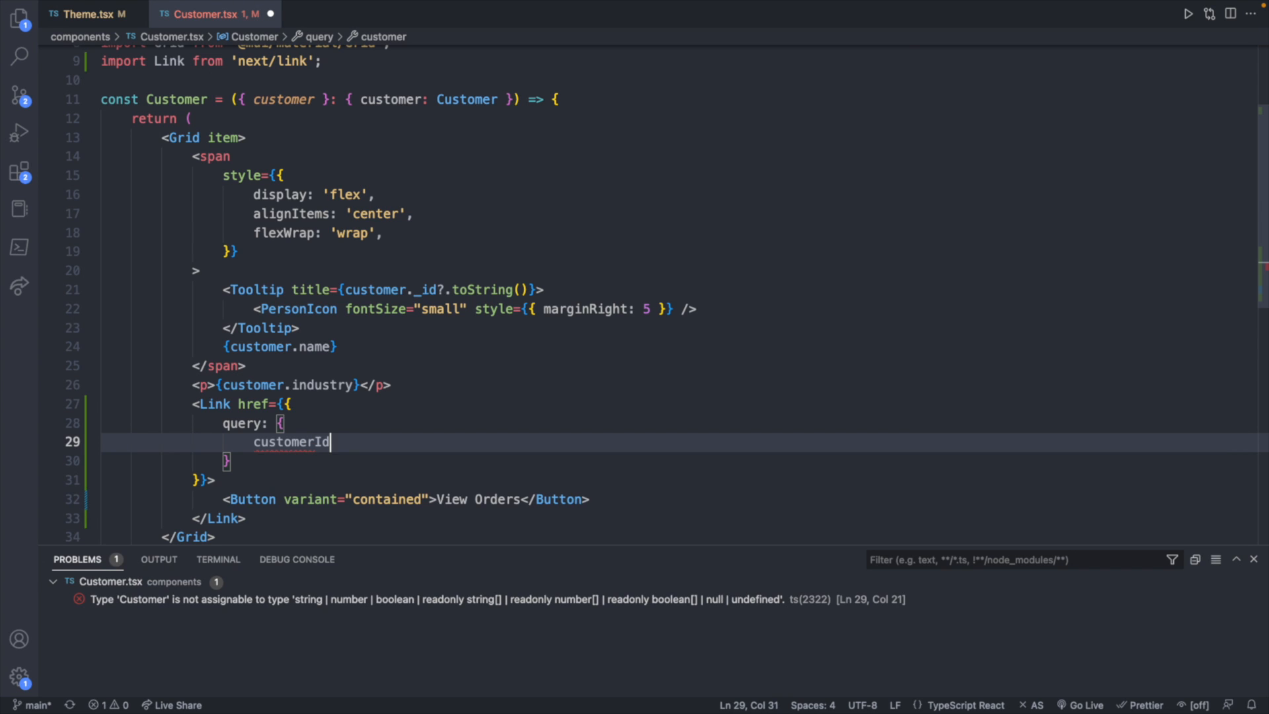
pyautogui.write(':')
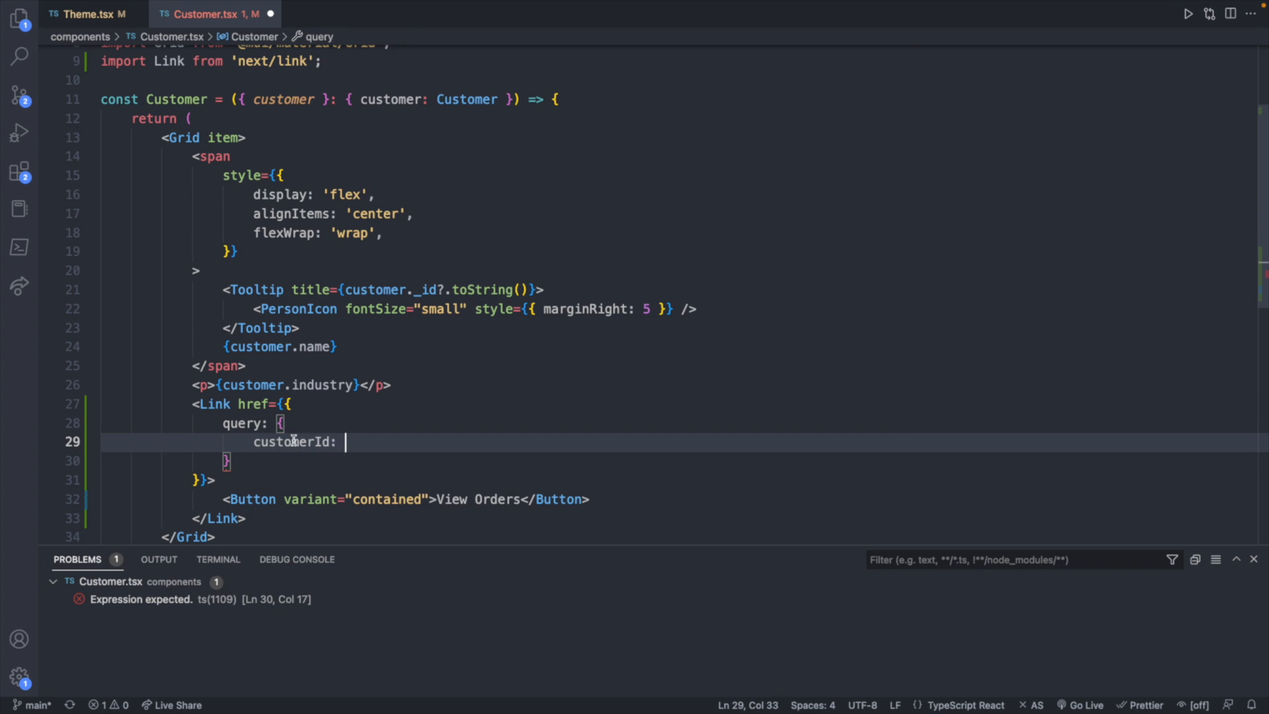
pyautogui.press('Backspace')
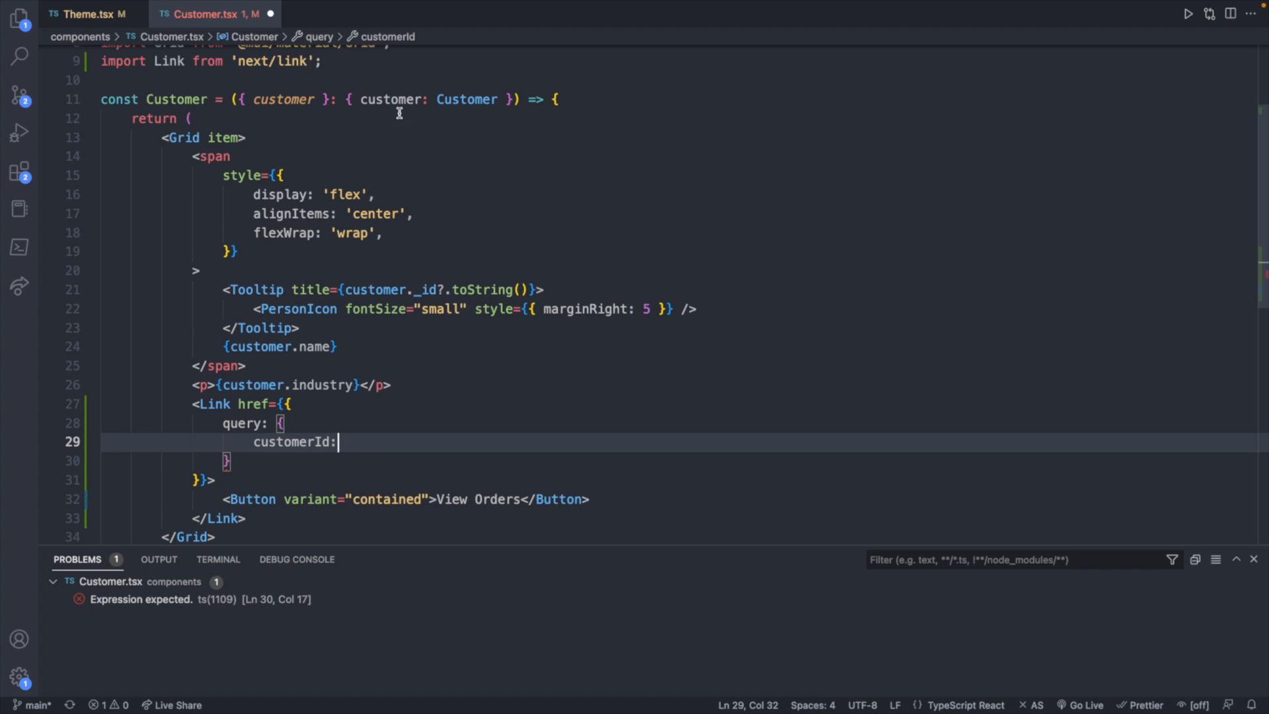
pyautogui.write('custo')
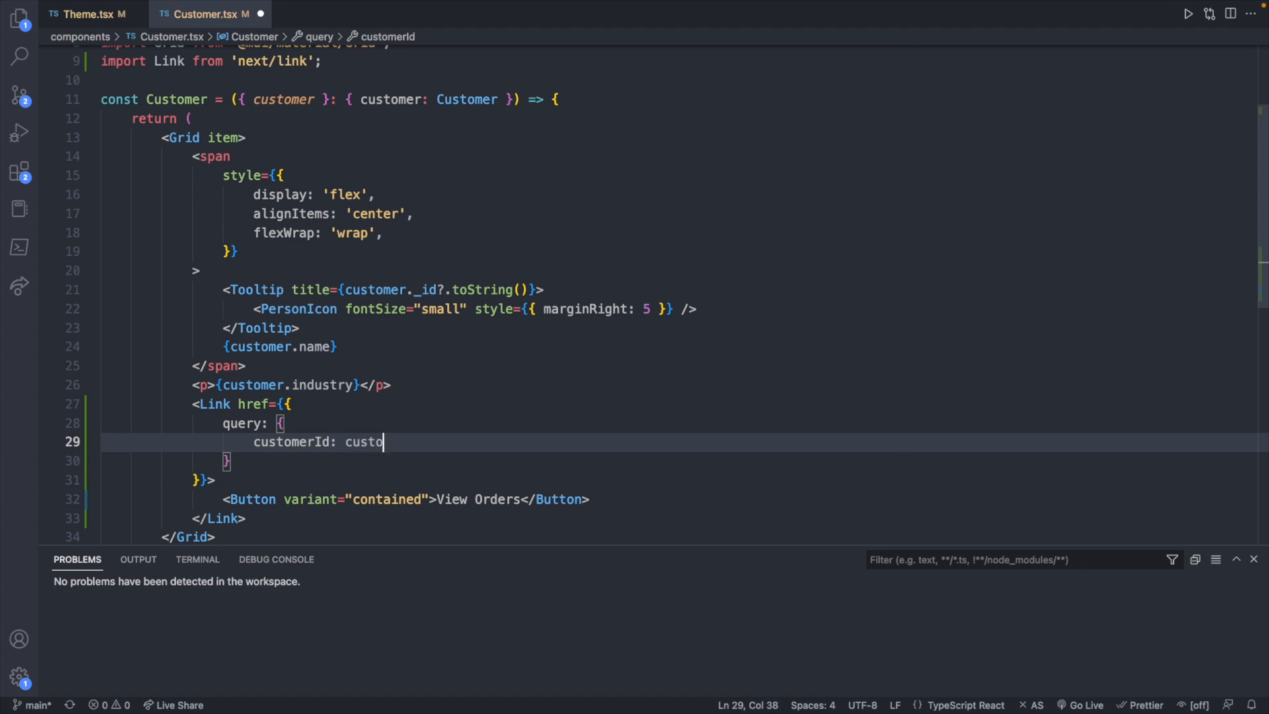
pyautogui.write('mer._id?.toString(),')
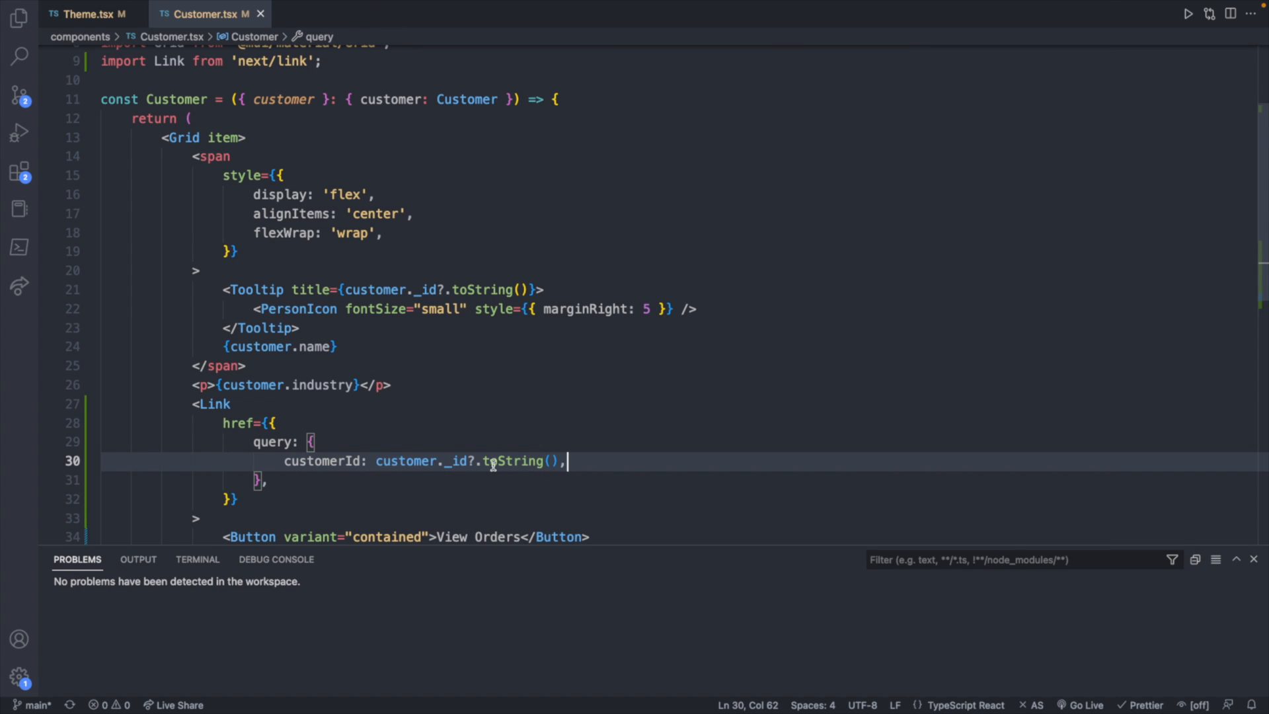
# Step: Add pathname '/orders' to the href object with a trailing comma
pyautogui.scroll(-3)
pyautogui.write('pathname:')
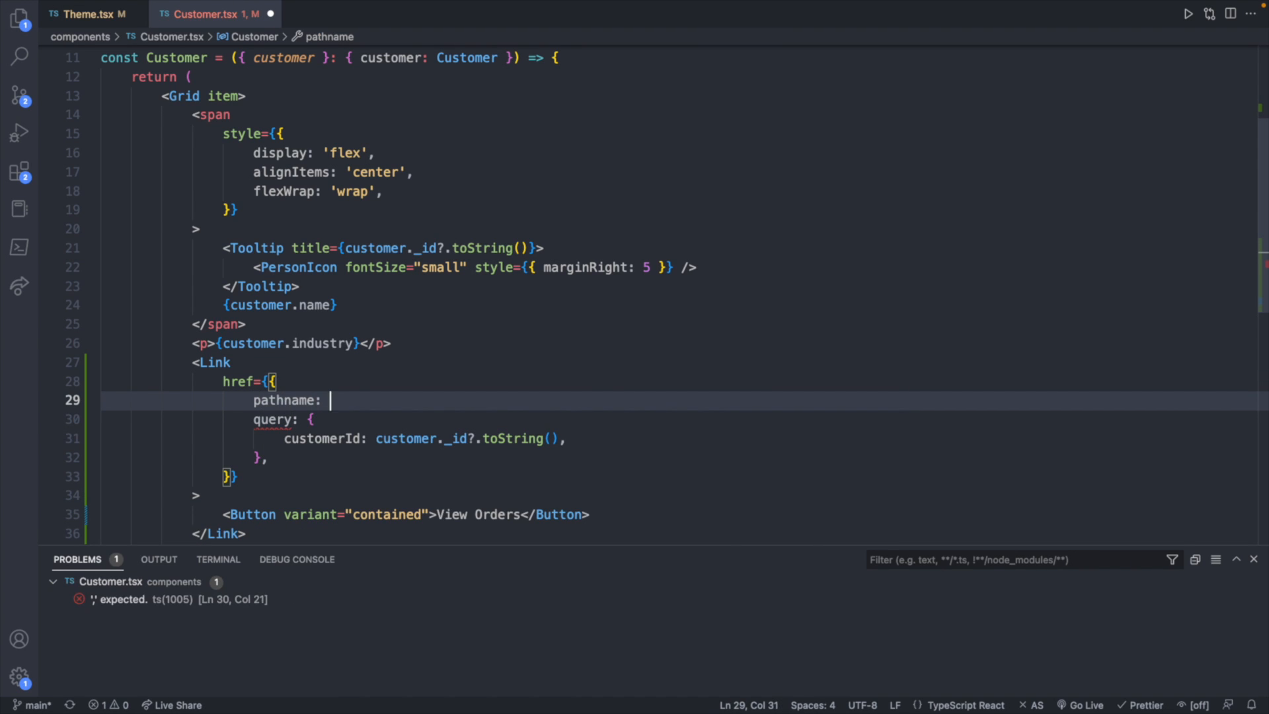
pyautogui.write("'/")
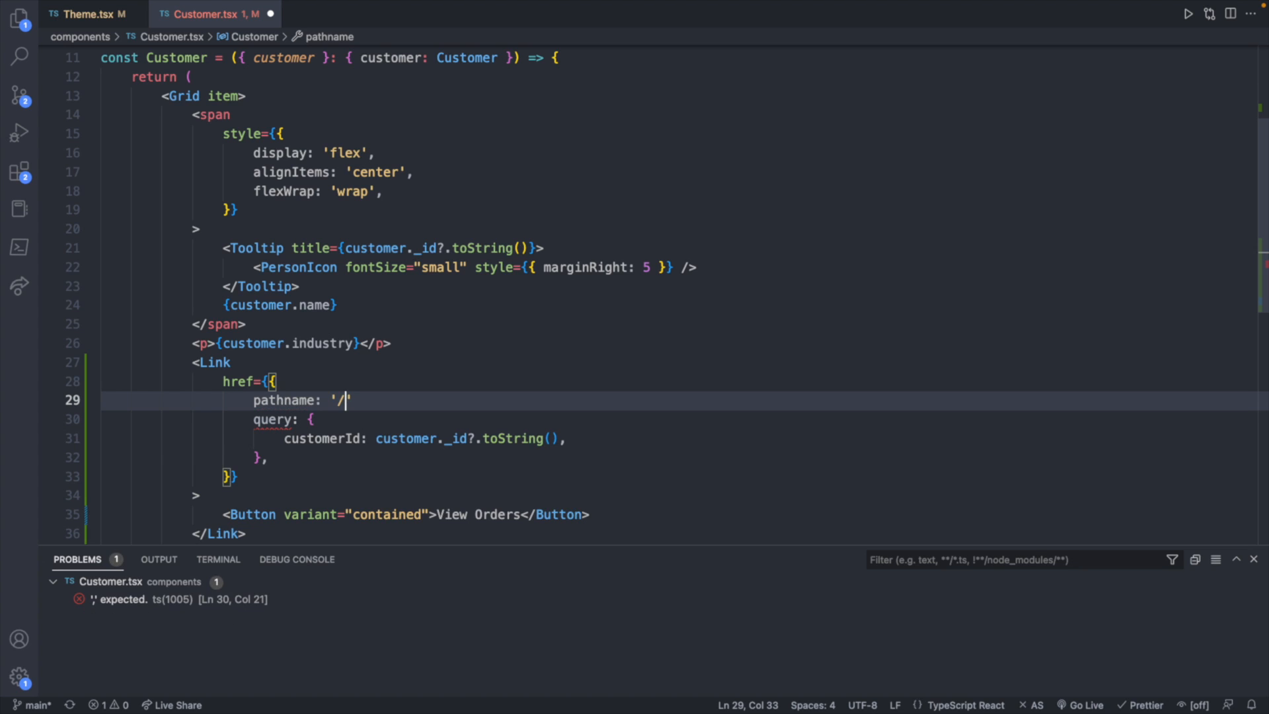
pyautogui.press('Backspace')
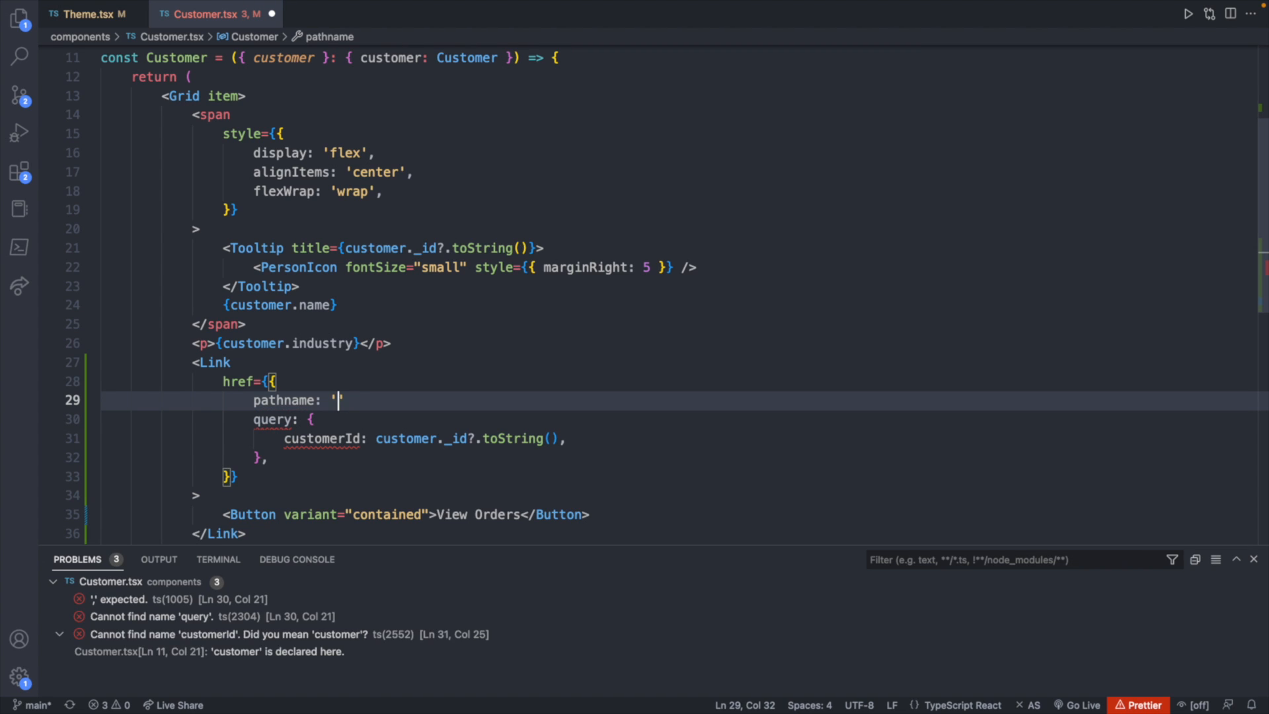
pyautogui.write('/orders')
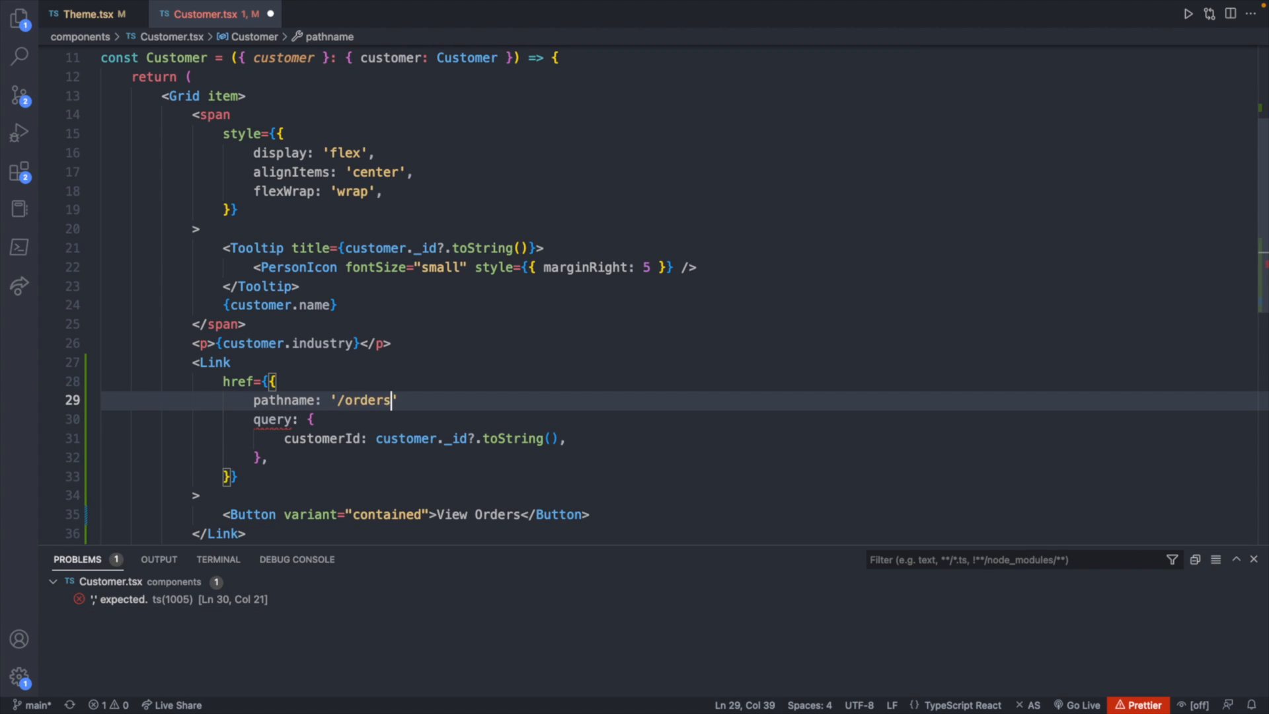
pyautogui.write(',')
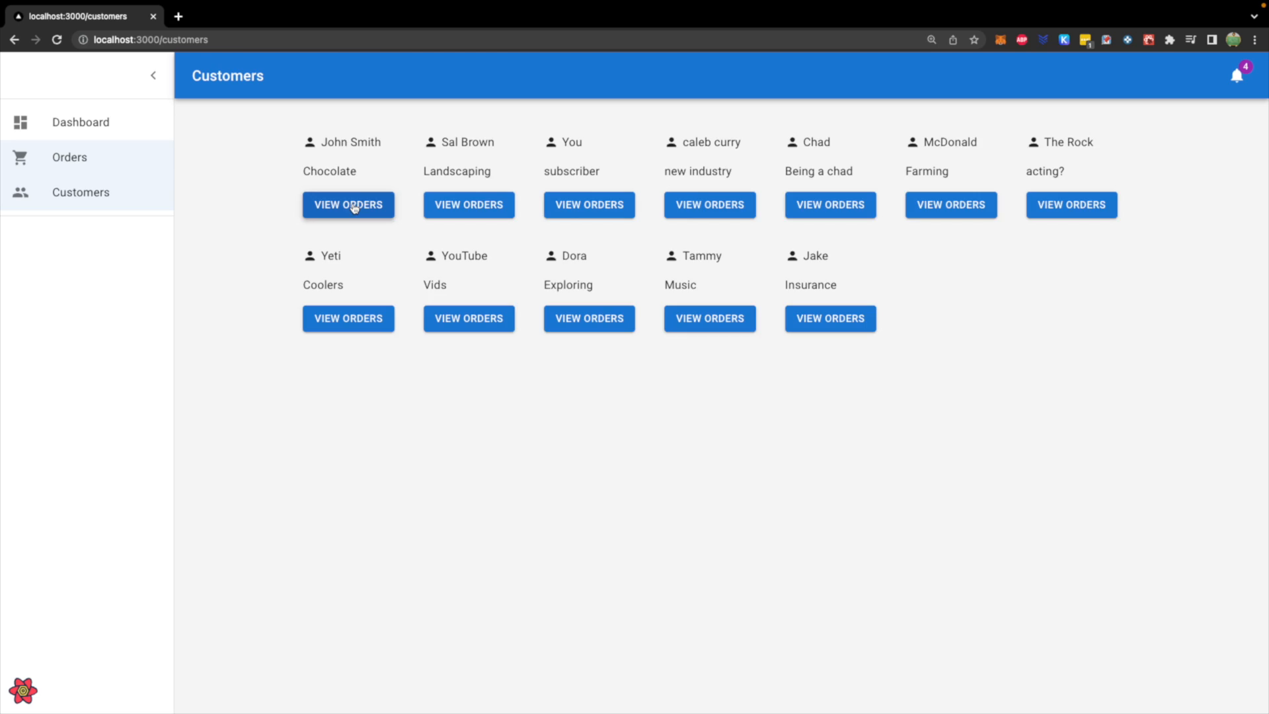
# Step: Open John Smith's orders page carrying his customerId in the URL
pyautogui.click(348, 205)
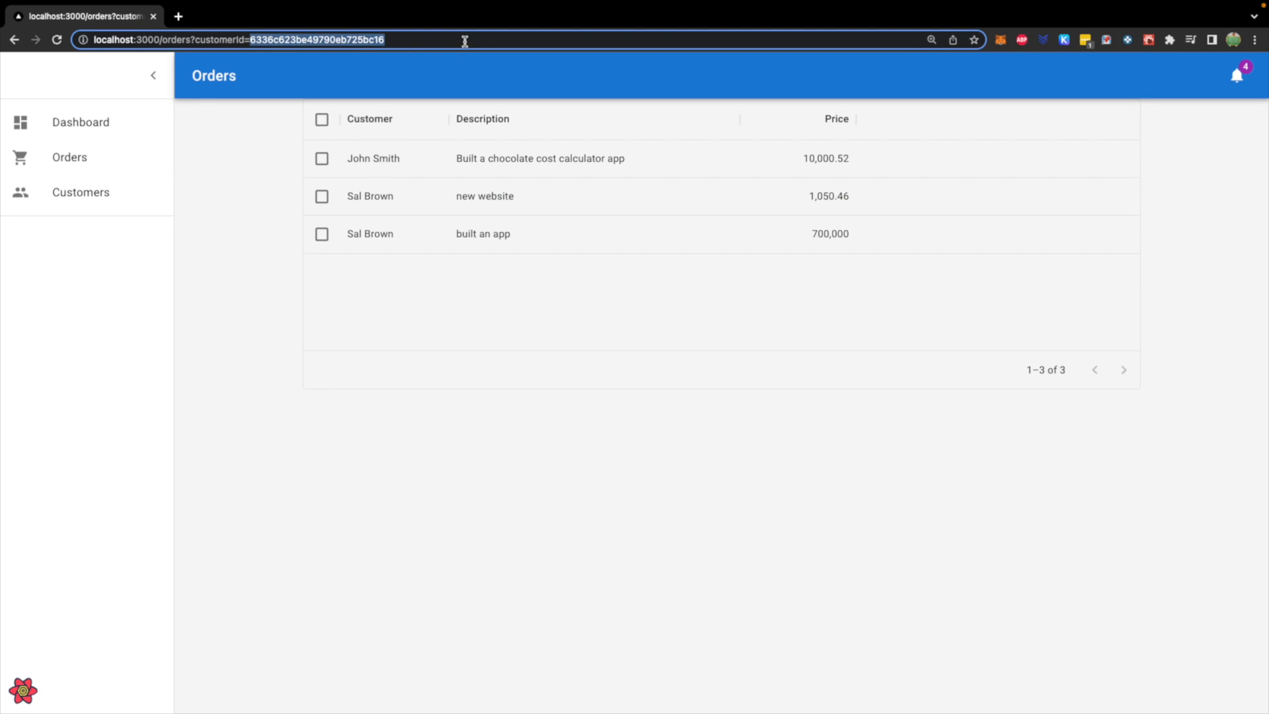
pyautogui.moveTo(7, 27)
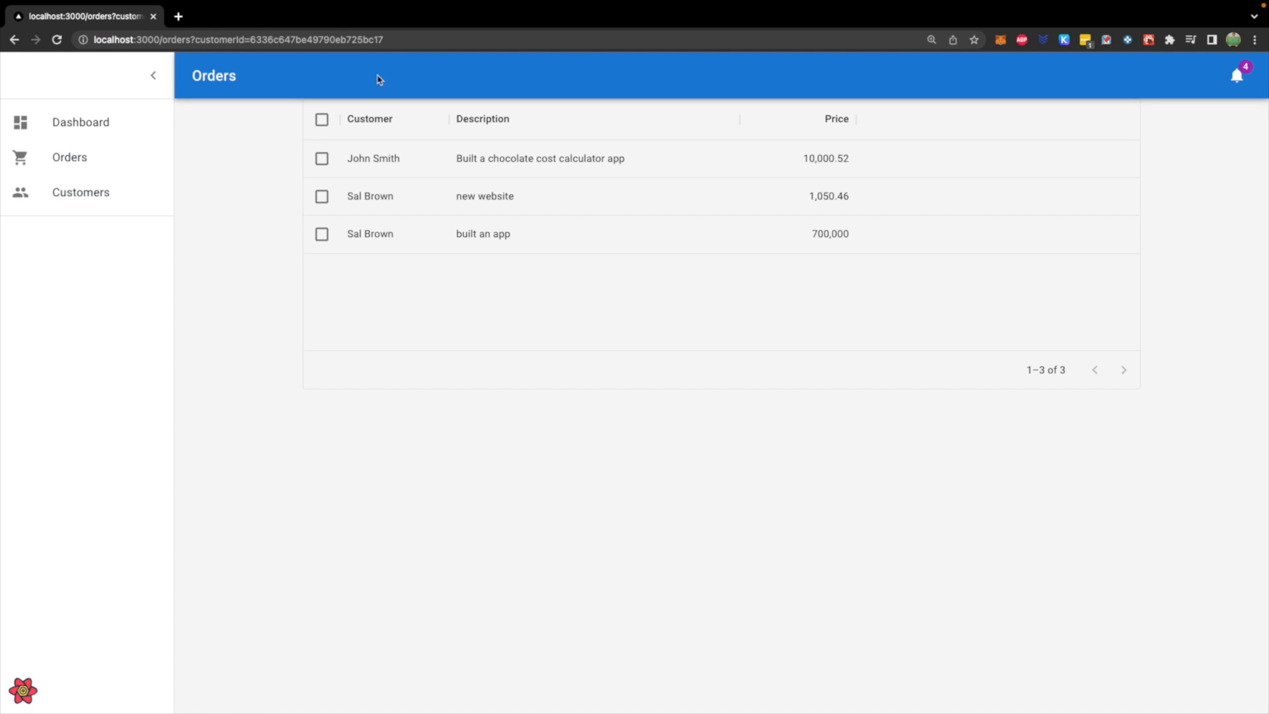
pyautogui.moveTo(290, 150)
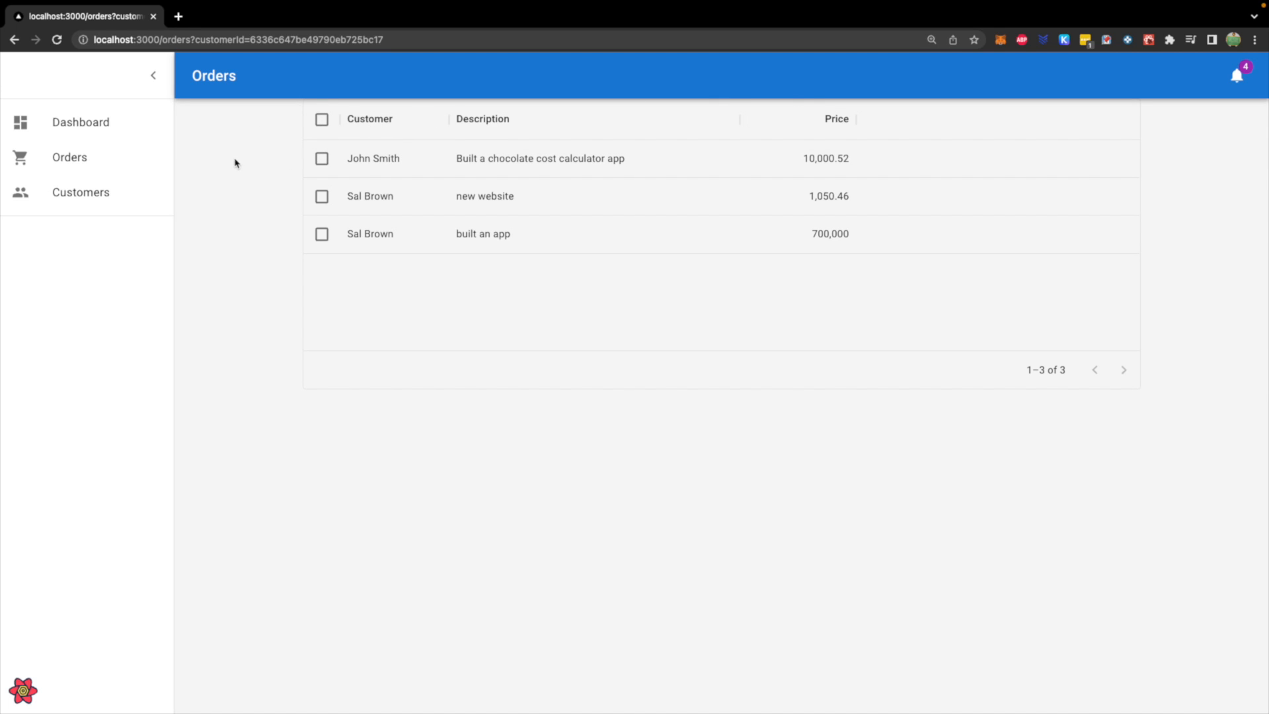
pyautogui.moveTo(414, 119)
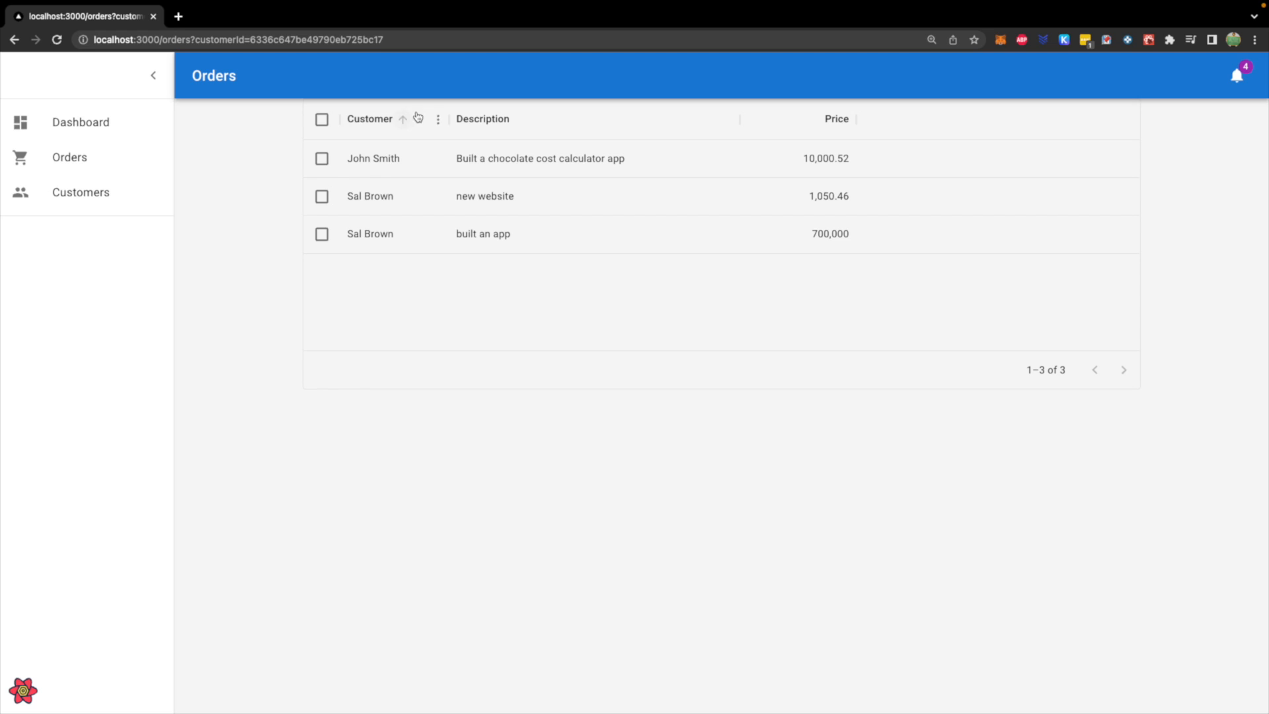
pyautogui.moveTo(276, 135)
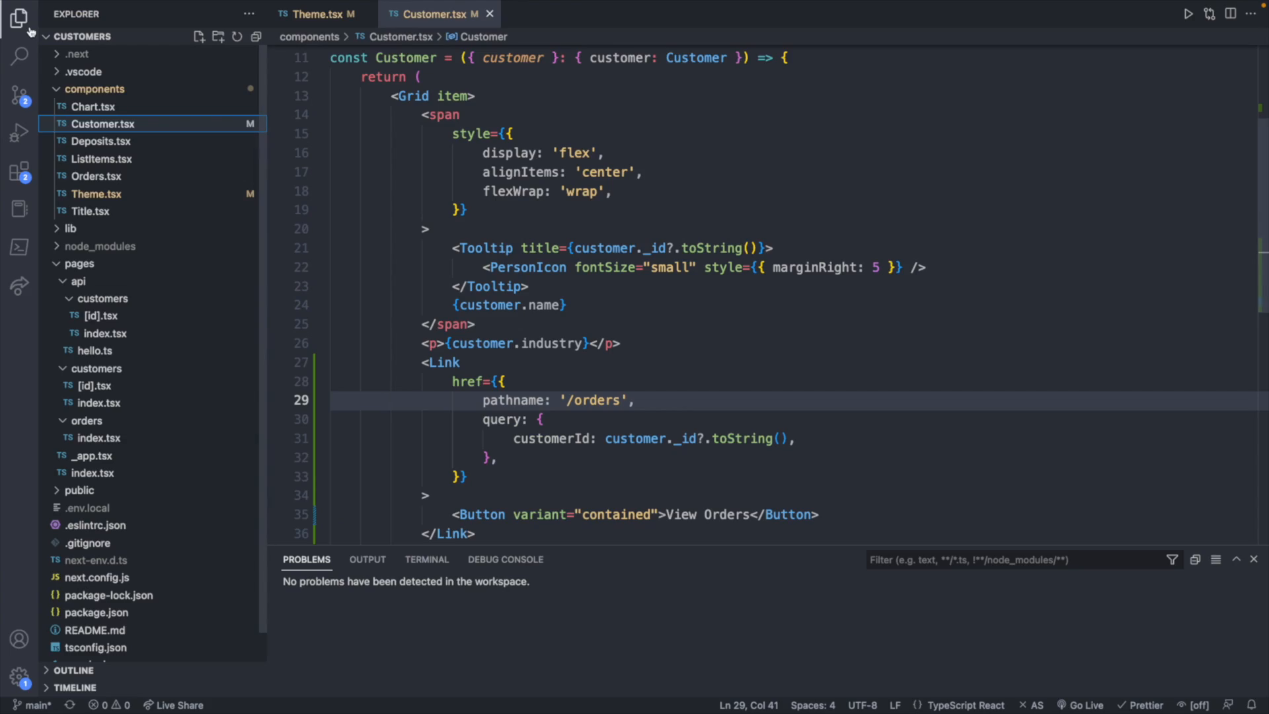
pyautogui.moveTo(102, 123)
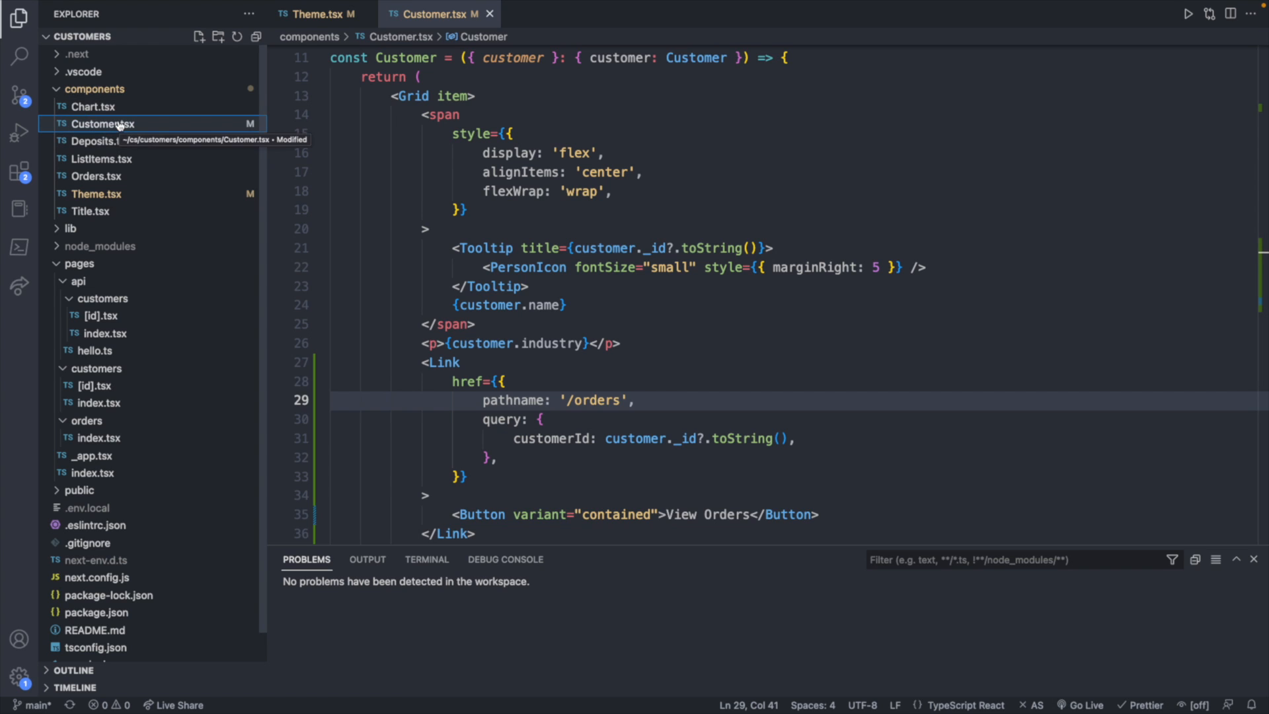
pyautogui.moveTo(96, 175)
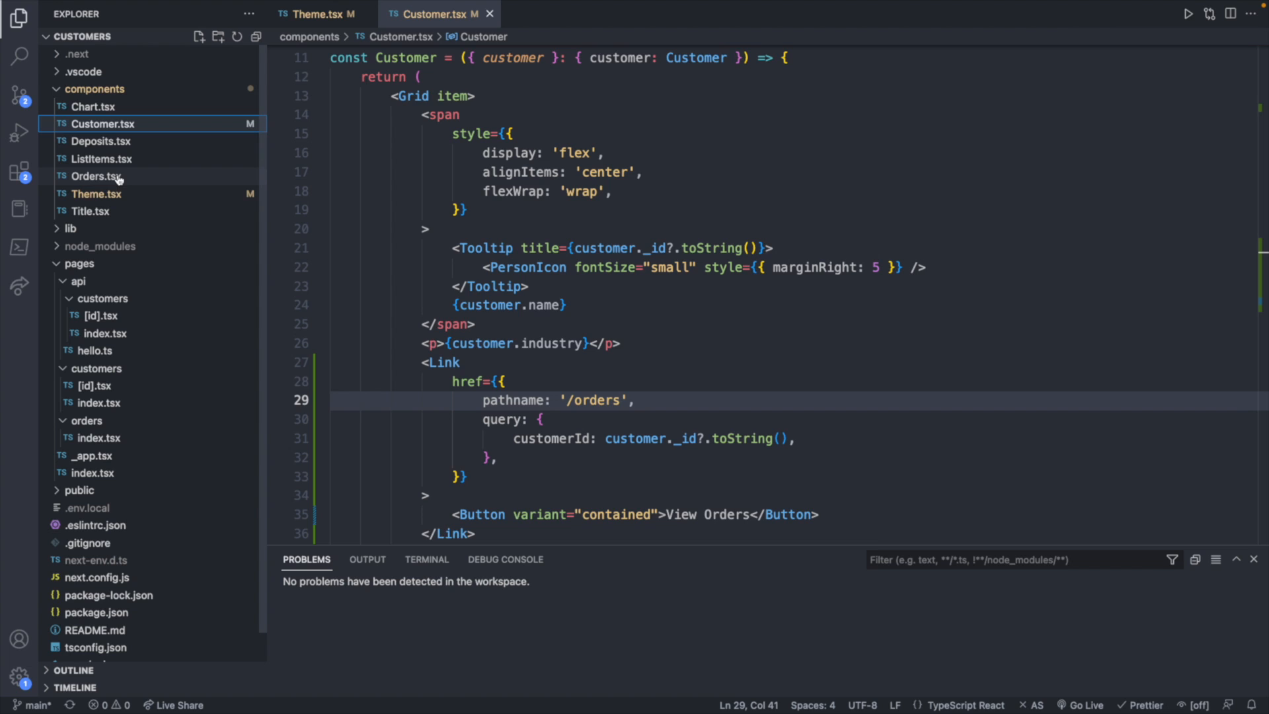
pyautogui.moveTo(97, 175)
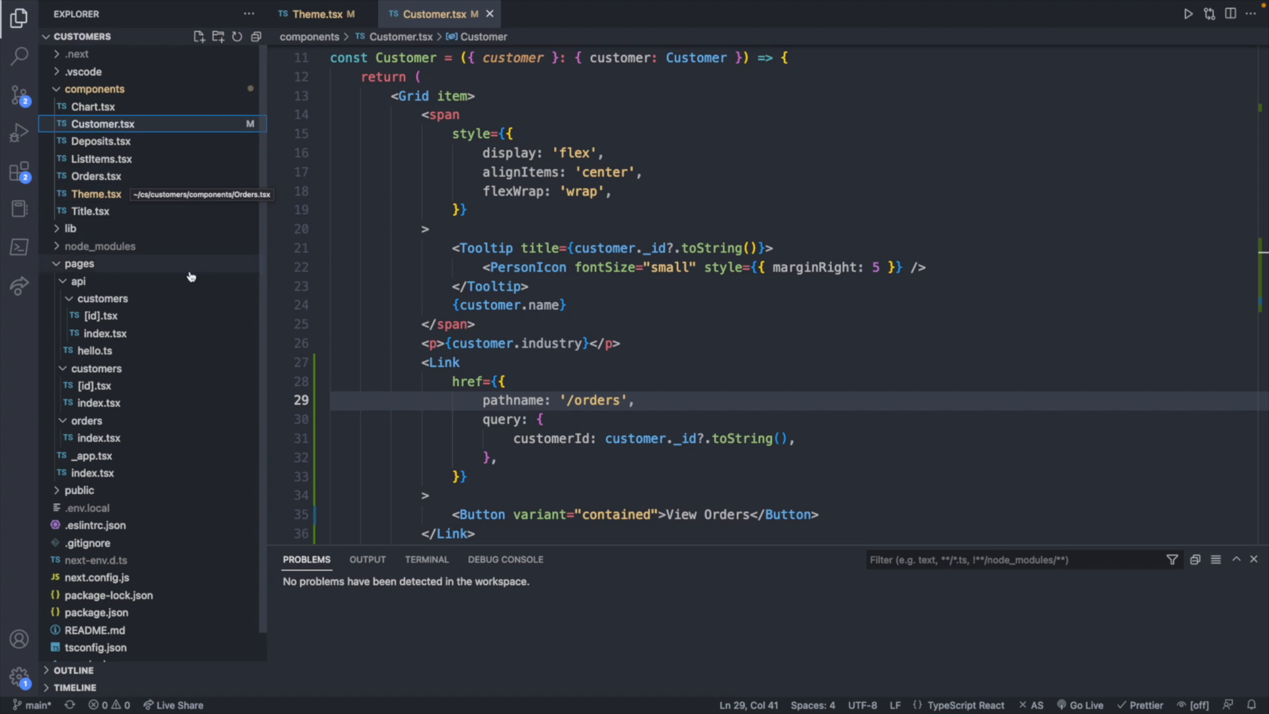
pyautogui.moveTo(99, 438)
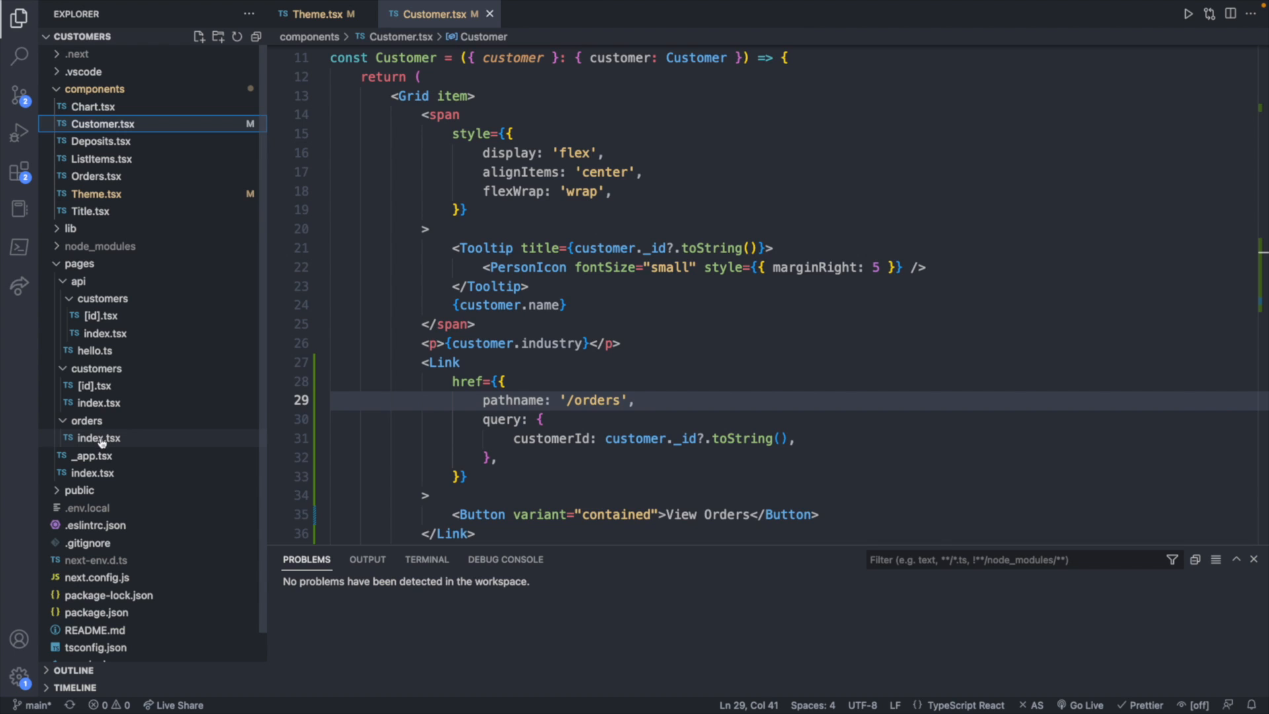
# Step: In pages/orders/index.tsx, make the first column field 'id', headed 'Order ID', width 100
pyautogui.click(95, 438)
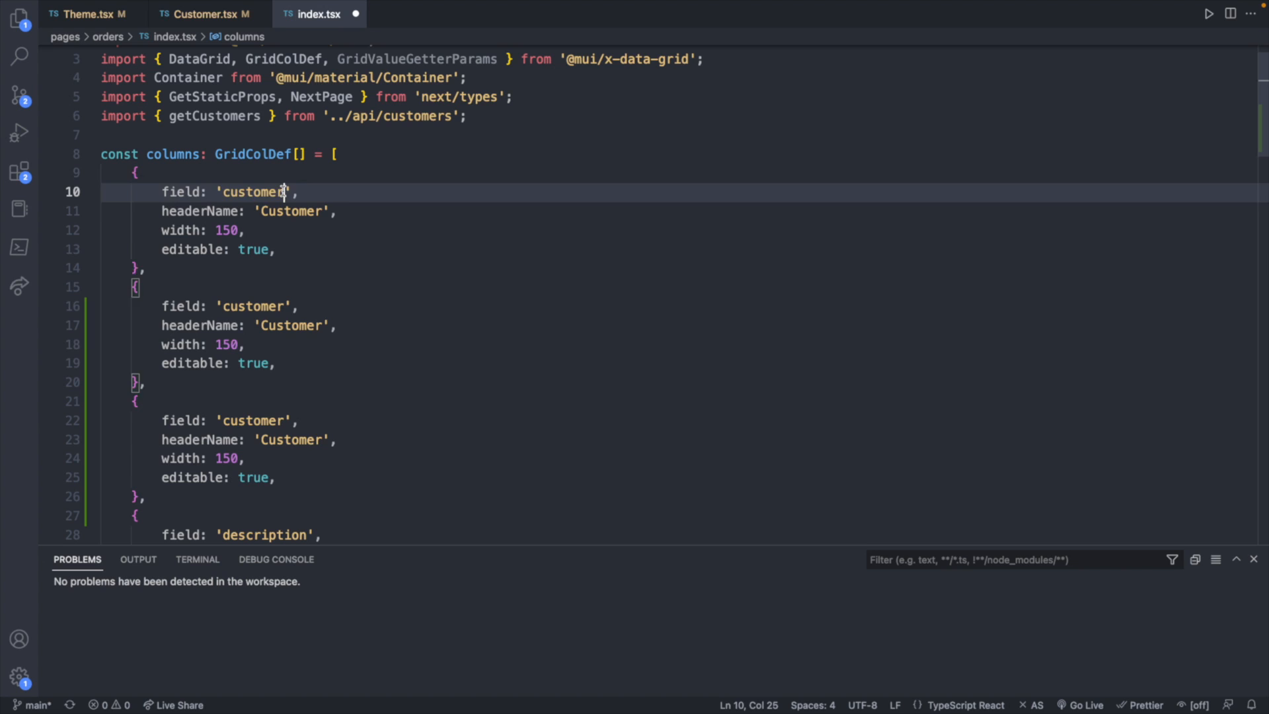
pyautogui.doubleClick(255, 192)
pyautogui.write('id')
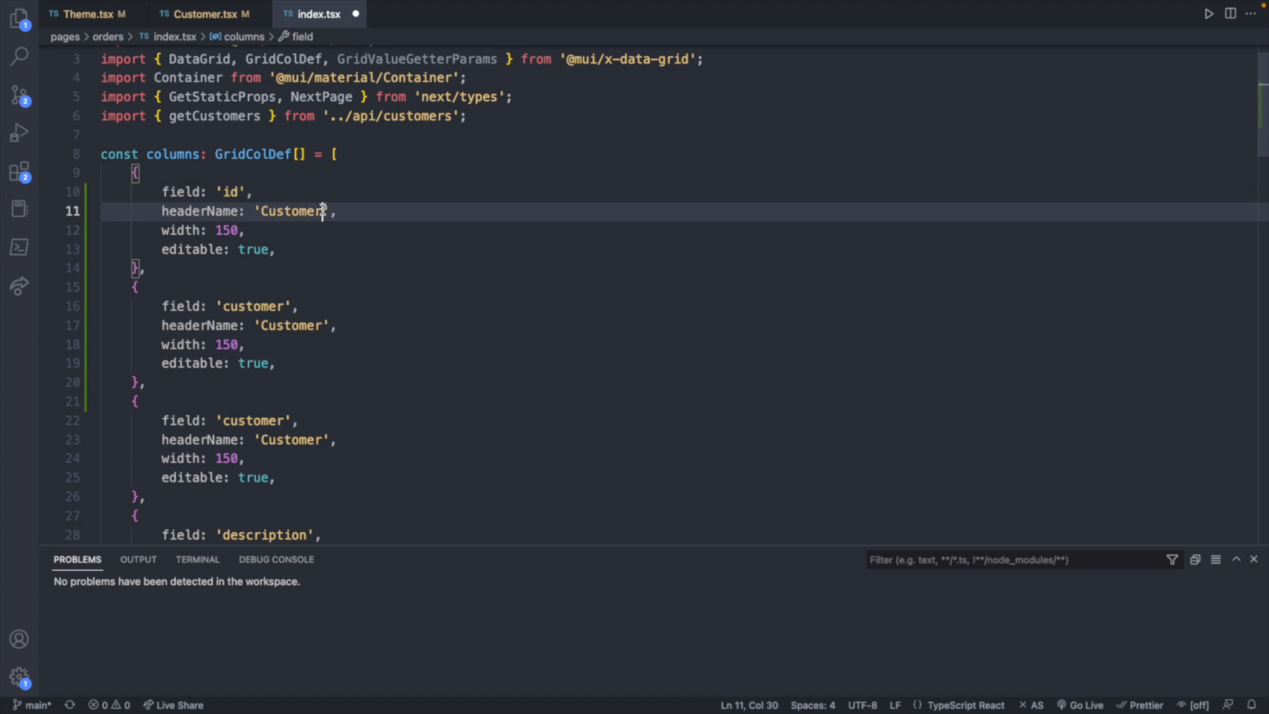
pyautogui.doubleClick(290, 211)
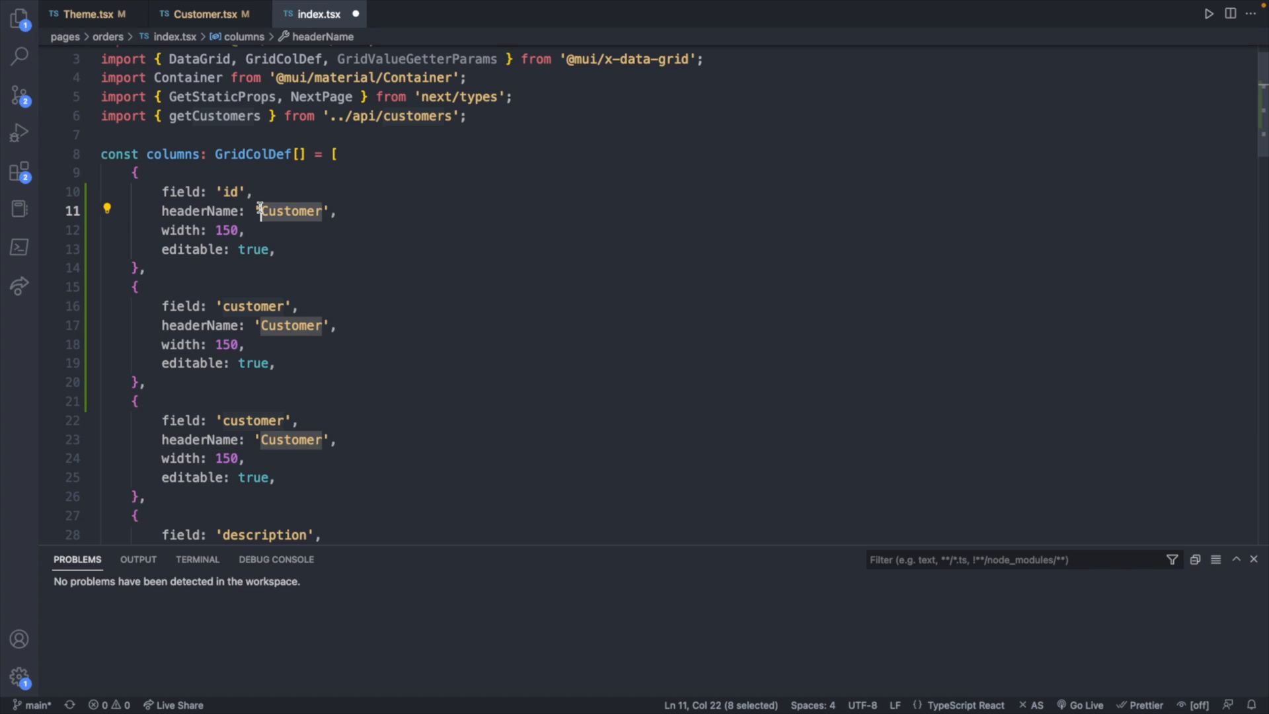
pyautogui.write('Order ID')
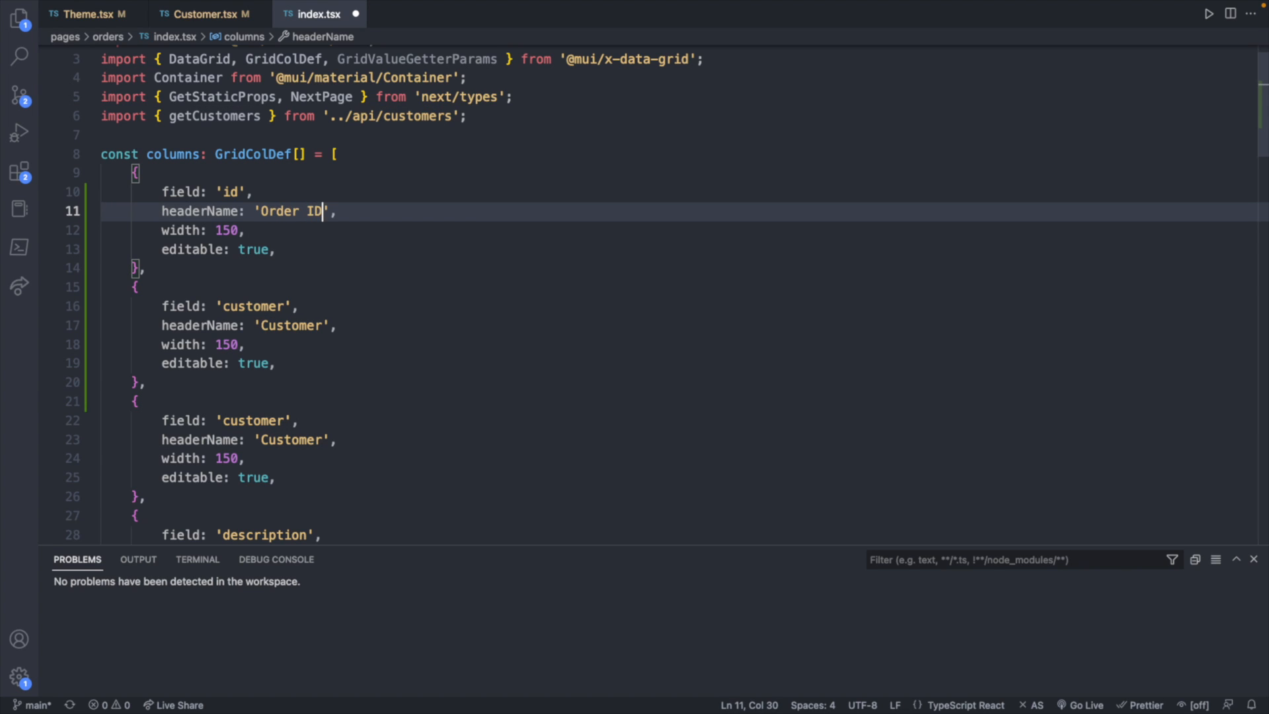
pyautogui.write('100')
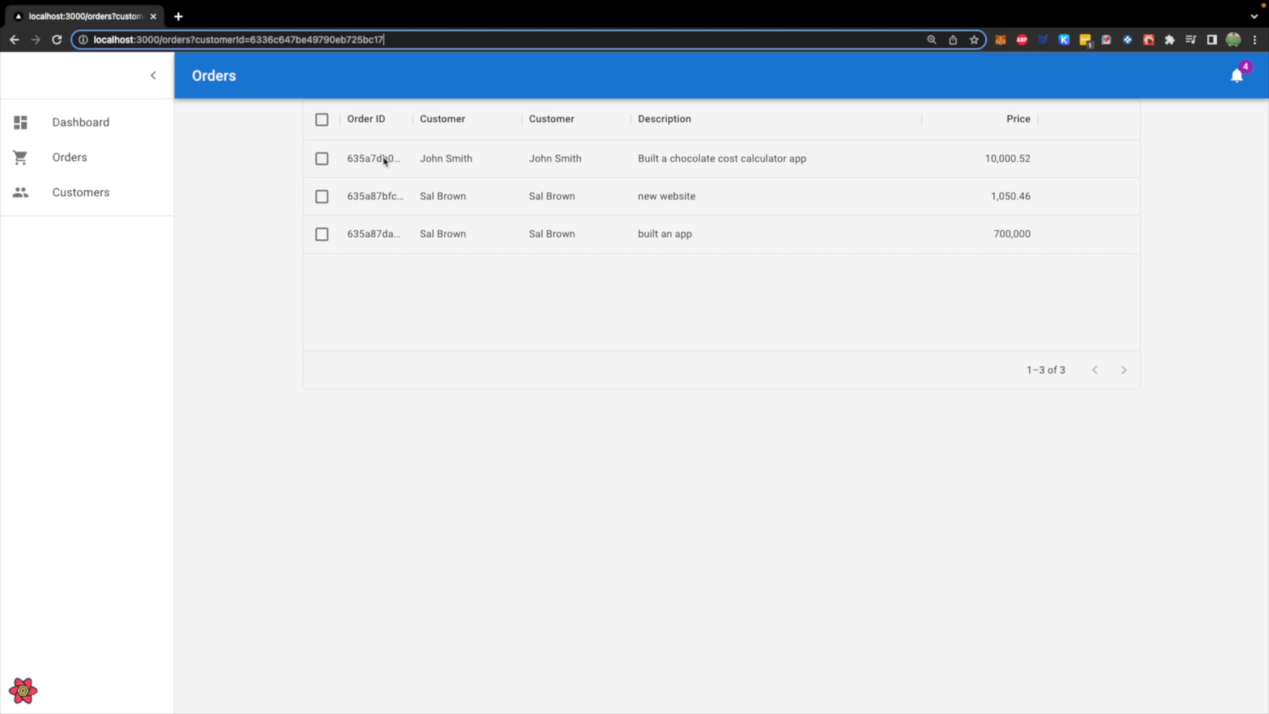
# Step: Copy the first order's truncated id and paste it into the address bar to read it in full
pyautogui.doubleClick(373, 157)
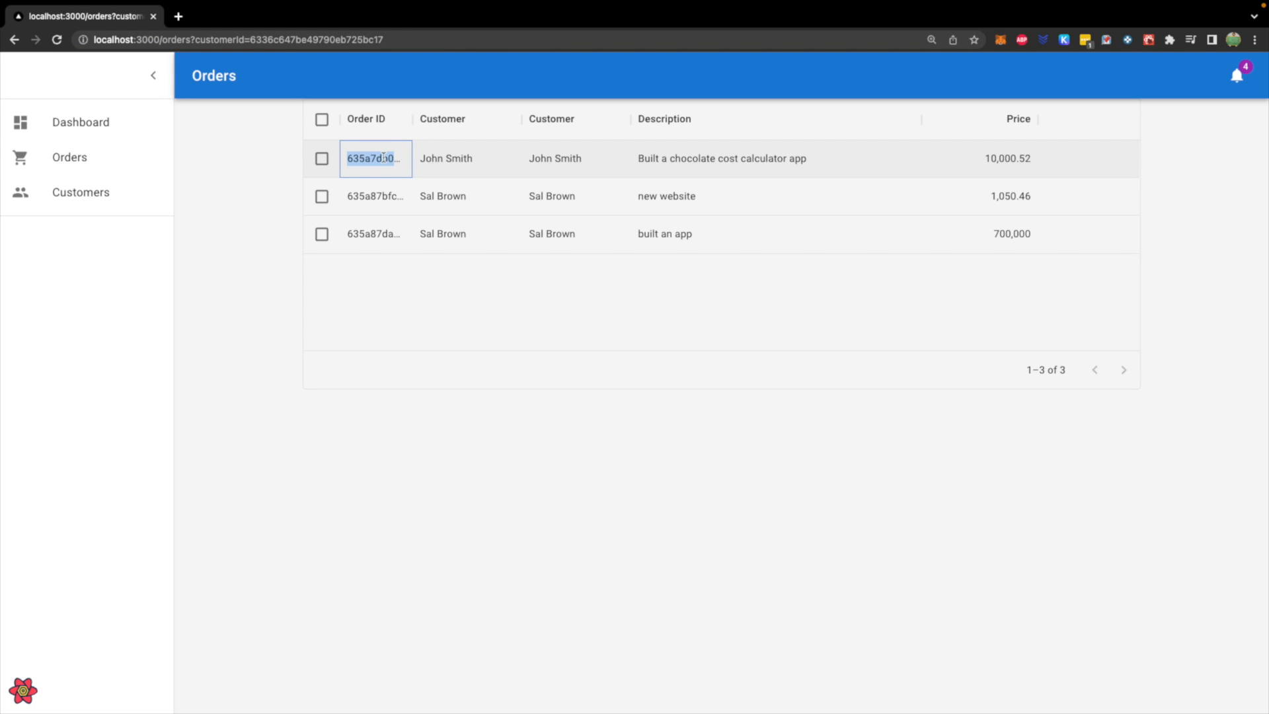
pyautogui.click(235, 39)
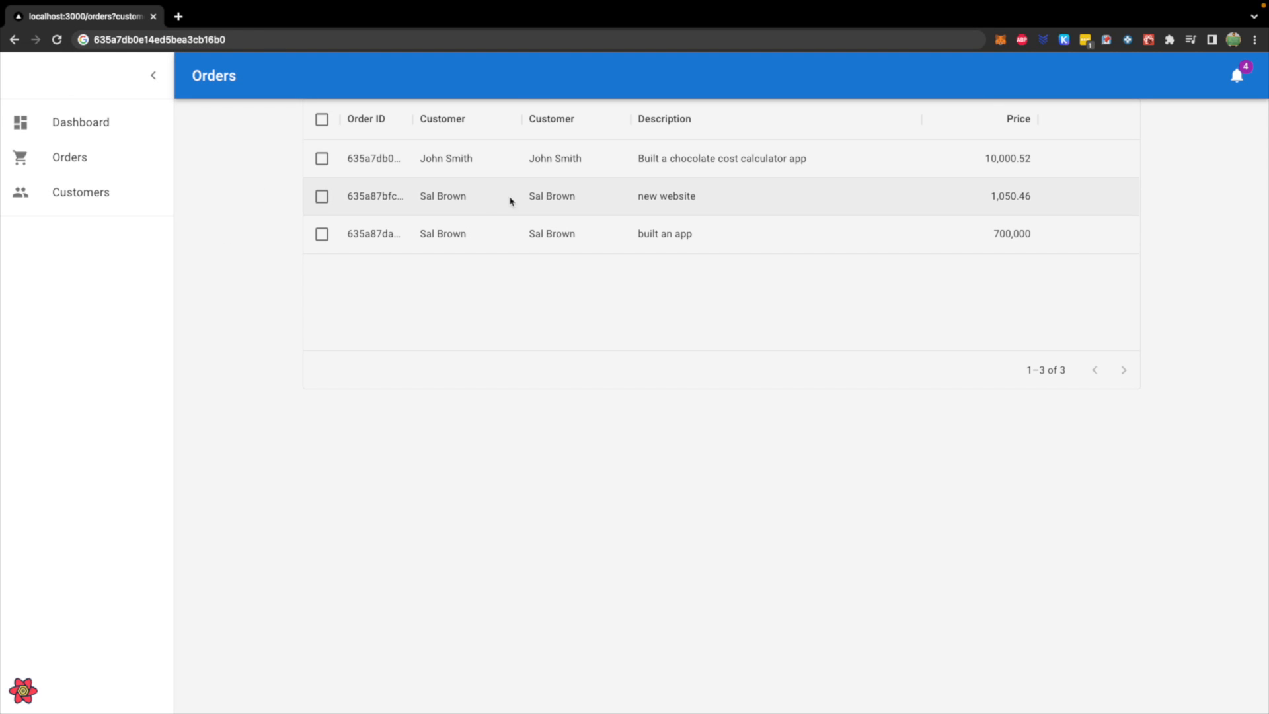
pyautogui.moveTo(409, 187)
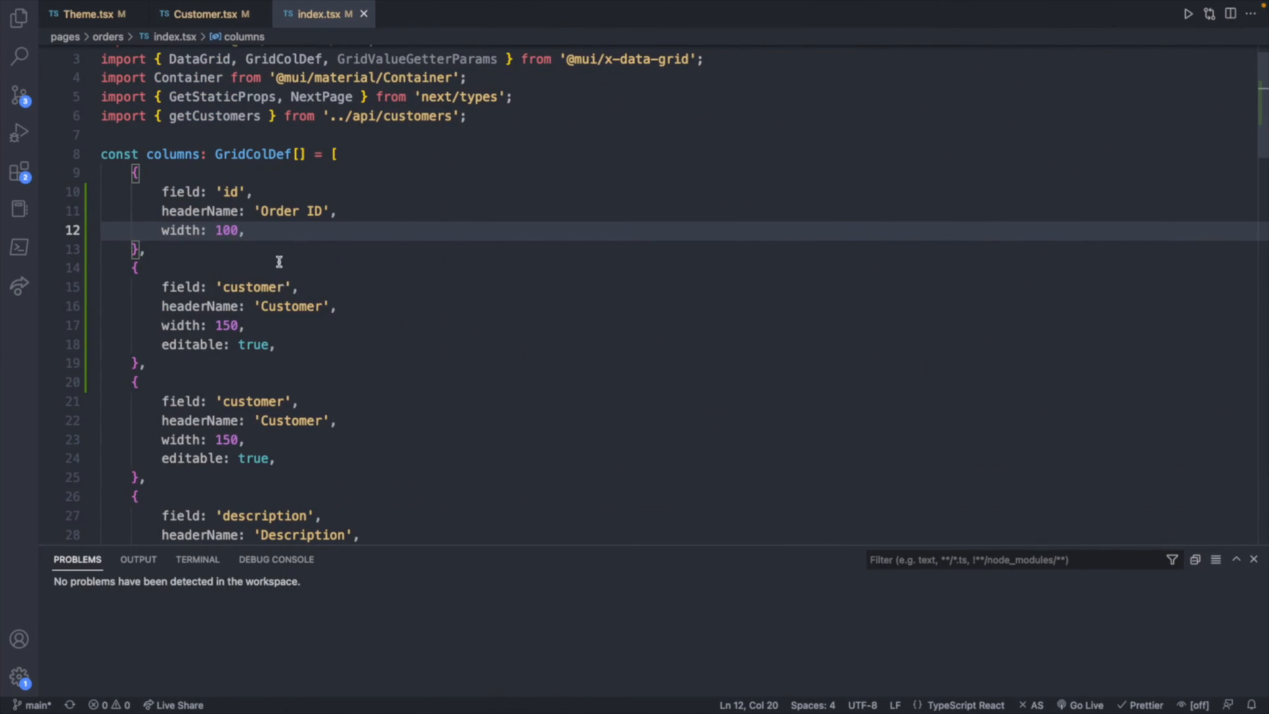
# Step: Make the second column a non-editable 'customerId' field headed 'Customer ID', width 100
pyautogui.doubleClick(260, 287)
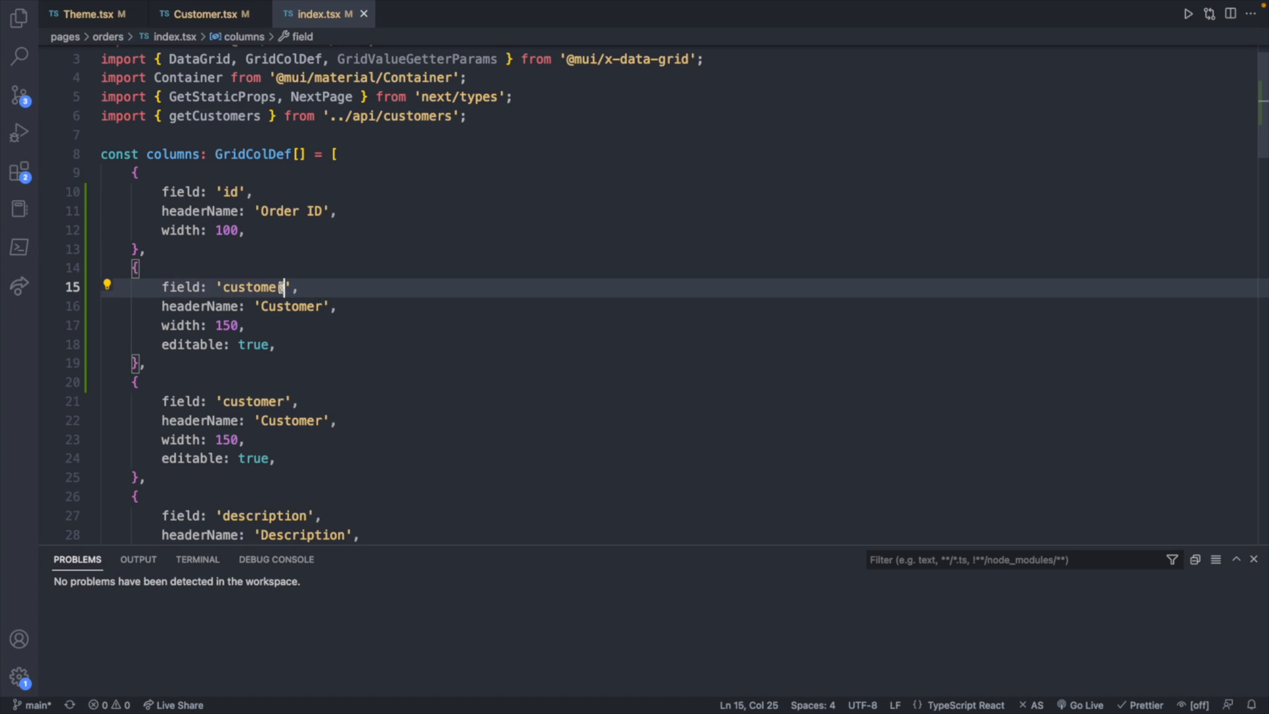
pyautogui.write('Id')
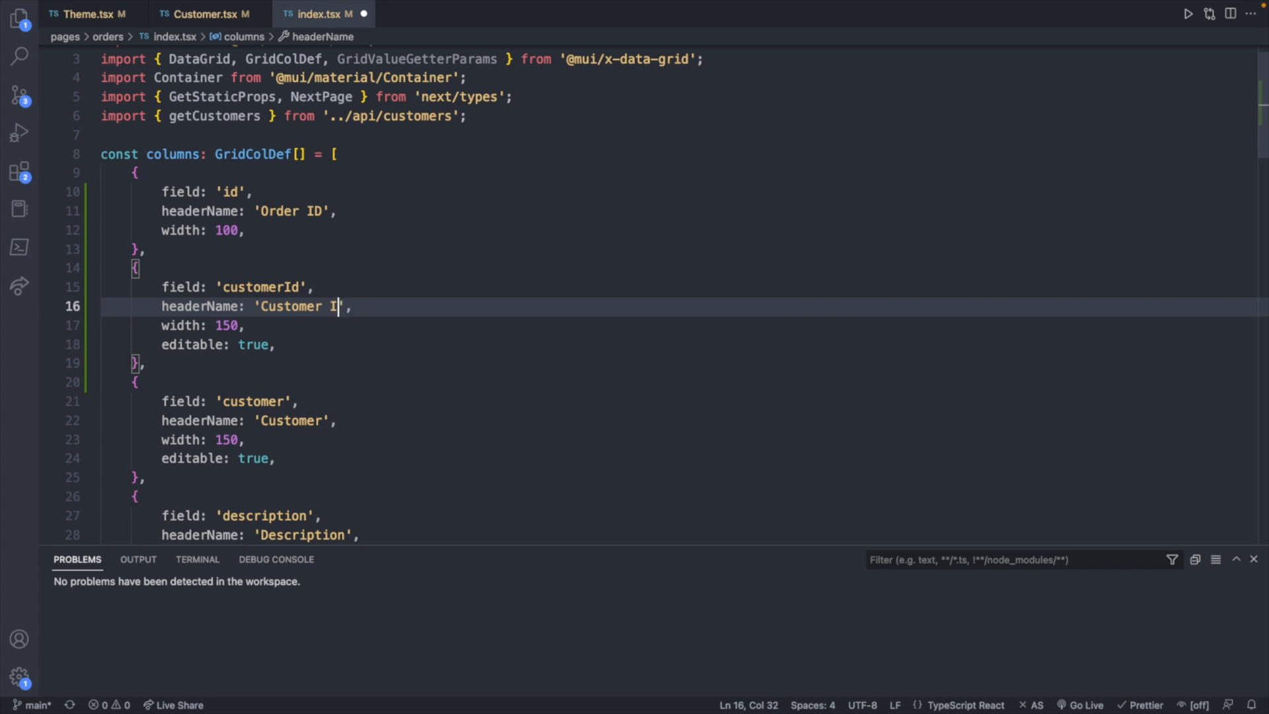
pyautogui.write('D')
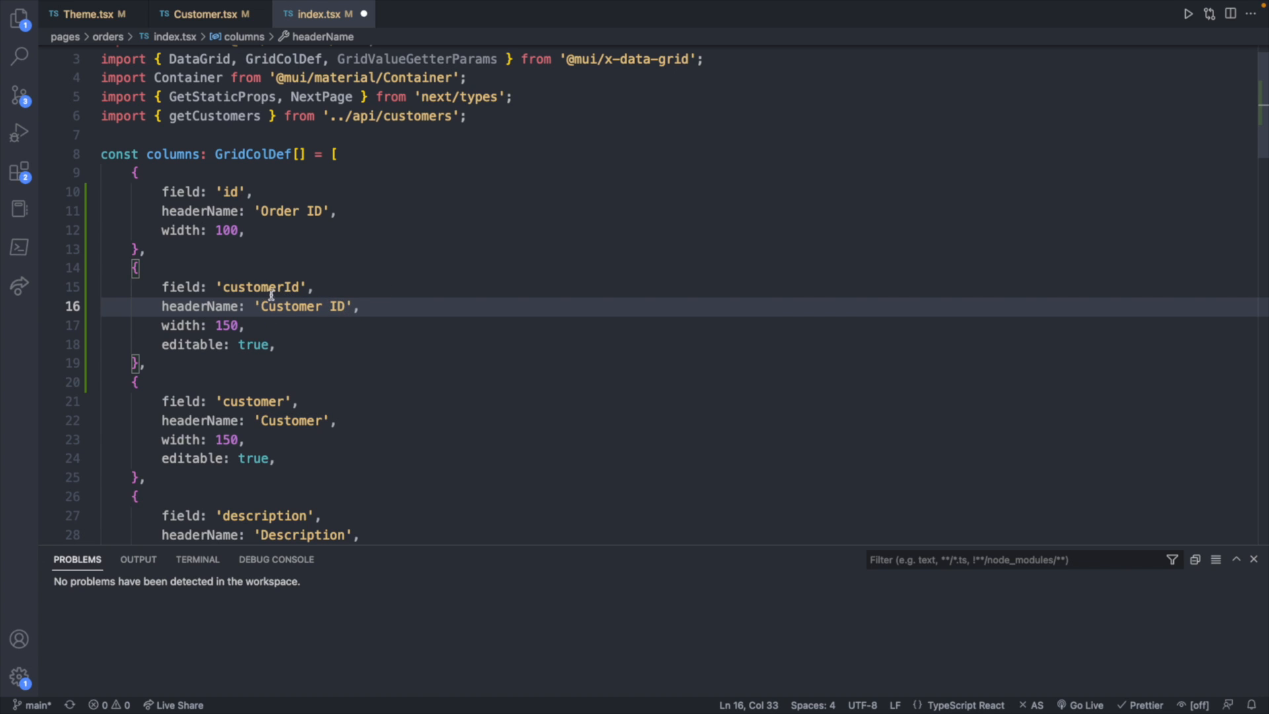
pyautogui.write('100')
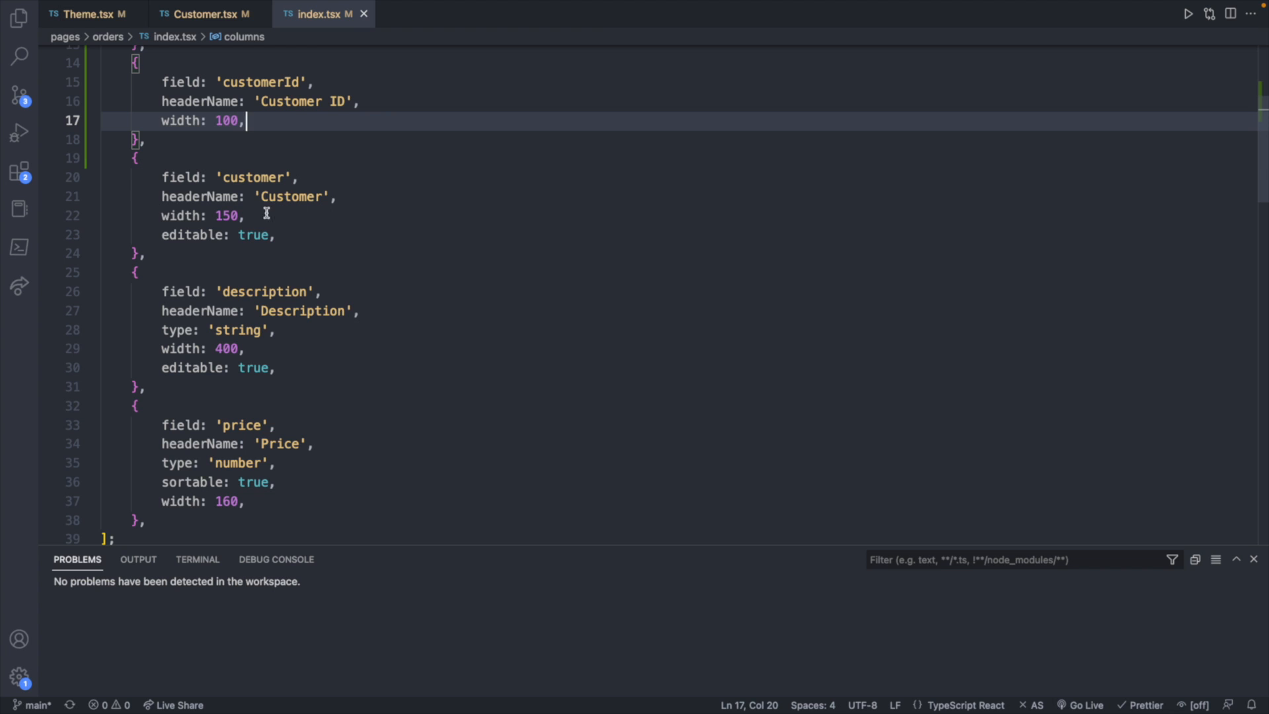
pyautogui.moveTo(271, 484)
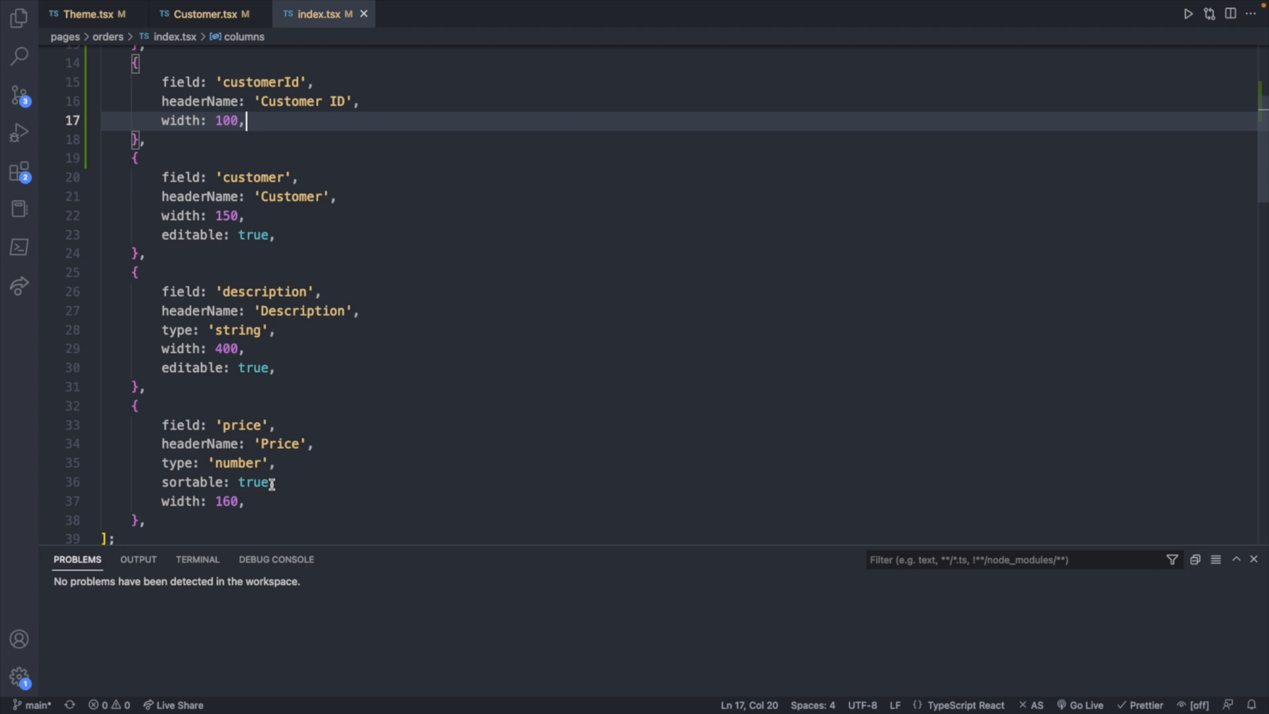
pyautogui.scroll(-3)
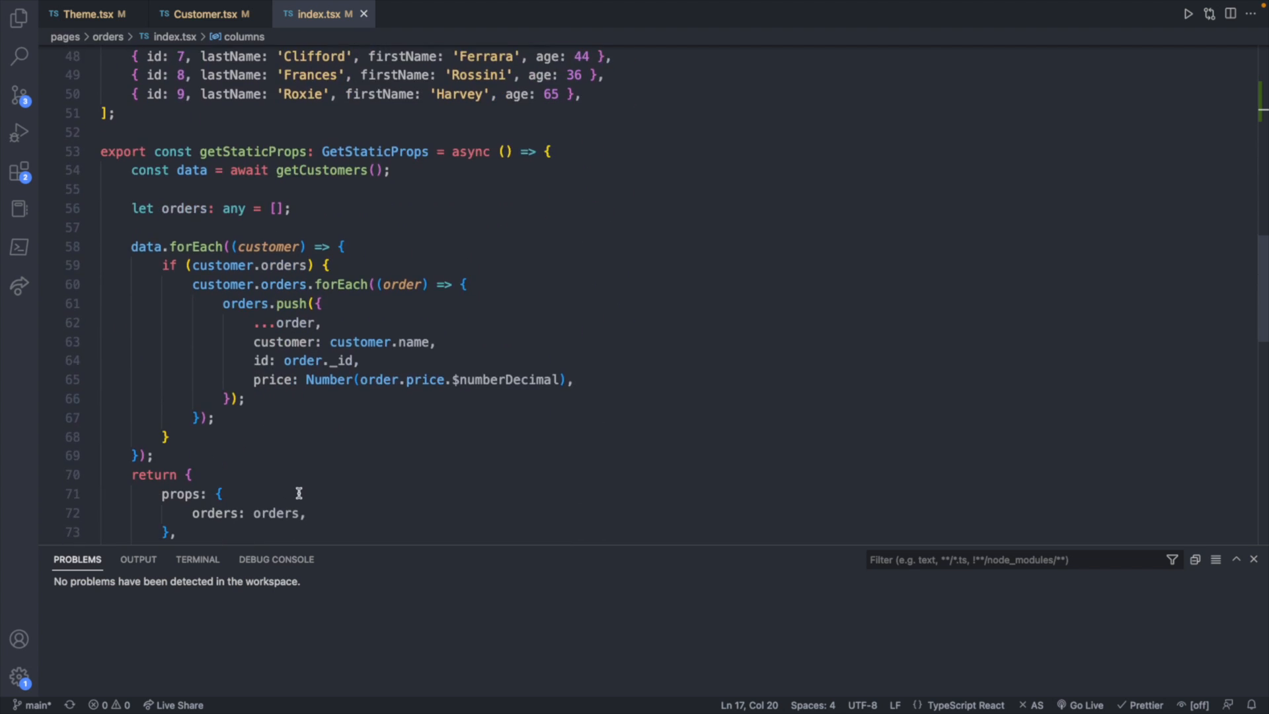
pyautogui.scroll(-3)
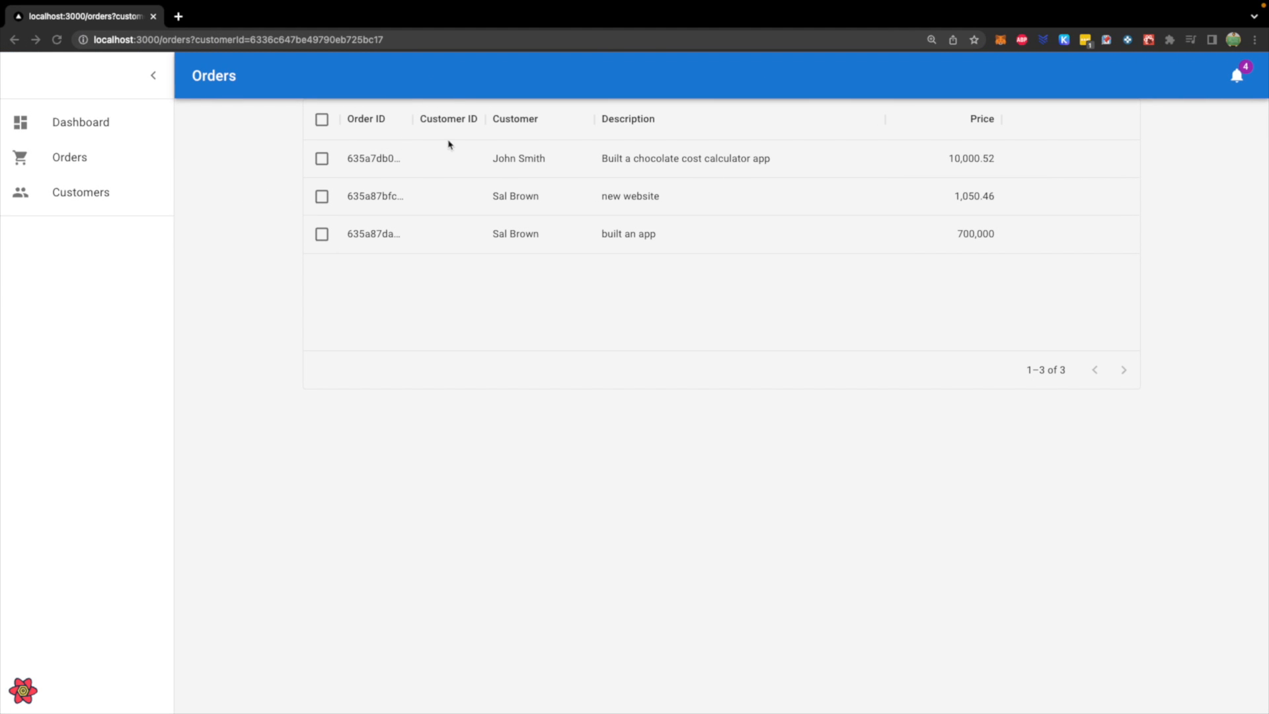
pyautogui.moveTo(467, 218)
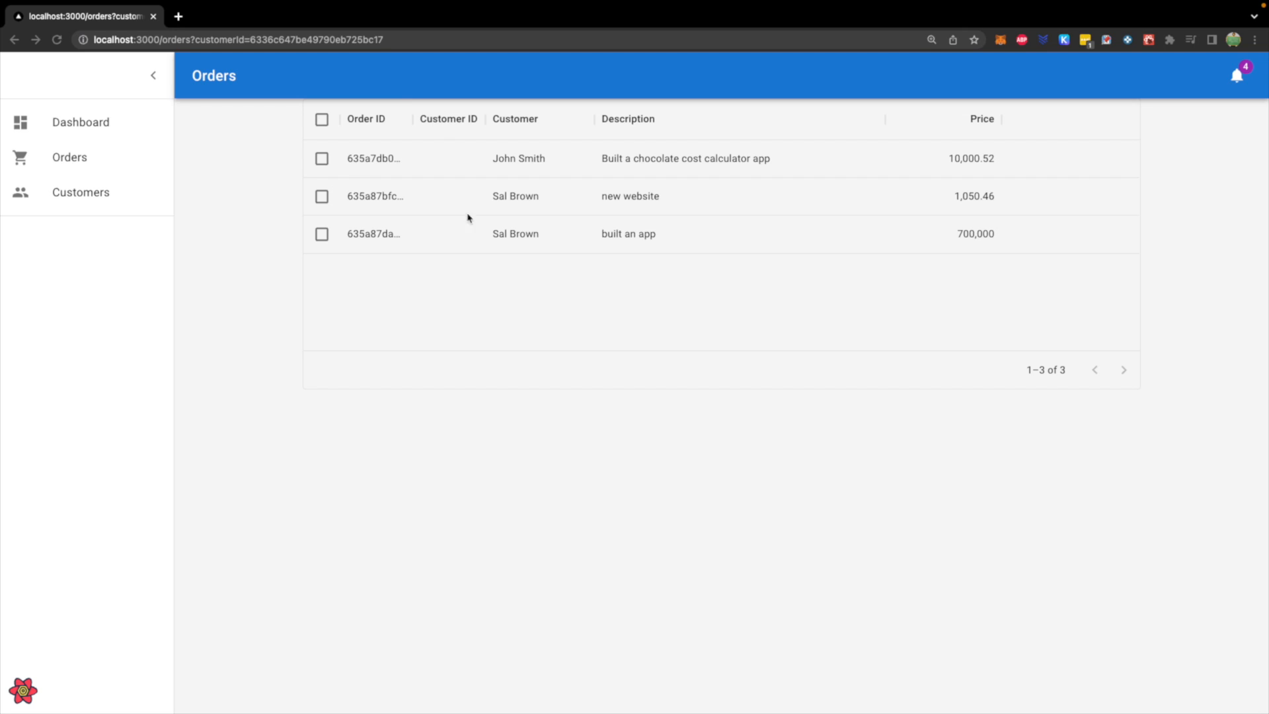
pyautogui.moveTo(473, 255)
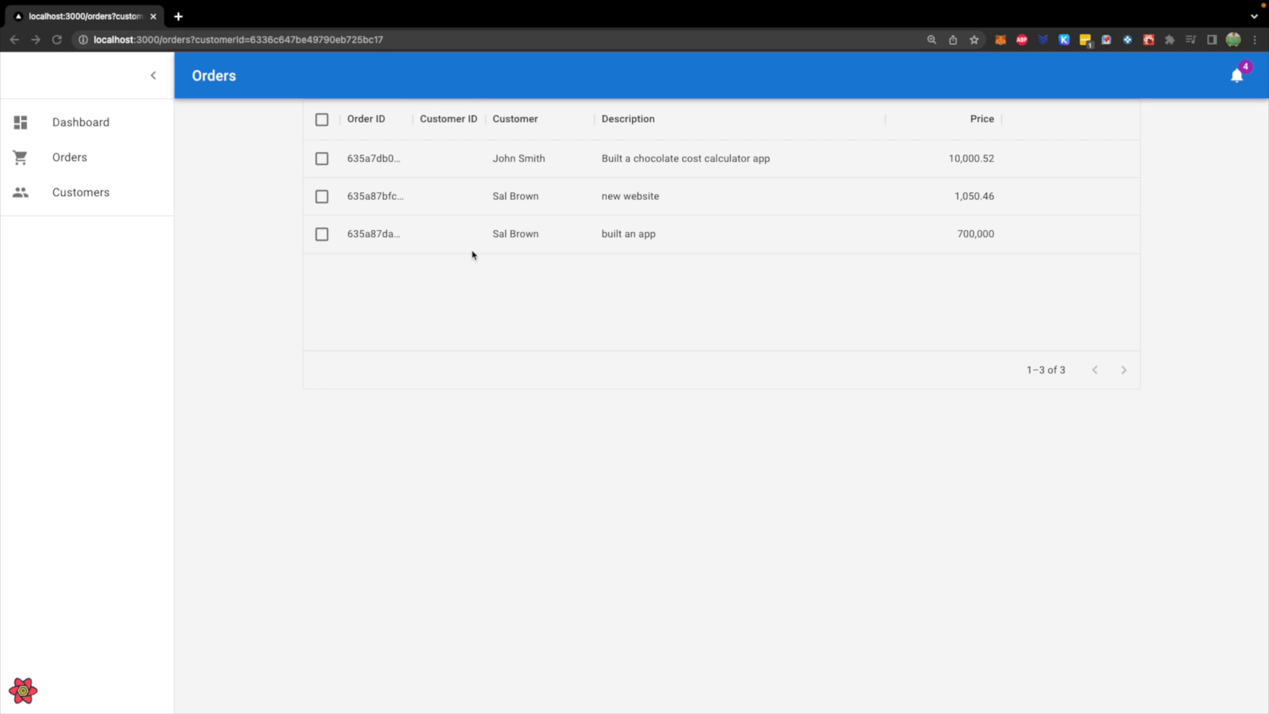
pyautogui.moveTo(642, 205)
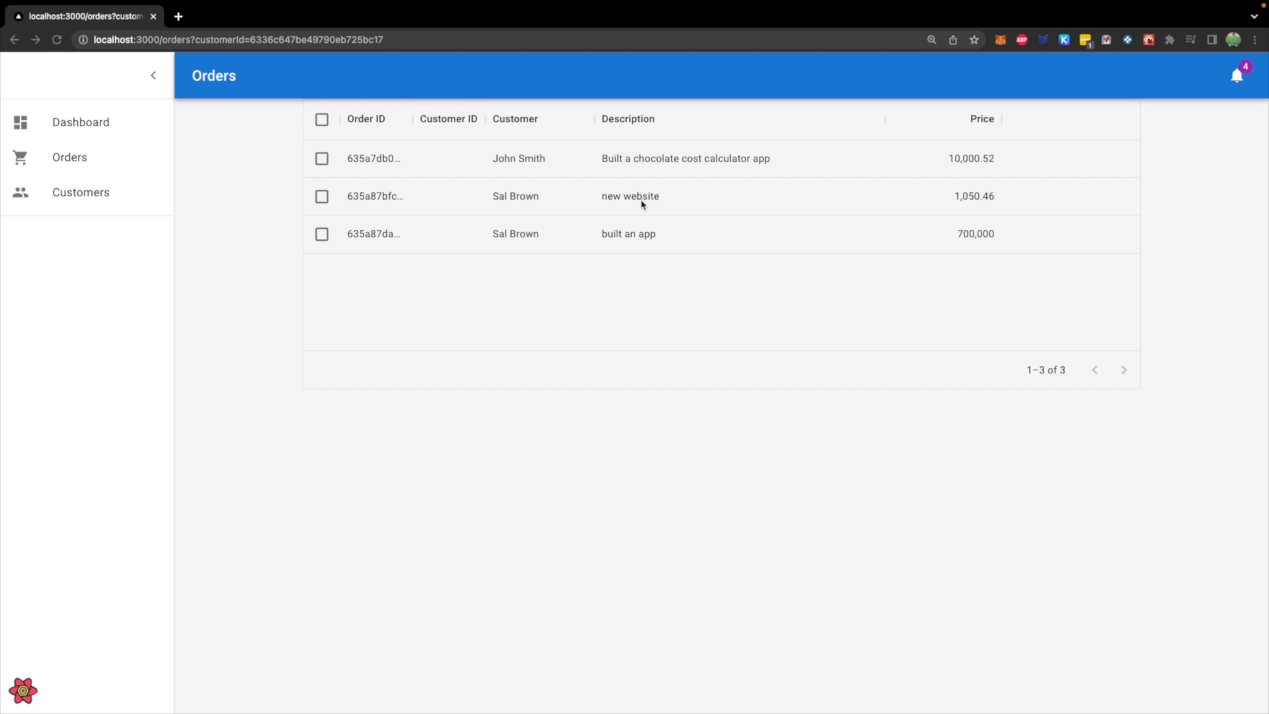
pyautogui.moveTo(949, 258)
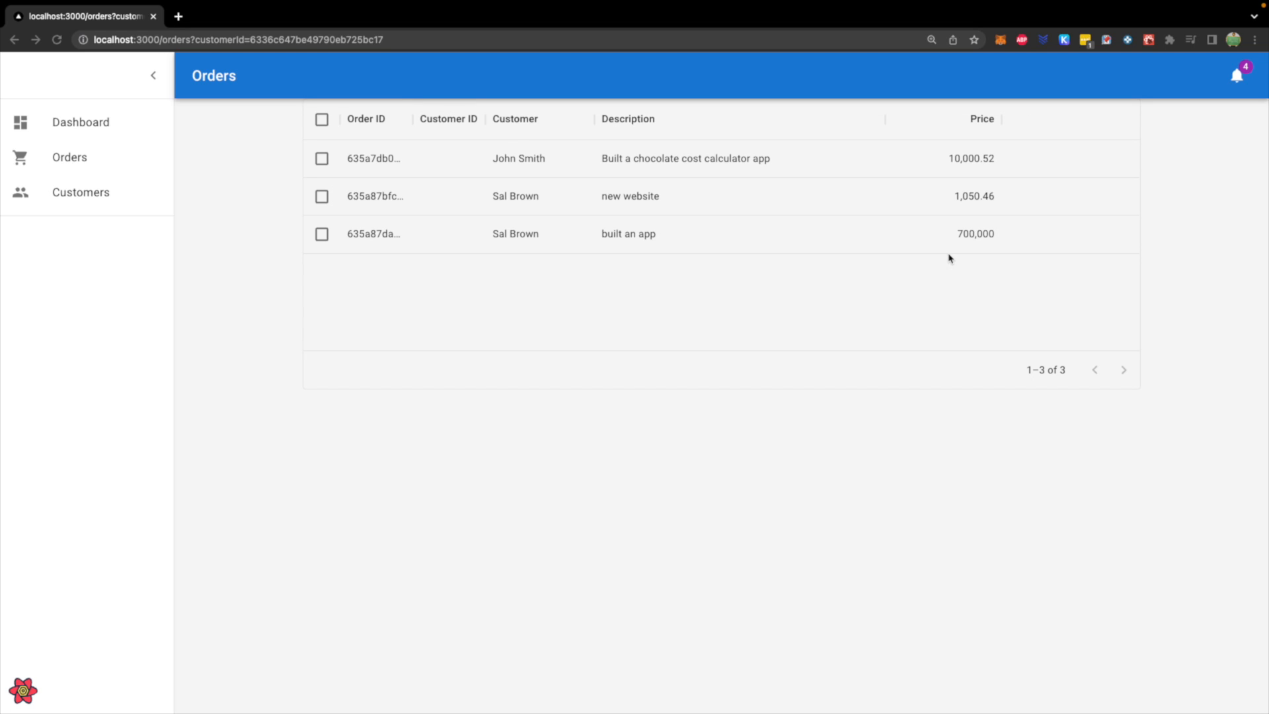
pyautogui.moveTo(534, 164)
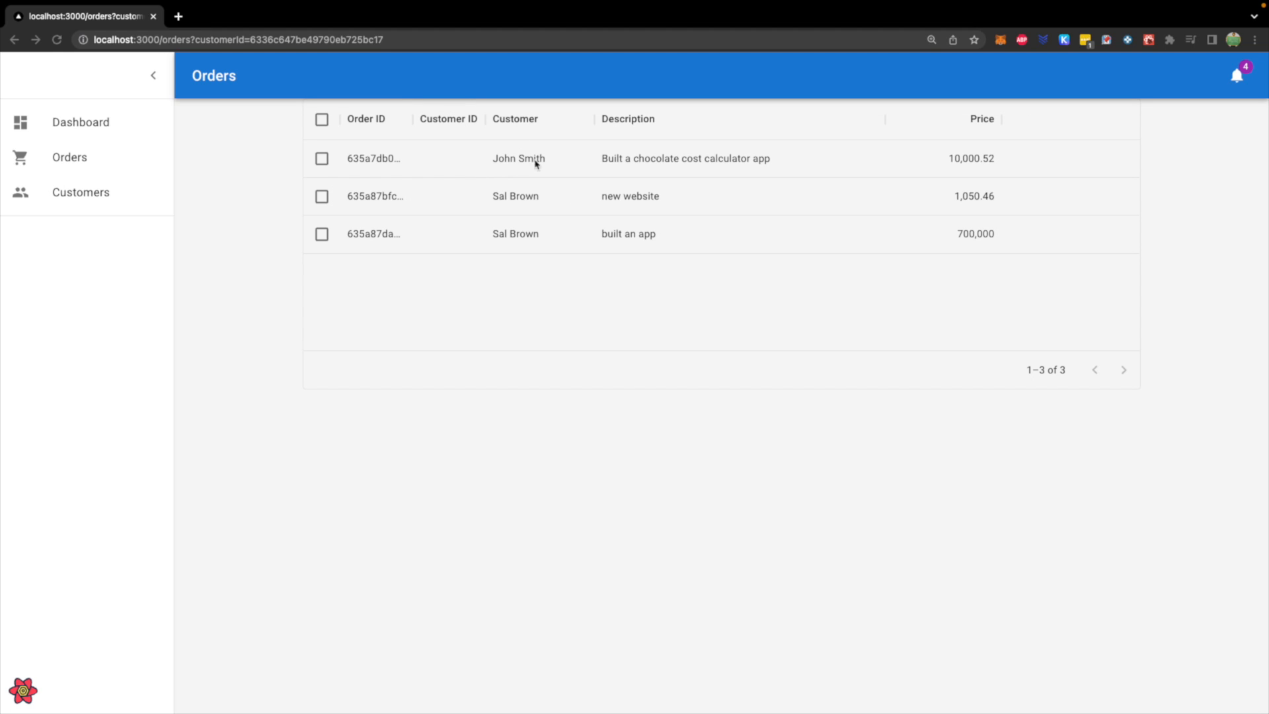
pyautogui.moveTo(532, 192)
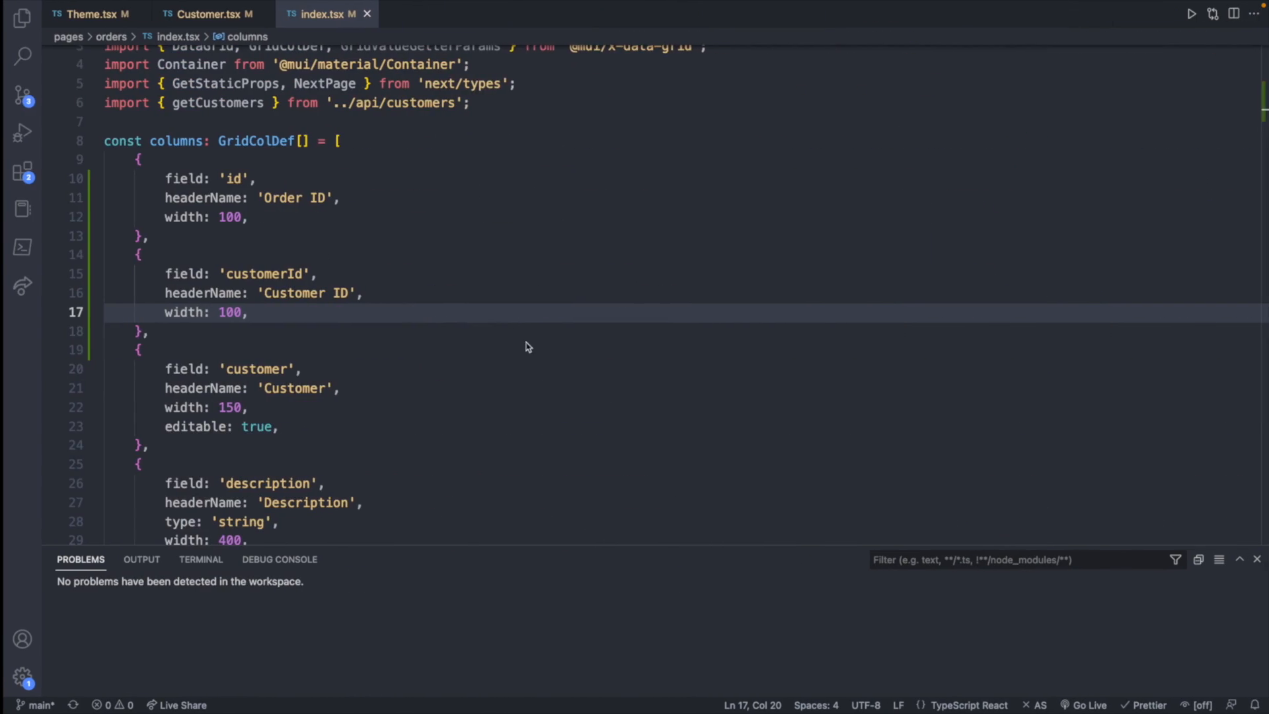
# Step: Delete the unused sample rows array from the orders page
pyautogui.scroll(-3)
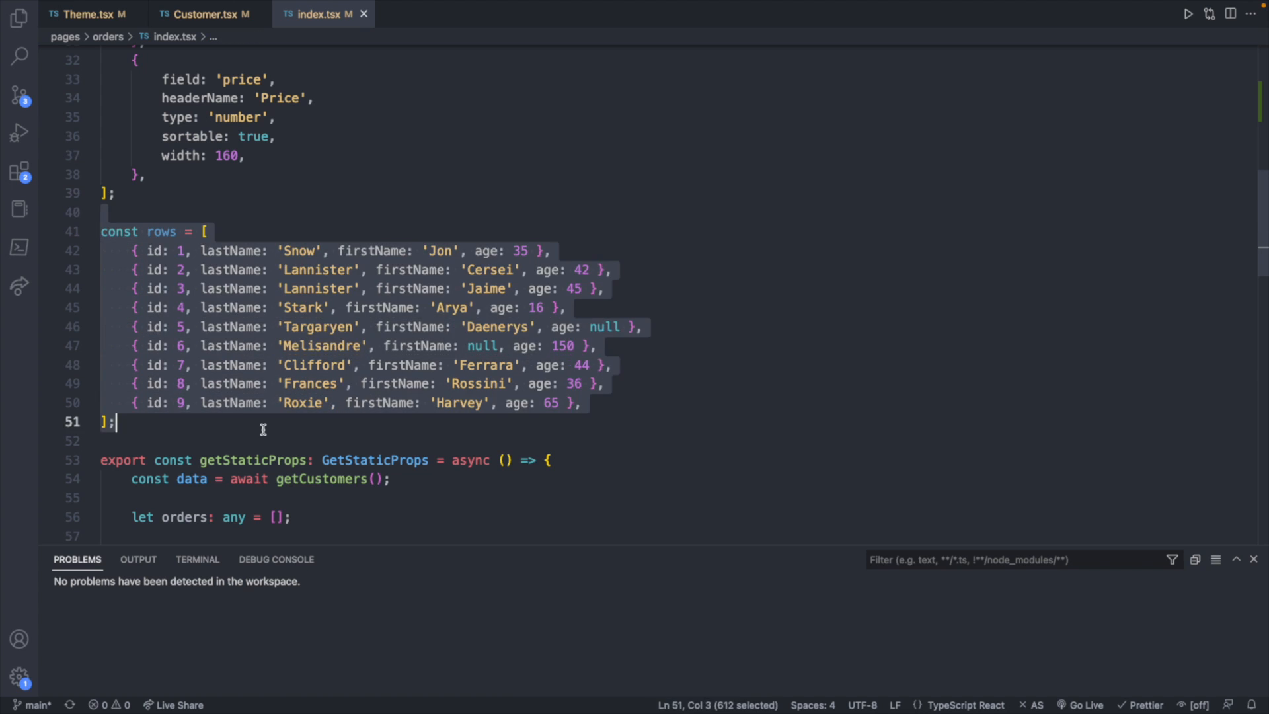
pyautogui.press('Delete')
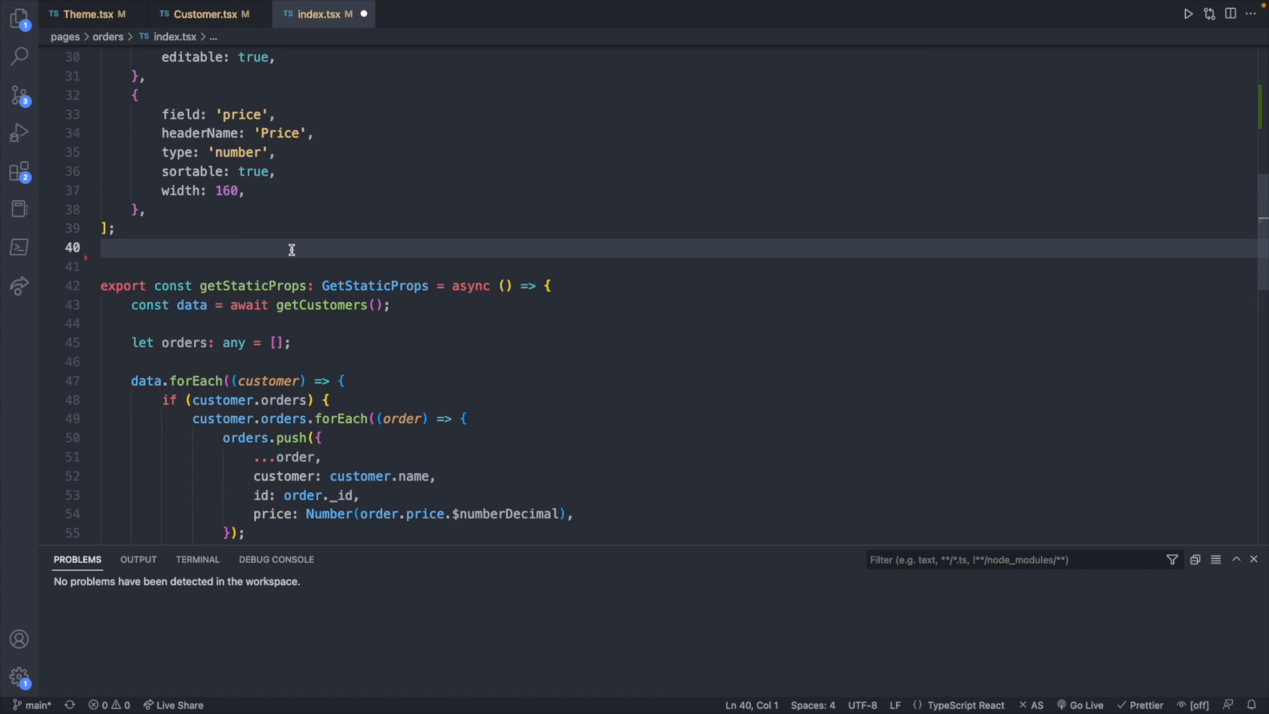
pyautogui.scroll(-3)
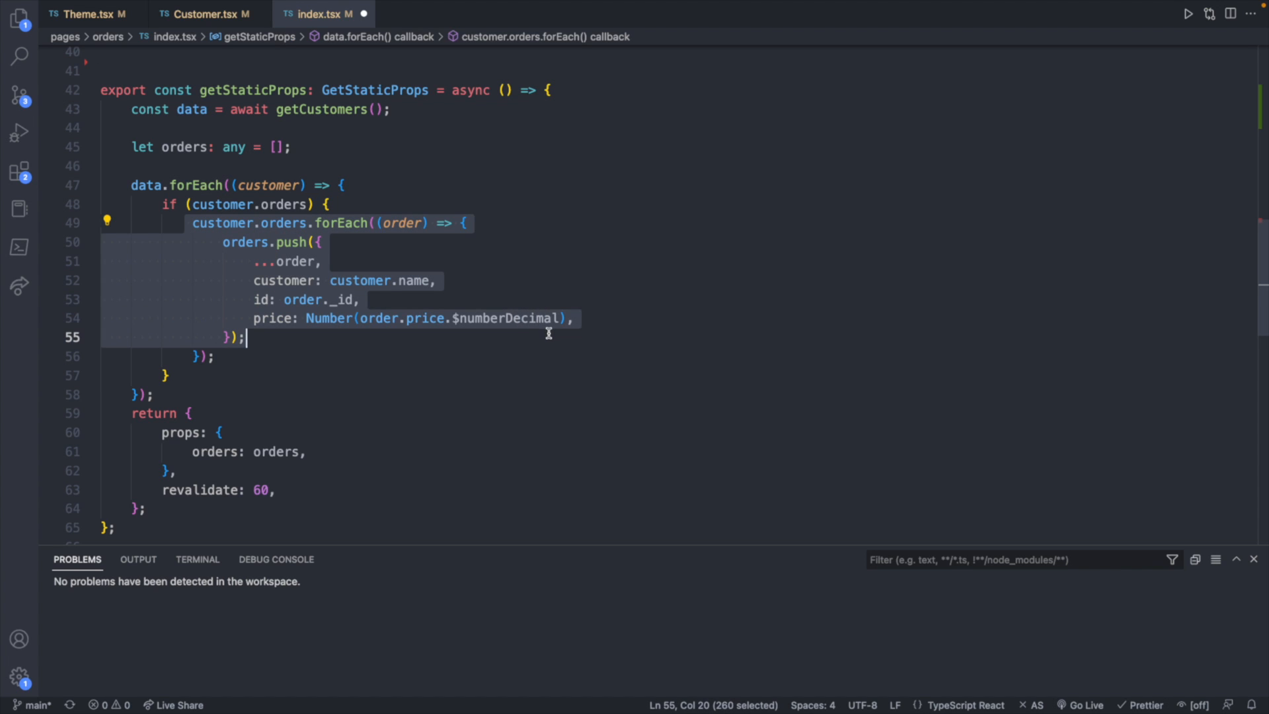
pyautogui.moveTo(485, 161)
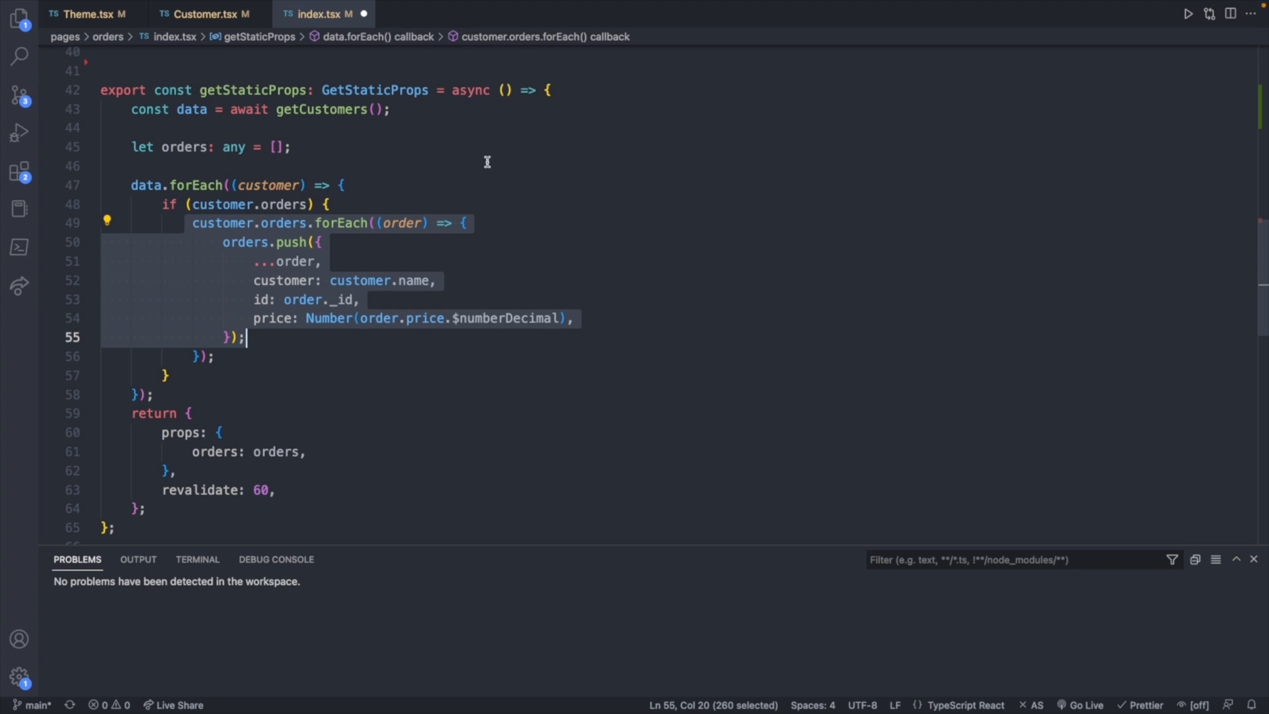
# Step: Add customerId: customer._id to each order pushed in getStaticProps
pyautogui.doubleClick(234, 147)
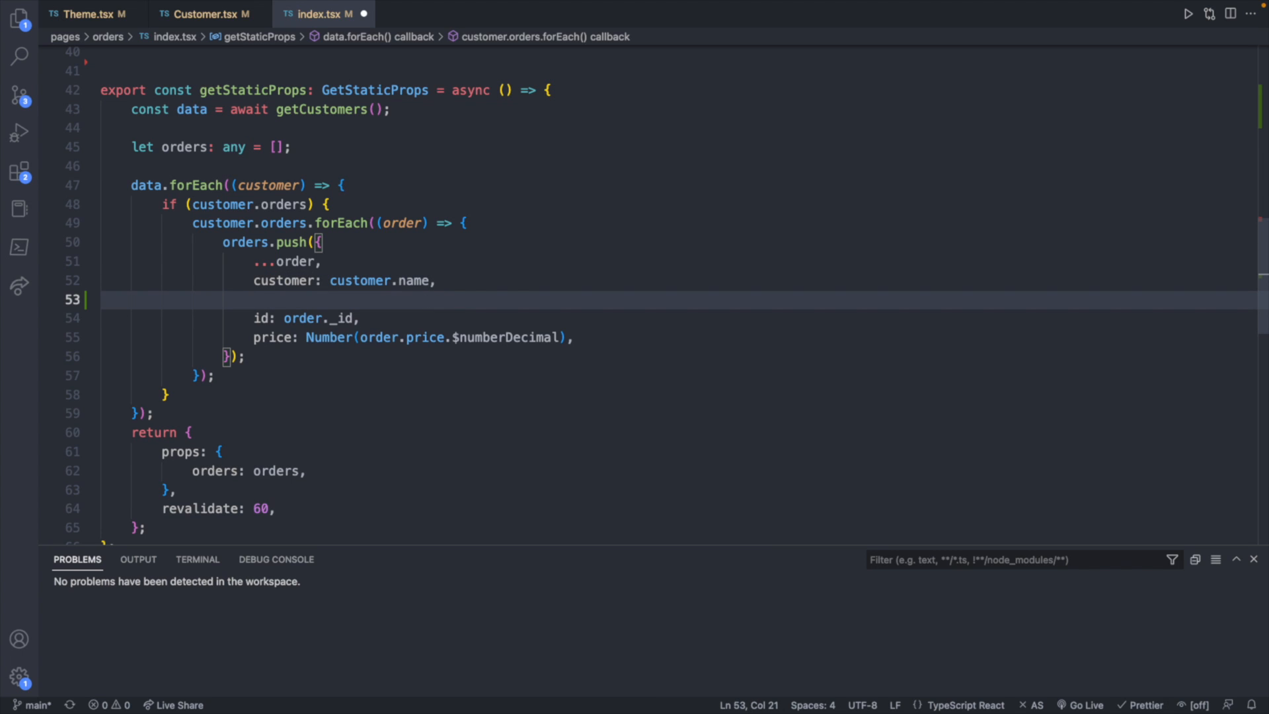
pyautogui.write('customerId:')
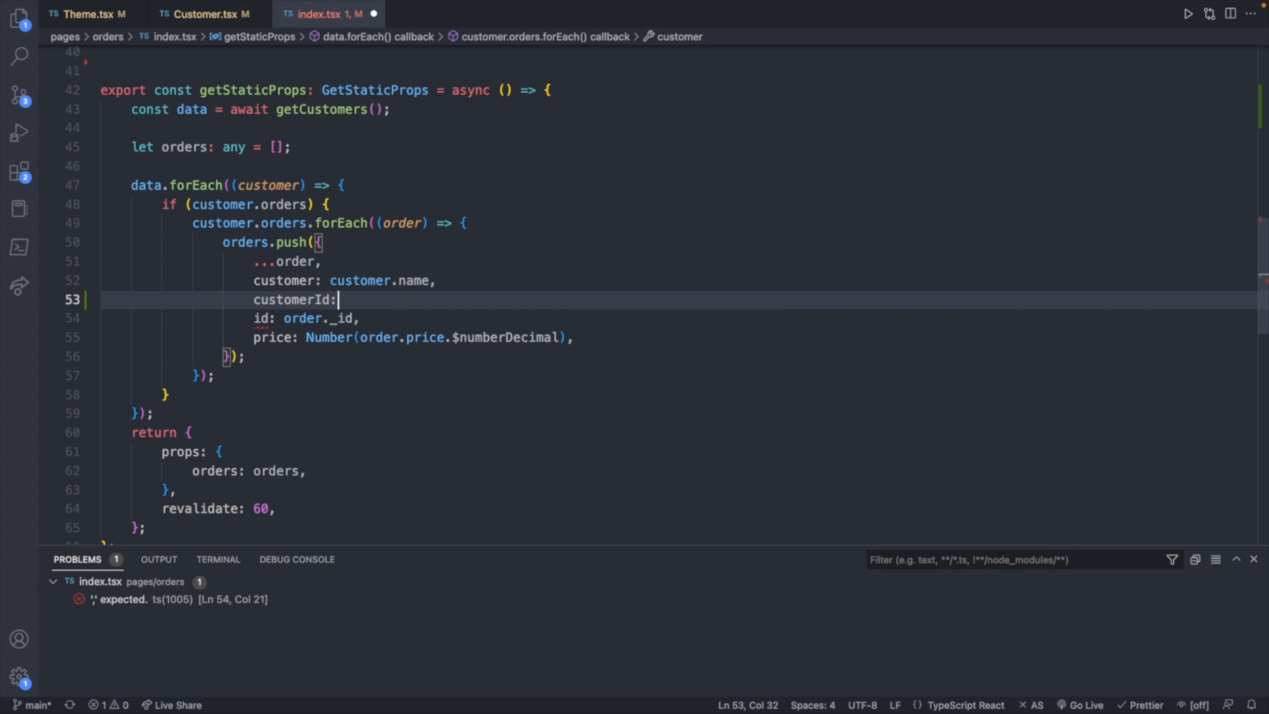
pyautogui.write('customer.')
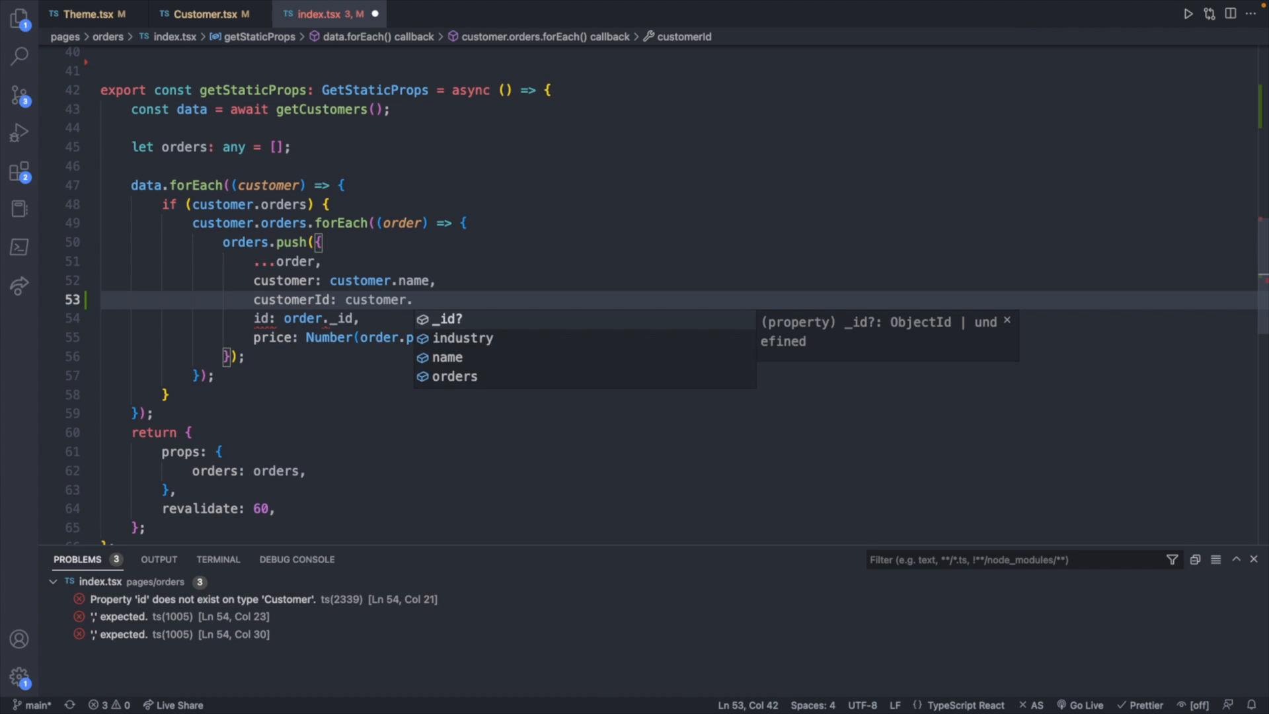
pyautogui.write('_id')
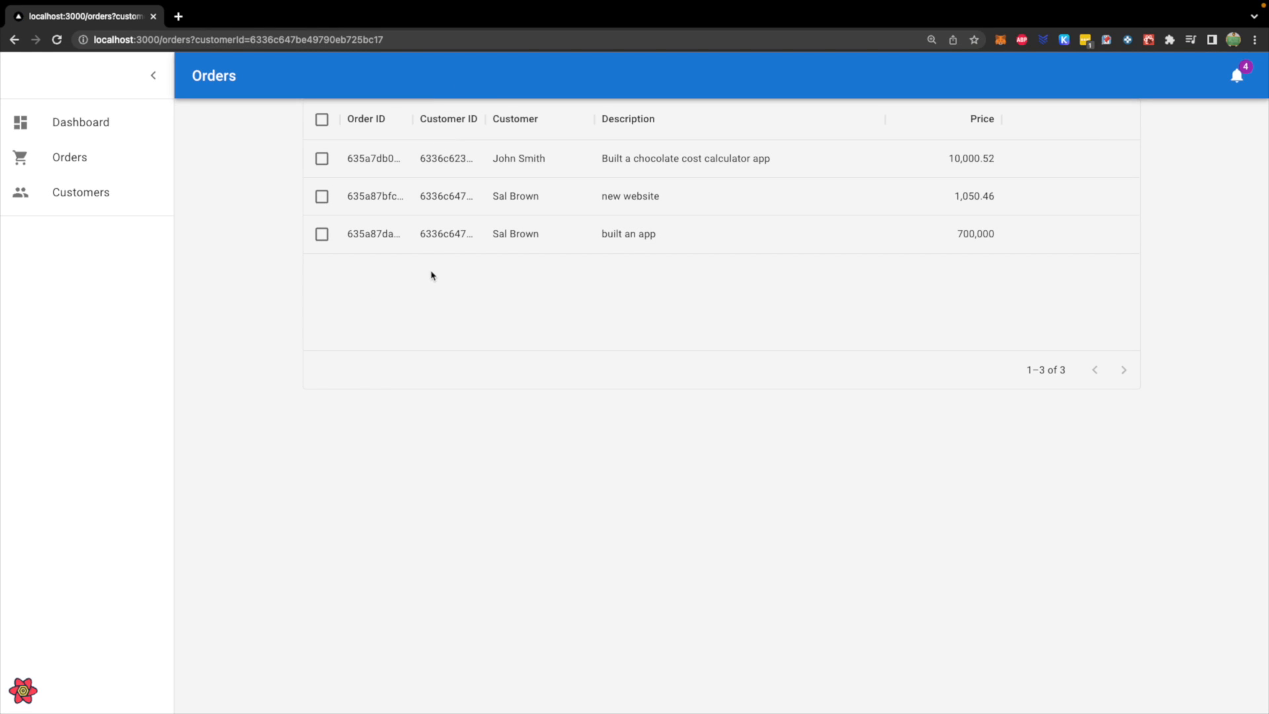
pyautogui.moveTo(460, 201)
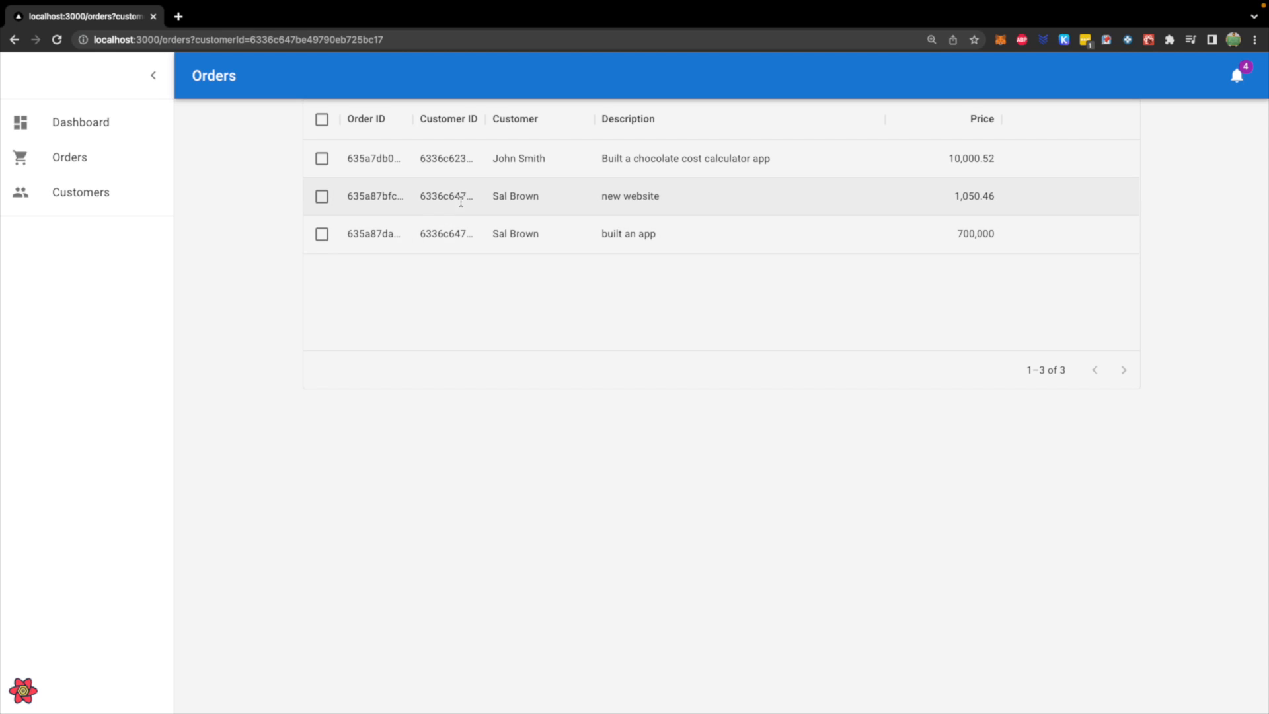
pyautogui.moveTo(499, 211)
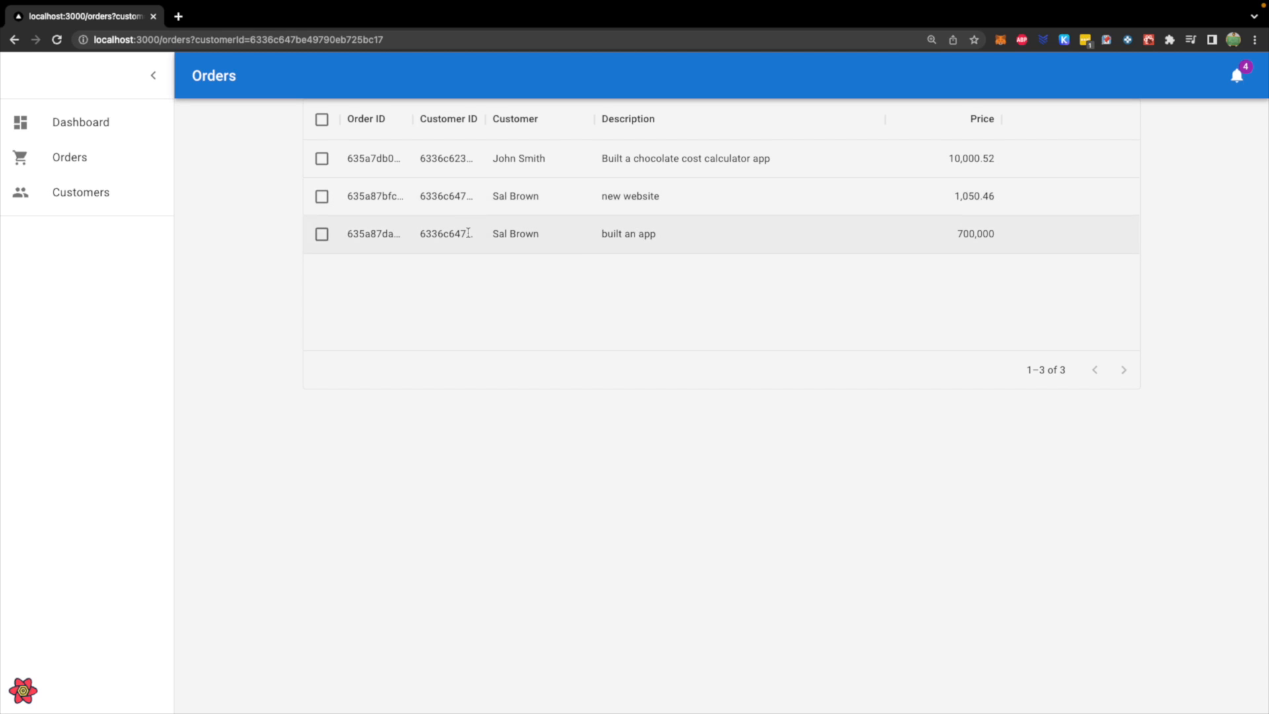
pyautogui.moveTo(468, 259)
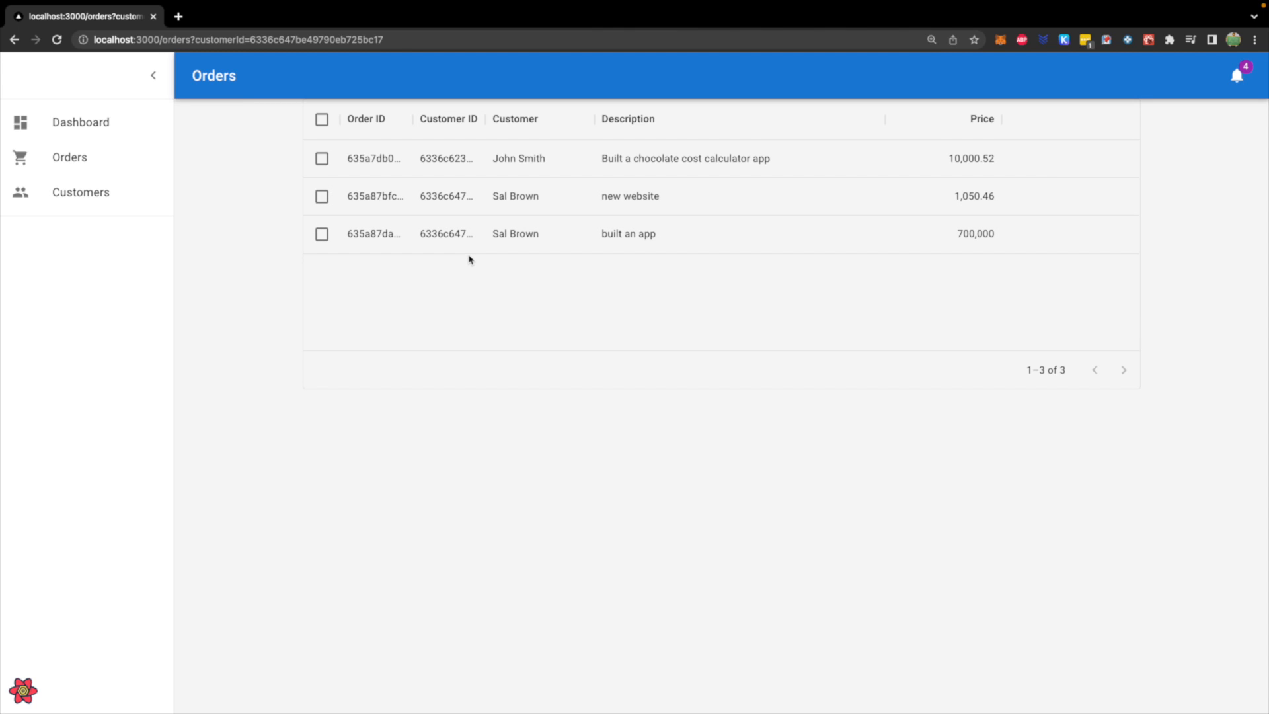
pyautogui.moveTo(514, 234)
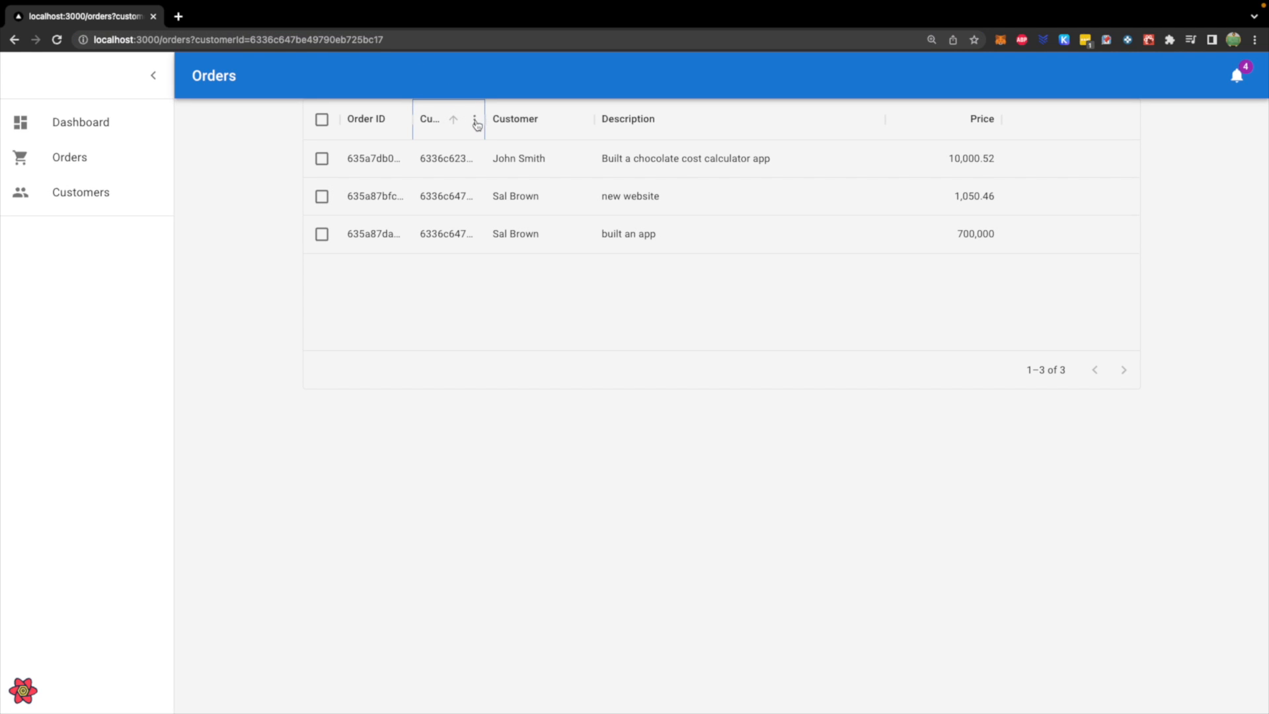
pyautogui.click(475, 119)
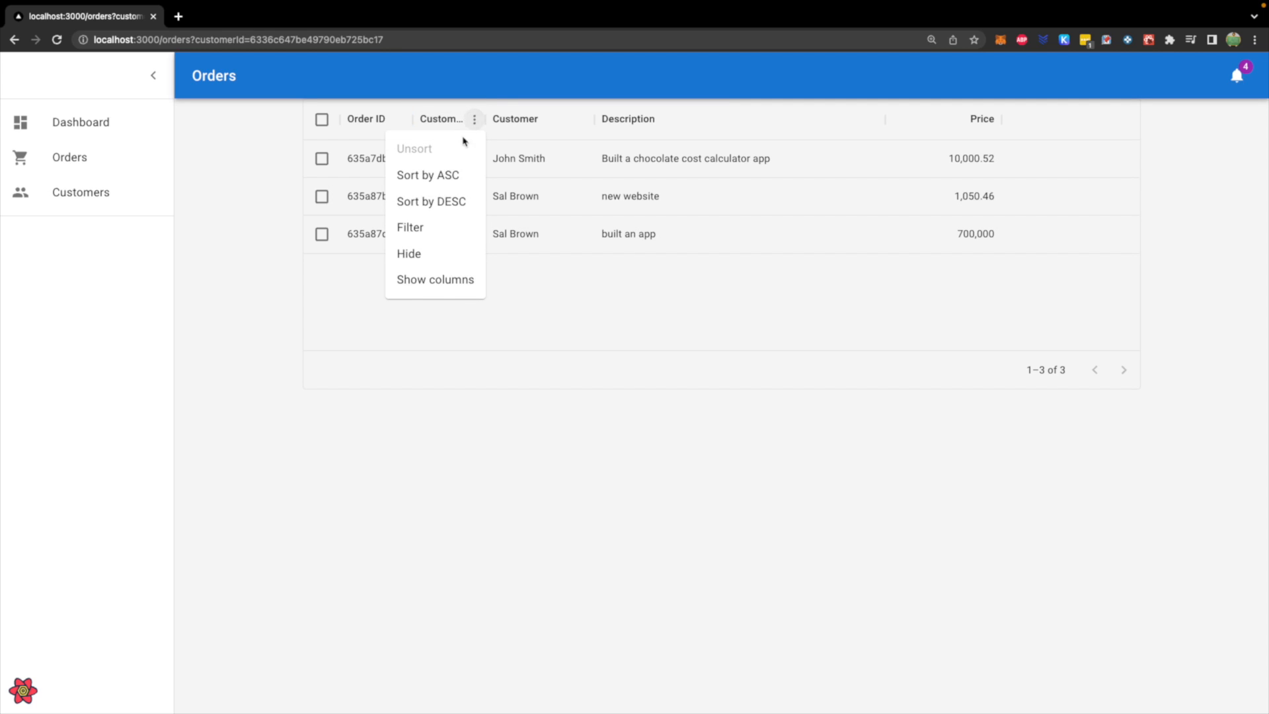
pyautogui.click(409, 226)
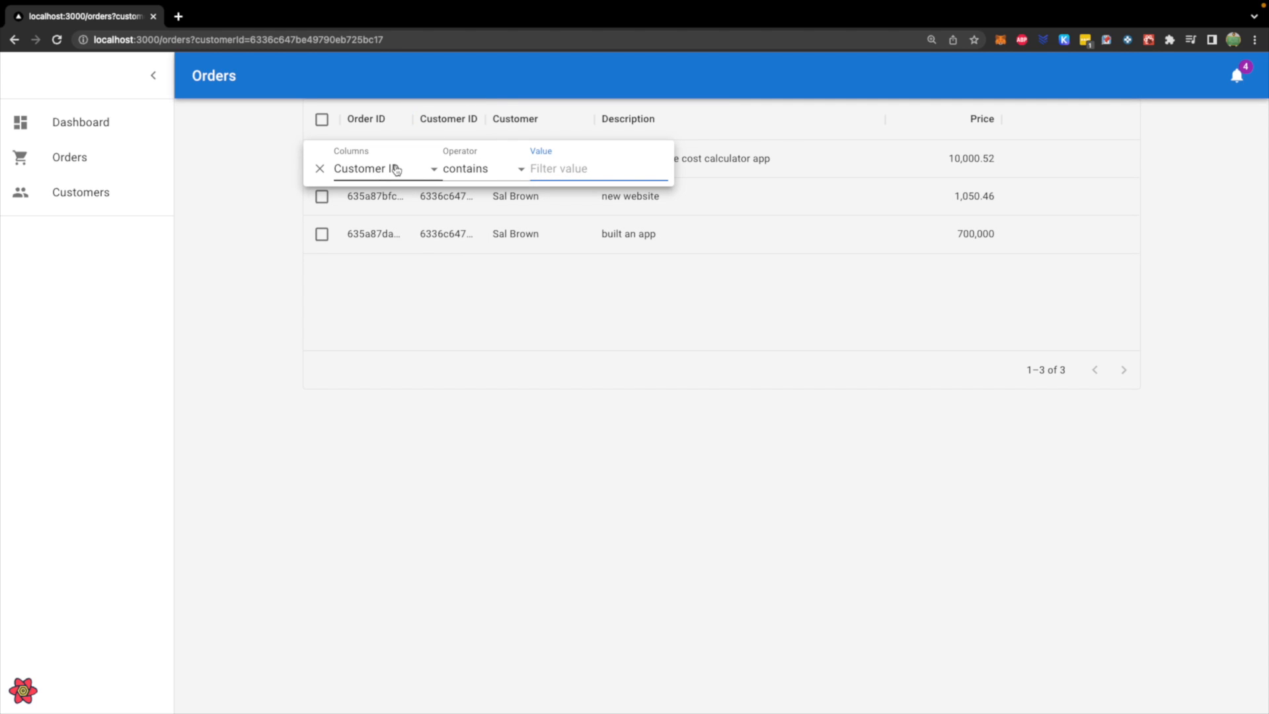
pyautogui.click(482, 167)
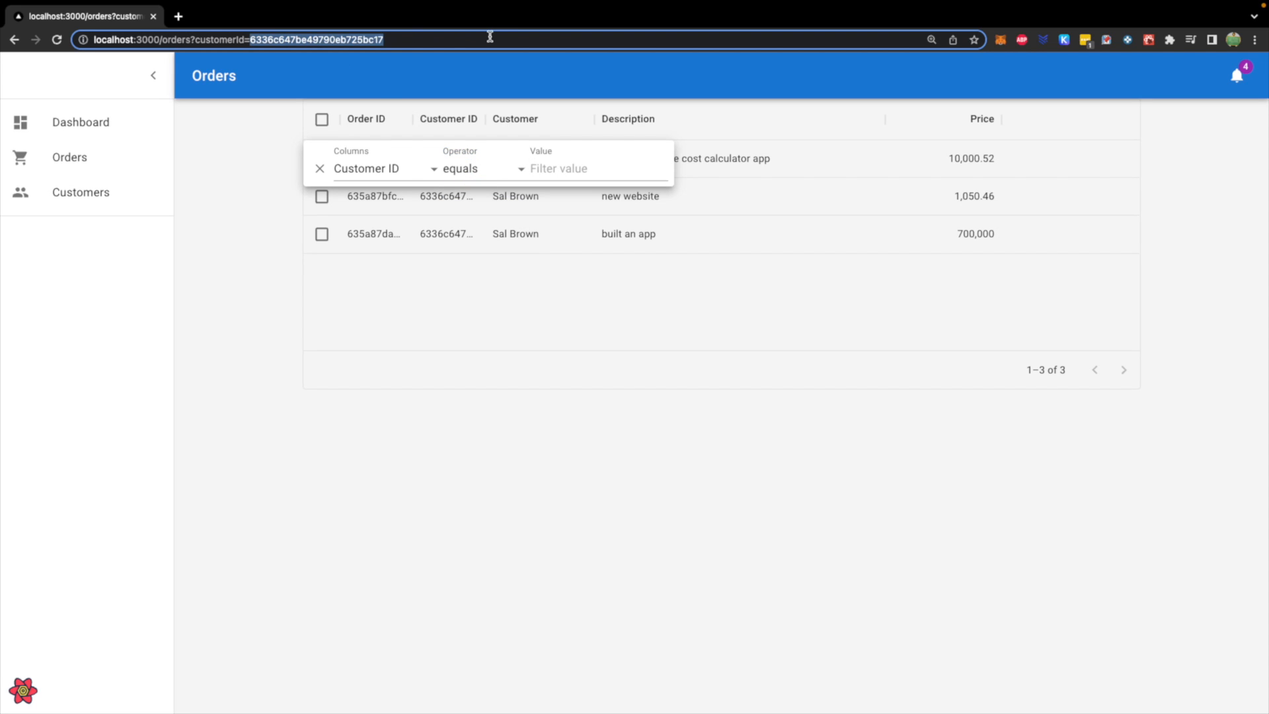
pyautogui.write('6336c647be49790eb725bc17')
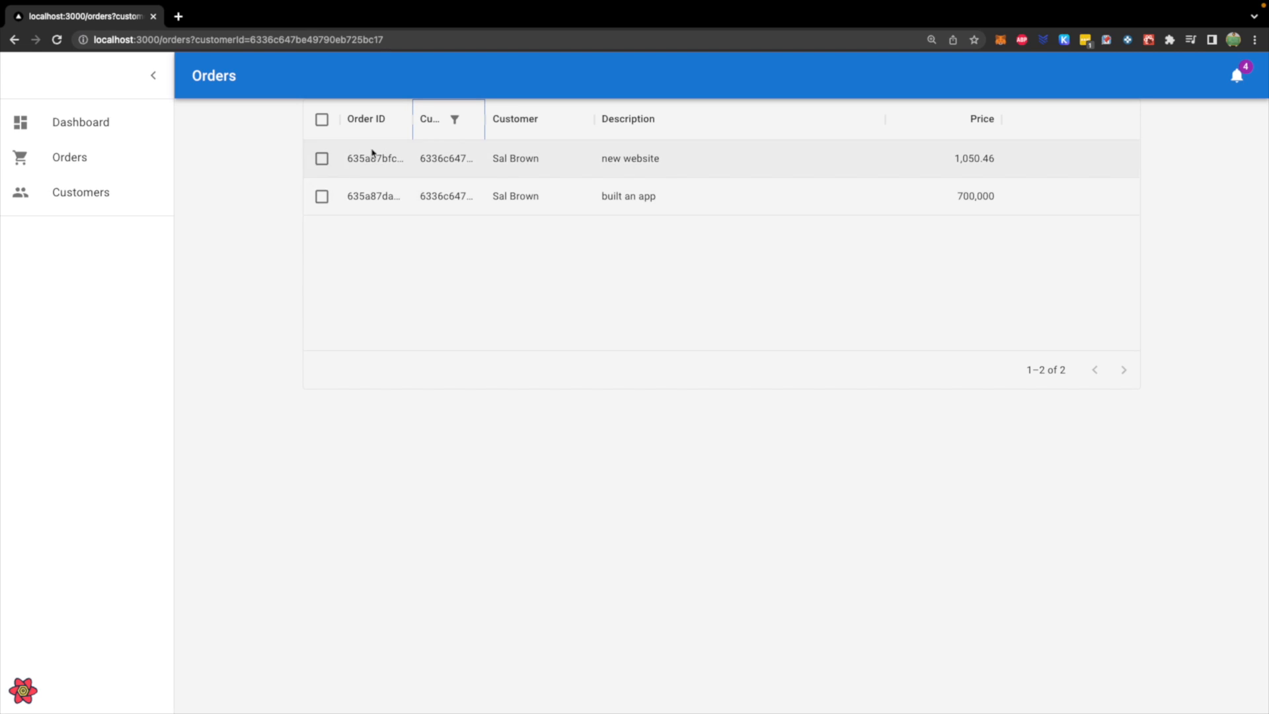
pyautogui.moveTo(517, 225)
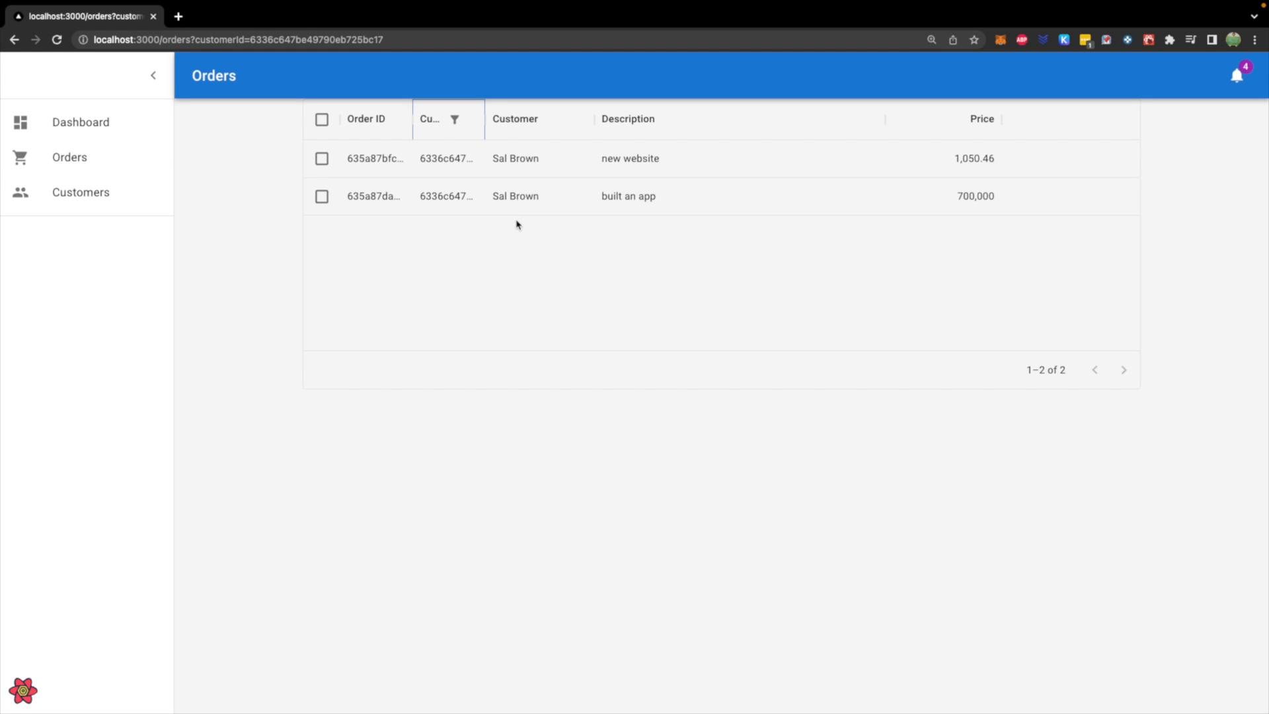
pyautogui.moveTo(461, 268)
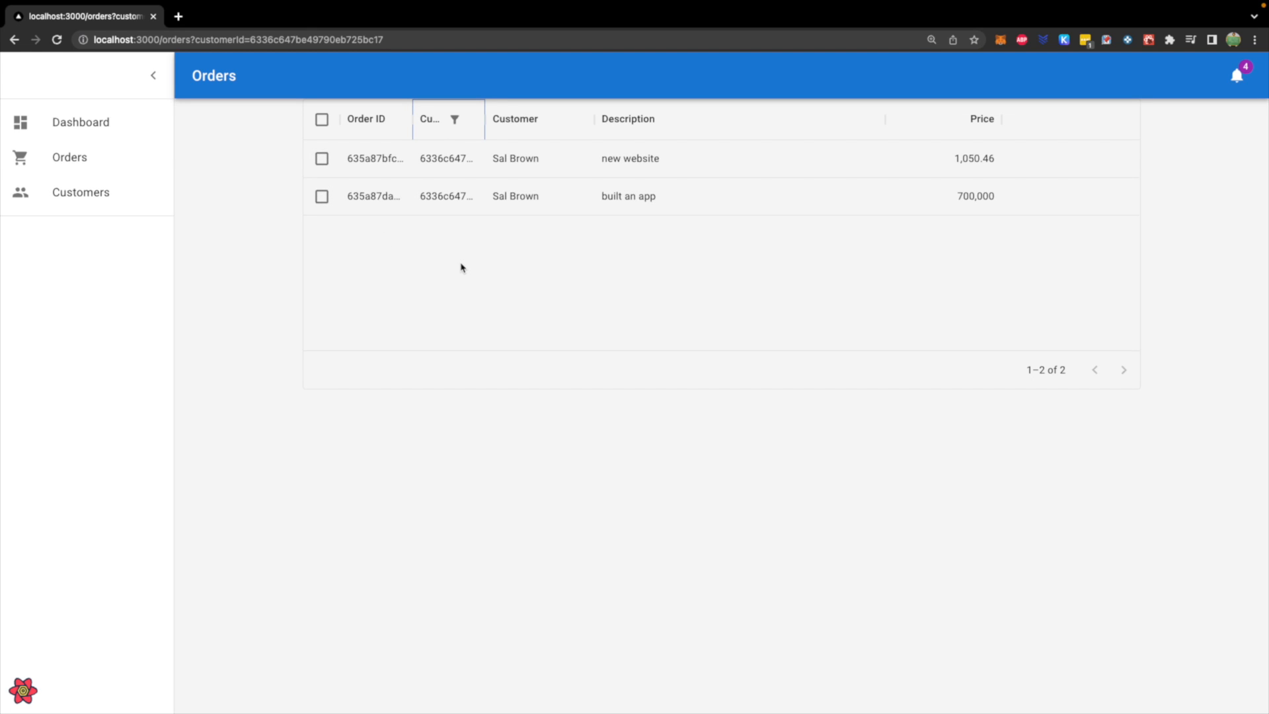
pyautogui.moveTo(190, 138)
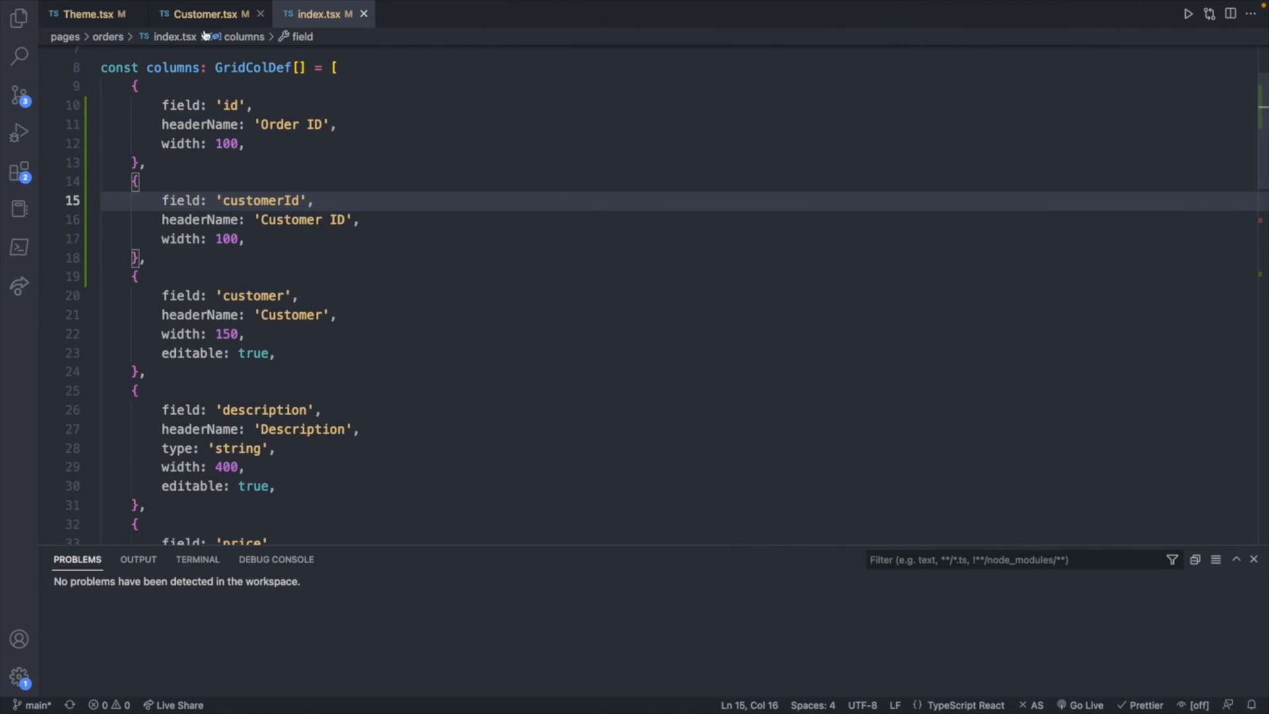
# Step: Add an initialState.filter.filterModel with an empty items array to the DataGrid
pyautogui.scroll(-3)
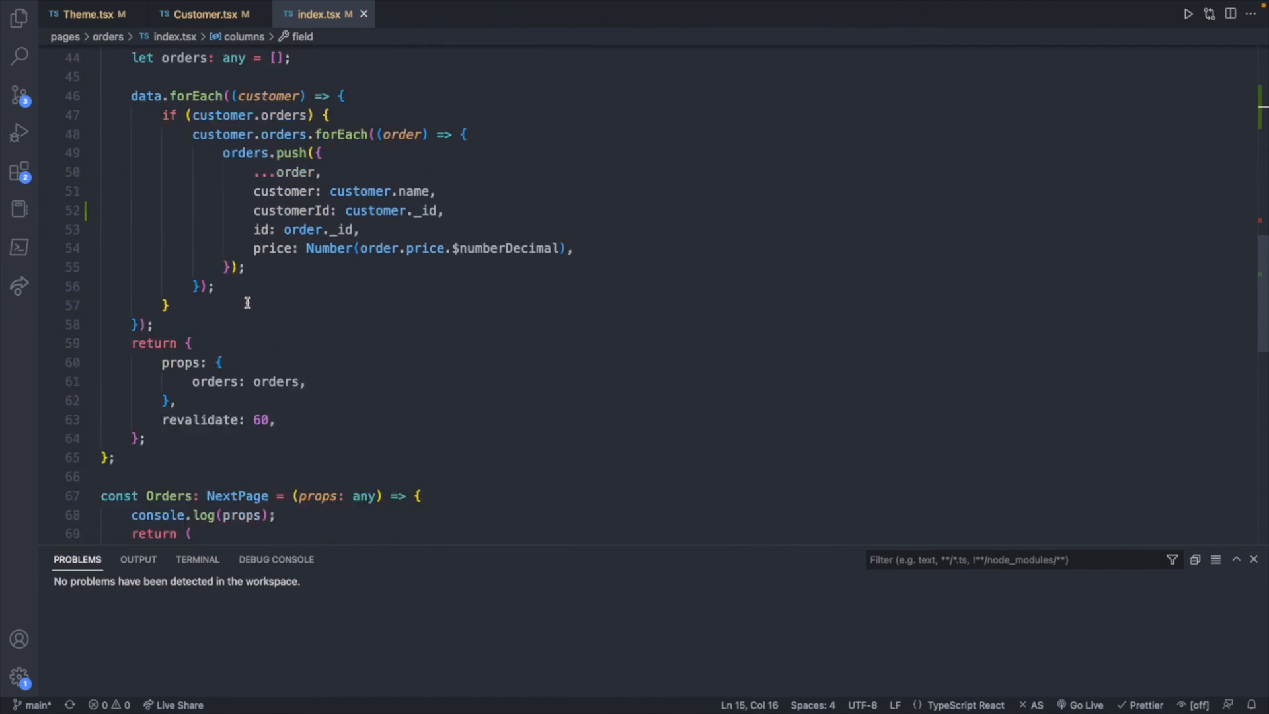
pyautogui.scroll(-3)
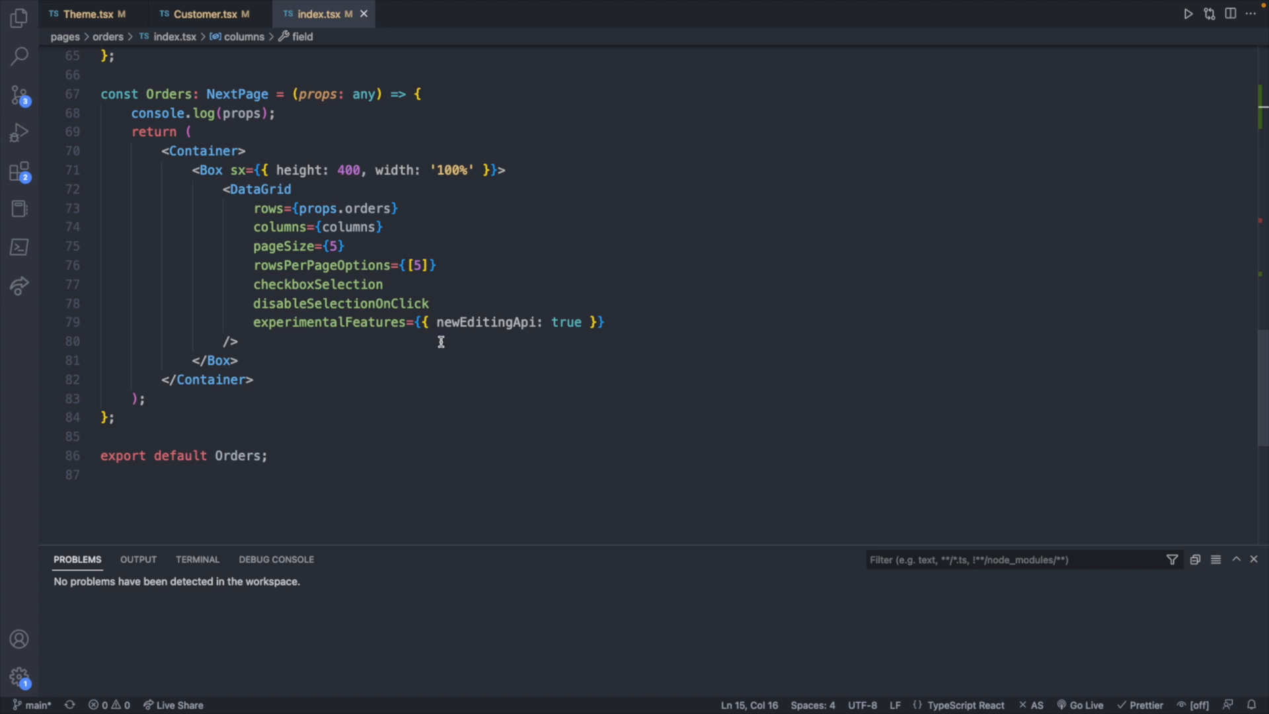
pyautogui.press('Enter')
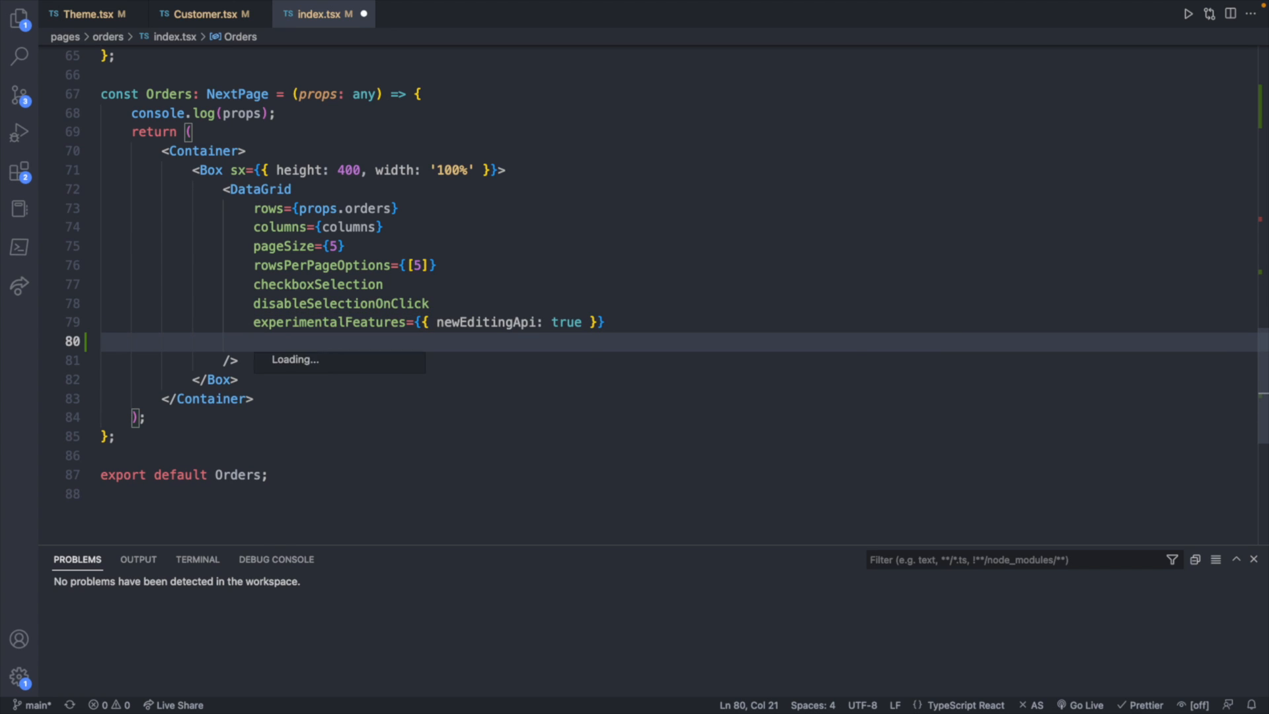
pyautogui.write('initialState={{')
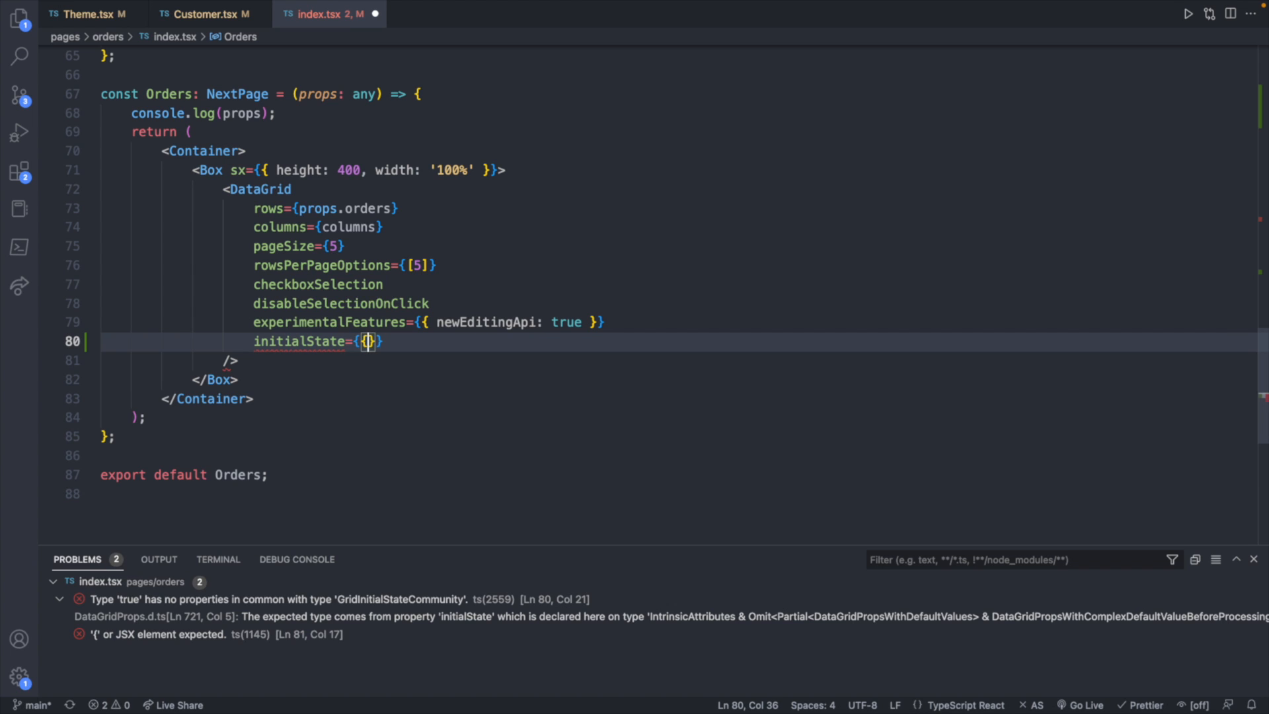
pyautogui.press('ctrl+s')
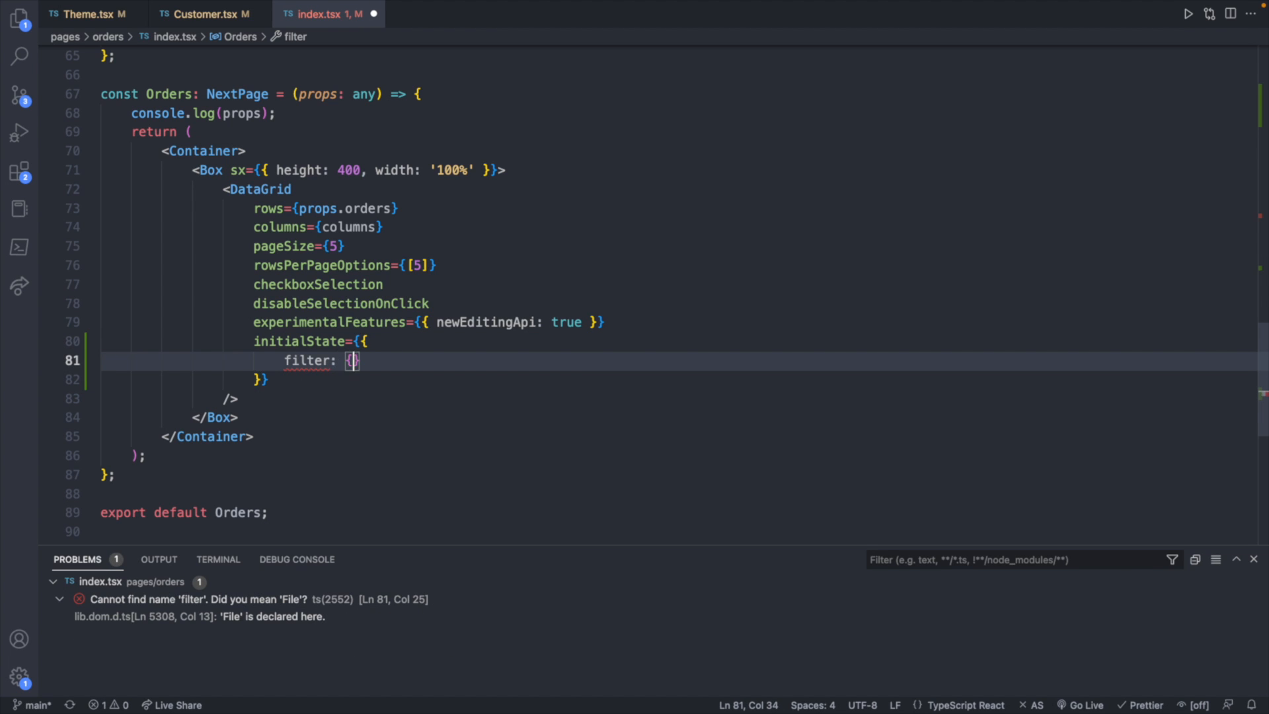
pyautogui.write('filterModel')
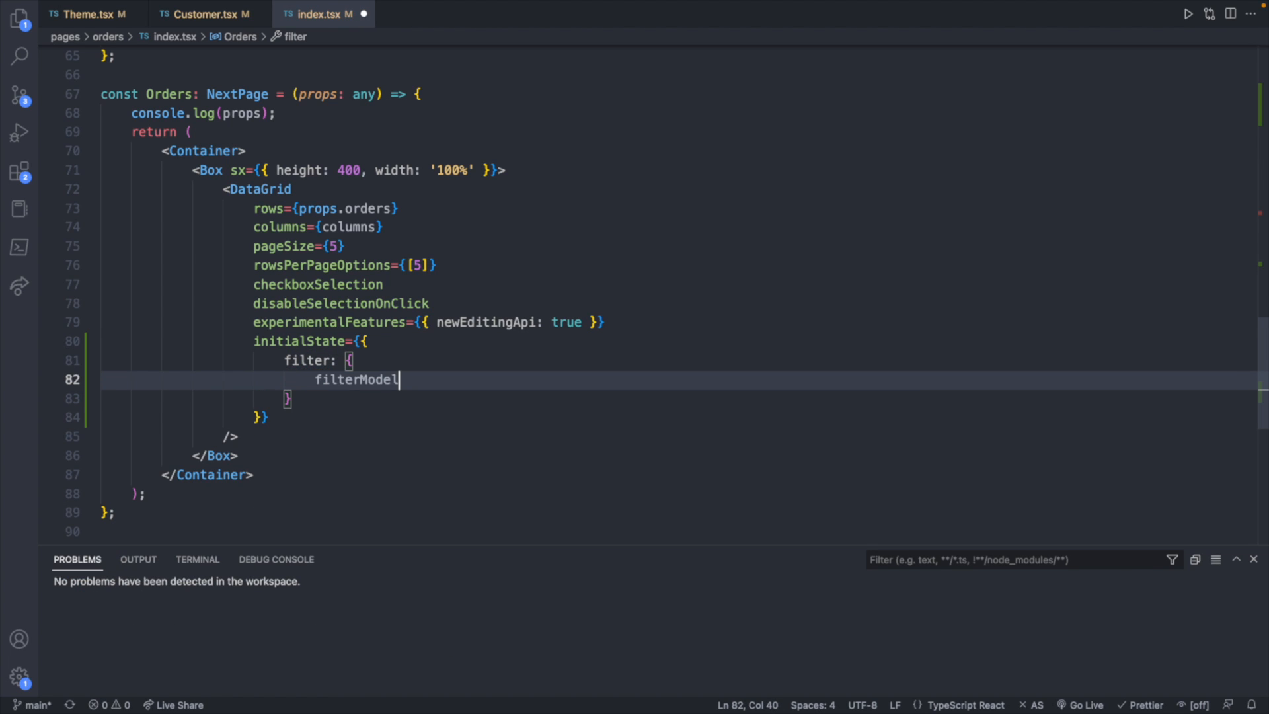
pyautogui.write(':')
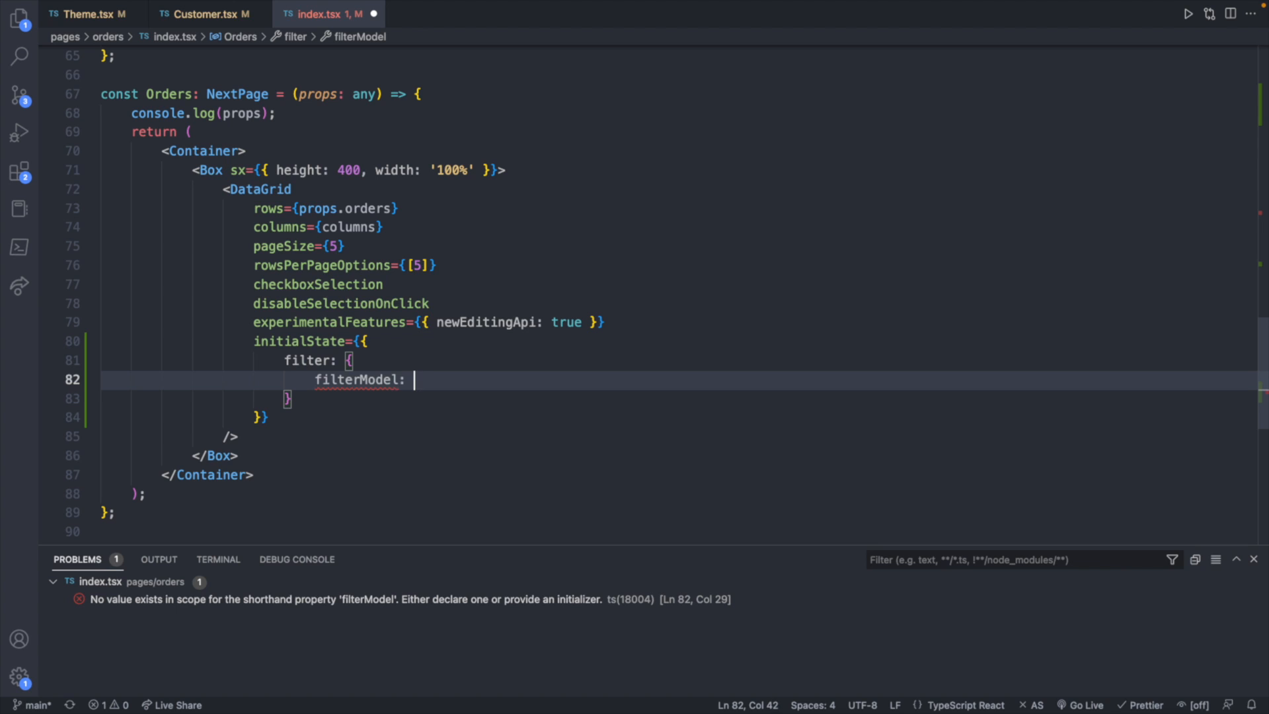
pyautogui.write('{')
pyautogui.write('items:')
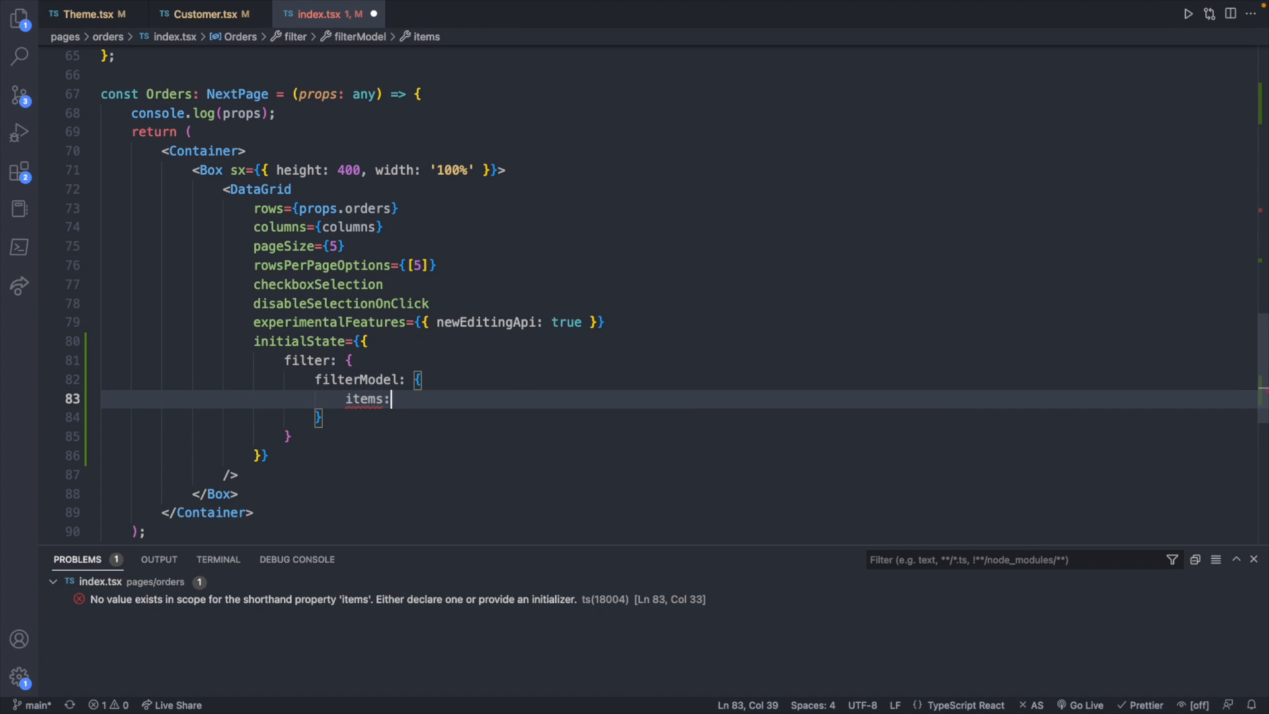
pyautogui.write('[]')
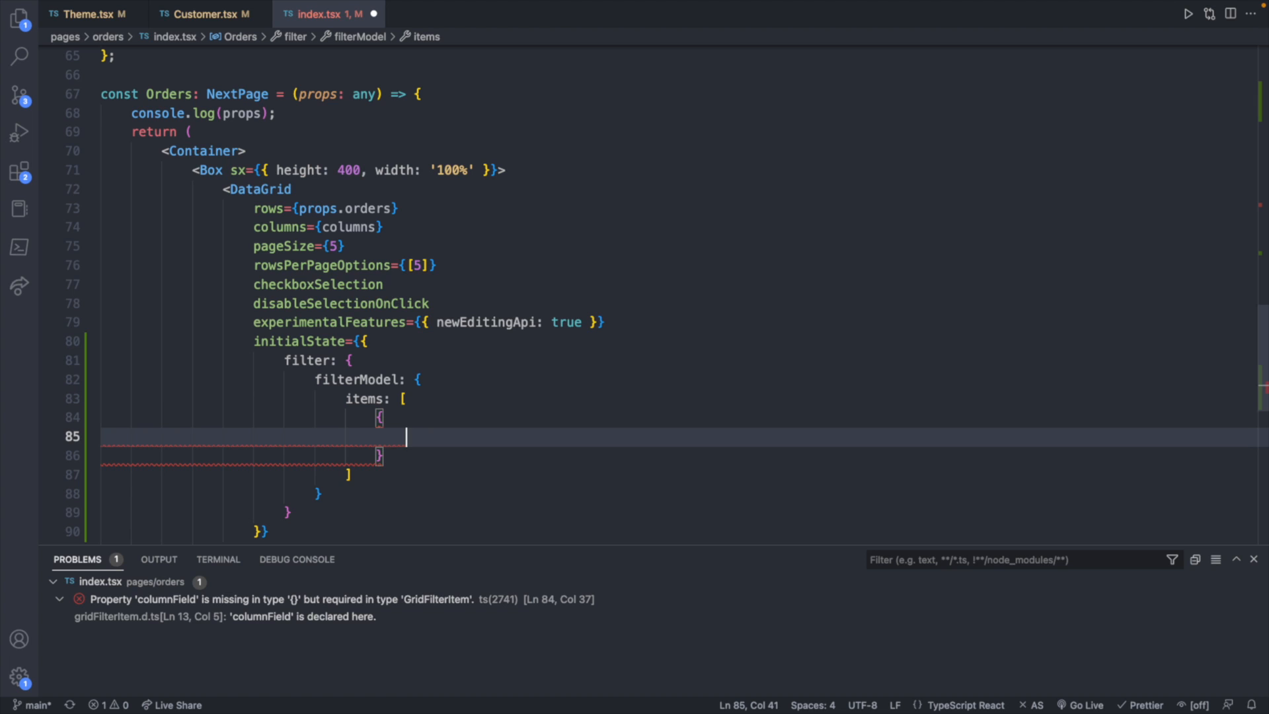
# Step: Add a filter item: columnField 'customerId', operatorValue 'equals', value '6336c647be49790eb725bc17'
pyautogui.write('columnField:')
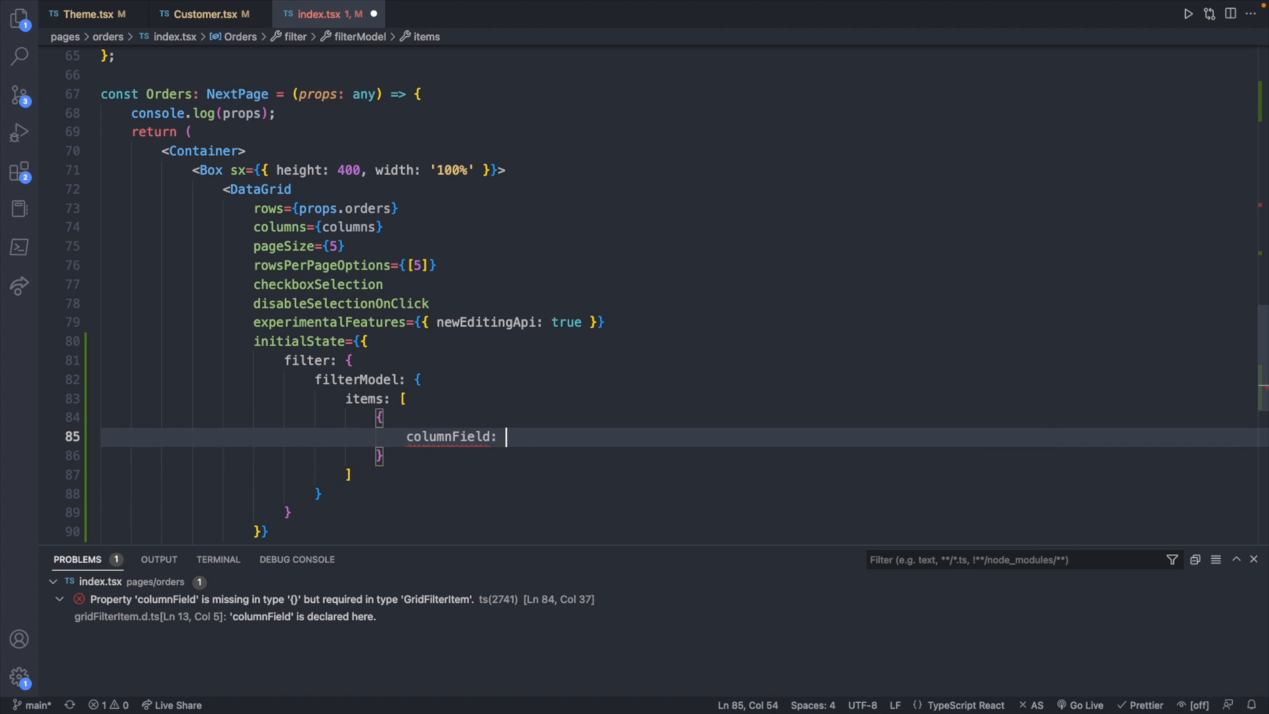
pyautogui.write("'customer'")
pyautogui.write("operatorValue: '")
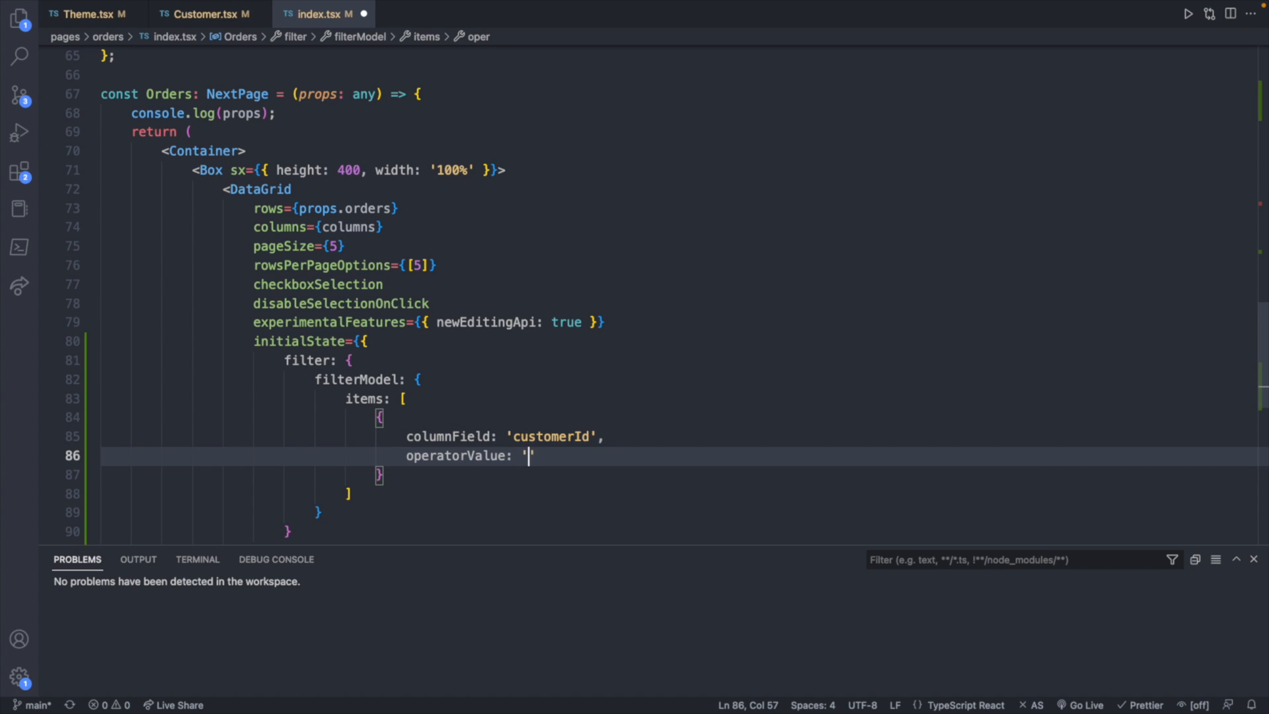
pyautogui.write('equals')
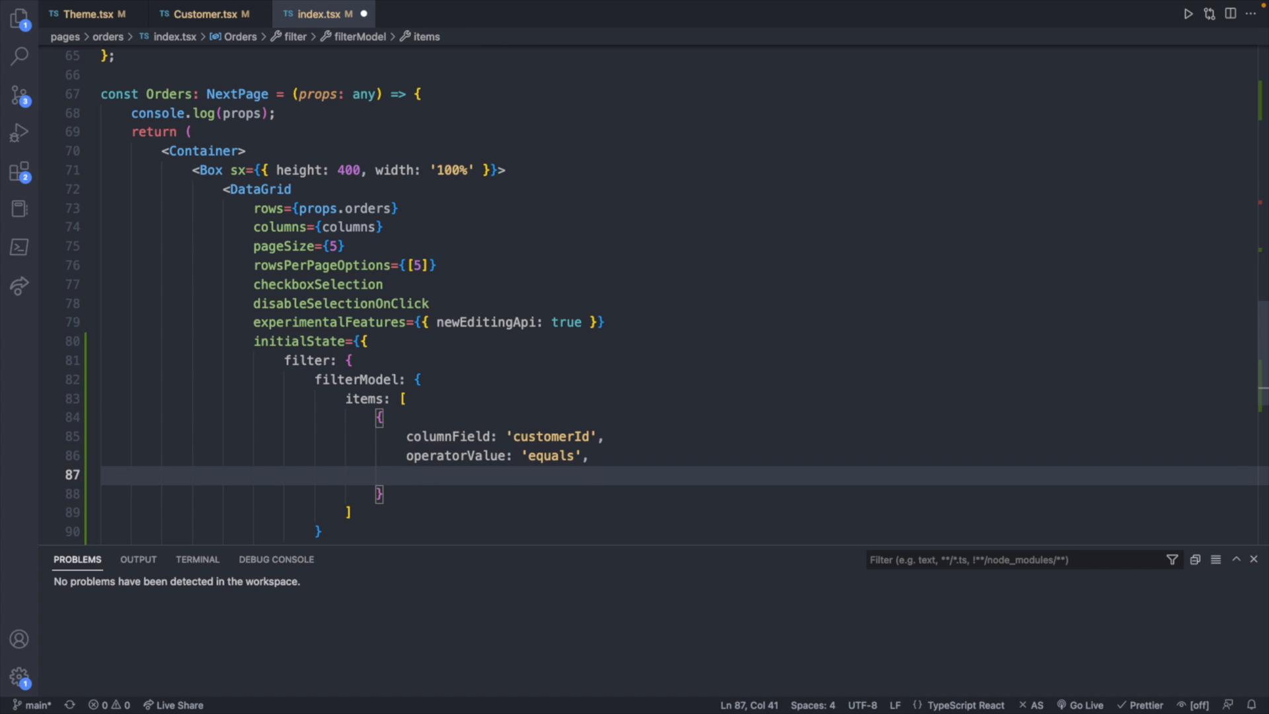
pyautogui.write('v')
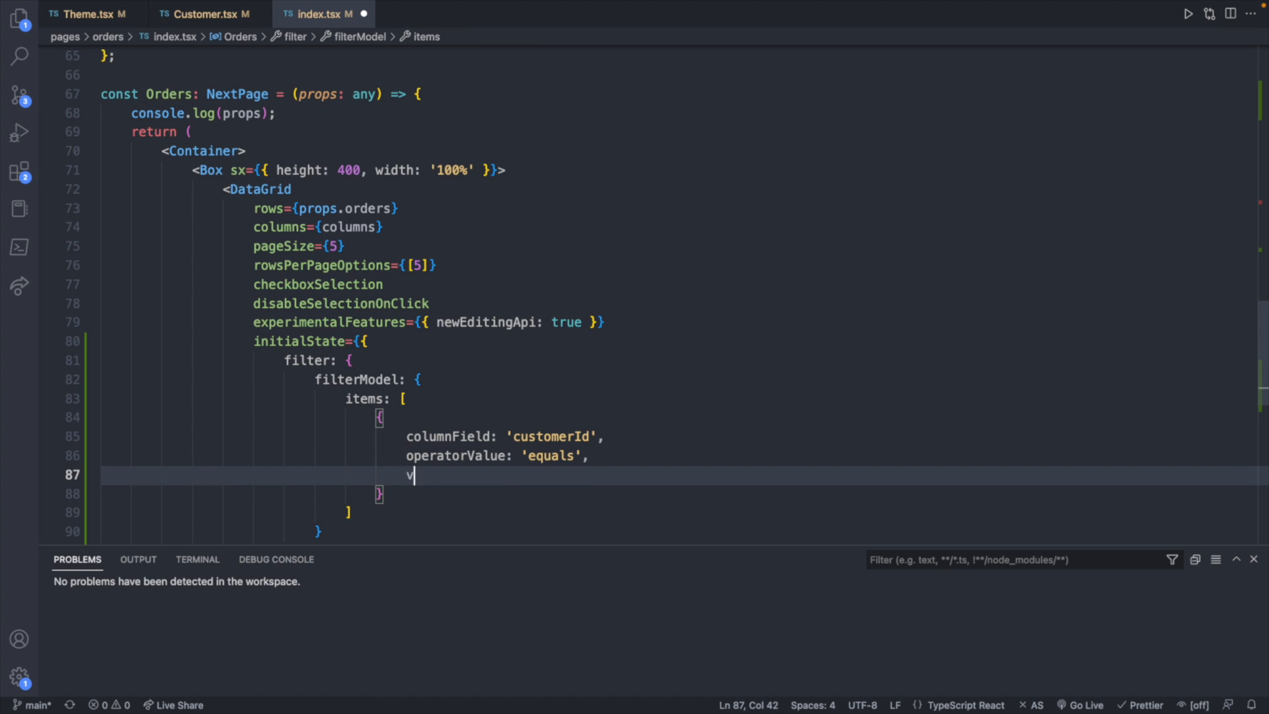
pyautogui.write("alue: ''")
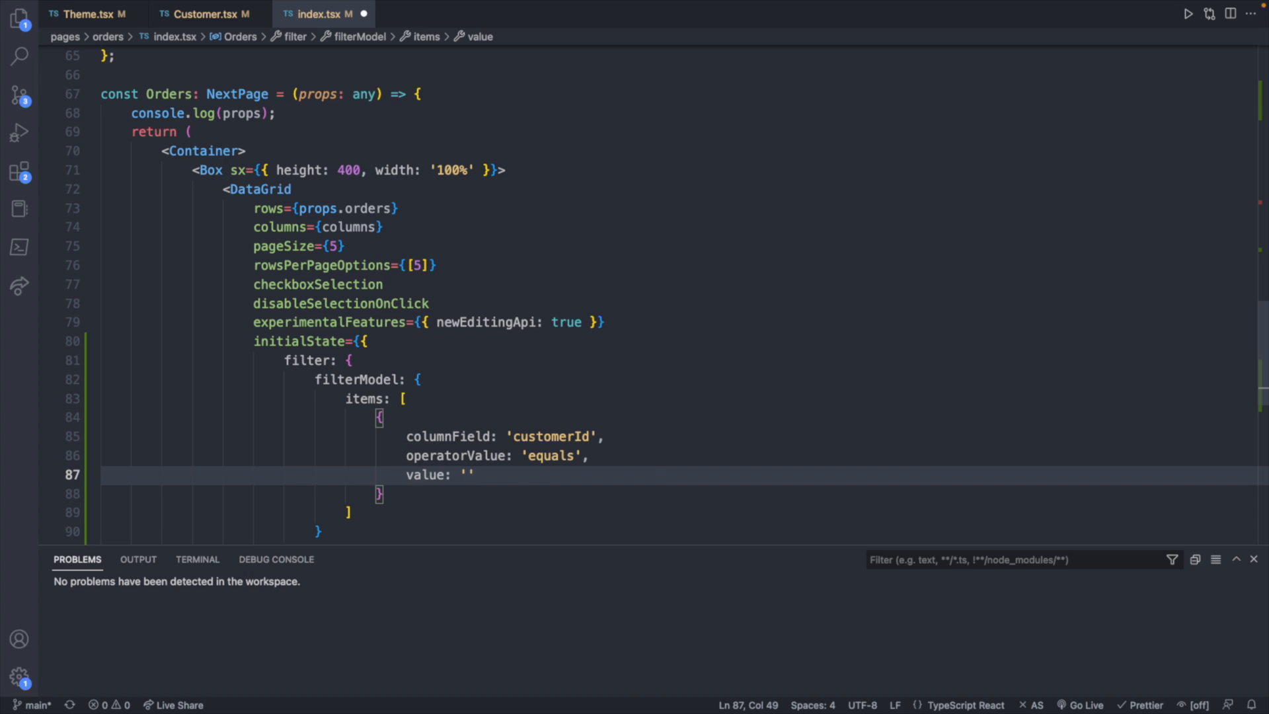
pyautogui.write('6336c647be49790eb725bc17')
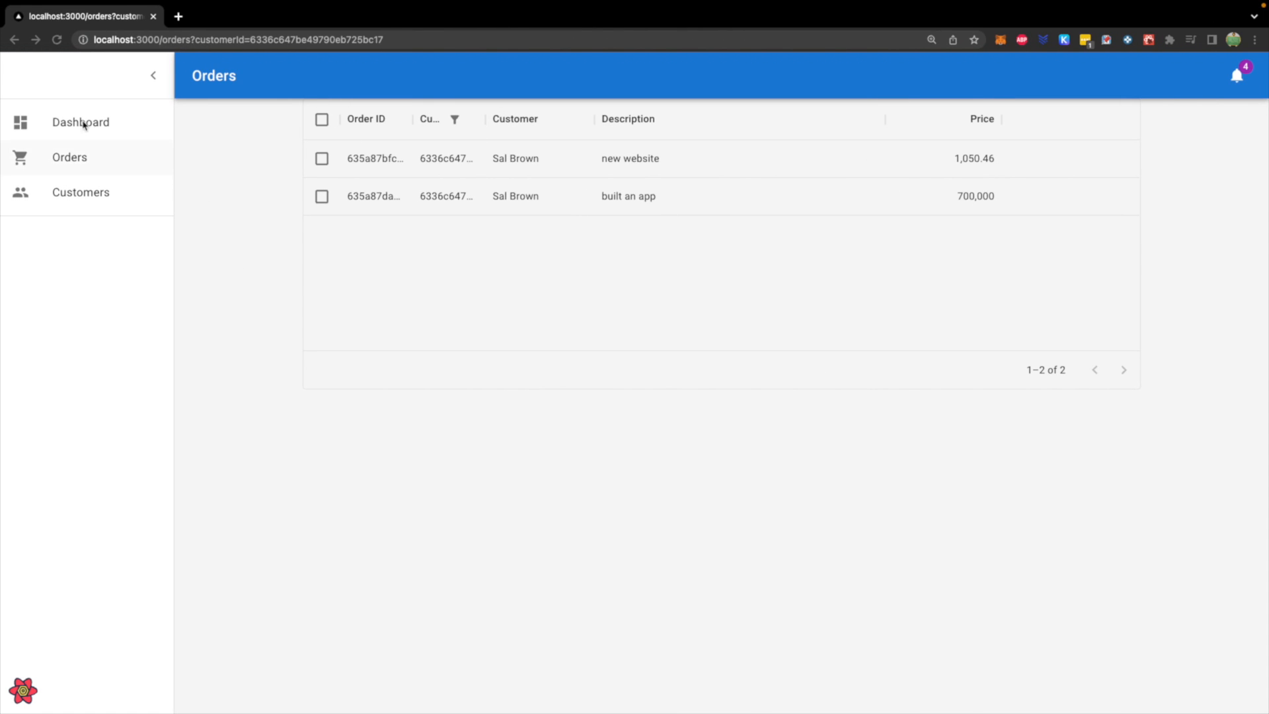
# Step: Reload /orders from the sidebar and bring up the grid's Customer ID filter settings
pyautogui.click(70, 158)
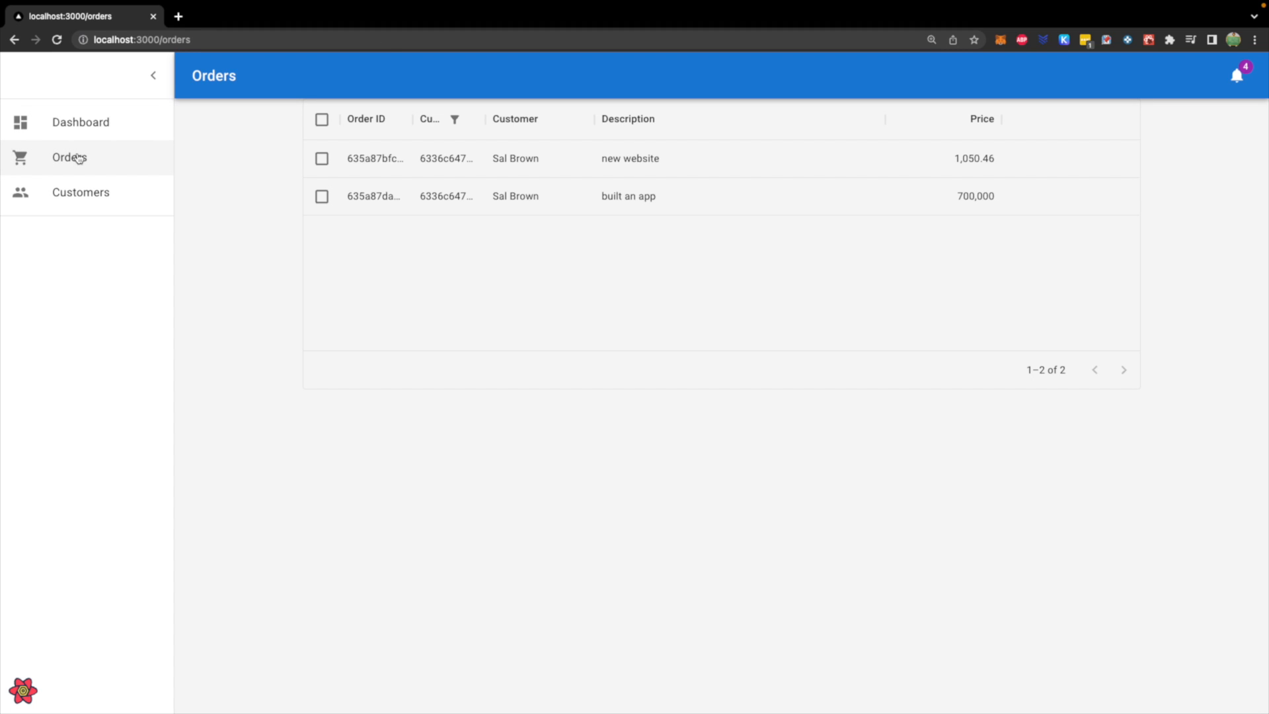
pyautogui.moveTo(489, 348)
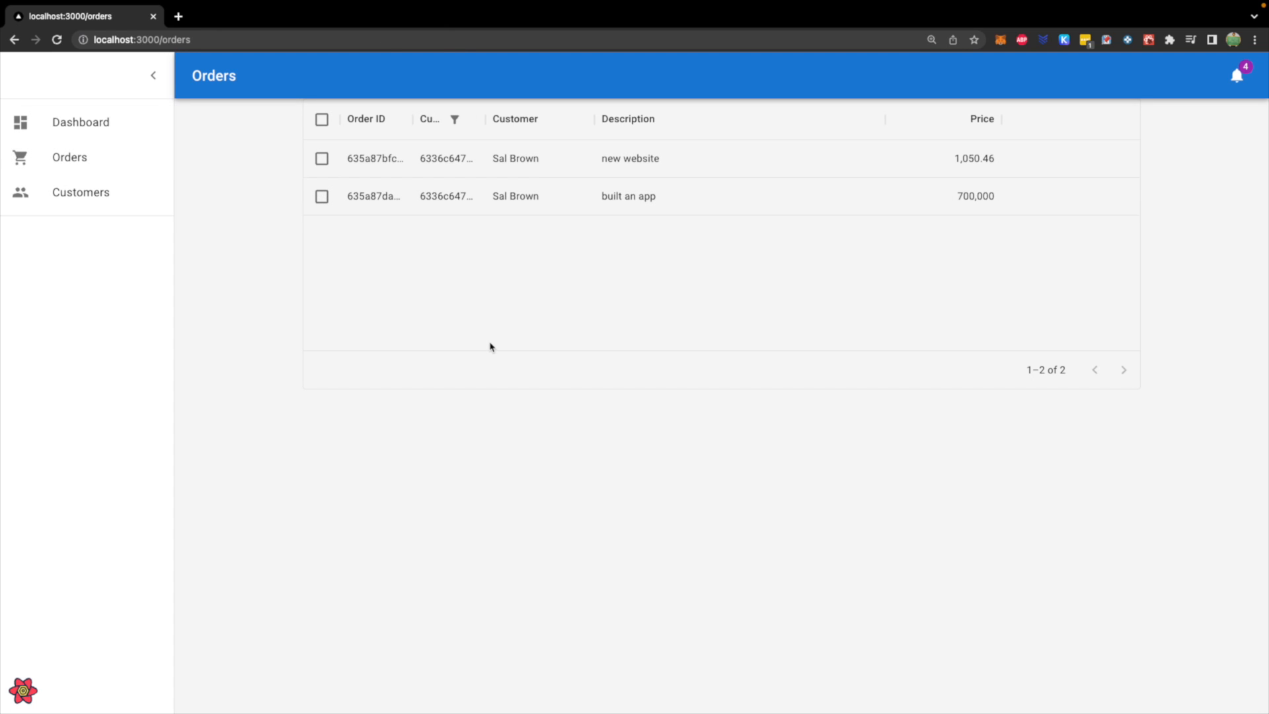
pyautogui.click(56, 39)
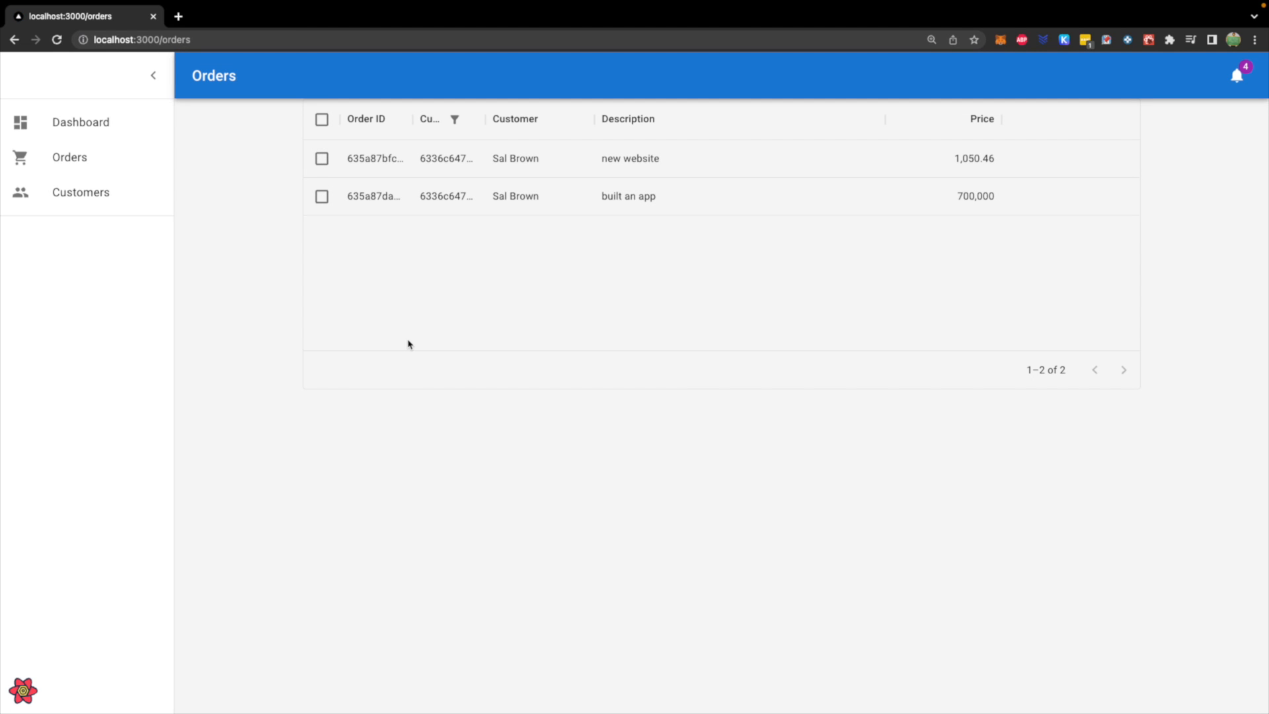
pyautogui.moveTo(445, 240)
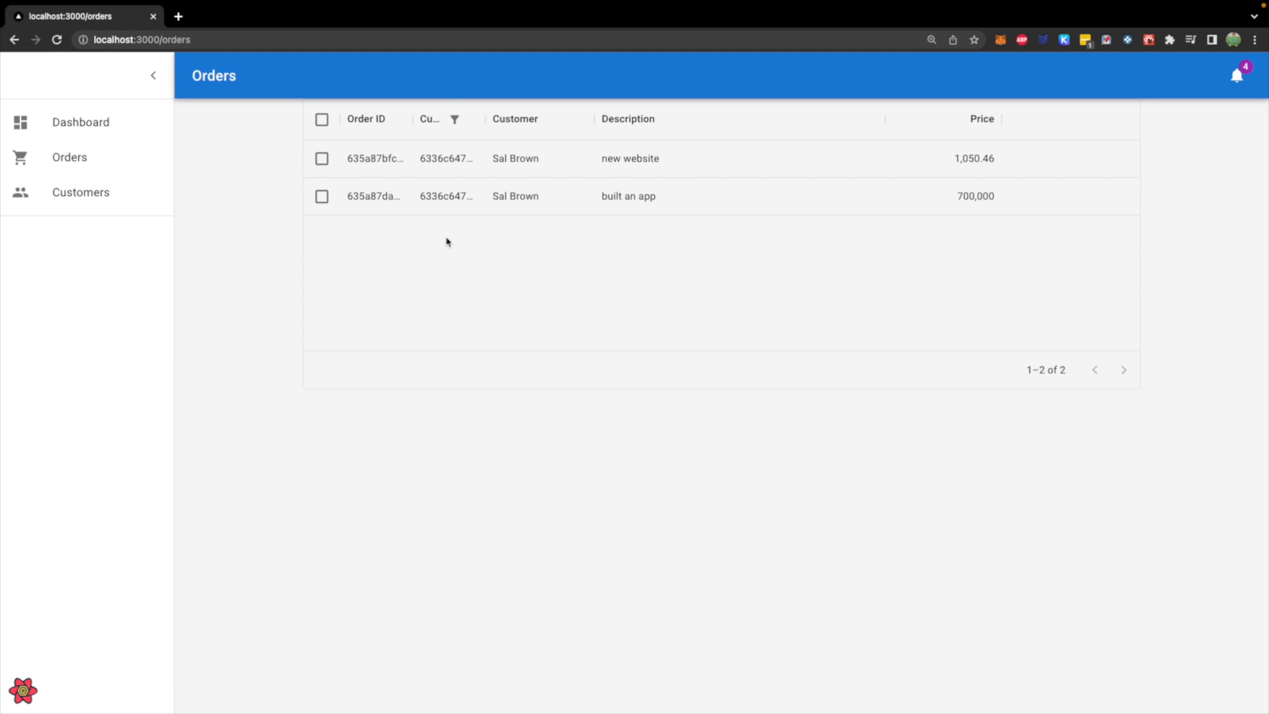
pyautogui.moveTo(438, 119)
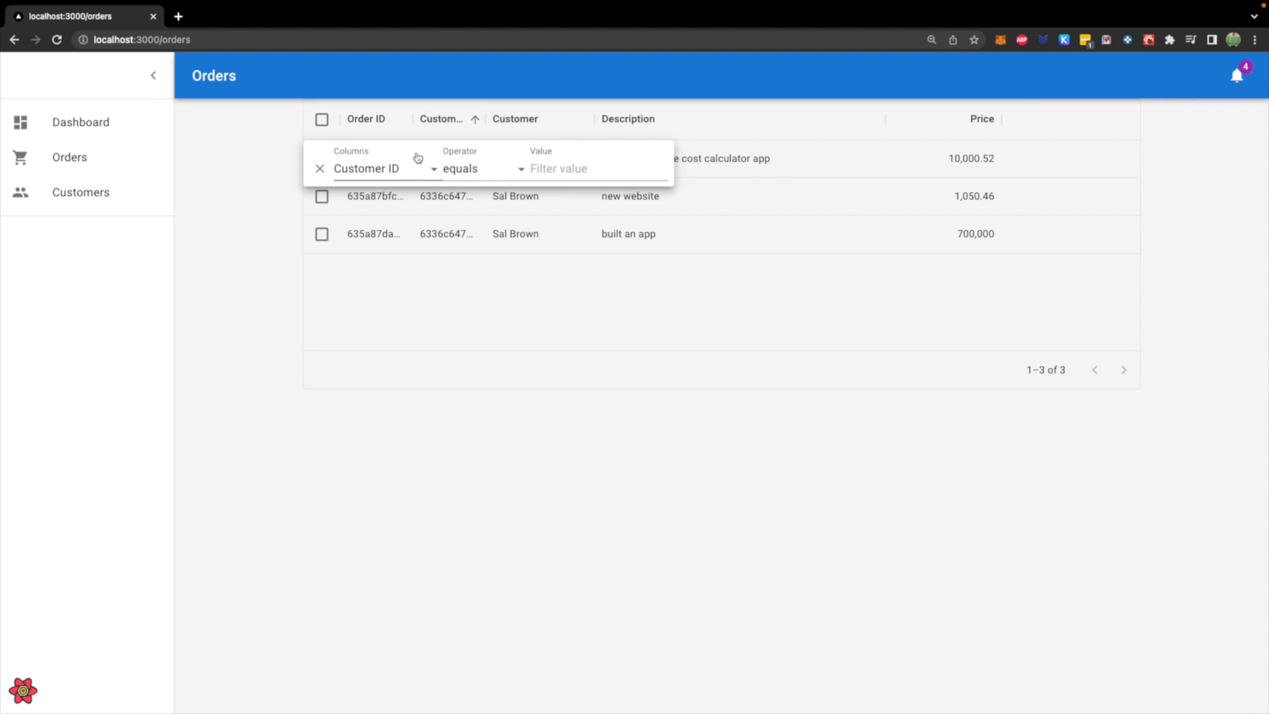
pyautogui.moveTo(394, 178)
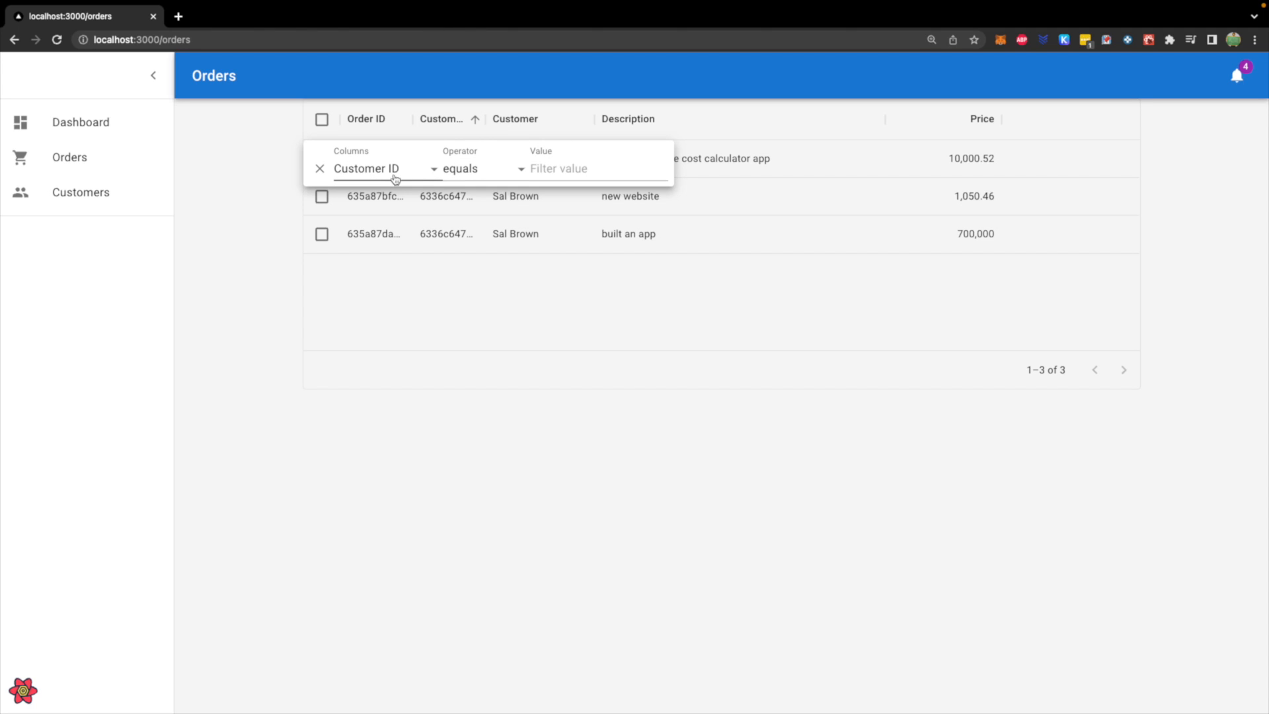
pyautogui.click(575, 168)
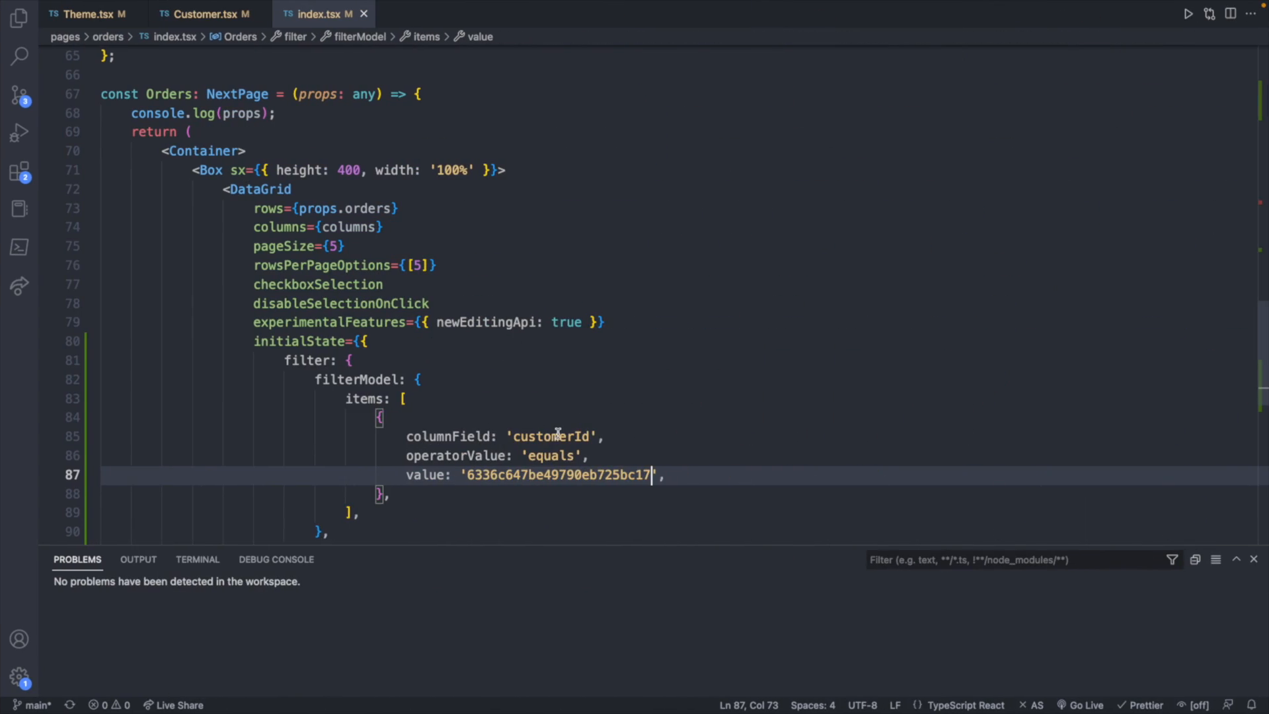
pyautogui.moveTo(587, 457)
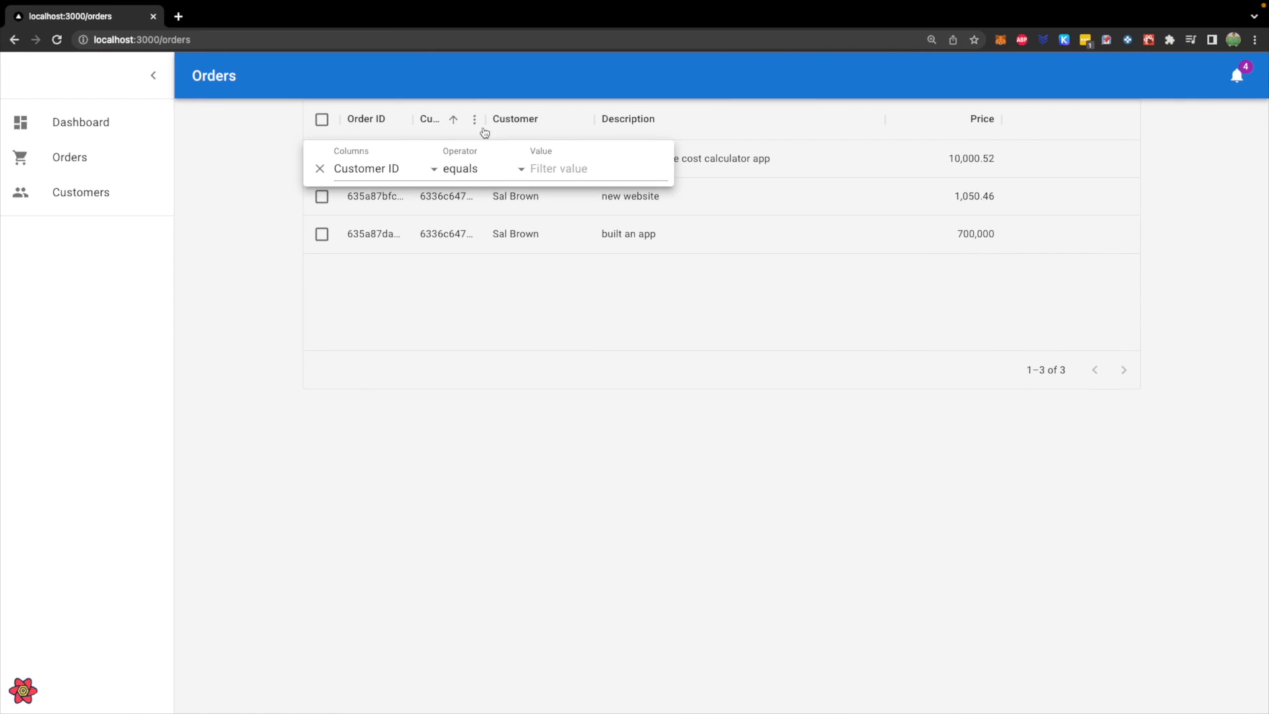
# Step: Save index.tsx and scroll to review getStaticProps' customerId field
pyautogui.click(573, 168)
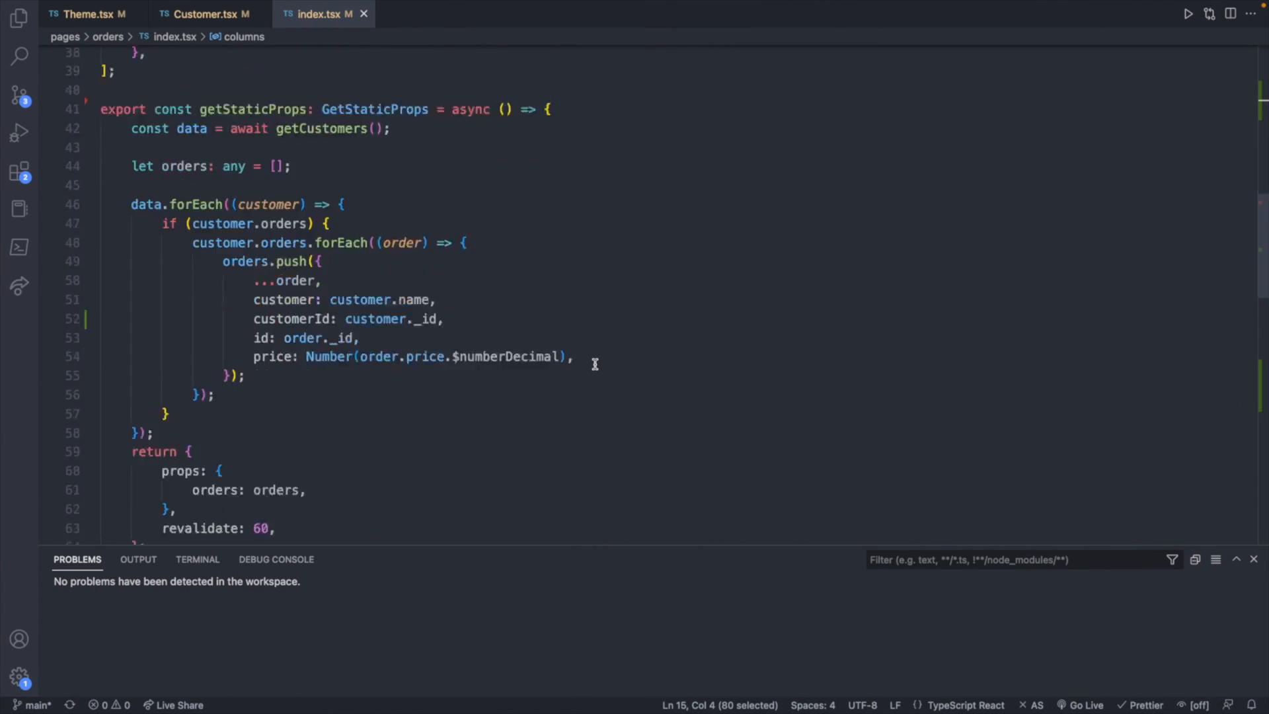
pyautogui.scroll(-3)
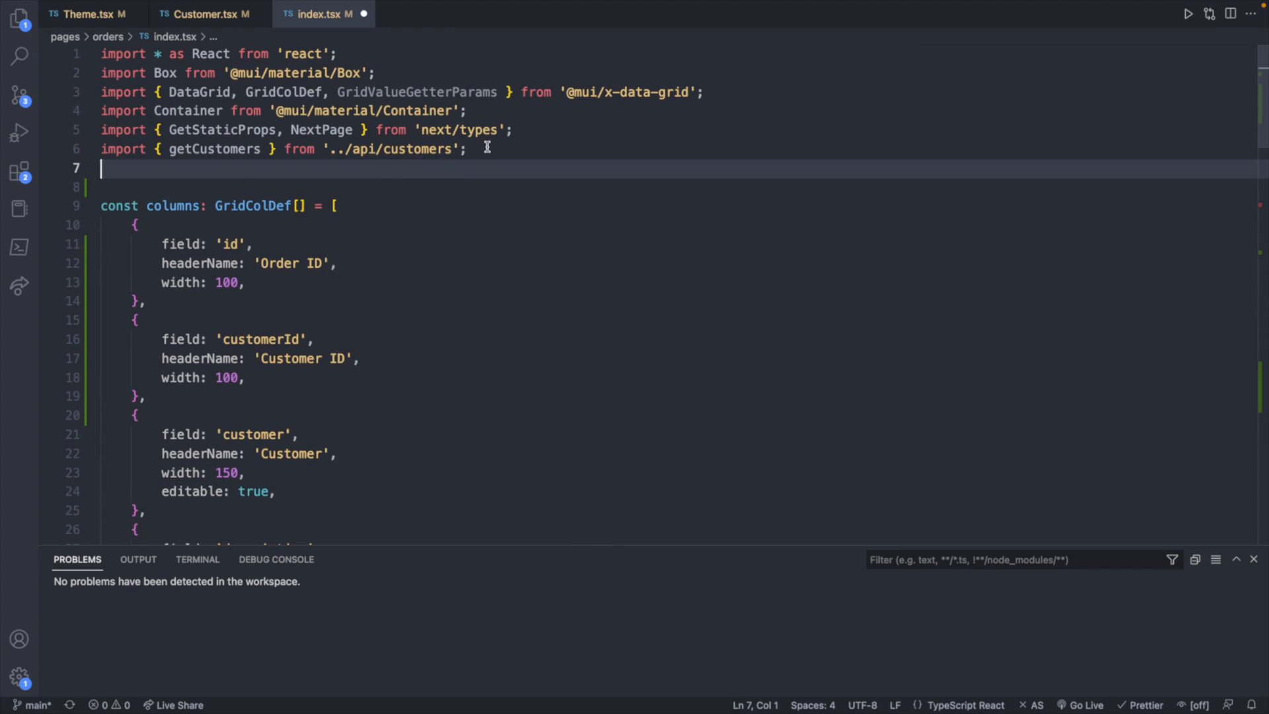
# Step: Import { useRouter } from 'next/router' at the top of the orders page
pyautogui.write('import')
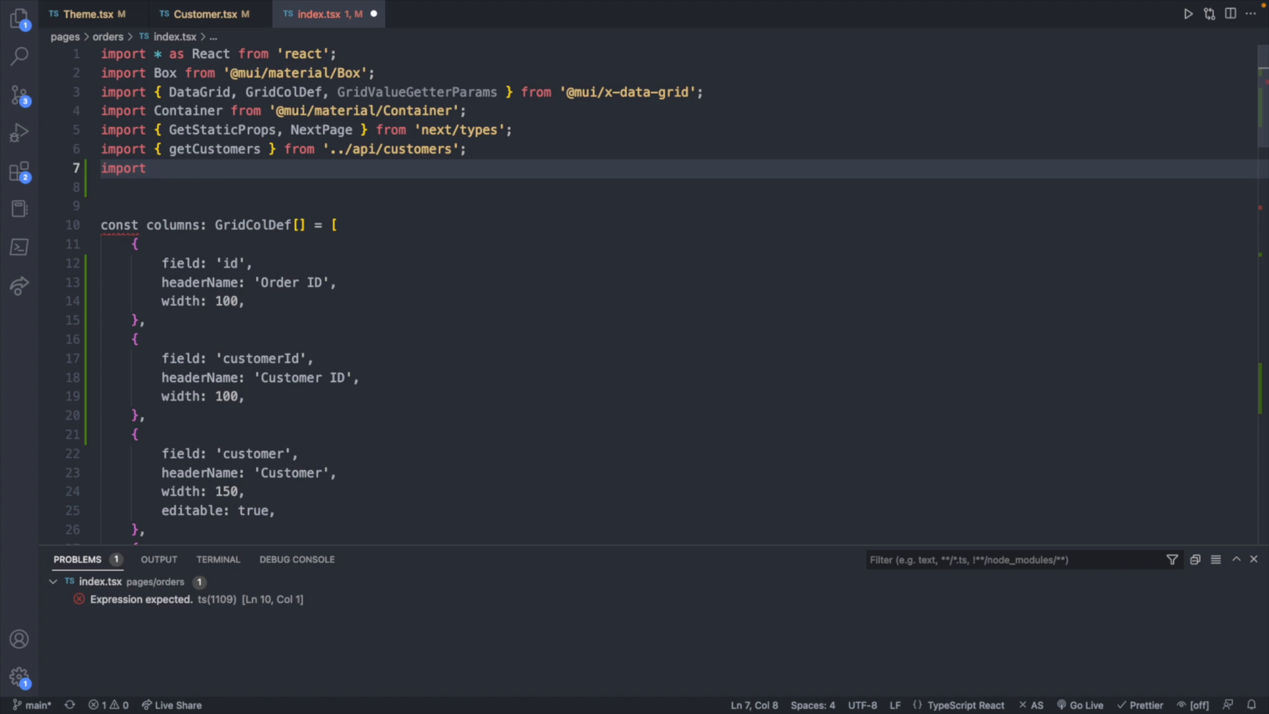
pyautogui.write('{ }')
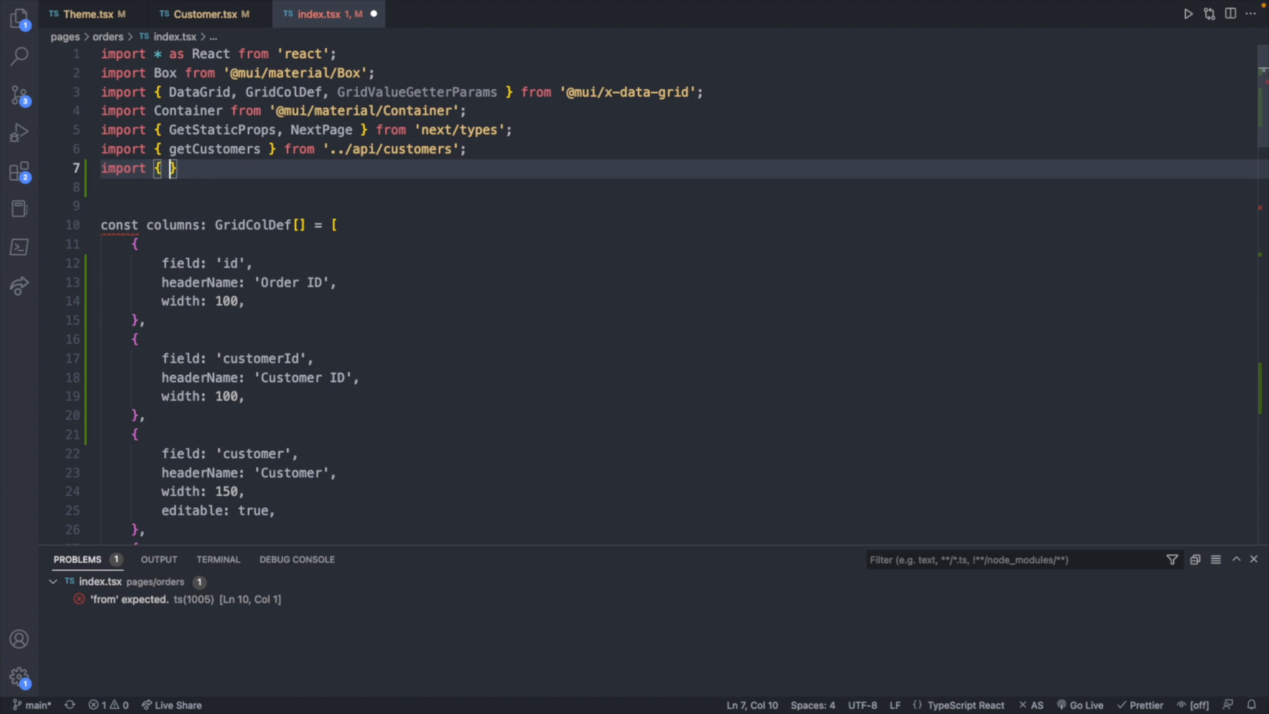
pyautogui.write('useRouter } from')
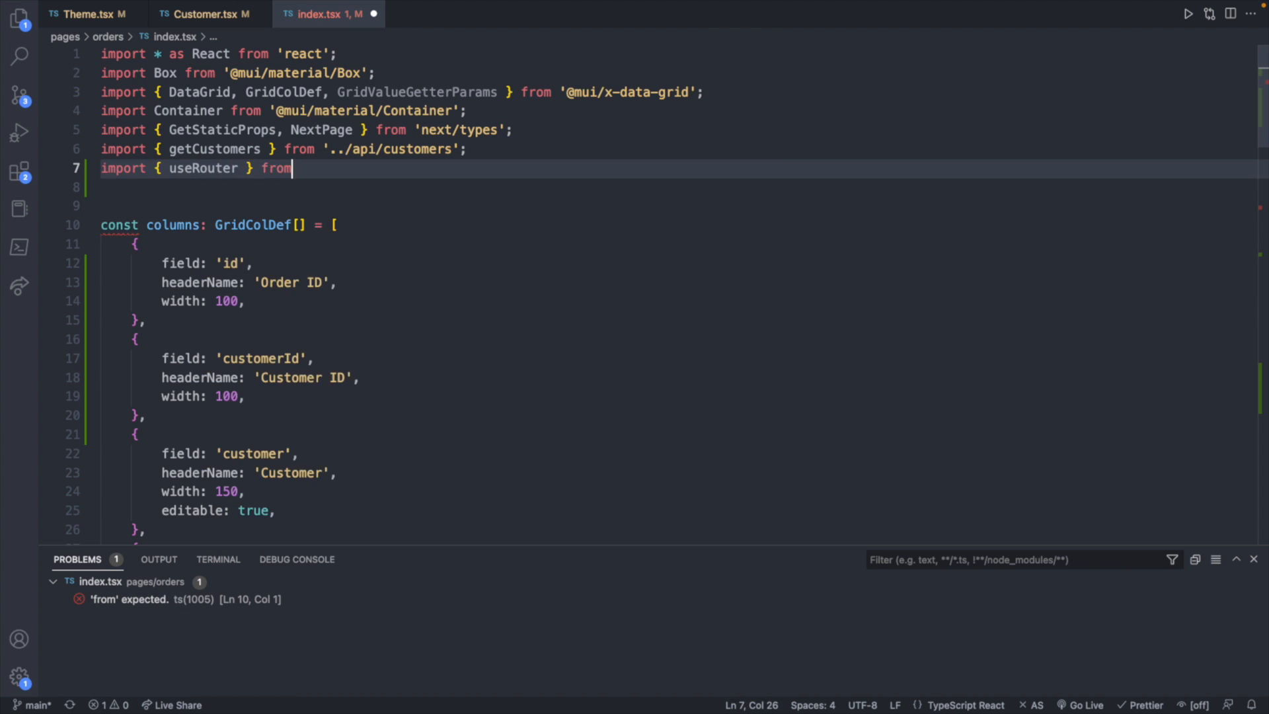
pyautogui.write("'next/ro")
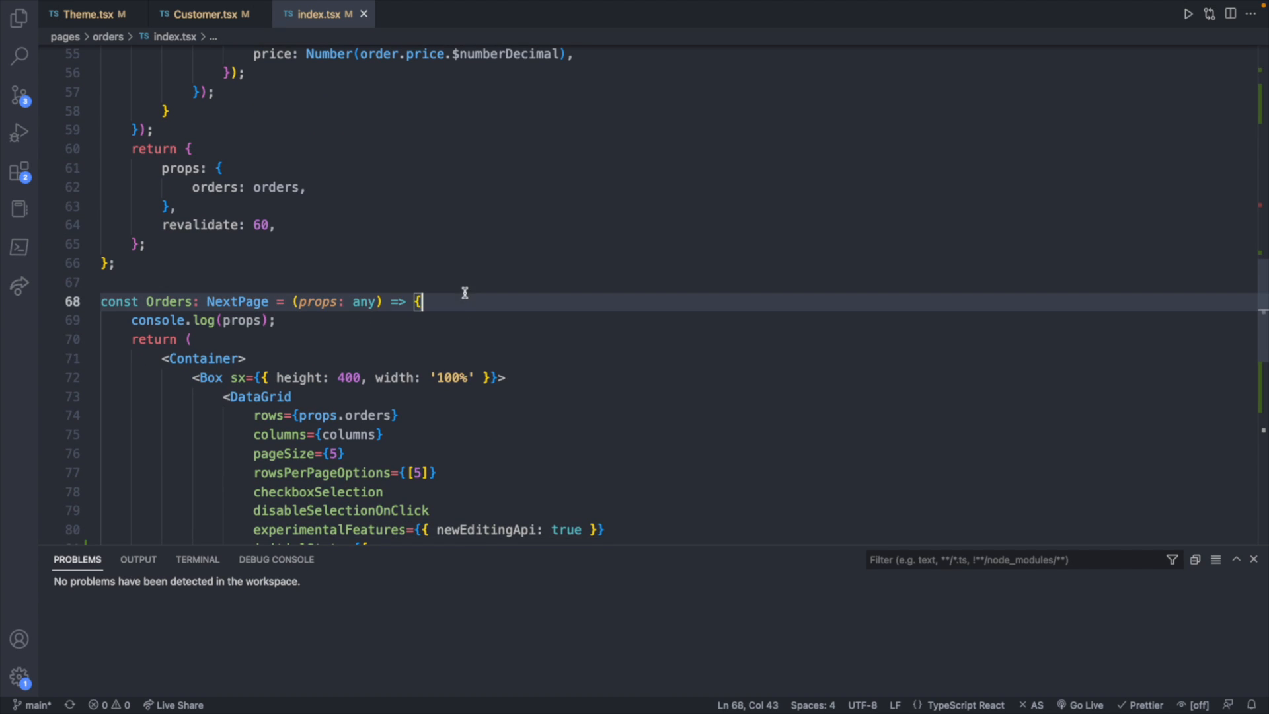
# Step: Create const router = useRouter() in the Orders component and log router
pyautogui.write('const')
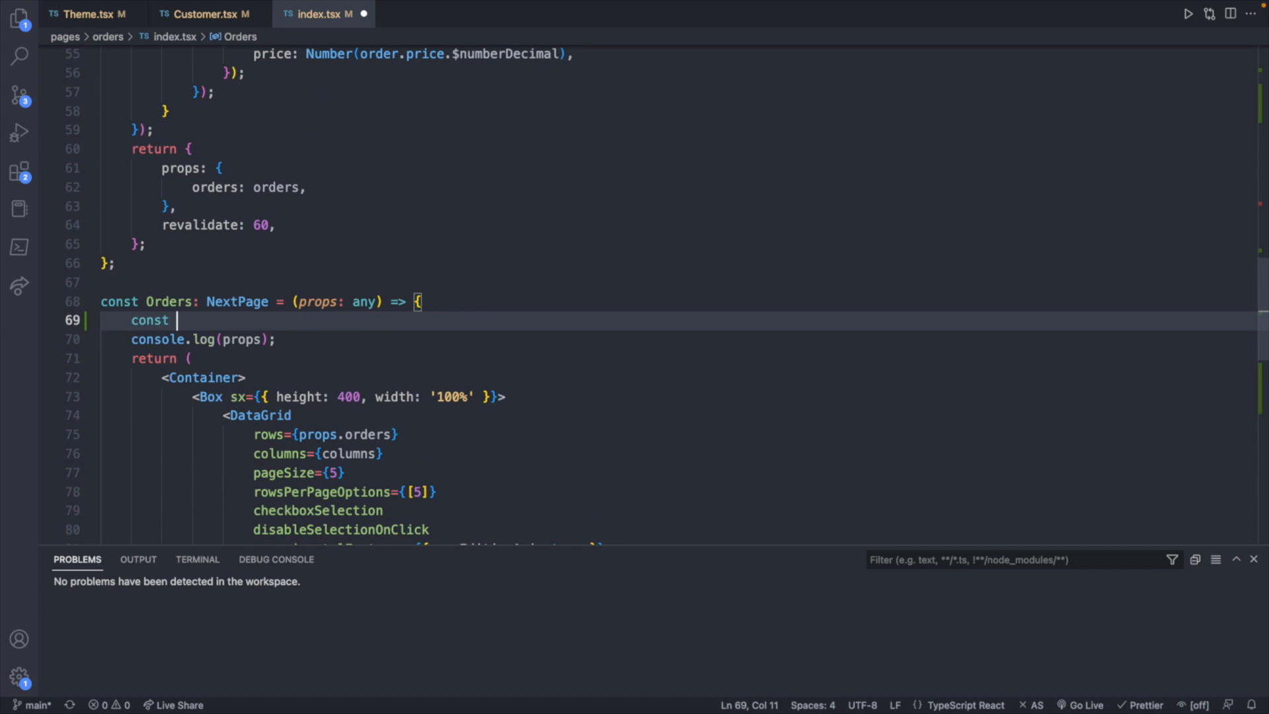
pyautogui.write('router = useRouter();')
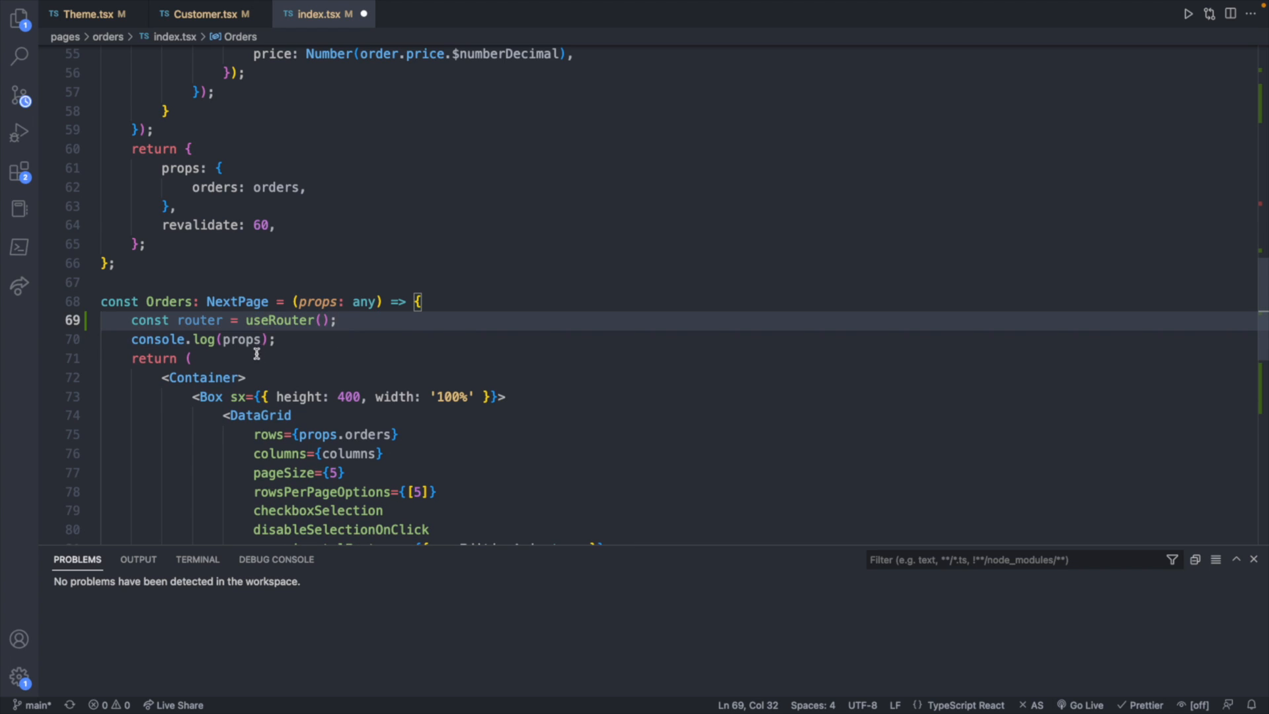
pyautogui.write('router')
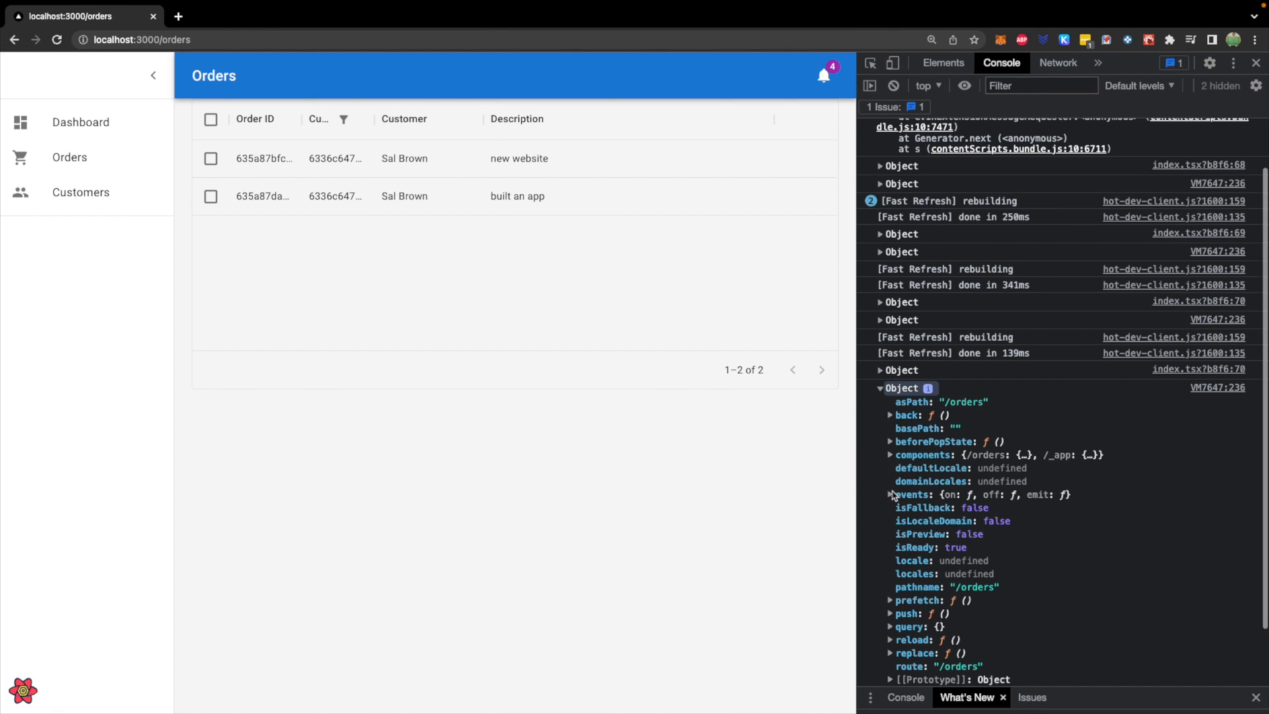
pyautogui.moveTo(954, 582)
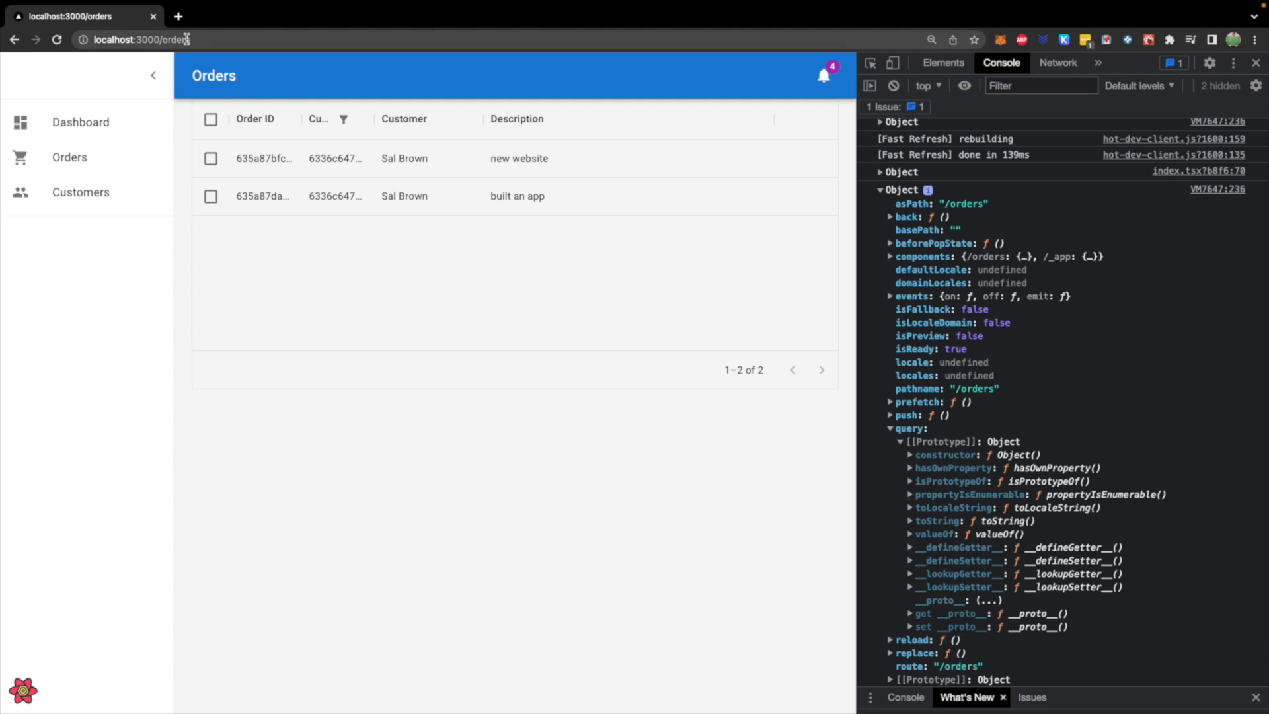
pyautogui.moveTo(46, 216)
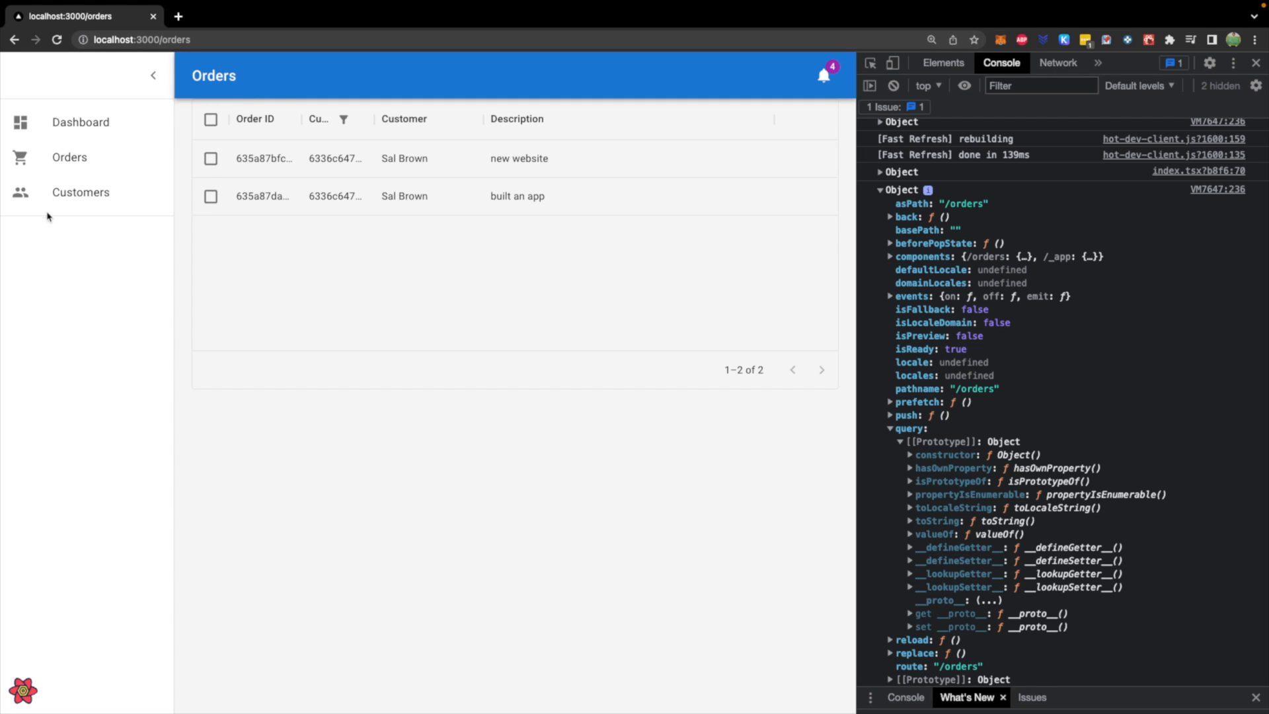
# Step: Open a customer's View Orders from the Customers page so the URL carries customerId
pyautogui.click(80, 192)
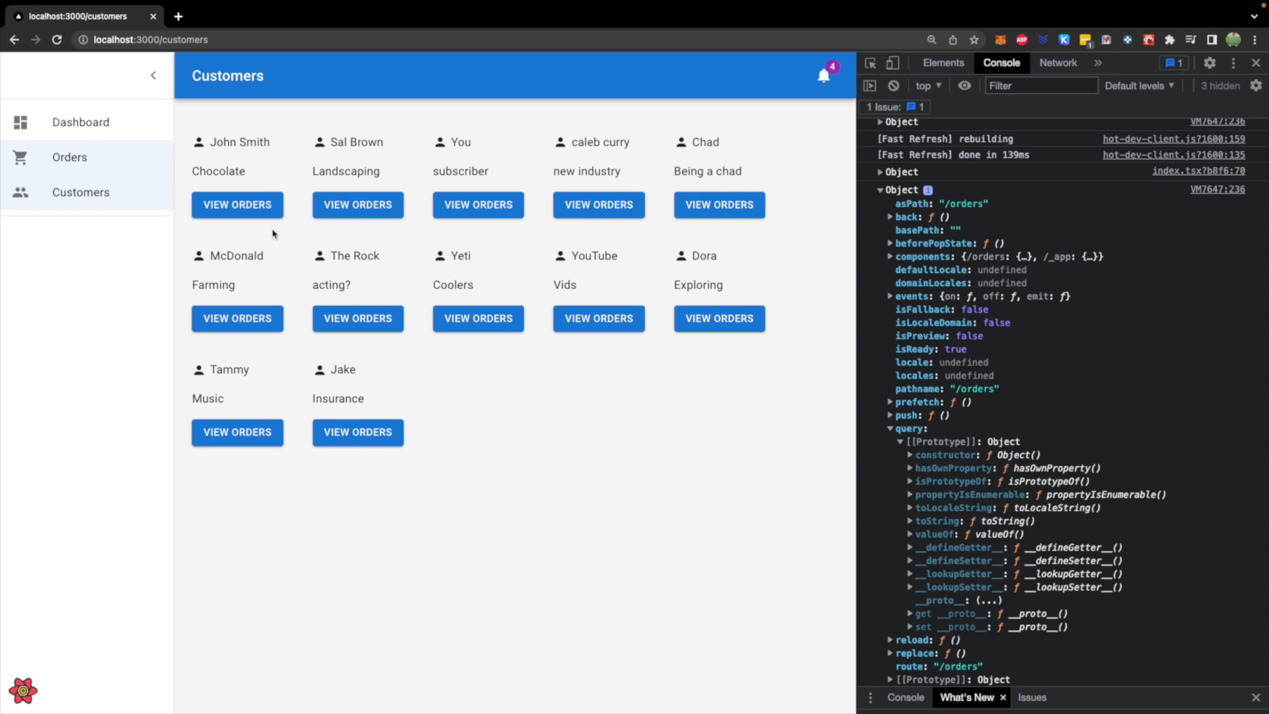
pyautogui.click(357, 205)
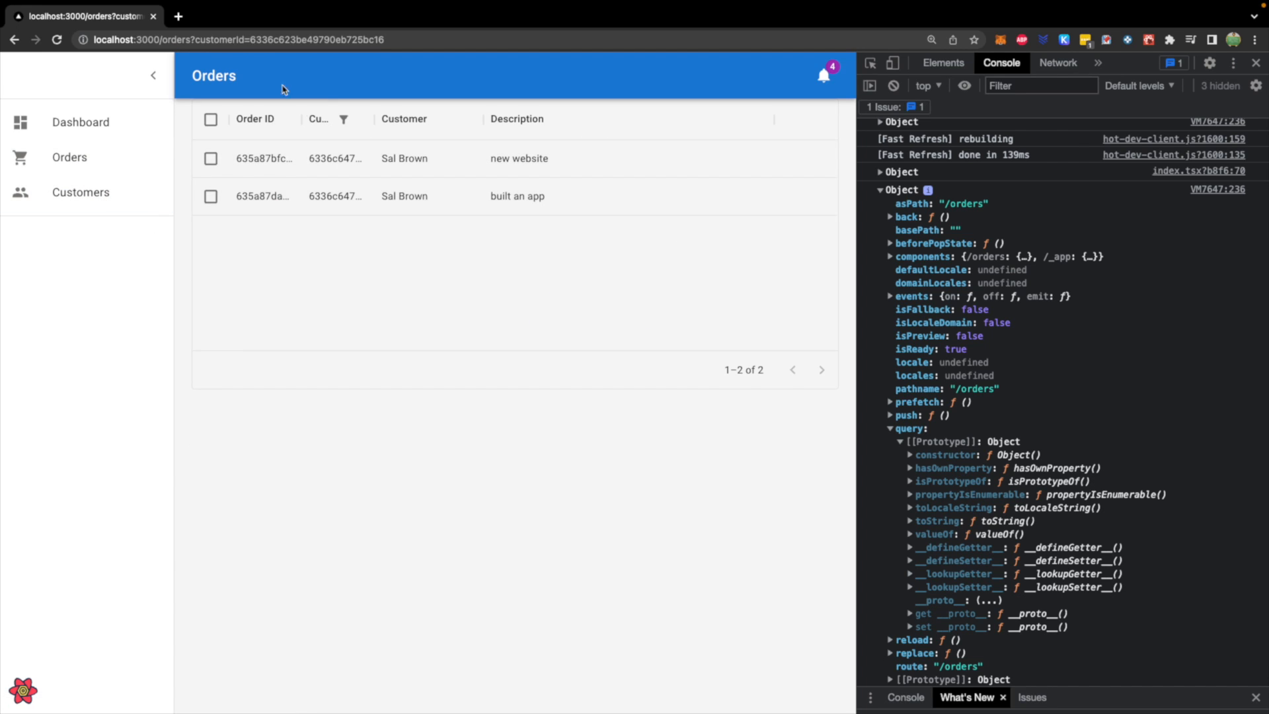
pyautogui.moveTo(412, 51)
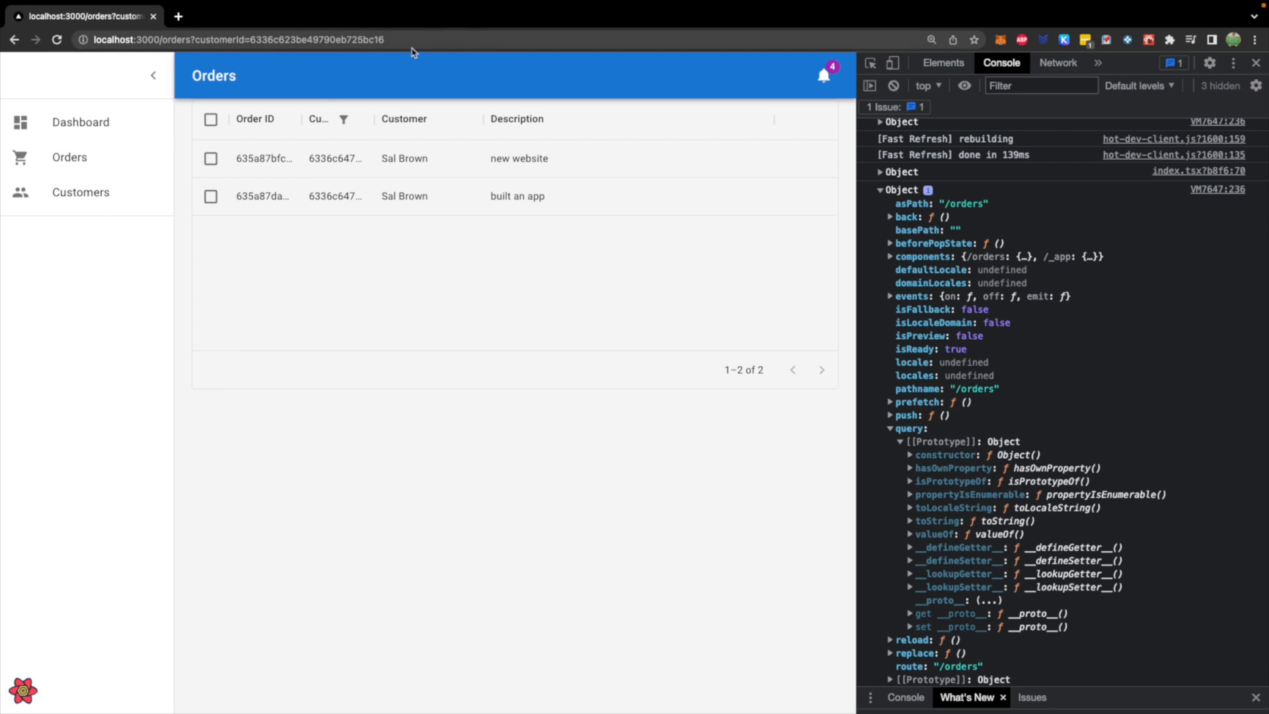
pyautogui.moveTo(1009, 391)
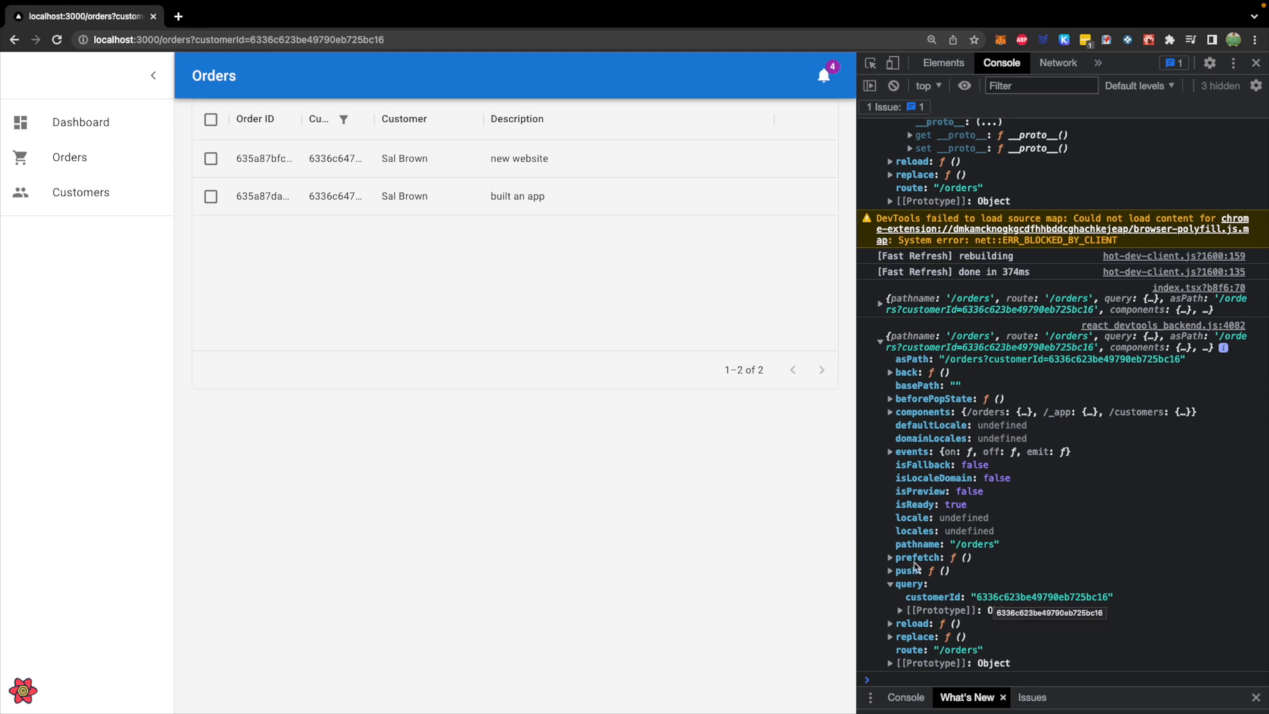
pyautogui.moveTo(1014, 571)
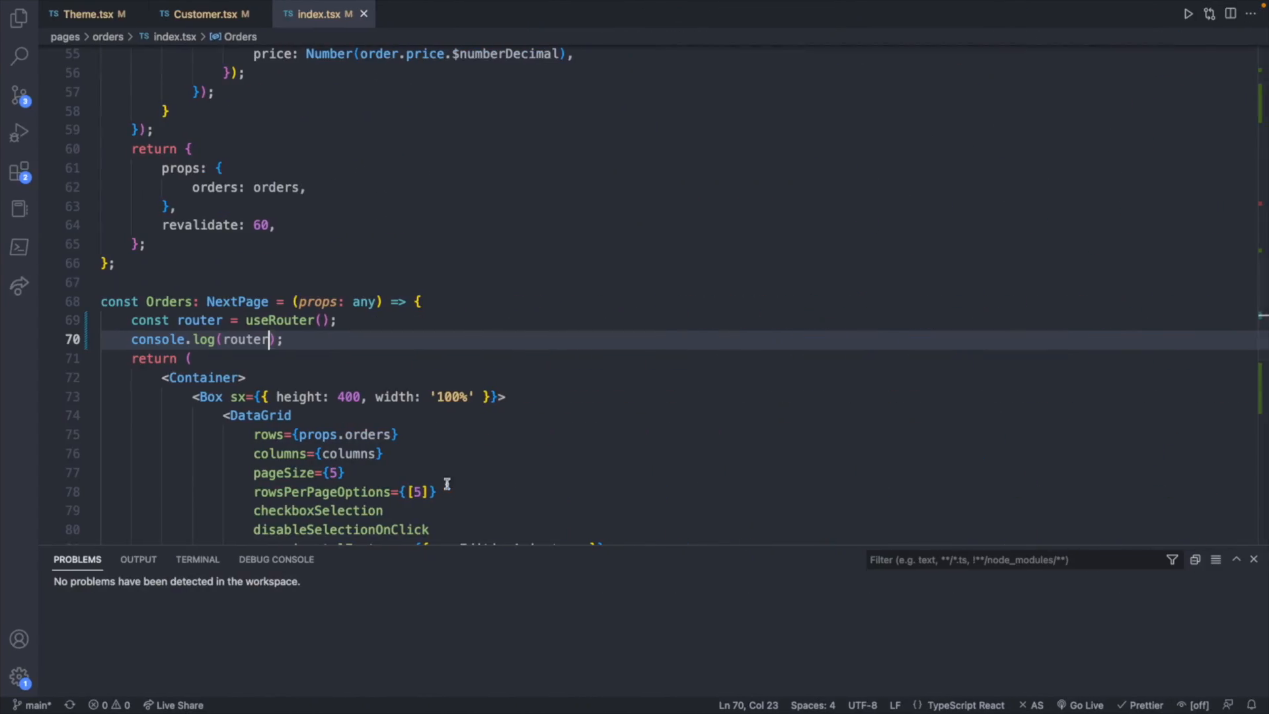
# Step: Destructure { customerId } from useRouter().query and log customerId
pyautogui.click(200, 320)
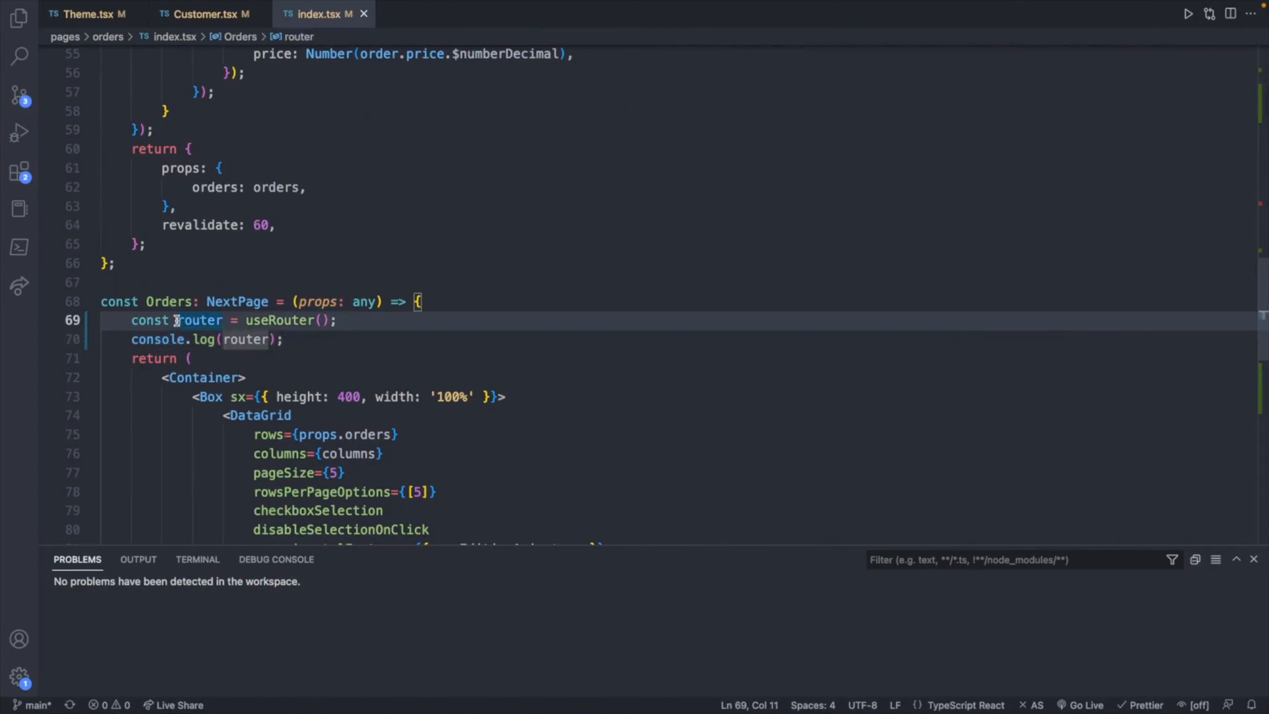
pyautogui.write('{')
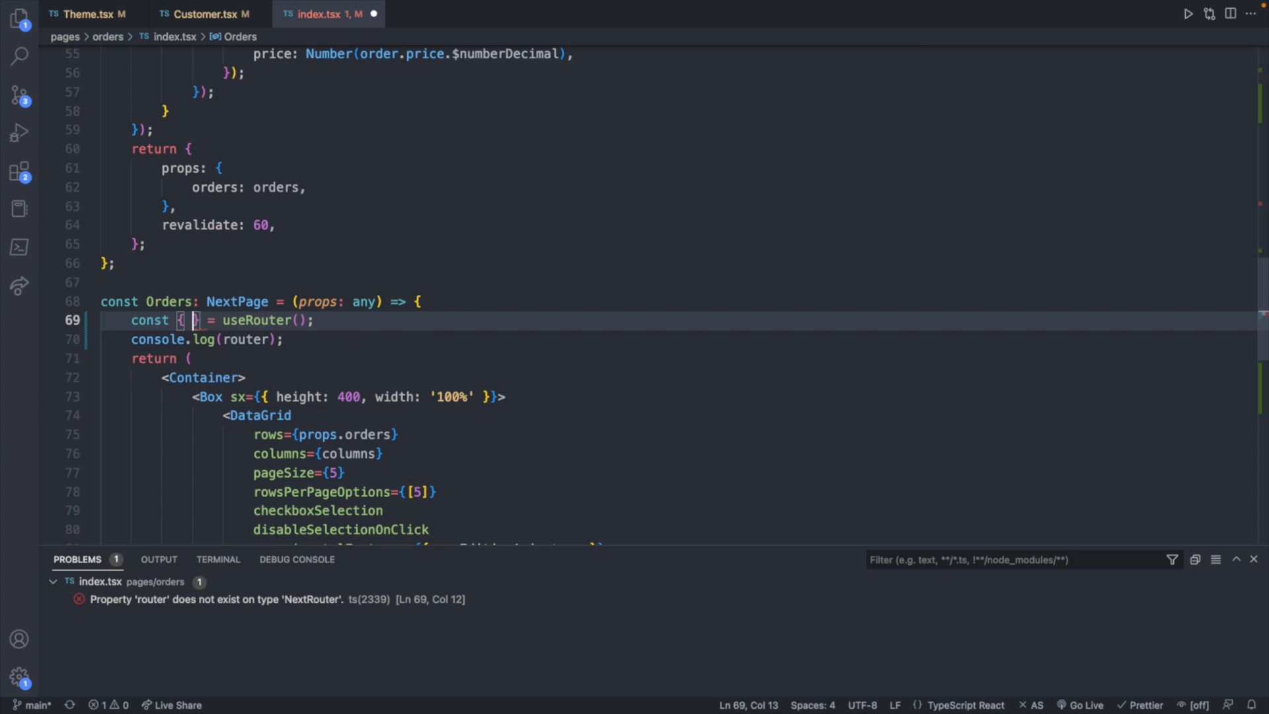
pyautogui.write('query')
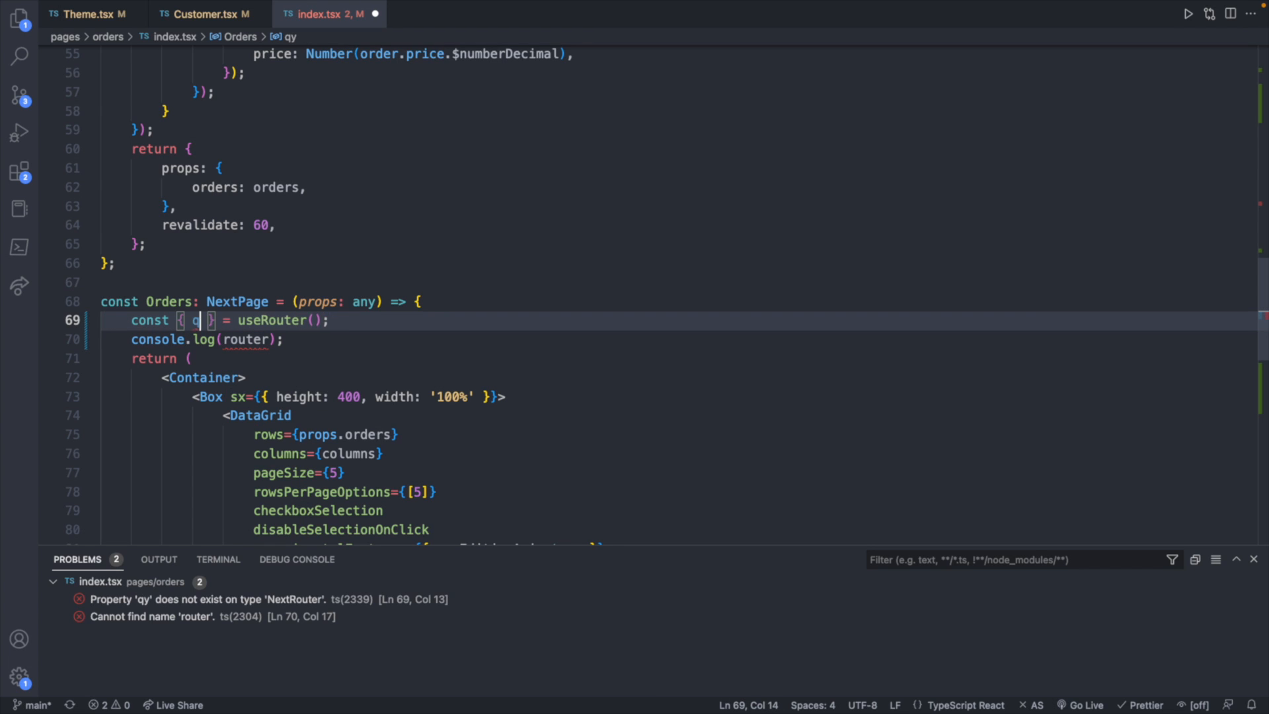
pyautogui.write('customerId')
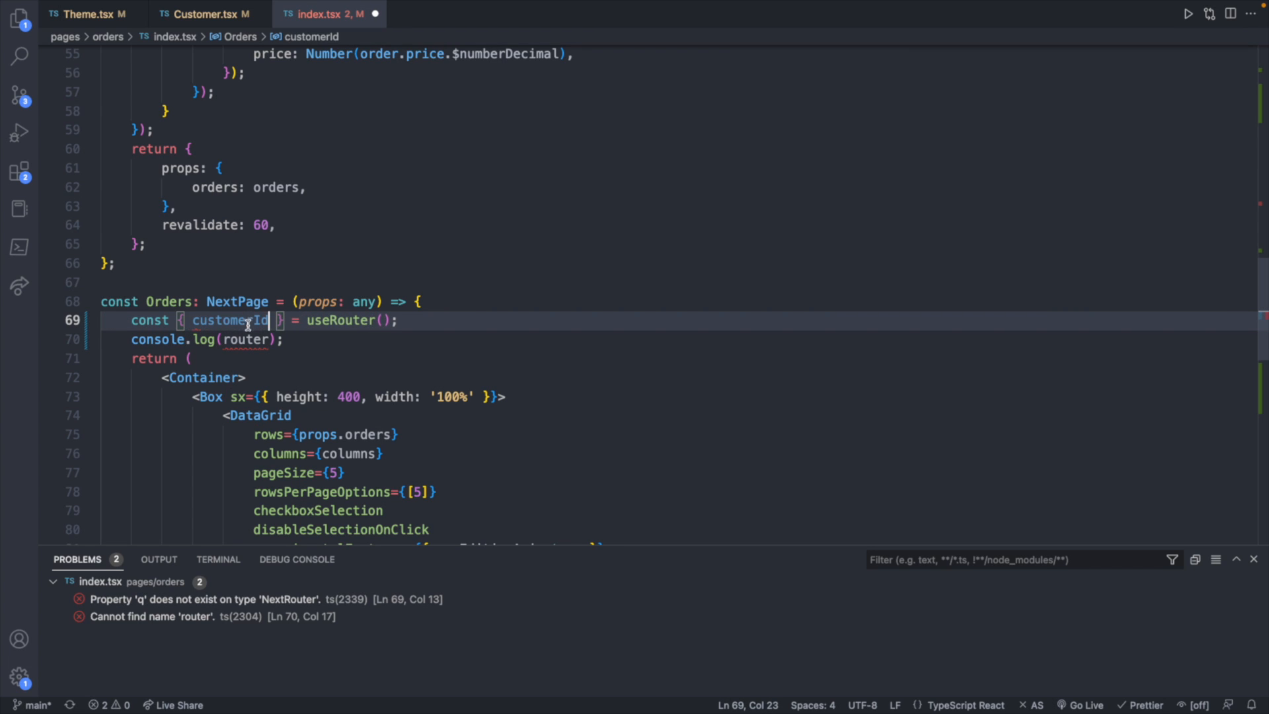
pyautogui.write('.query')
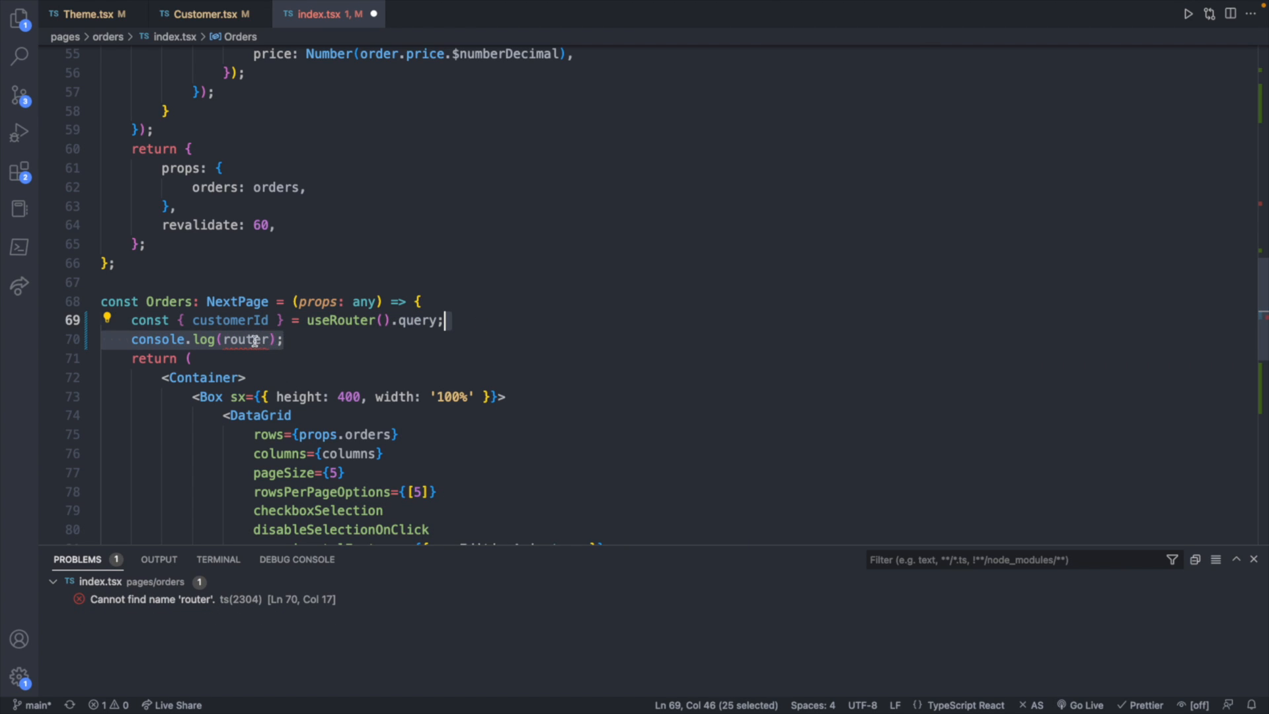
pyautogui.write('customerId')
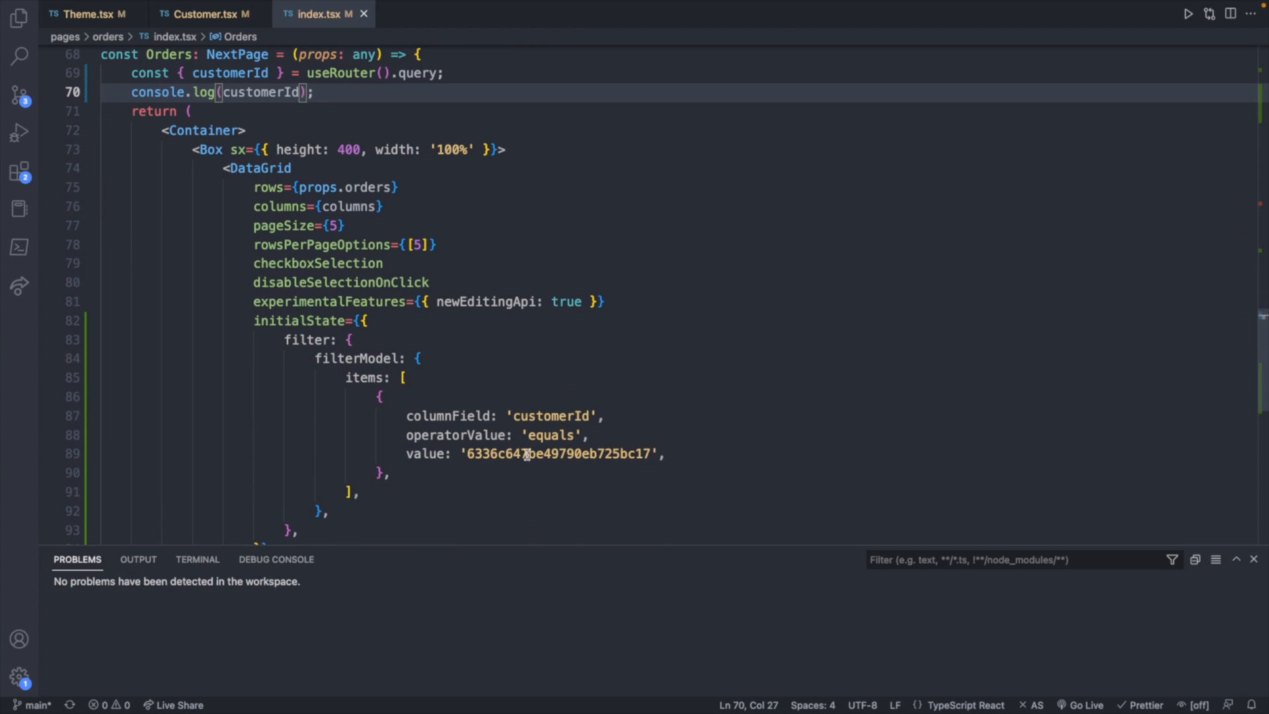
# Step: Replace the hardcoded filter value with the customerId from the query
pyautogui.doubleClick(561, 453)
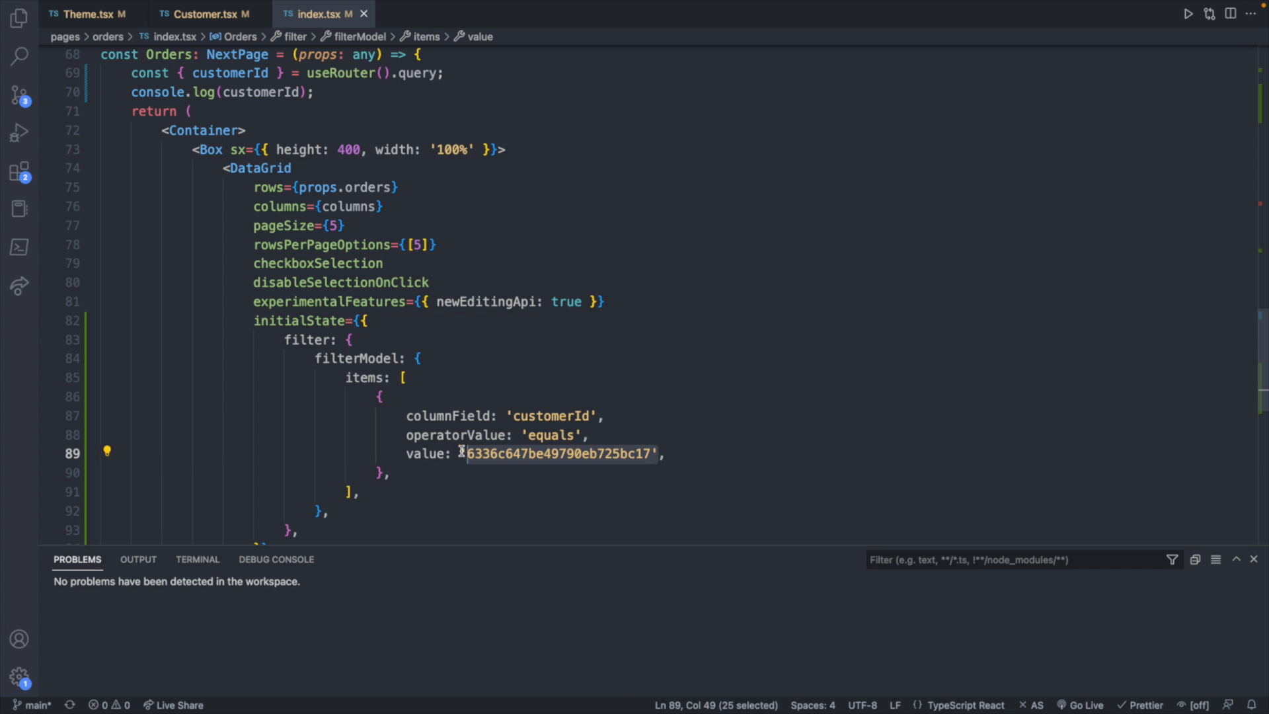
pyautogui.write('customerId=6336c623be49790eb725bc16')
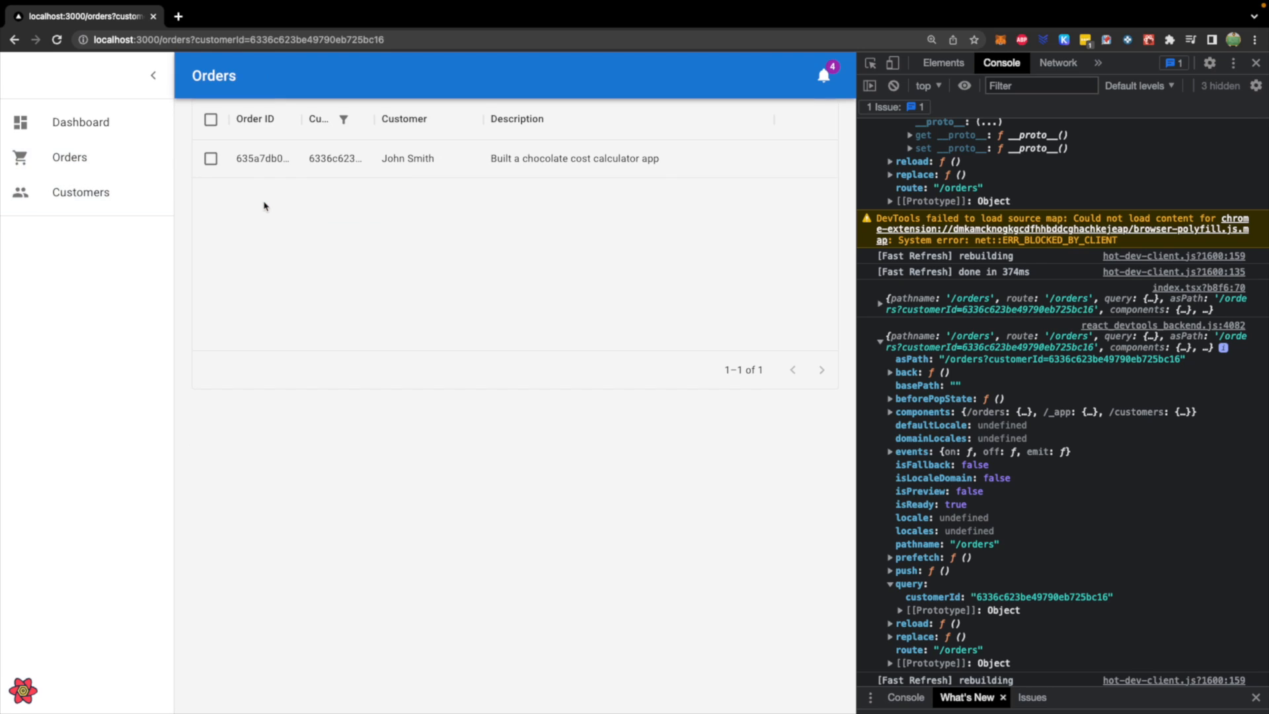
pyautogui.moveTo(377, 256)
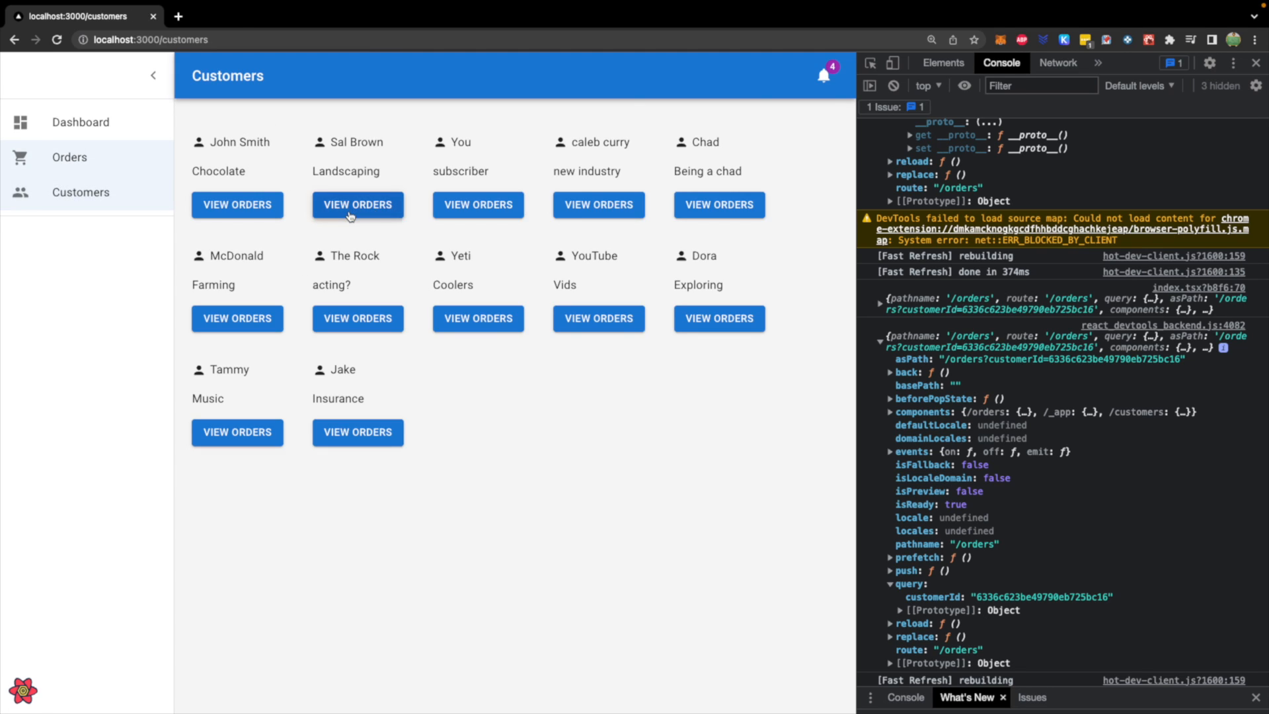
pyautogui.click(357, 204)
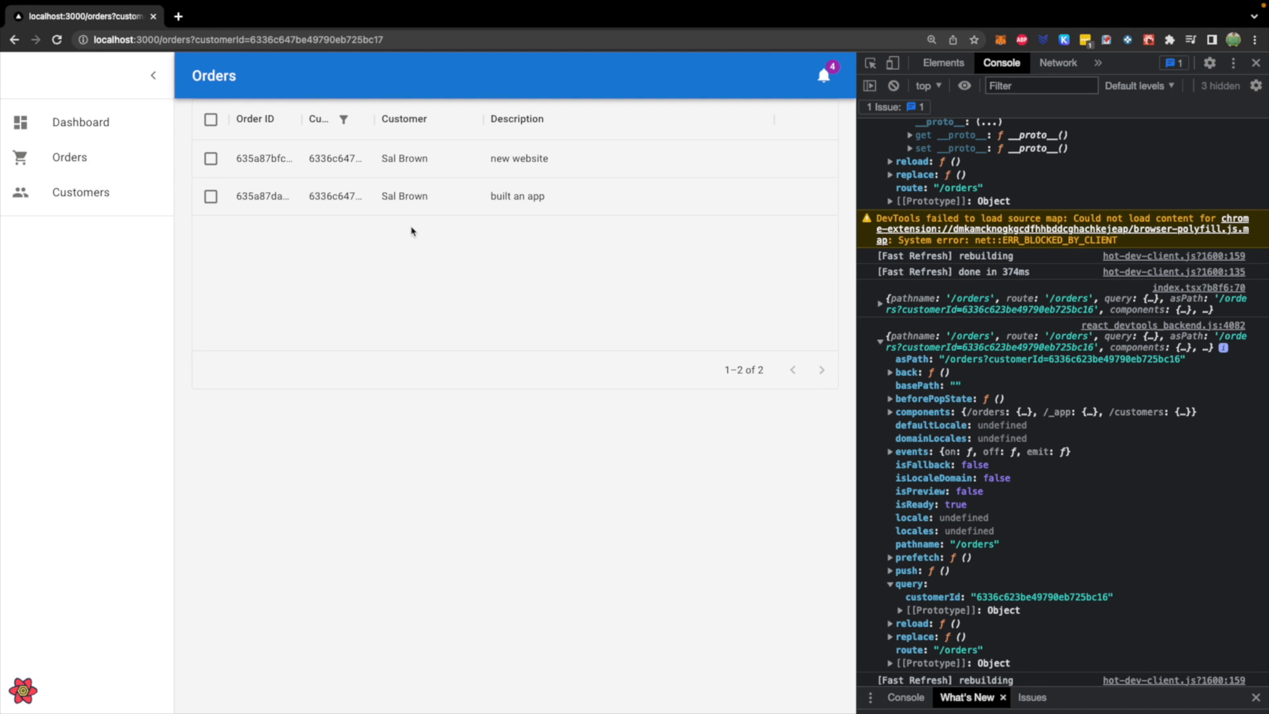
pyautogui.scroll(-3)
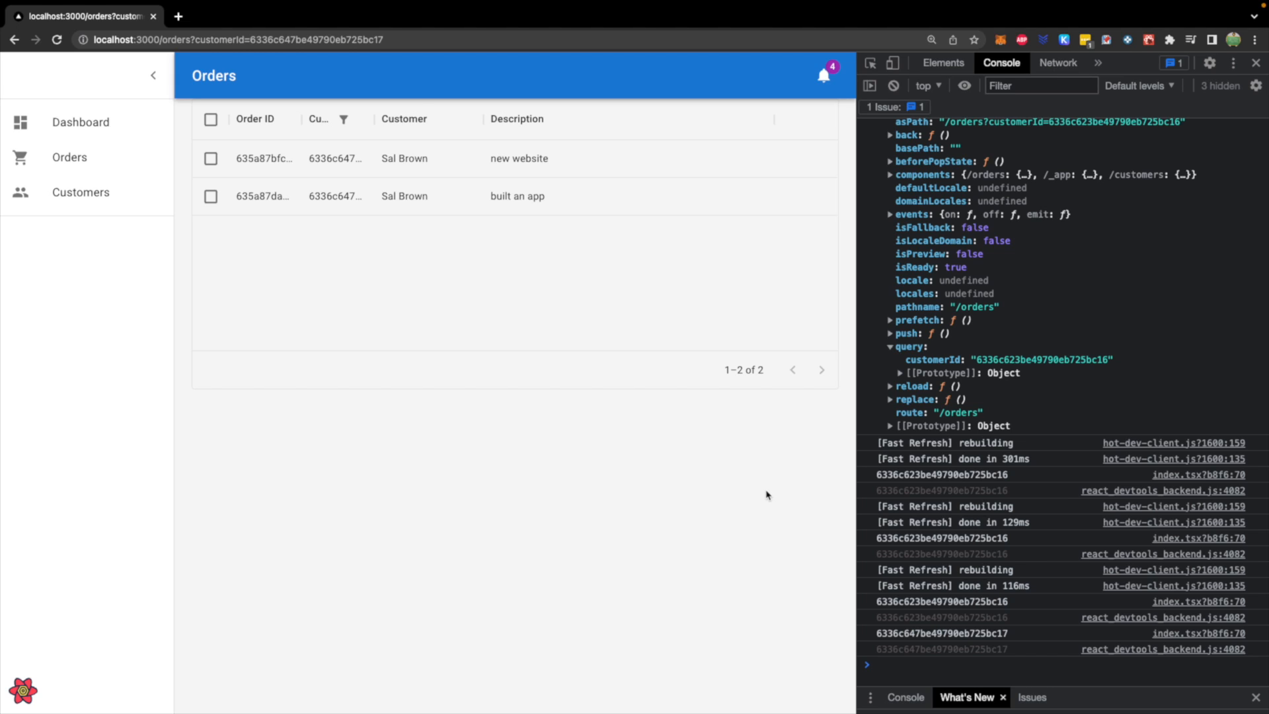
pyautogui.moveTo(78, 92)
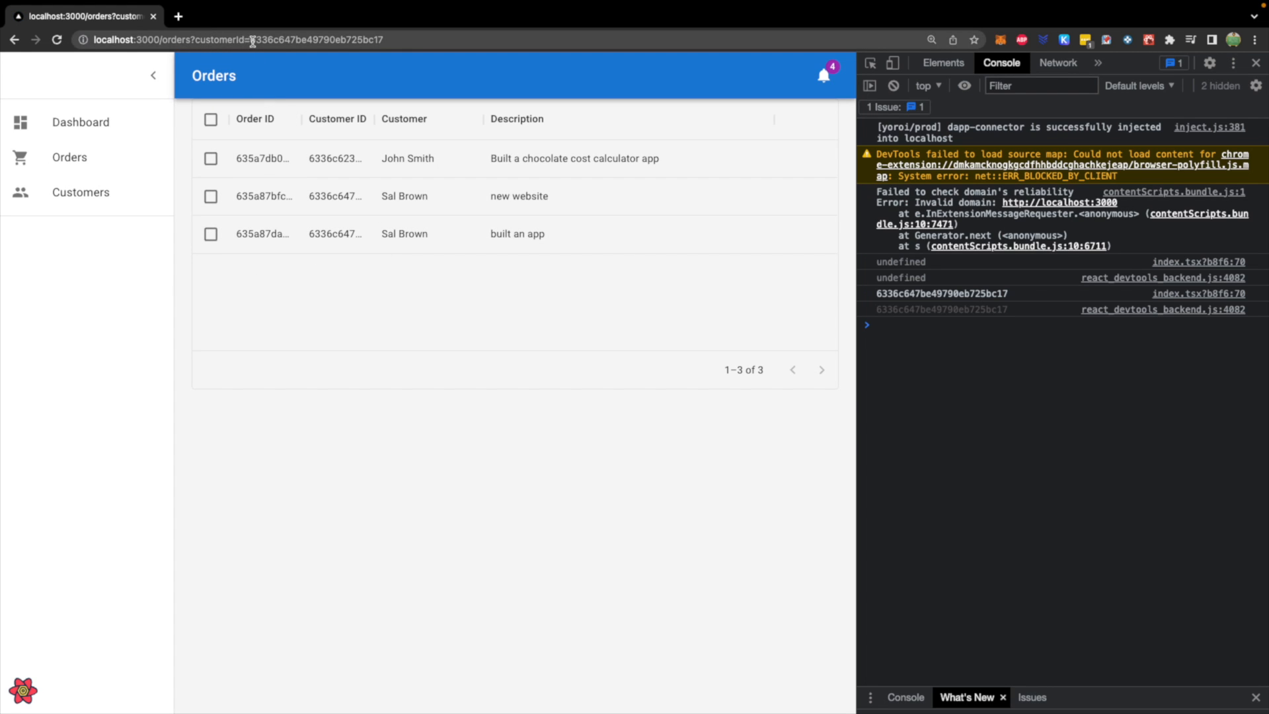
pyautogui.moveTo(573, 362)
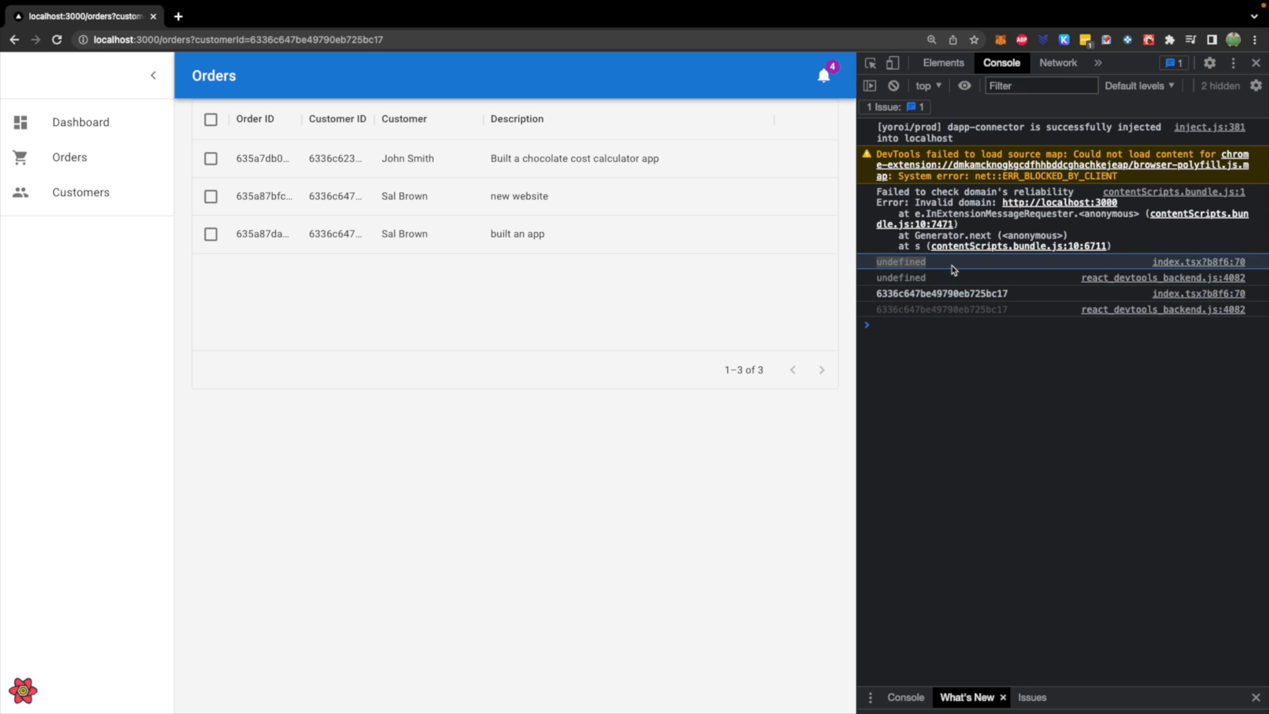
pyautogui.moveTo(304, 298)
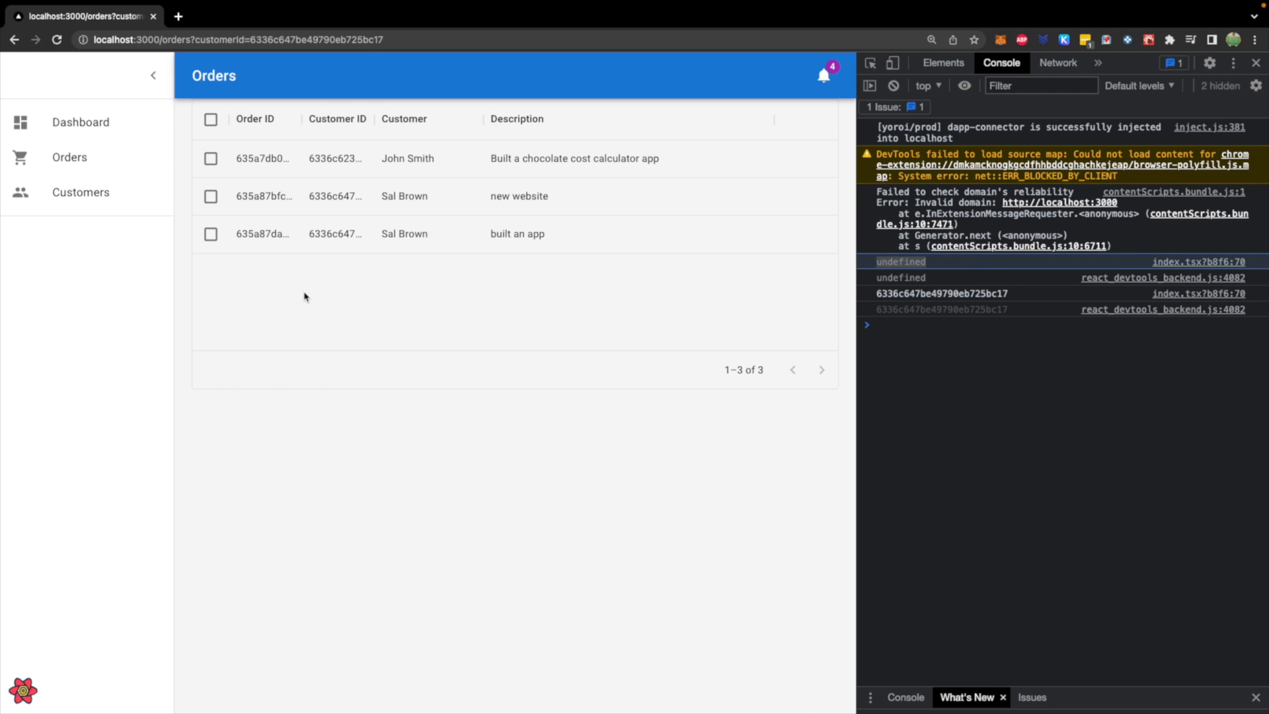
pyautogui.moveTo(315, 298)
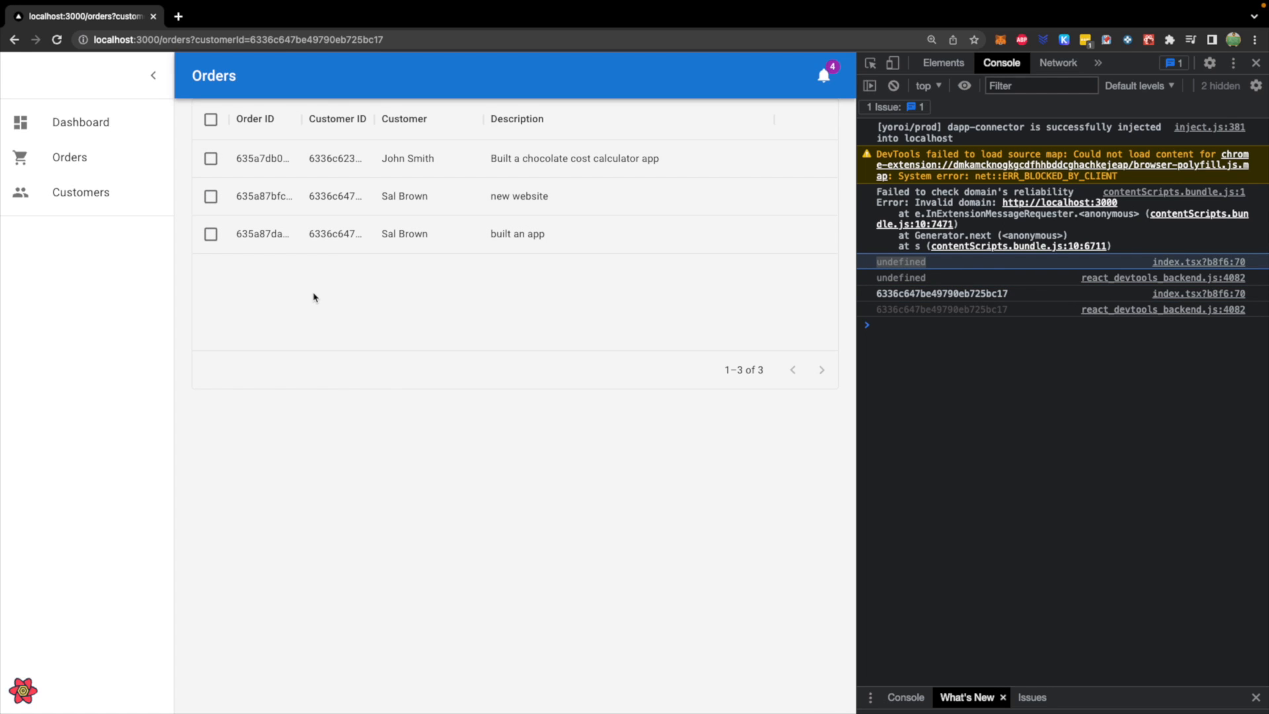
pyautogui.moveTo(383, 394)
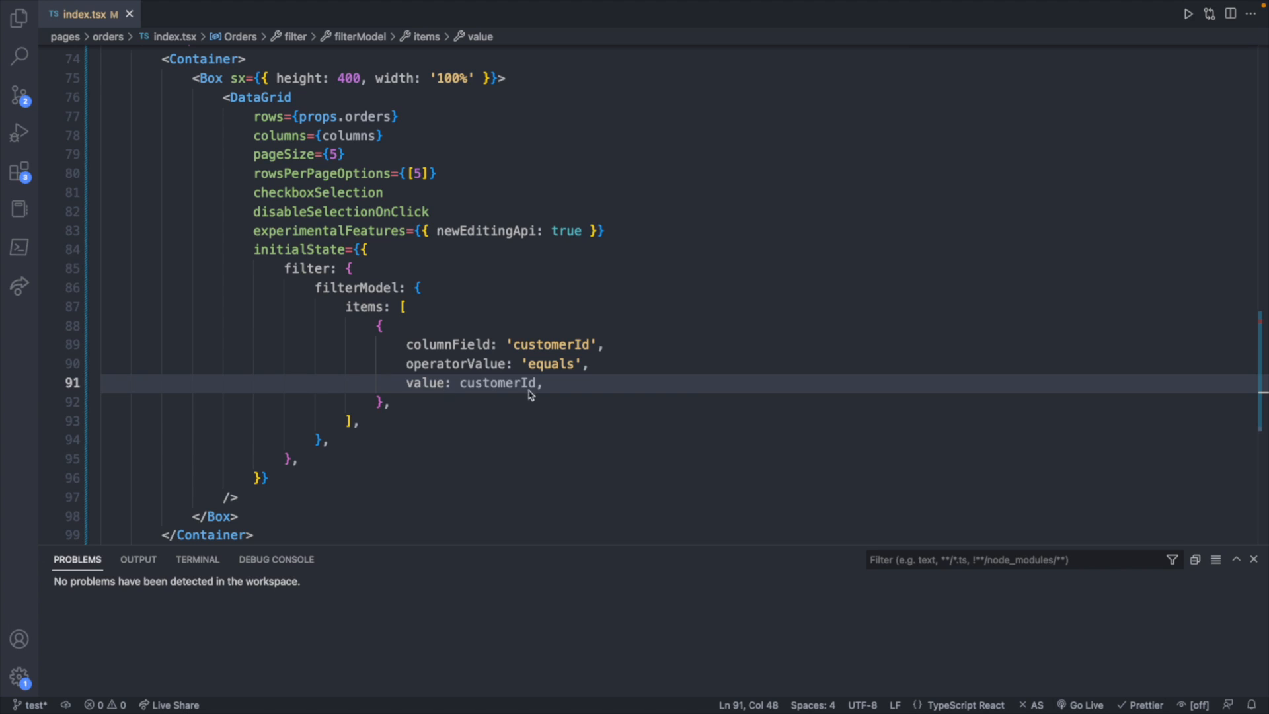
pyautogui.moveTo(270, 280)
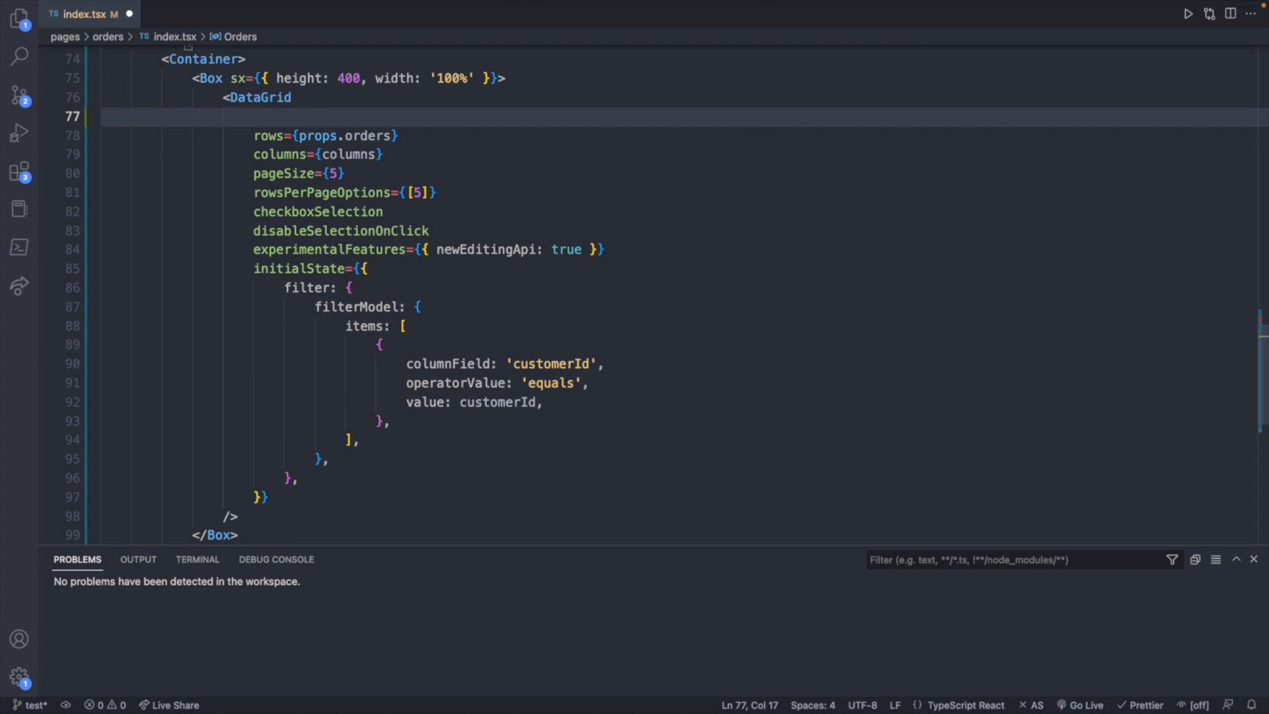
# Step: Begin the filterModel prop on the DataGrid, above its rows
pyautogui.write('fil')
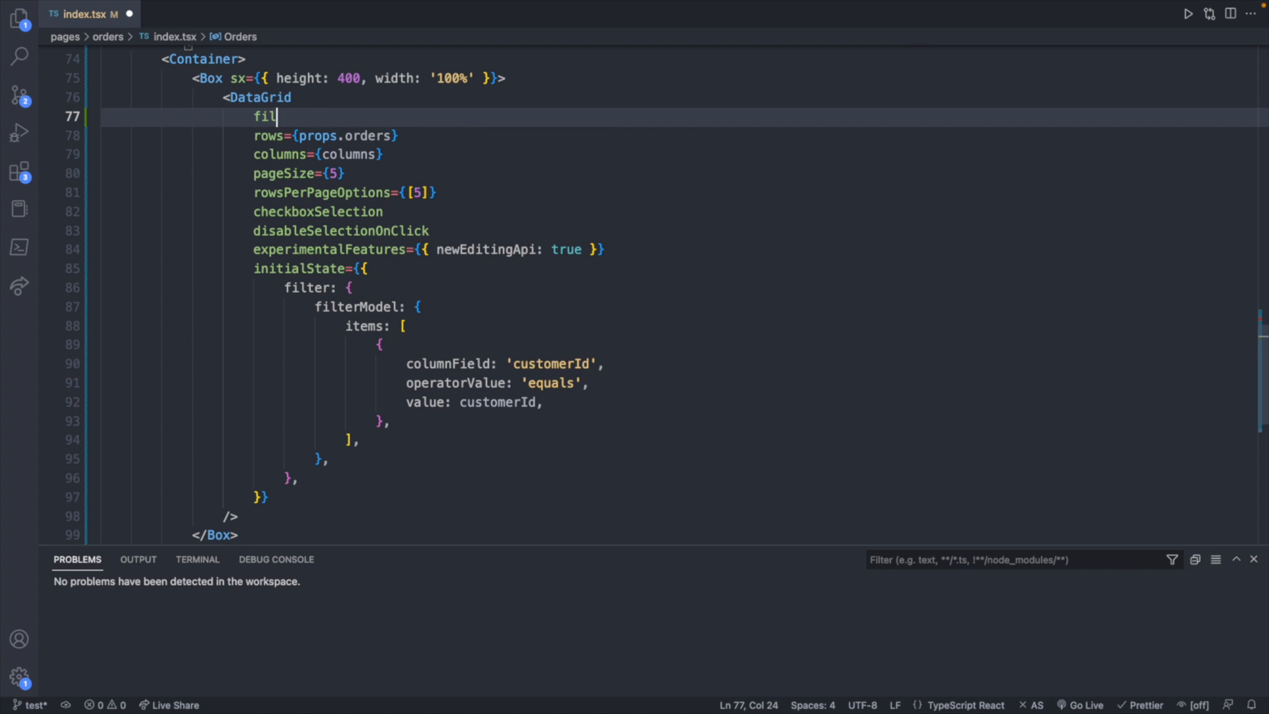
pyautogui.write('e')
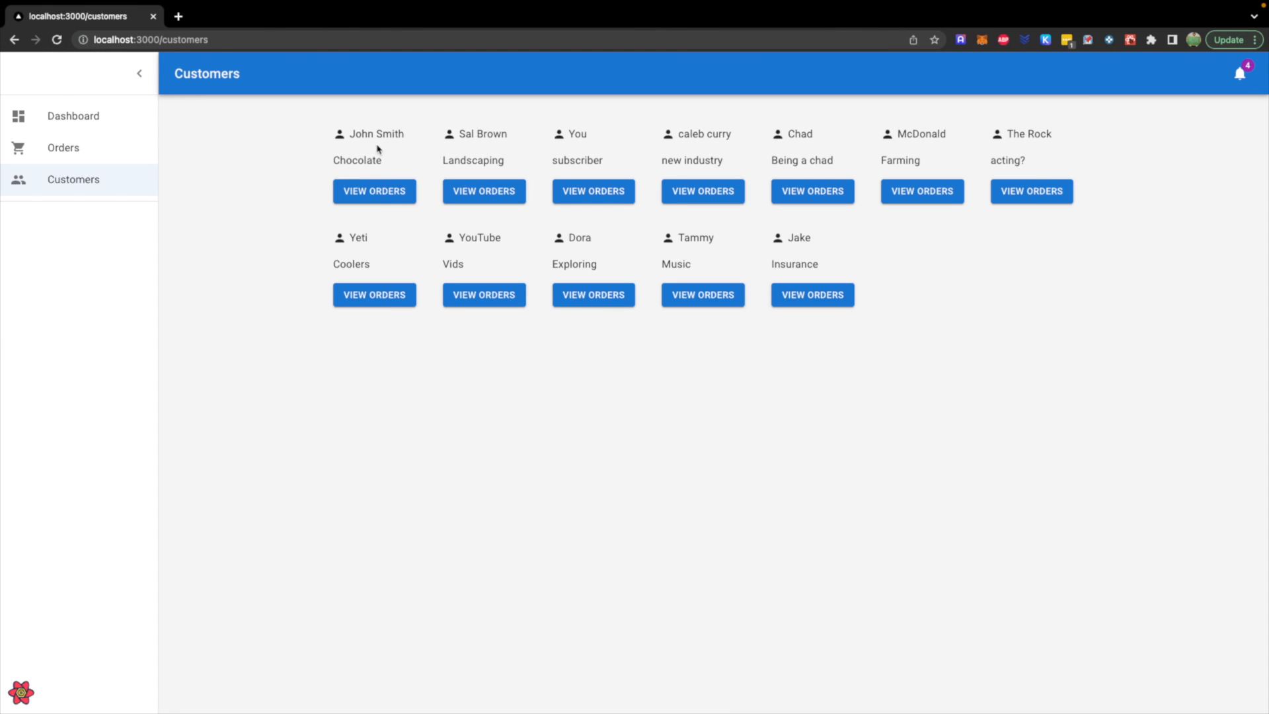
# Step: View John Smith's orders, the grid filtered to his single order
pyautogui.click(373, 191)
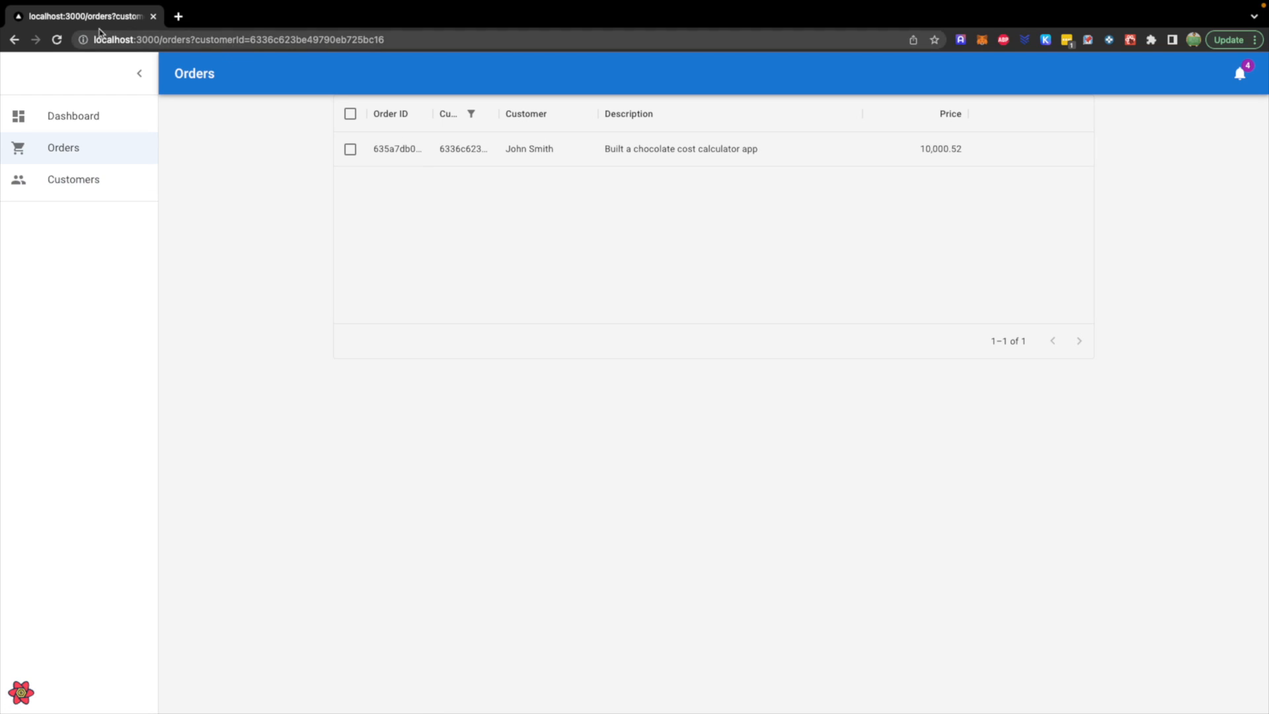
pyautogui.moveTo(270, 197)
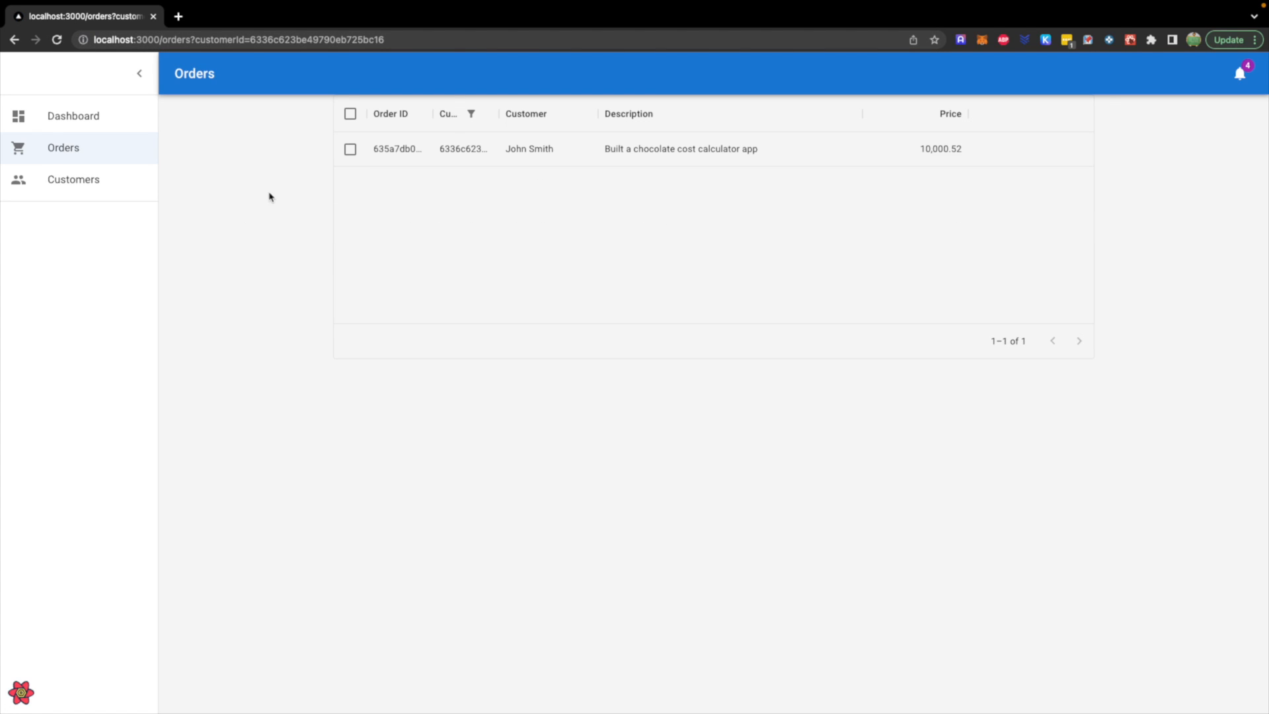
pyautogui.moveTo(275, 55)
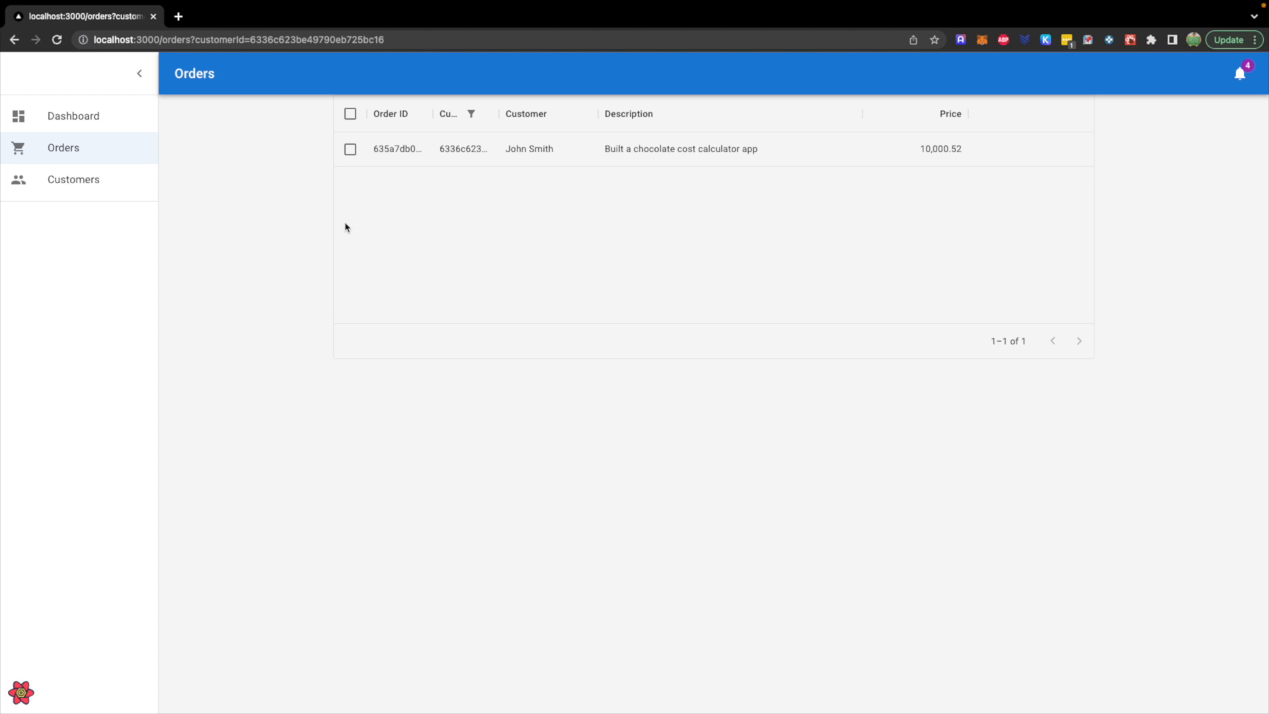
pyautogui.moveTo(130, 141)
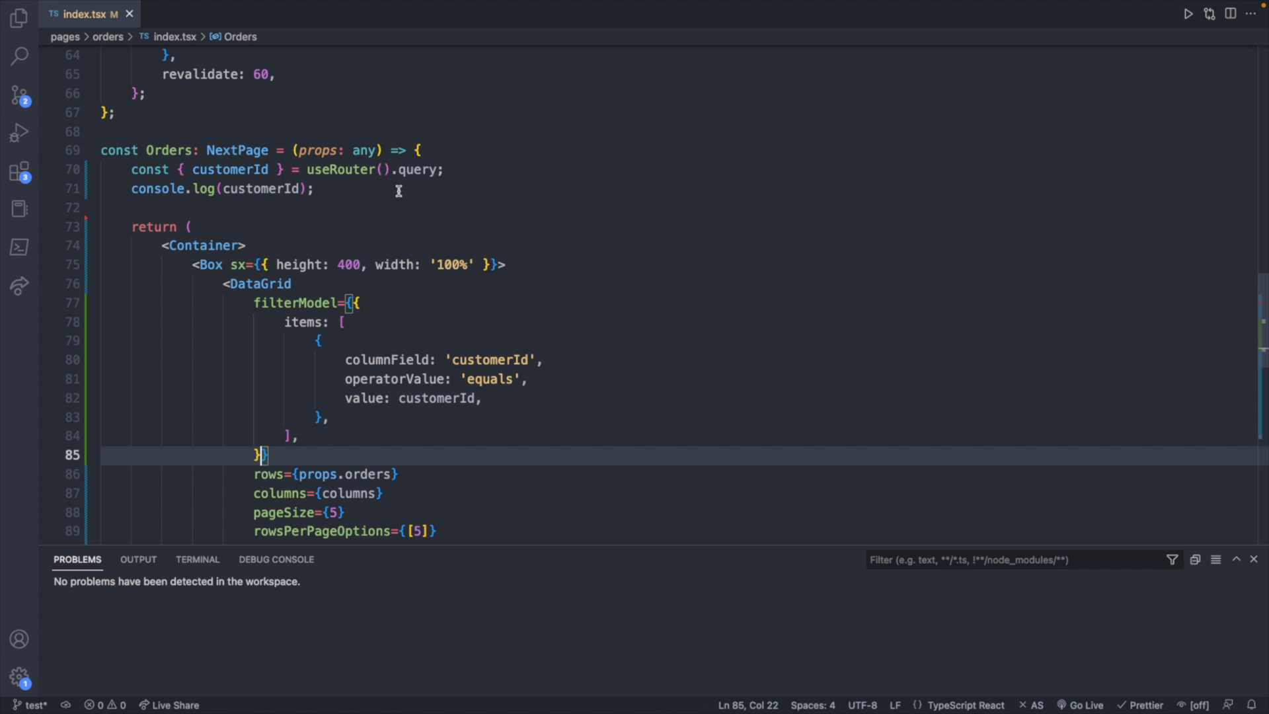
pyautogui.scroll(-3)
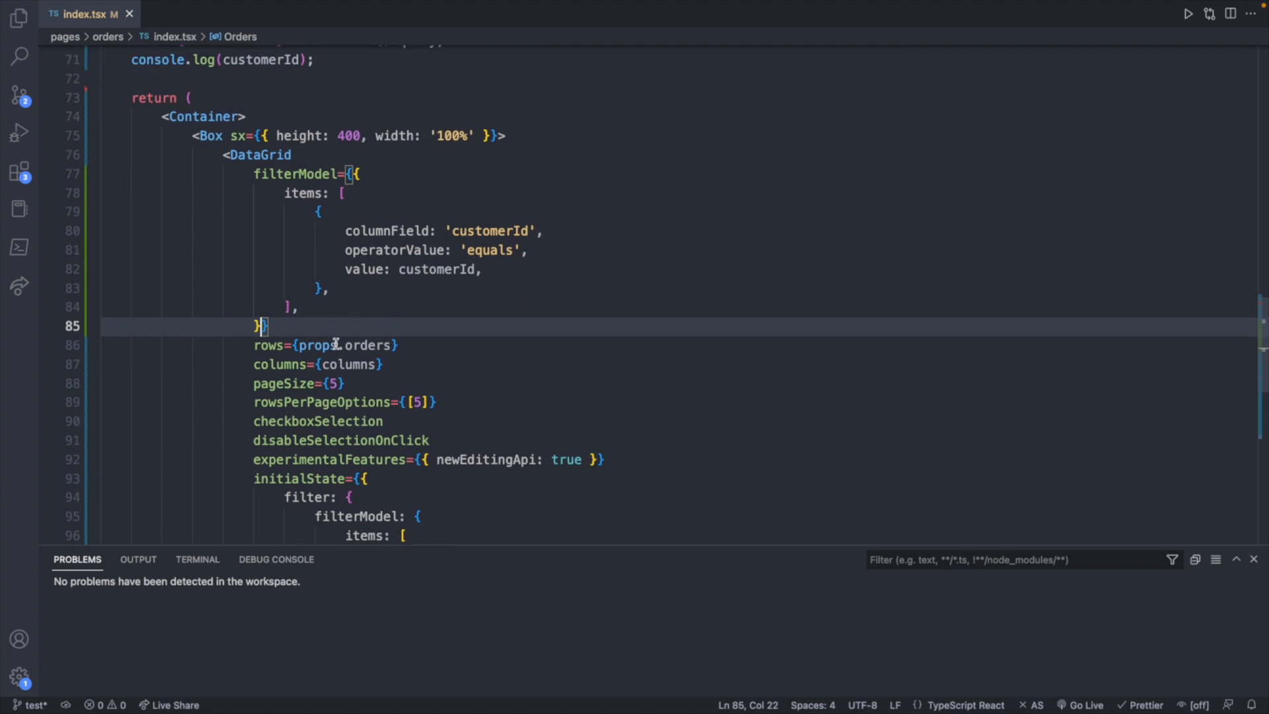